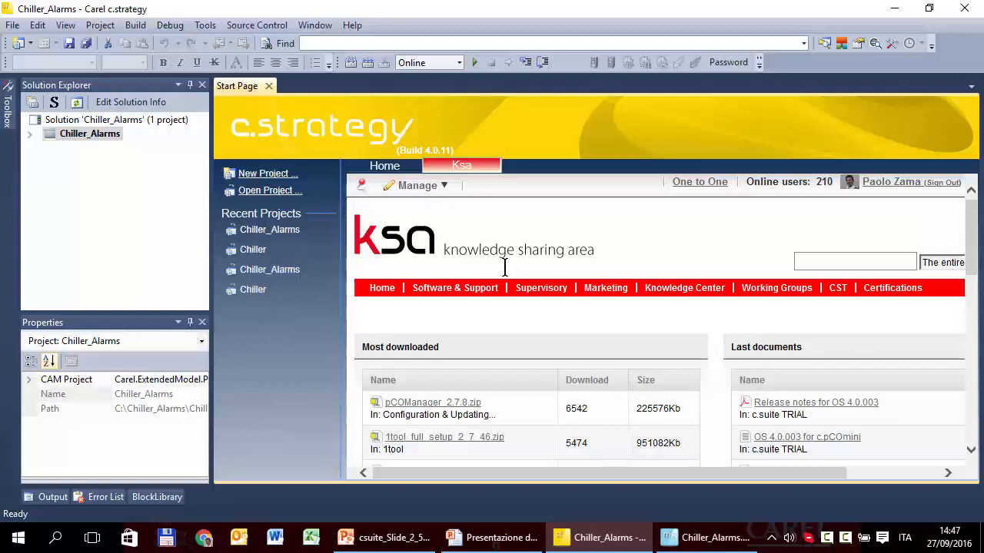
Step: Reopen the recently used Chiller.otsln solution from the recent projects list
click(12, 25)
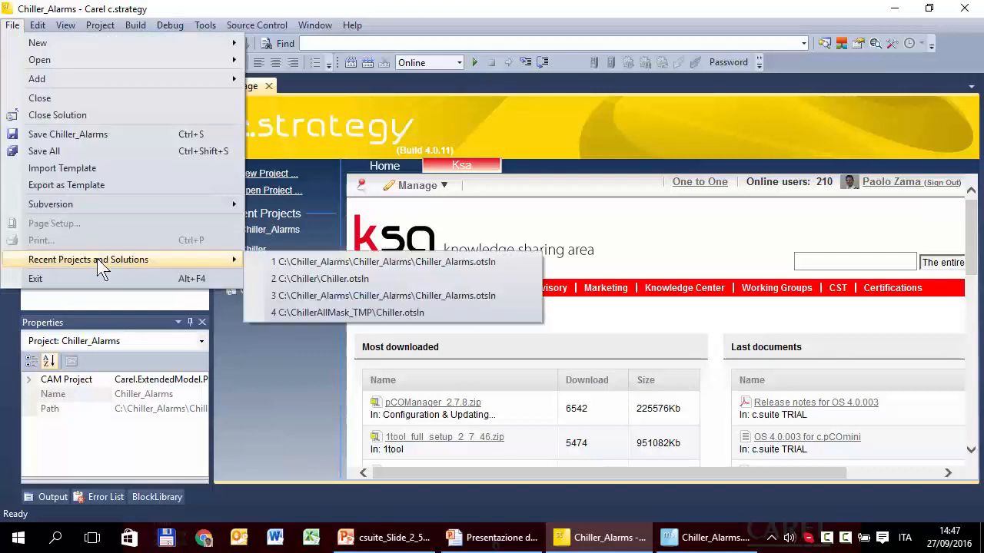
mouse_move(384, 279)
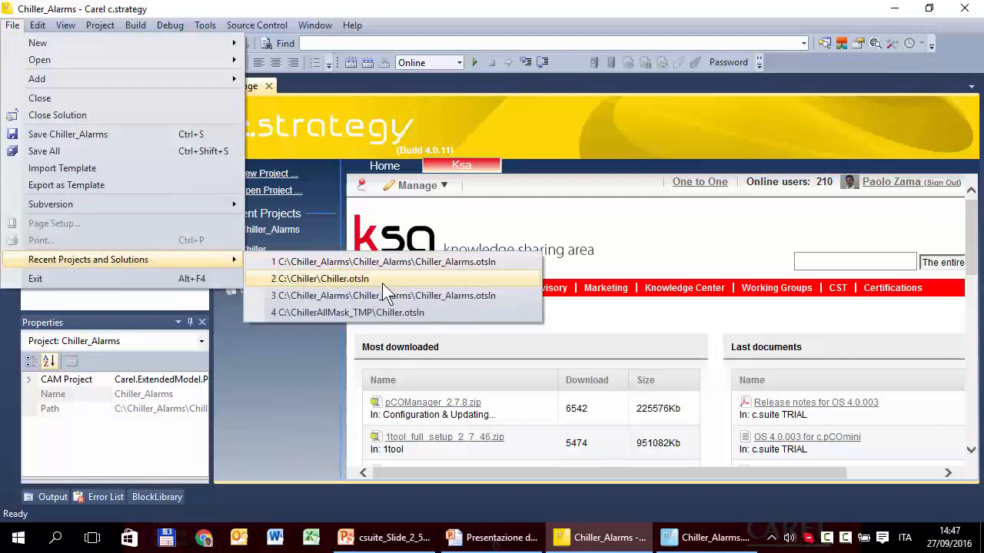
click(320, 279)
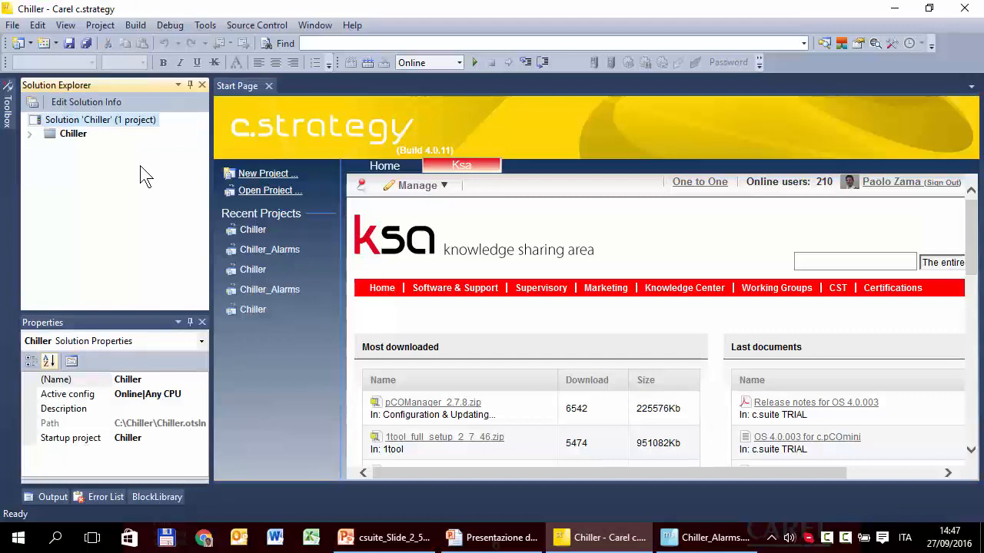
Step: Expand Chiller, Device1, Resource1 and Lib to reveal TempReg and the Stage4_Direct function block
click(73, 133)
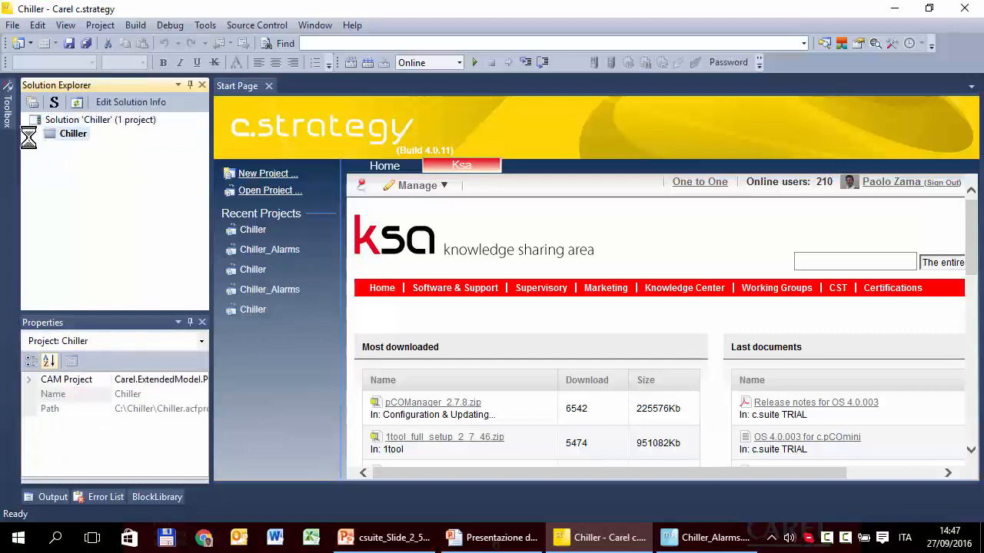
click(29, 132)
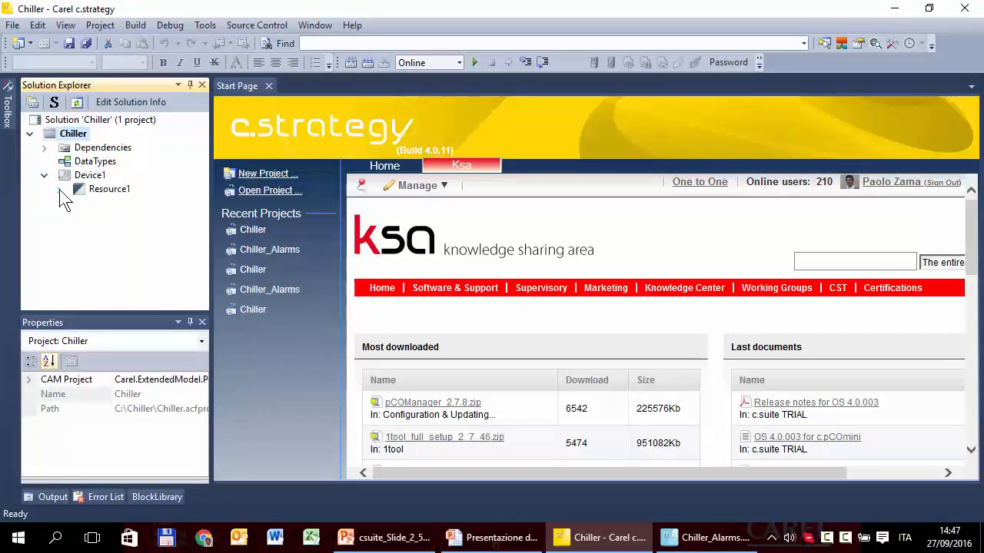
click(78, 189)
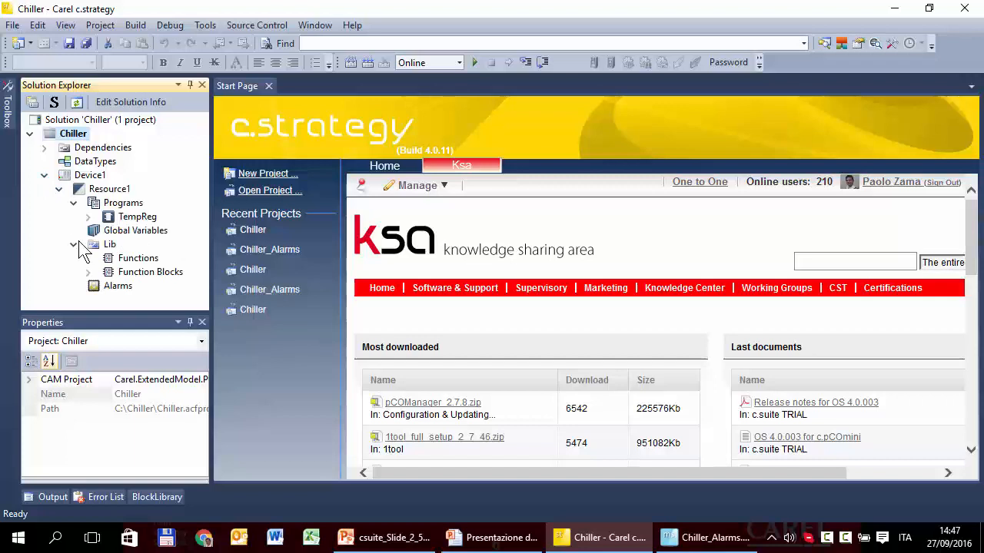
click(87, 271)
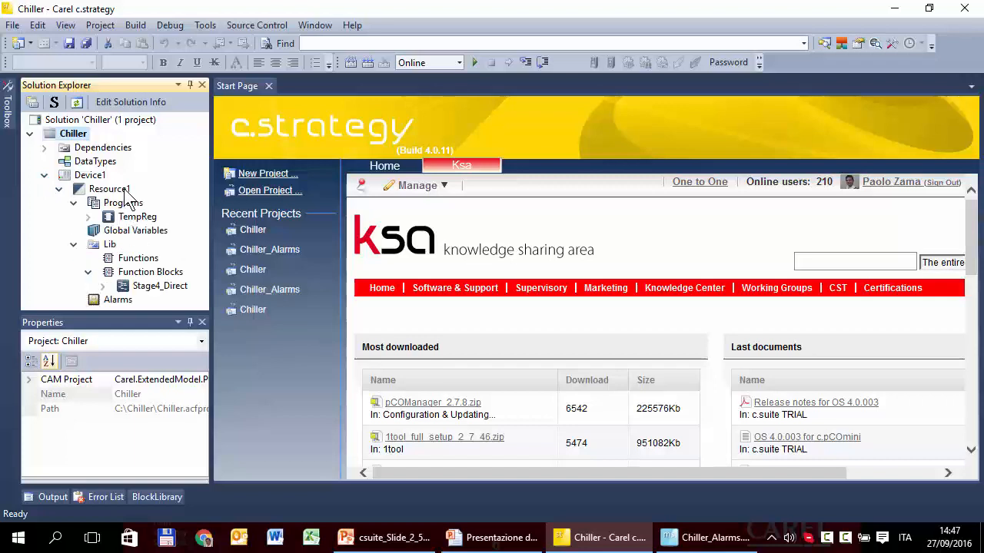
Step: Export Resource1's POUs with TempReg and Stage4_Direct both ticked and confirm
right_click(107, 187)
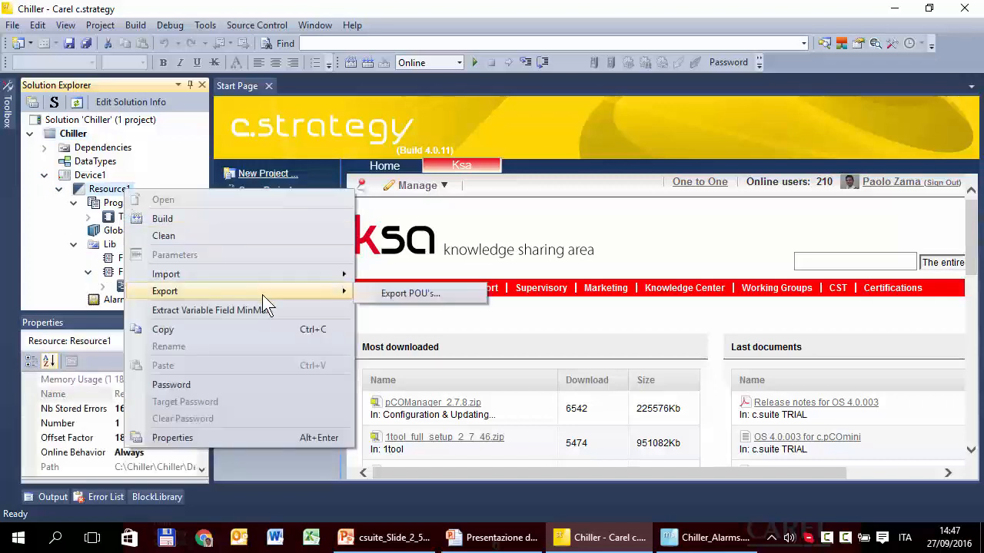
mouse_move(409, 292)
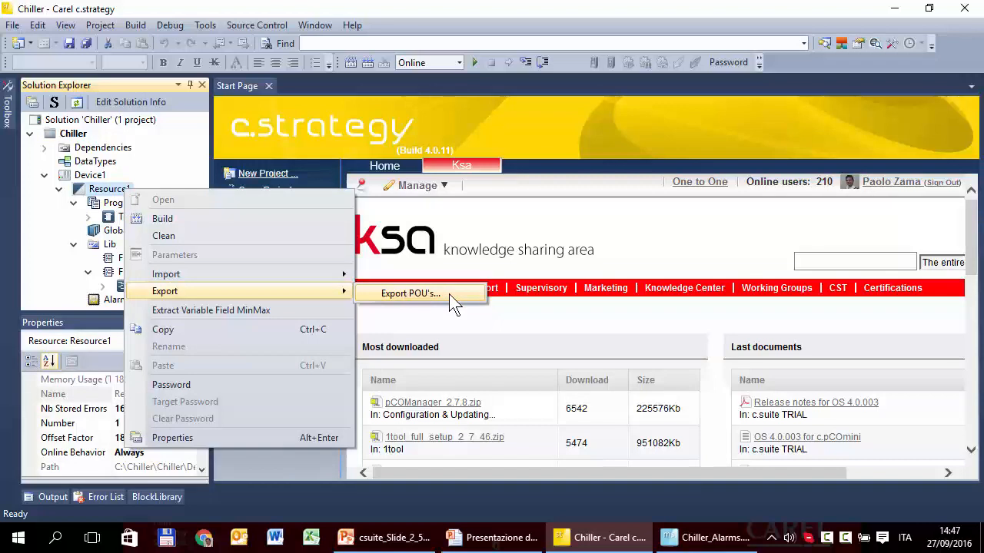
click(409, 292)
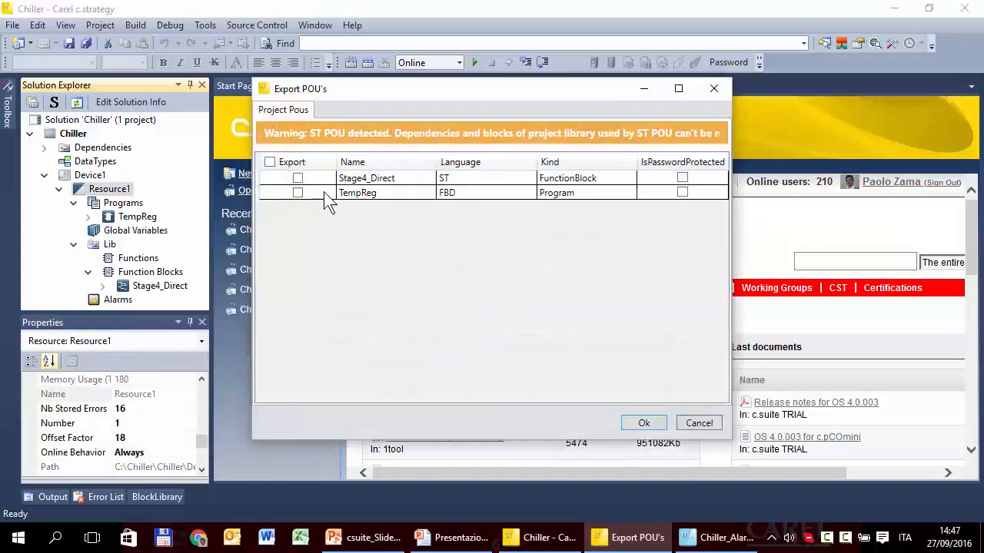
mouse_move(546, 207)
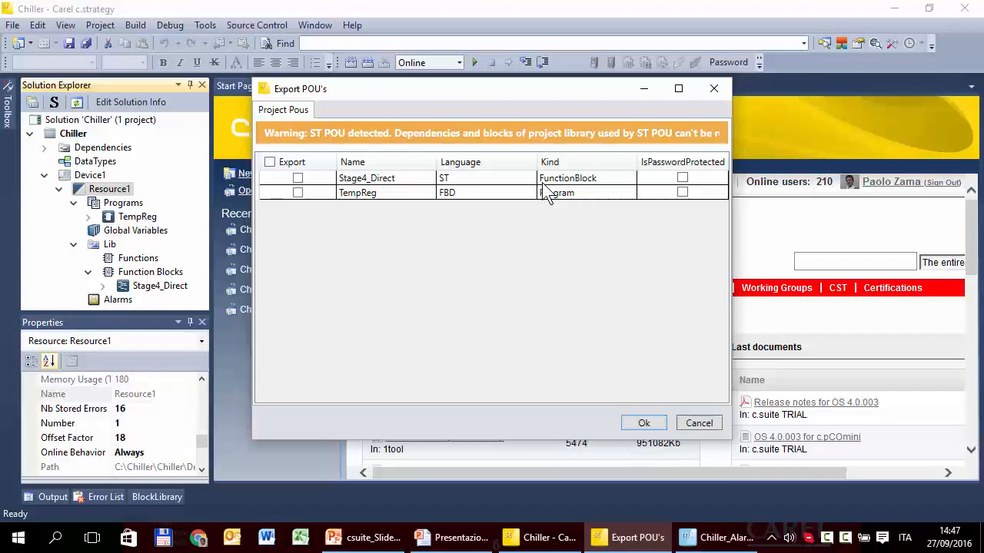
mouse_move(200, 295)
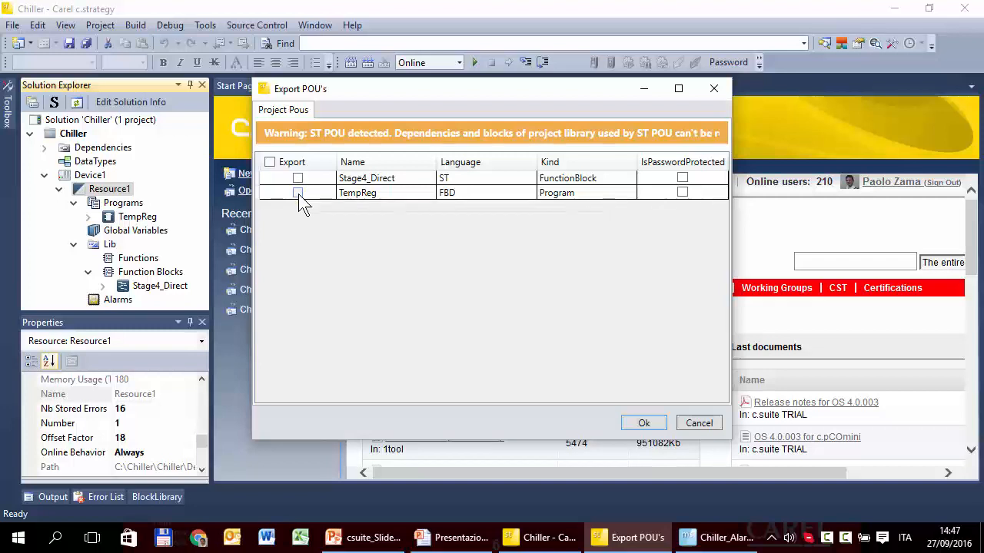
click(298, 194)
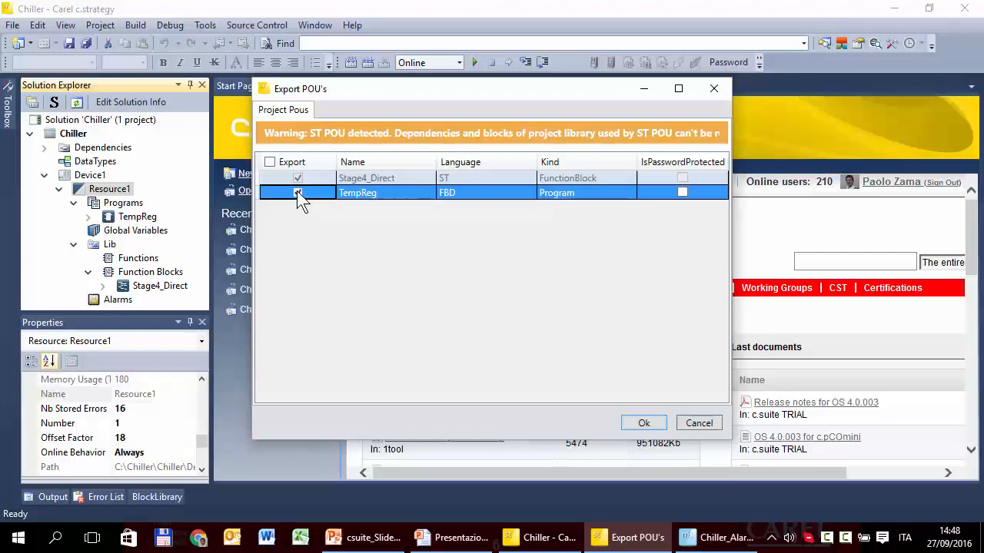
click(298, 193)
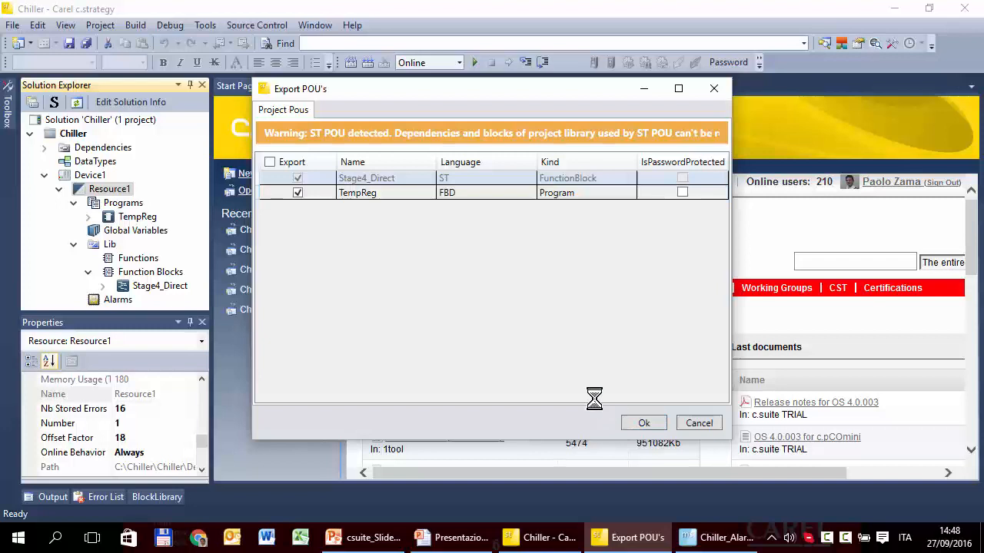
click(645, 422)
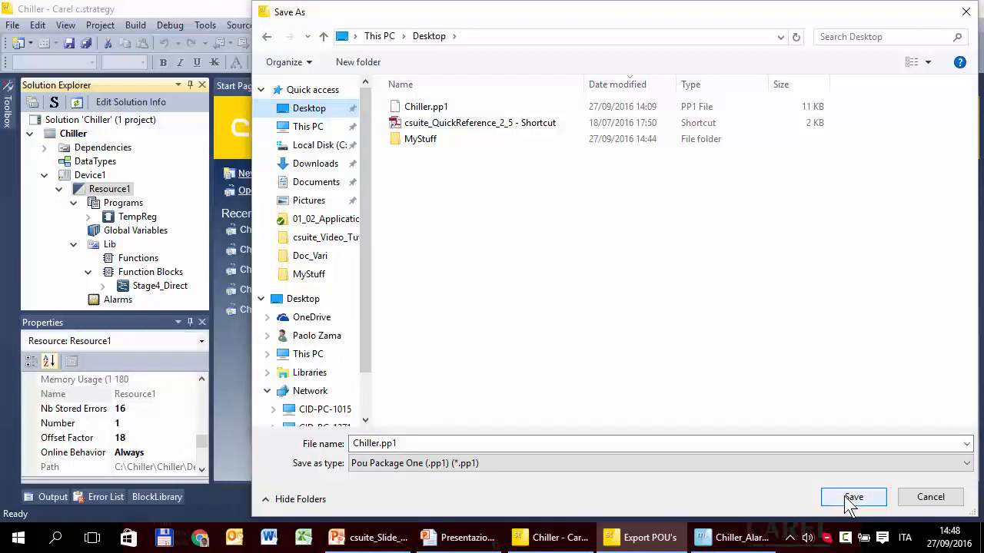
Step: Save the package as Chiller.pp1 on the Desktop, replacing the existing file
click(854, 496)
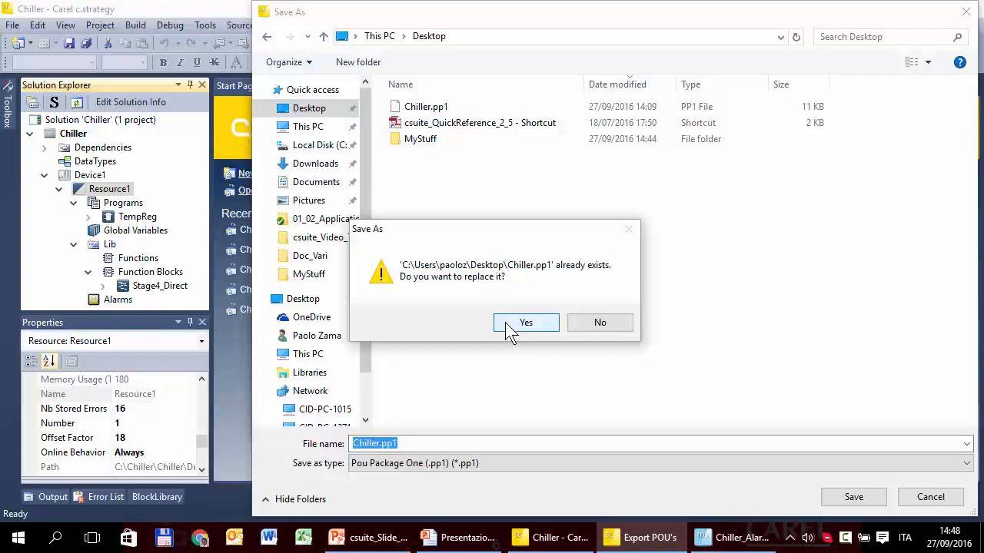
click(526, 322)
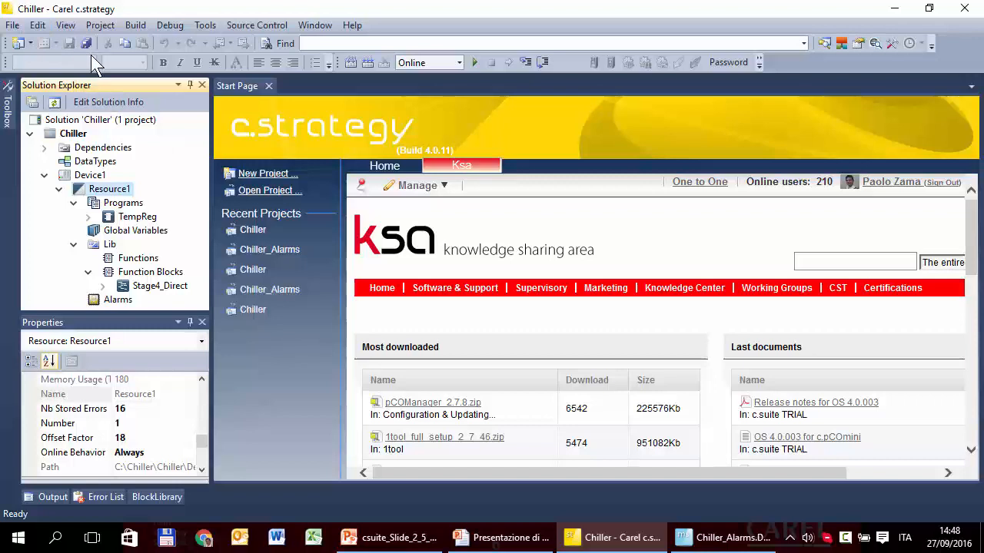
mouse_move(269, 249)
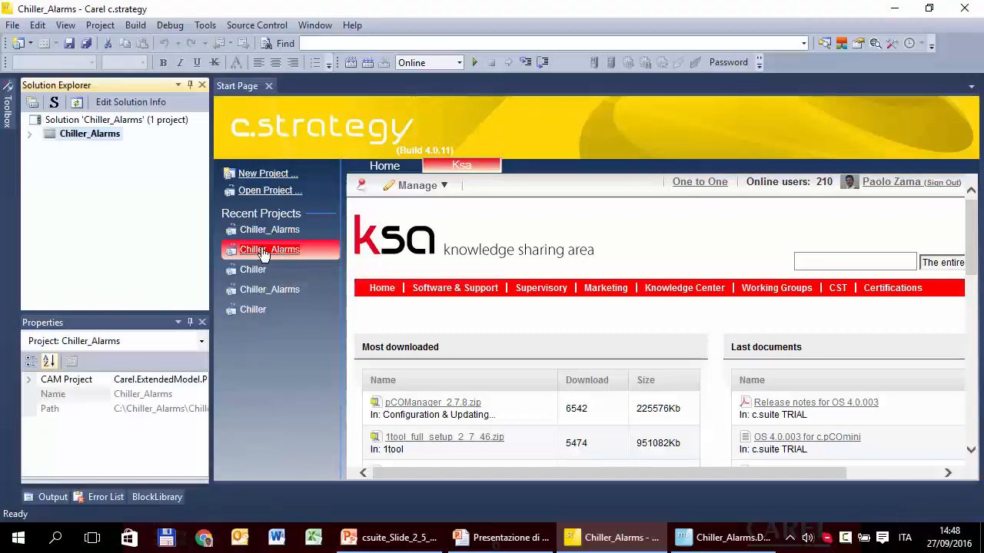
Step: Expand the Chiller_Alarms project tree and bring up Resource1's context actions for importing
click(28, 132)
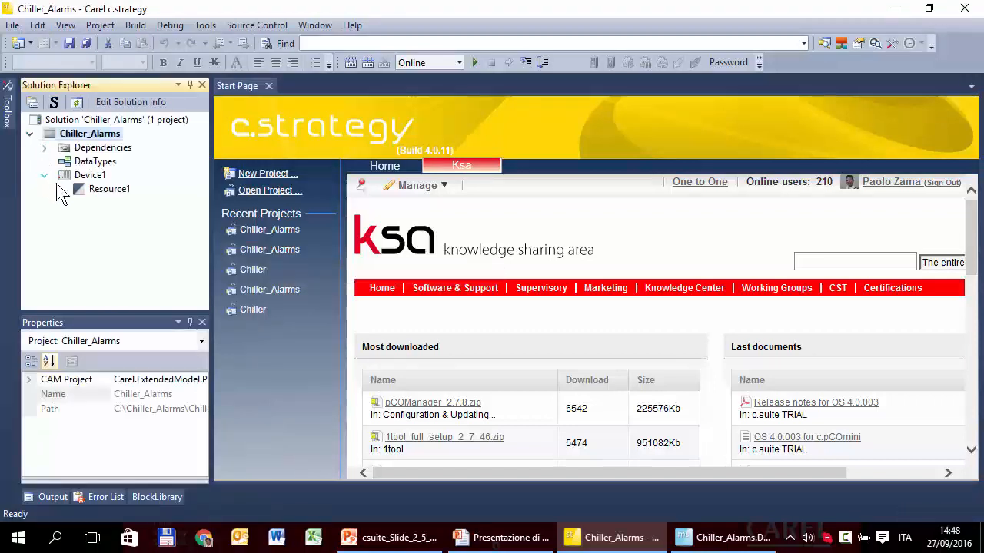
right_click(108, 188)
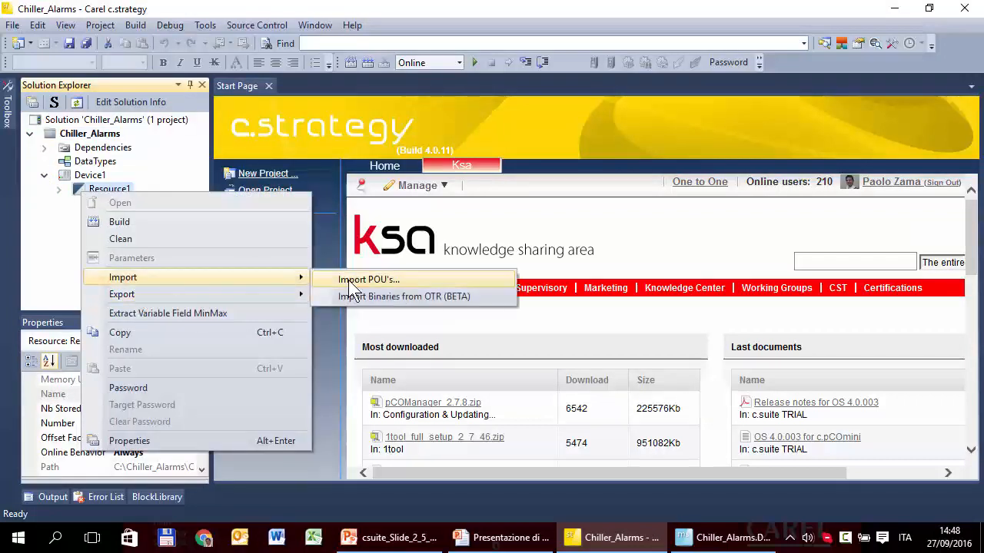
Step: Start Import POU's and choose Chiller.pp1 from the Desktop as the package to import
click(367, 280)
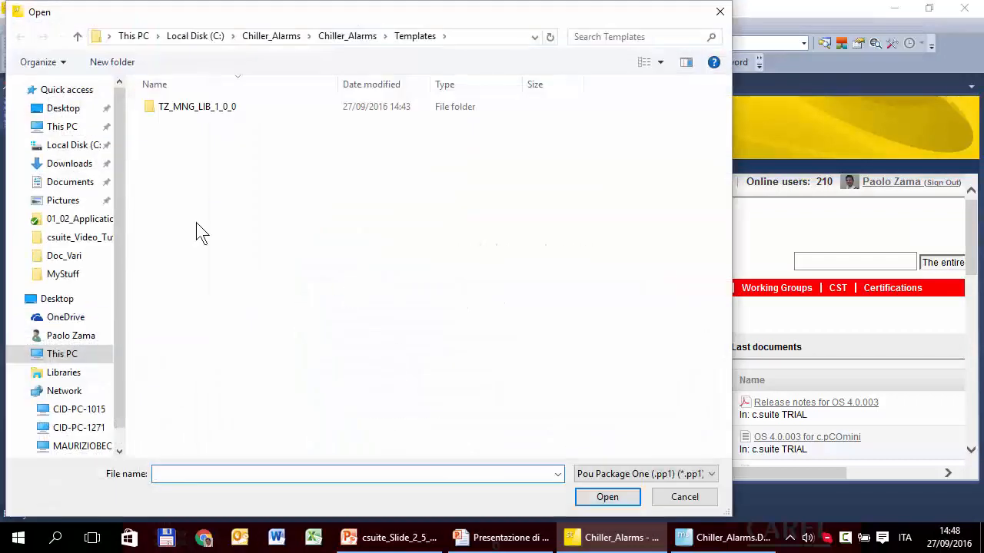
click(63, 108)
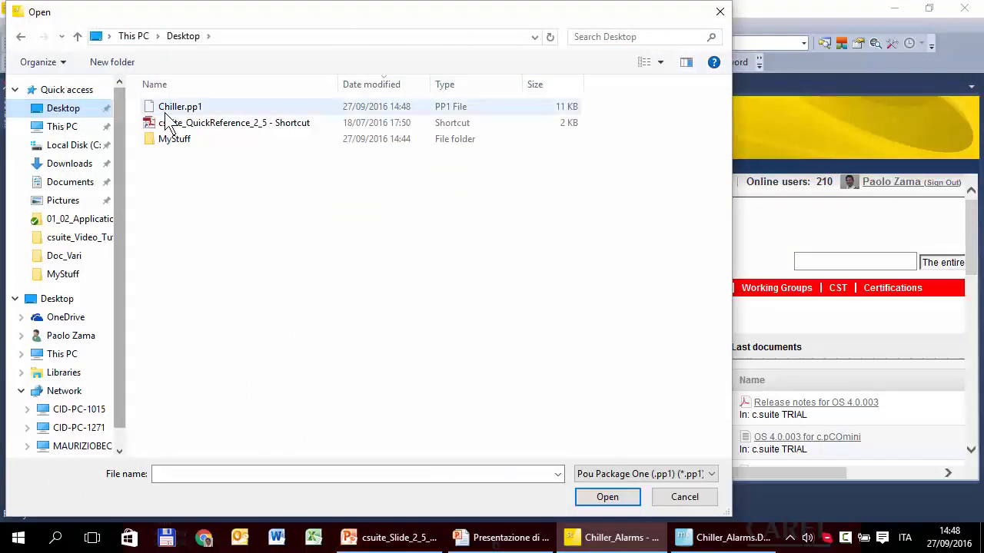
click(180, 106)
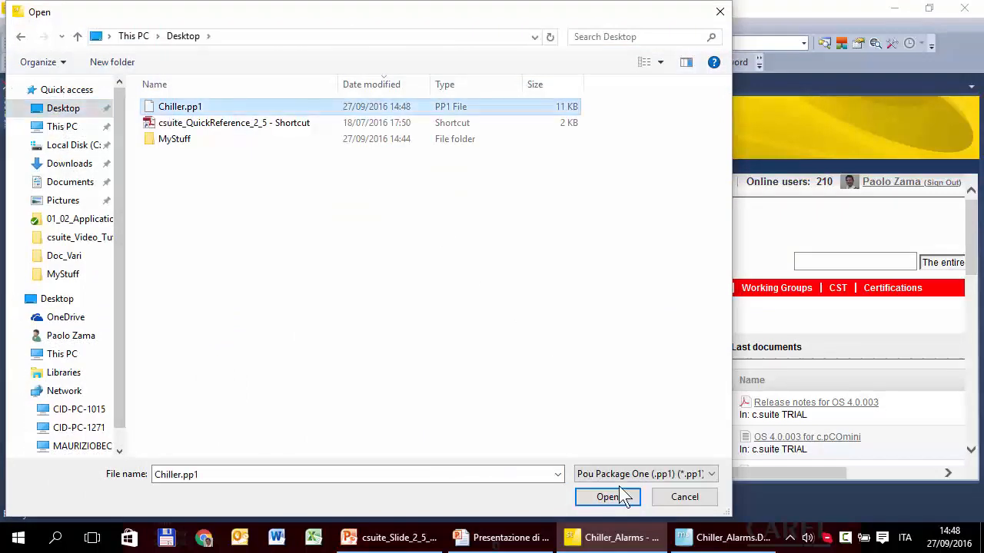
click(607, 497)
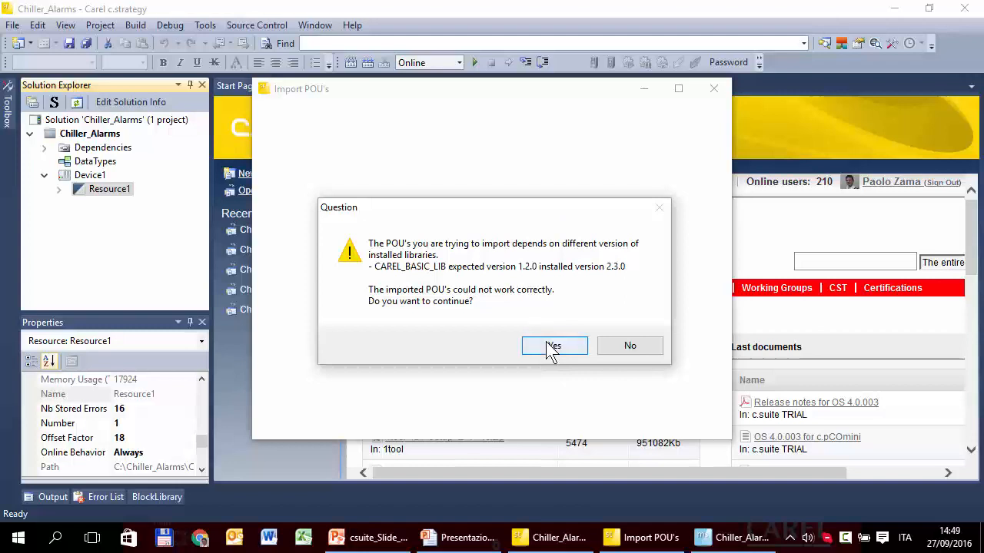
mouse_move(575, 360)
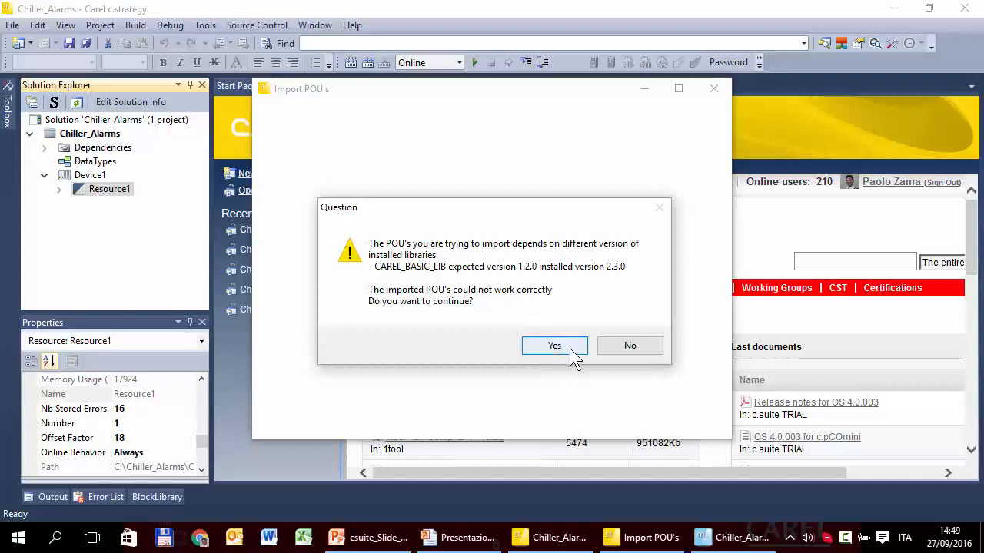
mouse_move(510, 318)
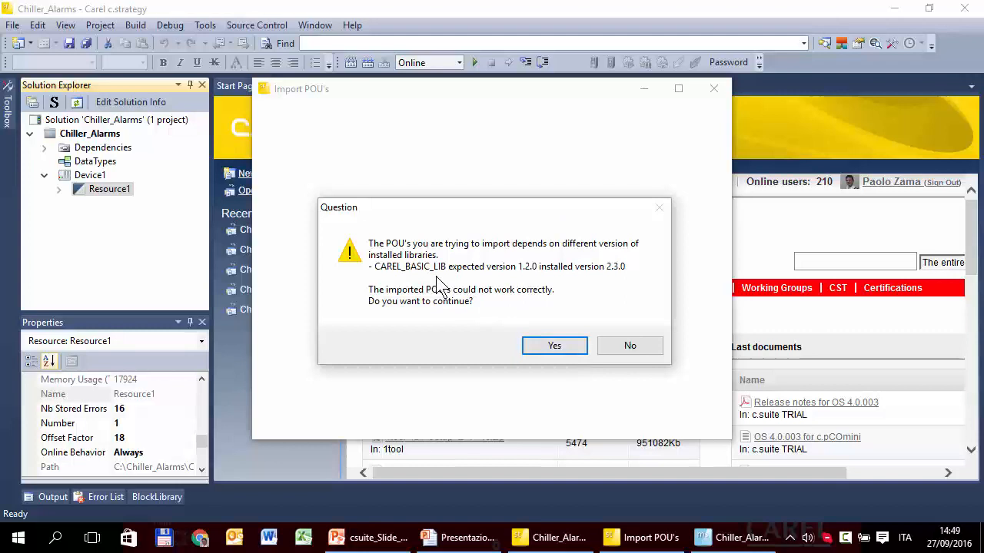
mouse_move(459, 292)
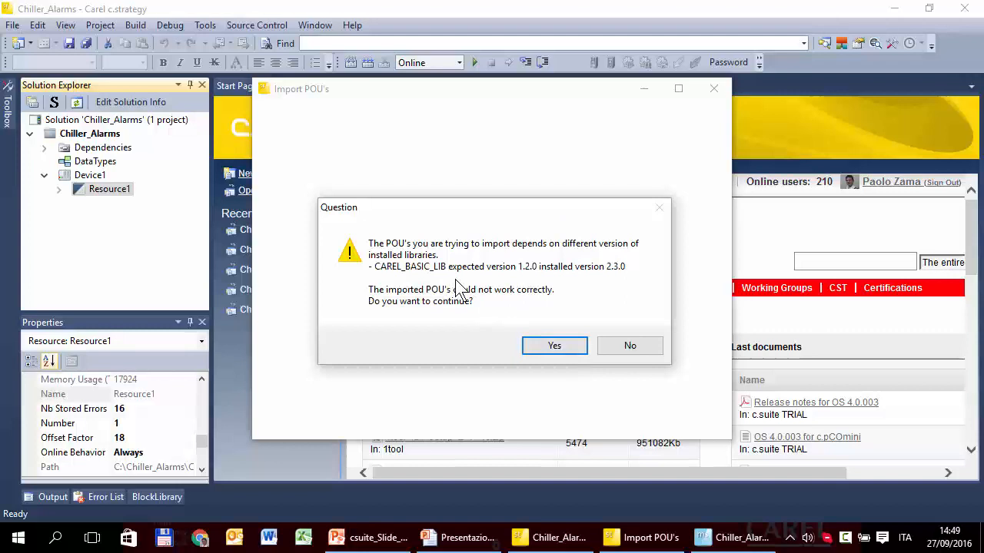
mouse_move(516, 289)
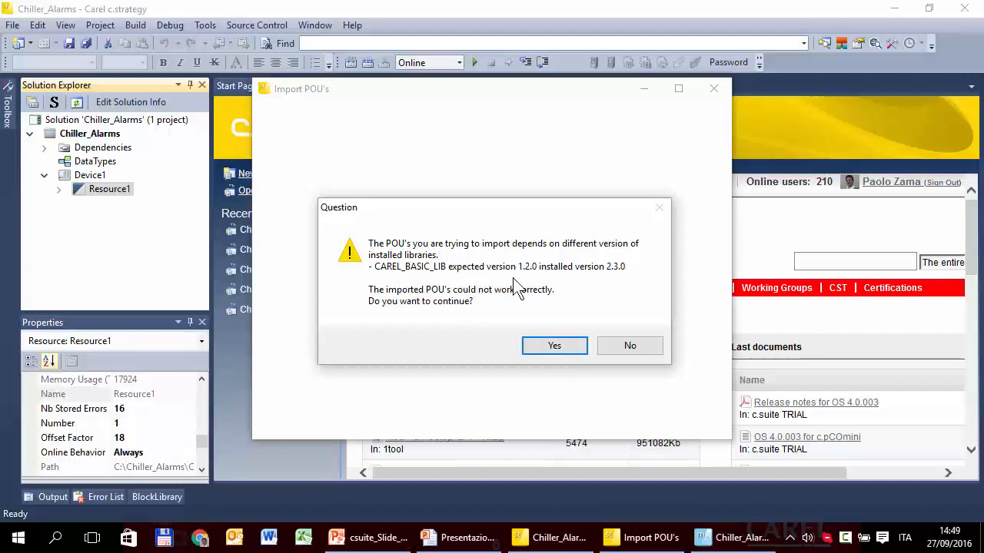
mouse_move(563, 323)
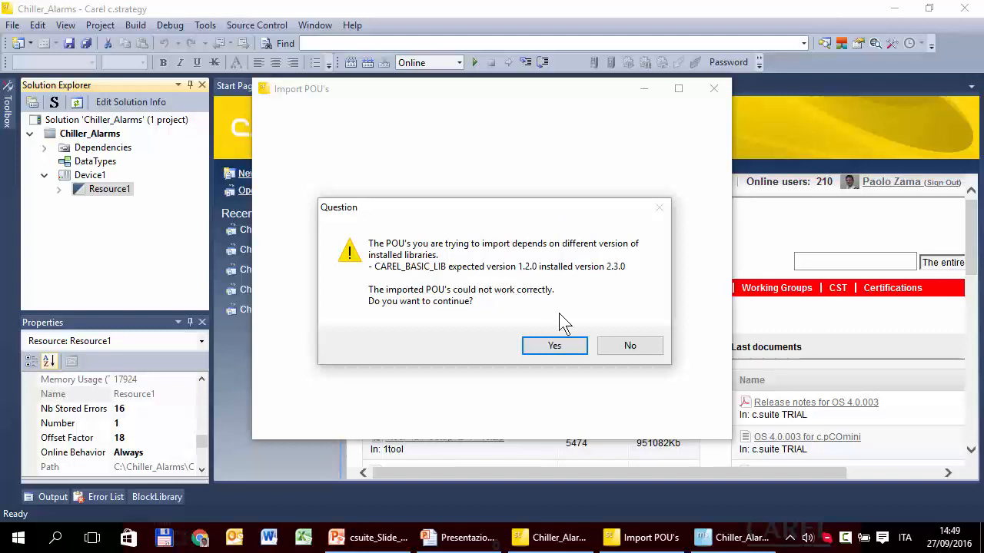
mouse_move(553, 344)
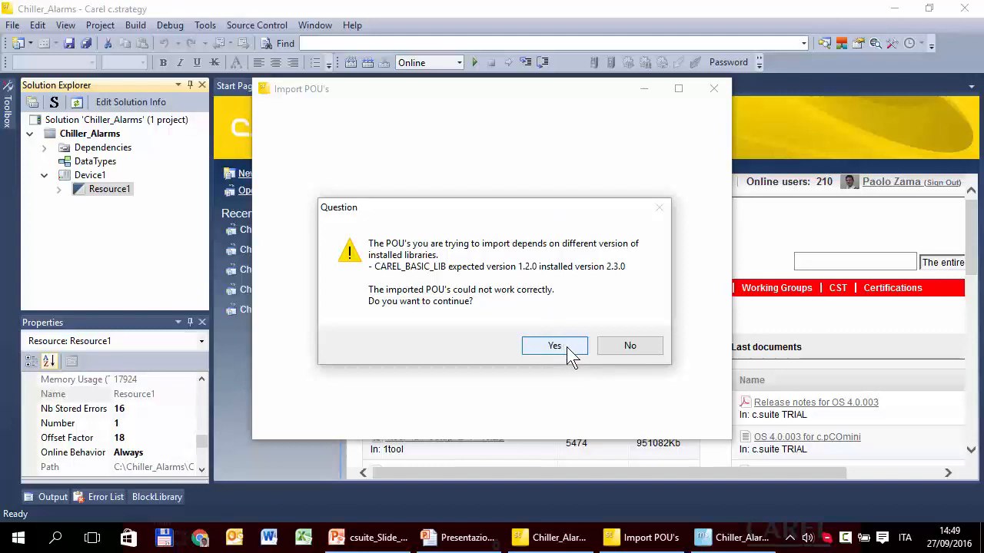
mouse_move(557, 354)
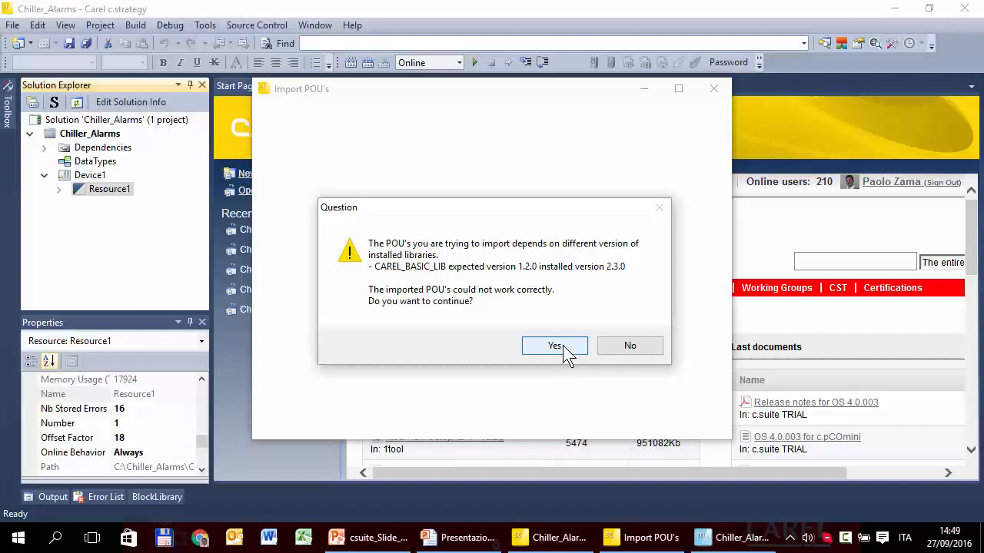
Step: Continue past the library warning and import Stage4_Direct and TempReg with Action set to Import
click(554, 344)
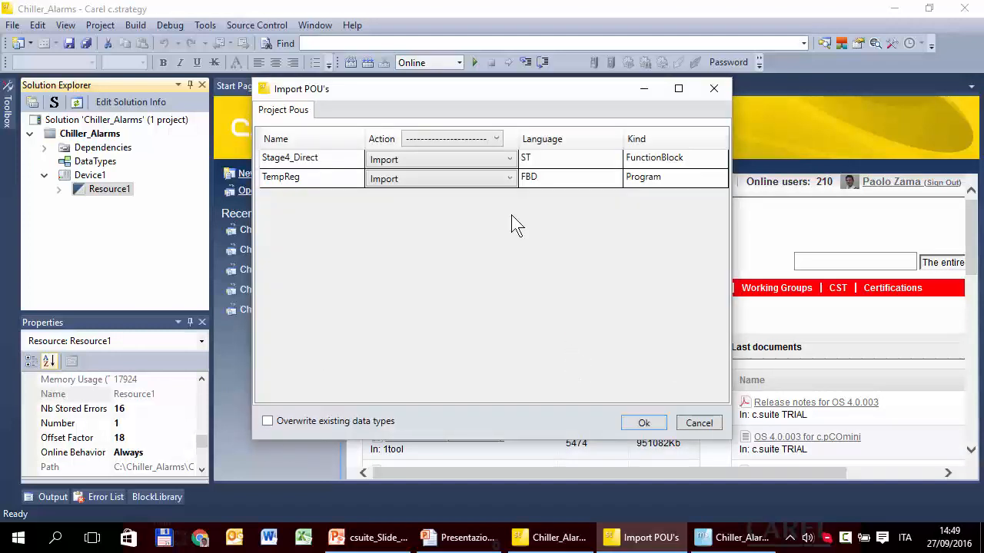
mouse_move(357, 181)
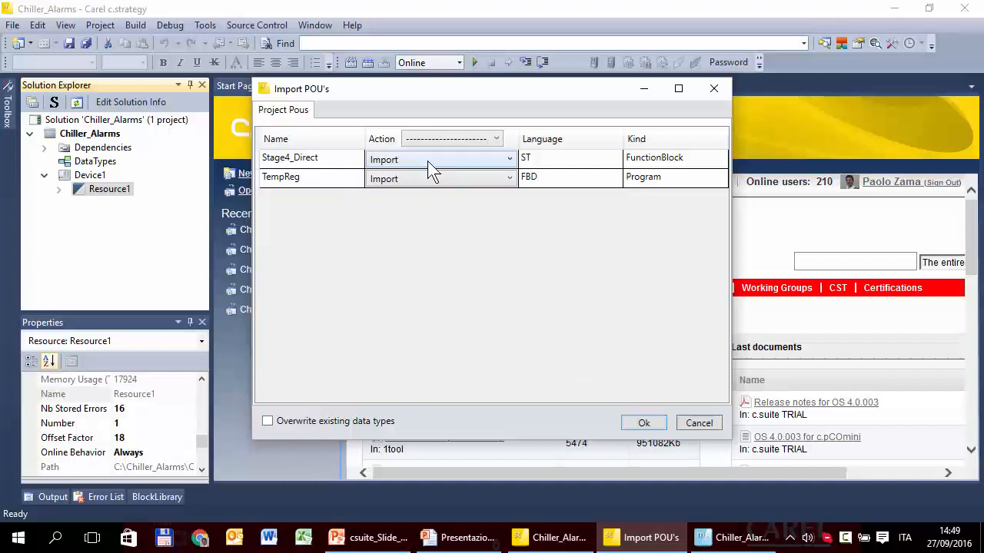
click(509, 158)
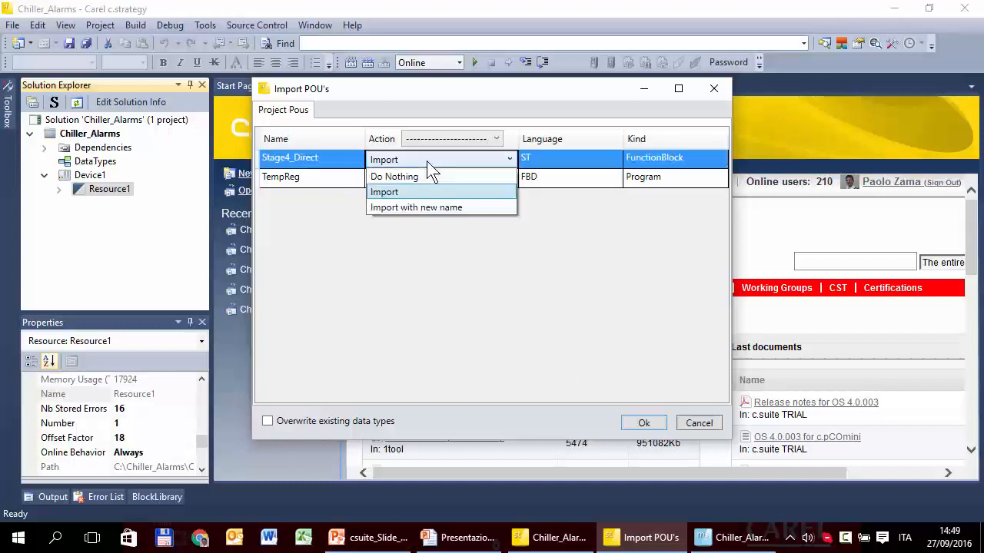
mouse_move(428, 207)
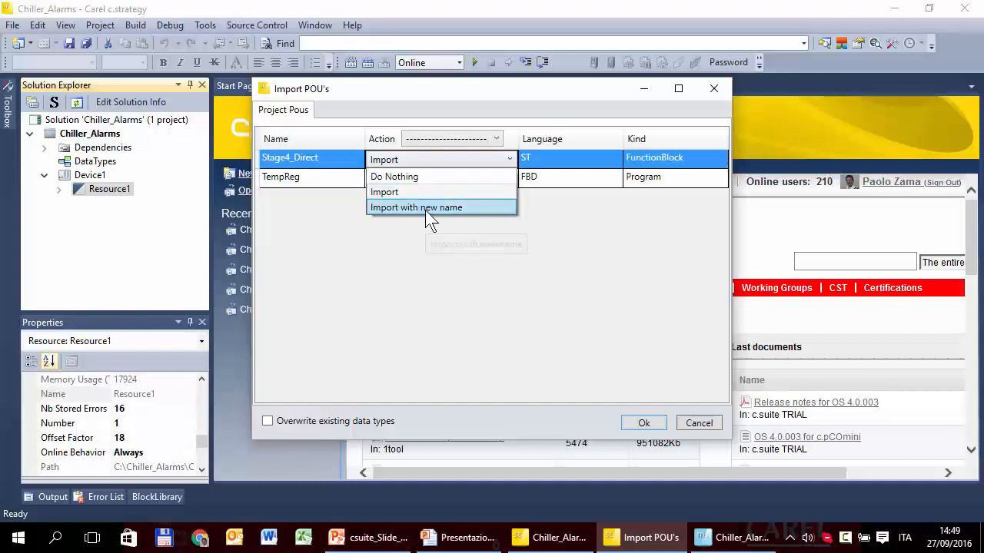
mouse_move(427, 177)
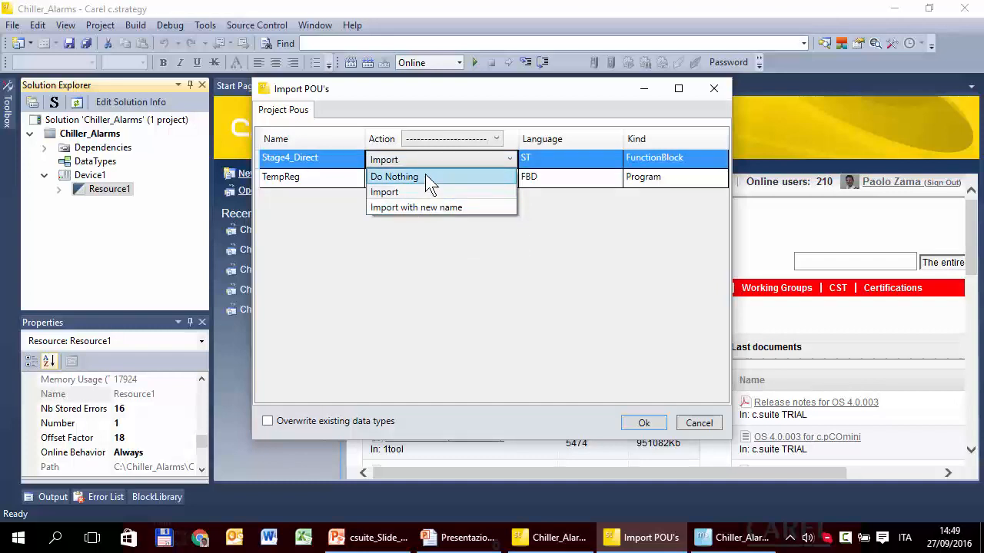
click(394, 177)
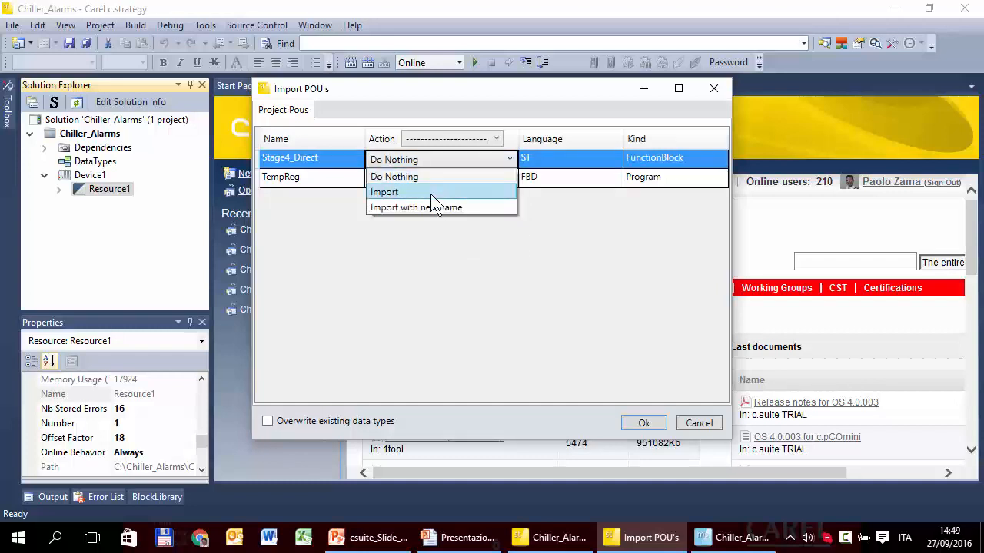
click(384, 191)
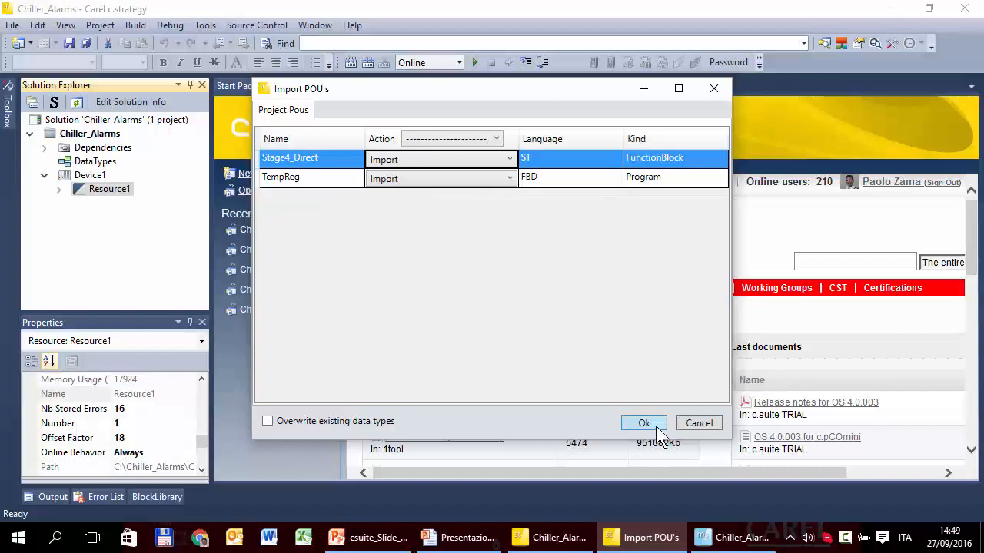
click(644, 423)
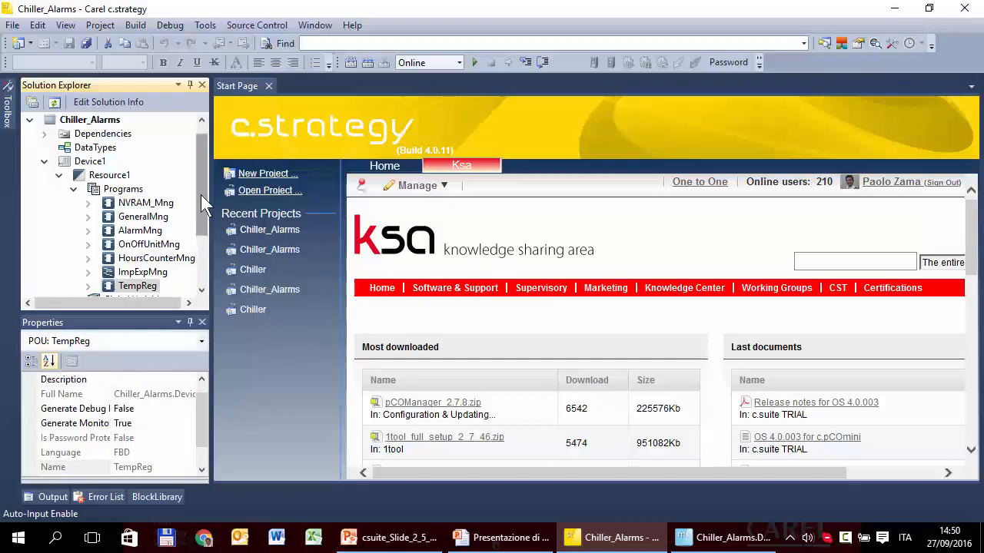
scroll(down, 3)
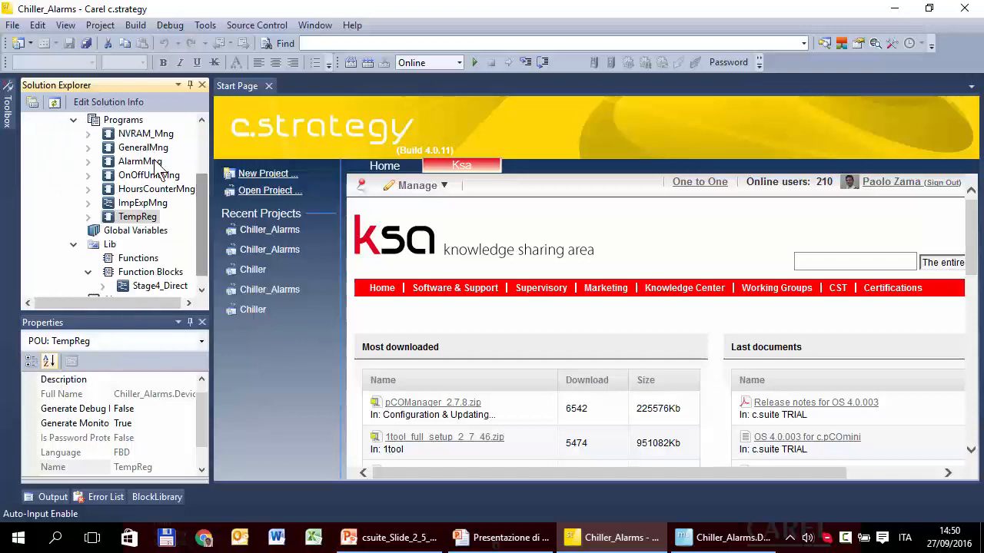
click(141, 203)
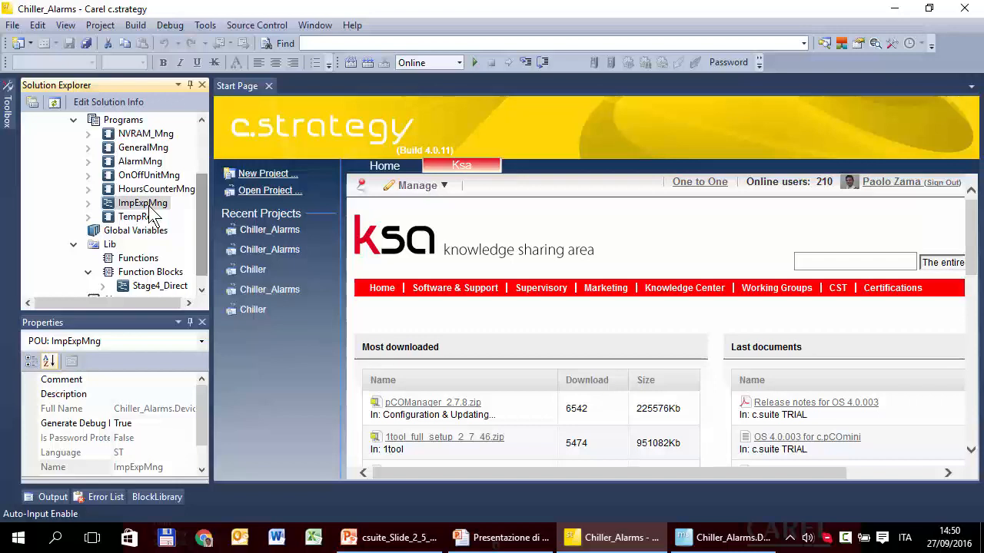
click(137, 215)
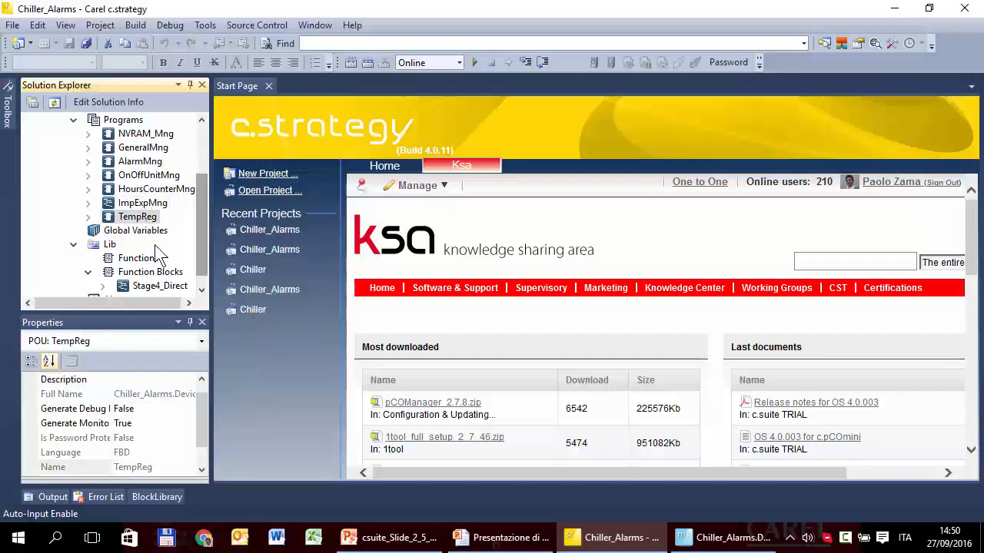
click(160, 285)
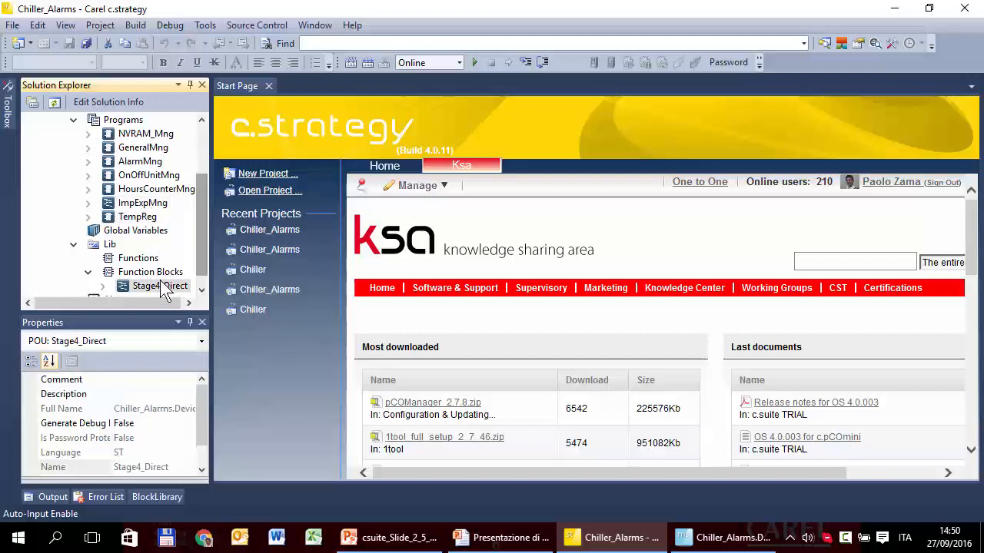
mouse_move(137, 221)
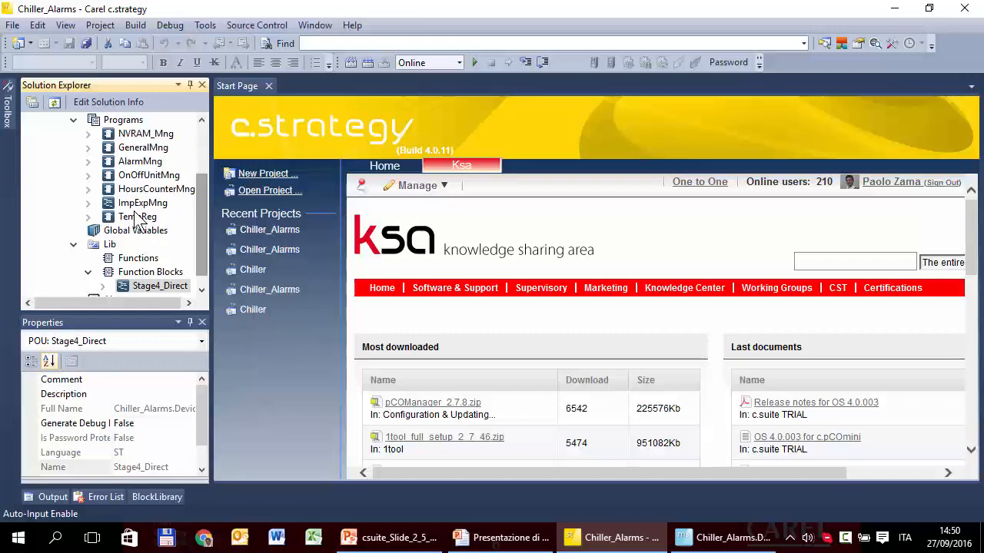
mouse_move(206, 219)
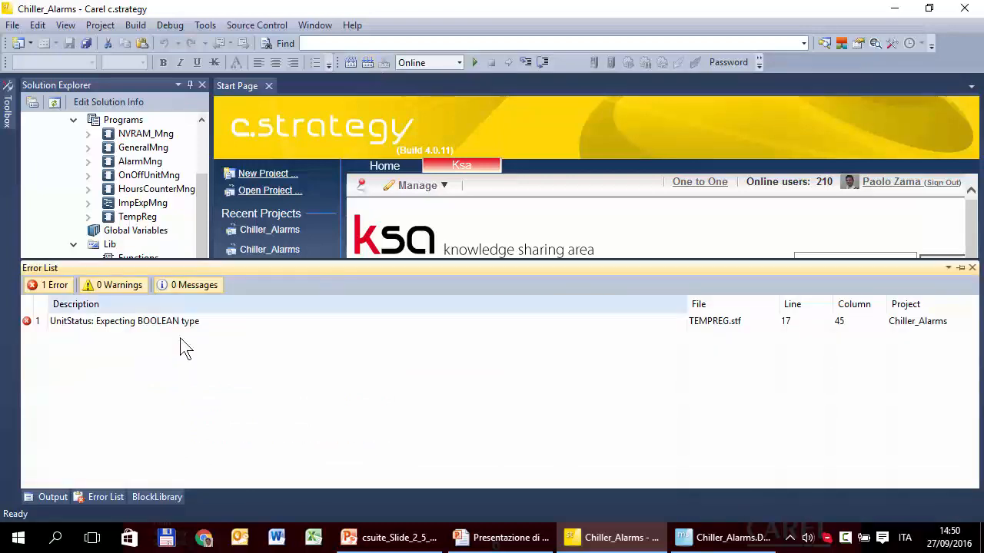
Step: Jump from the Error List to the 'UnitStatus: Expecting BOOLEAN type' error in TempReg
click(123, 321)
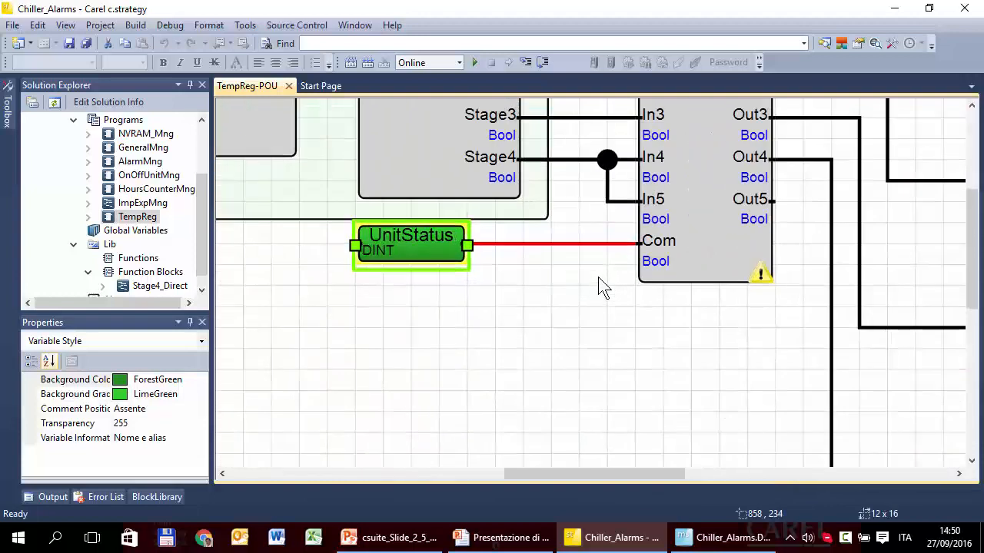
click(412, 244)
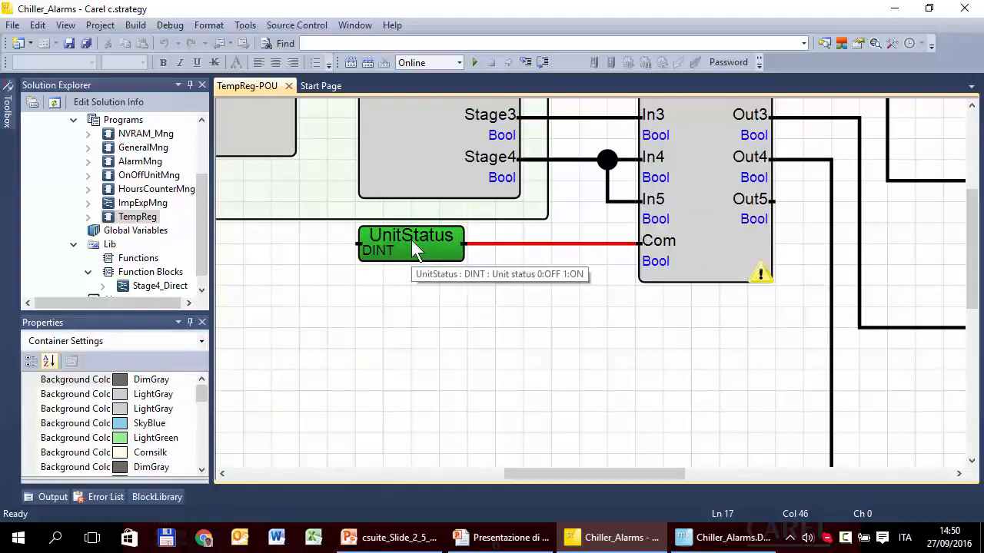
mouse_move(382, 265)
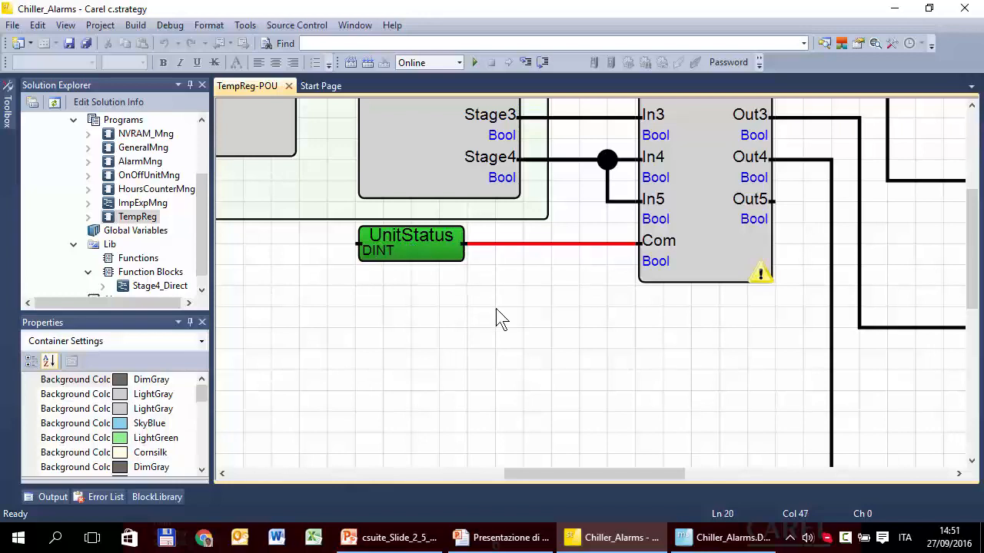
mouse_move(655, 264)
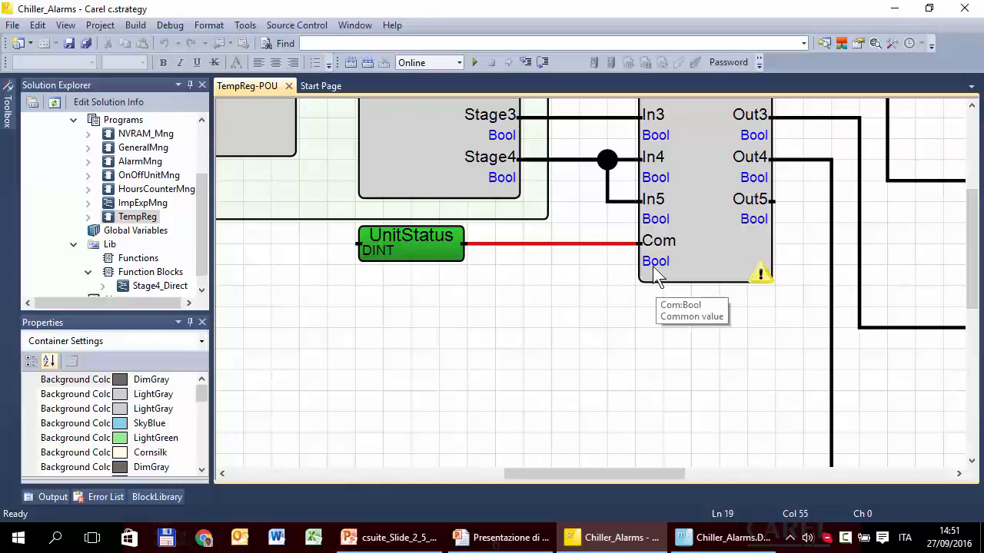
mouse_move(529, 283)
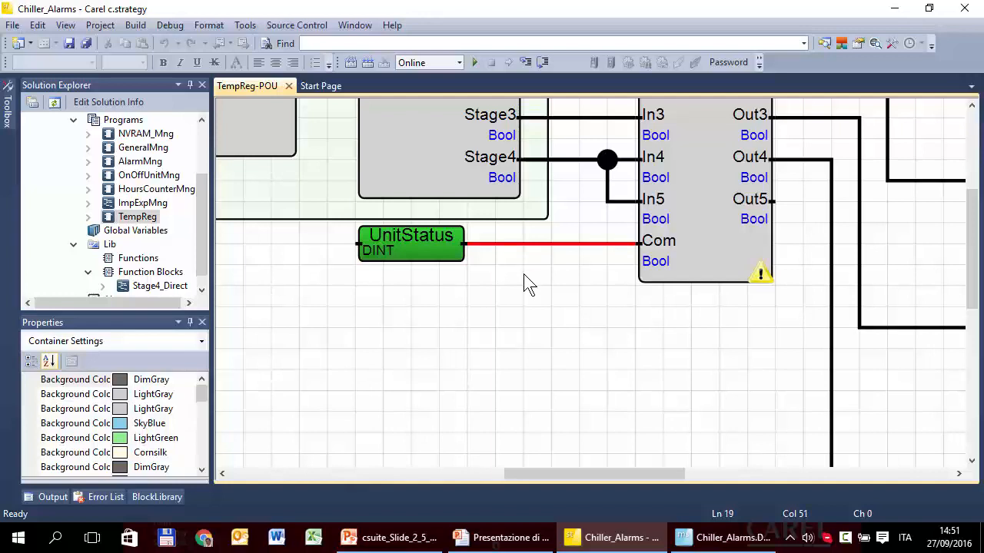
mouse_move(486, 277)
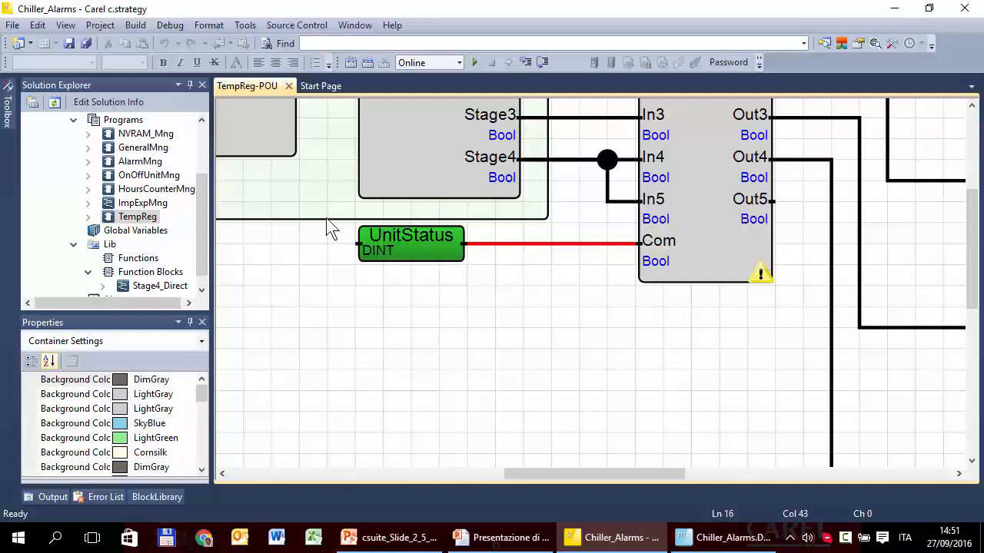
mouse_move(384, 259)
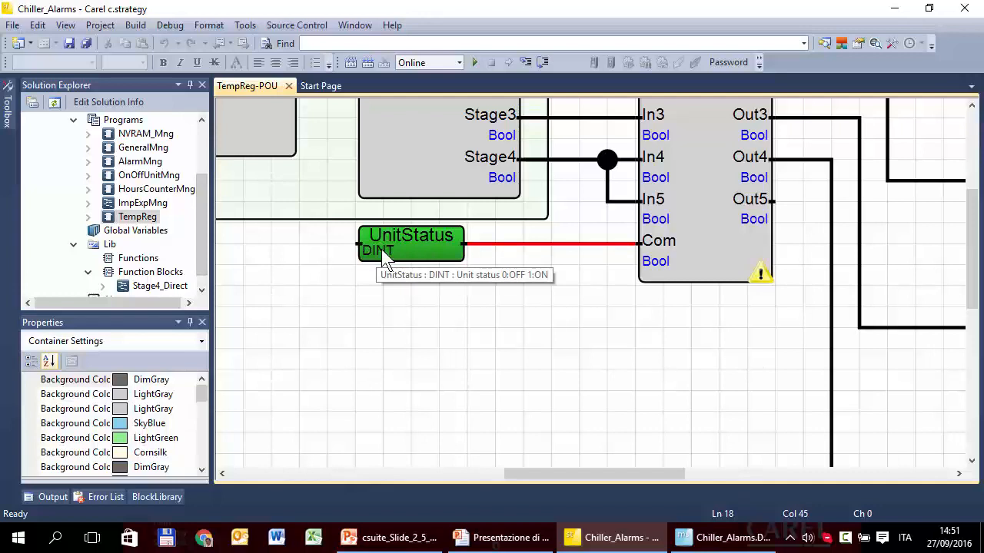
mouse_move(146, 184)
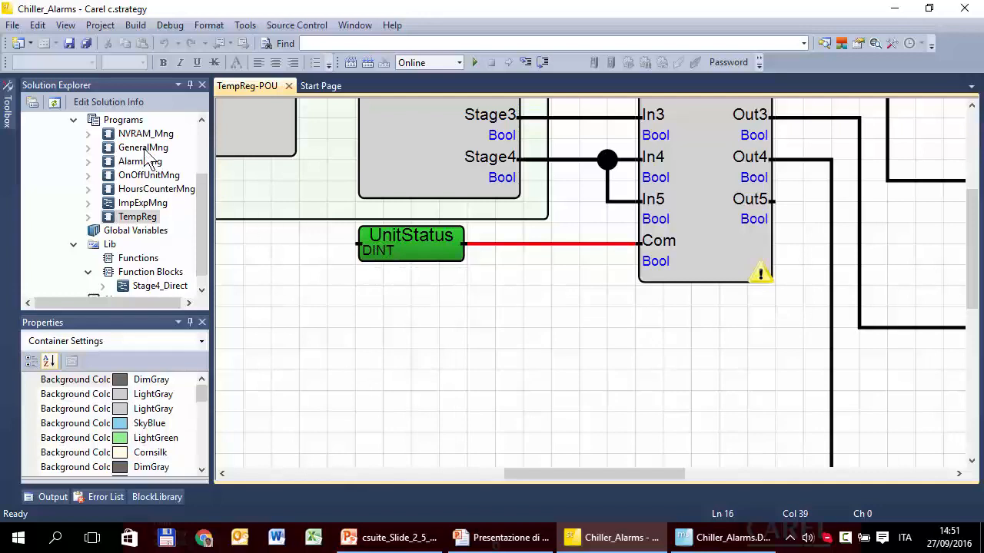
mouse_move(151, 184)
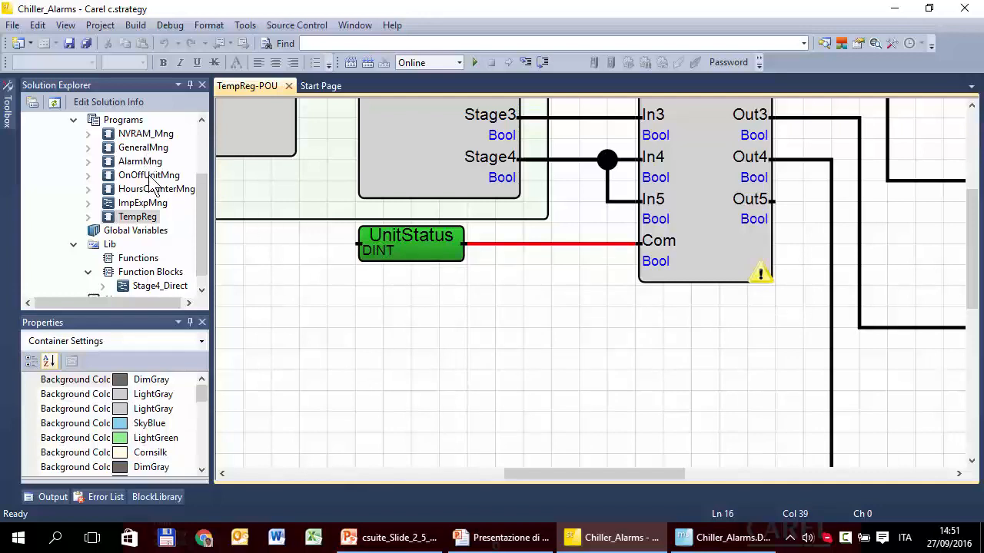
Step: Compare OnOffUnitMng's DINT UnitStatus and Boolean UnitOn/UnitOff outputs against TempReg's Com input
double_click(147, 175)
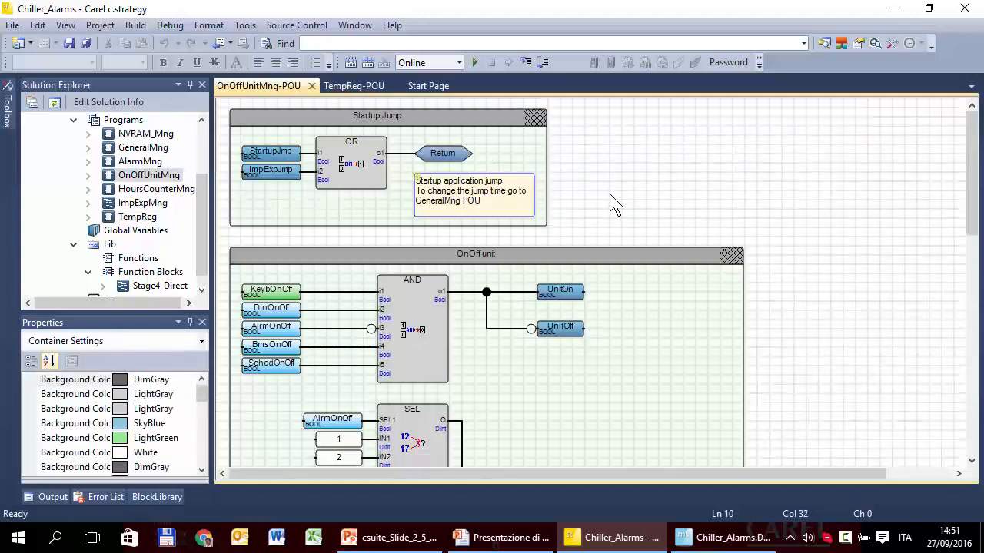
scroll(down, 3)
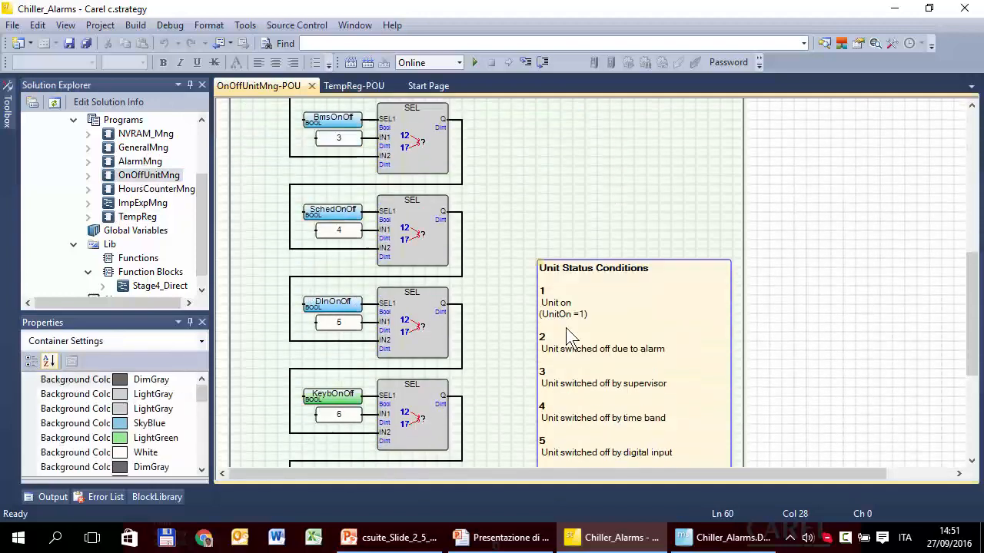
scroll(down, 3)
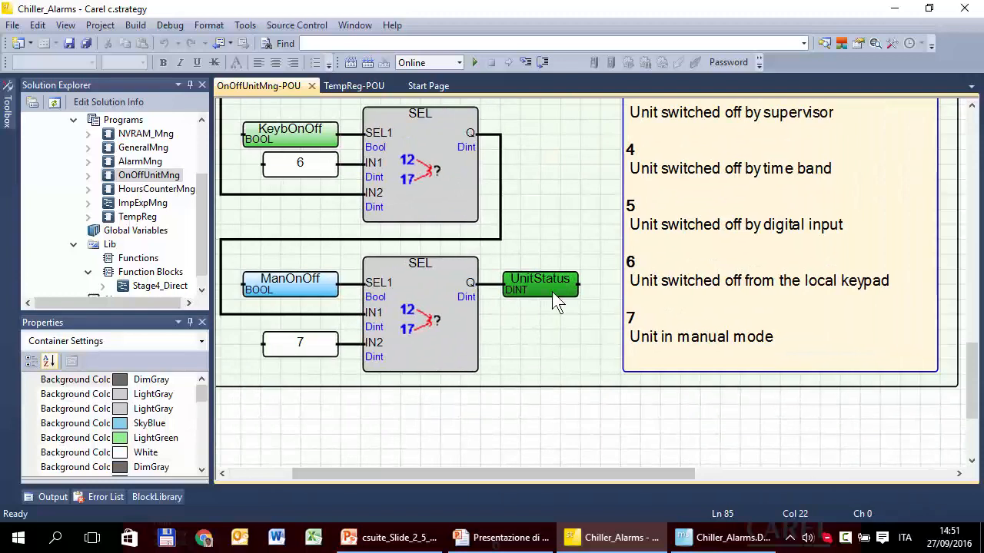
mouse_move(541, 285)
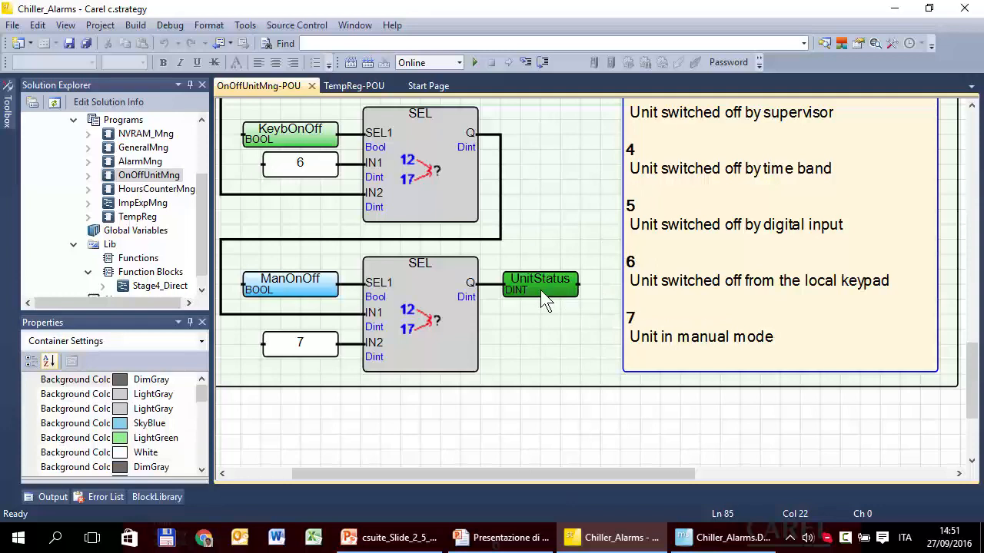
mouse_move(541, 295)
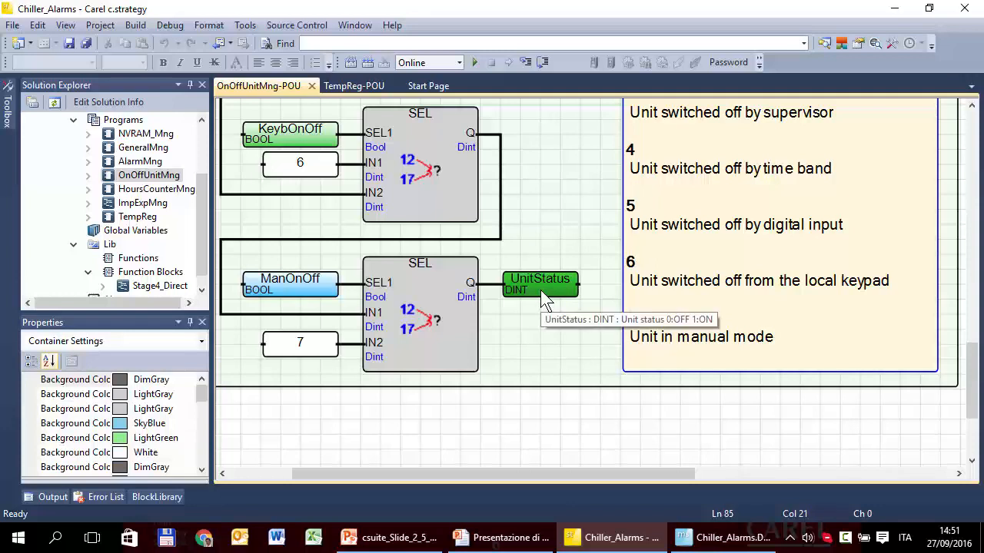
click(354, 86)
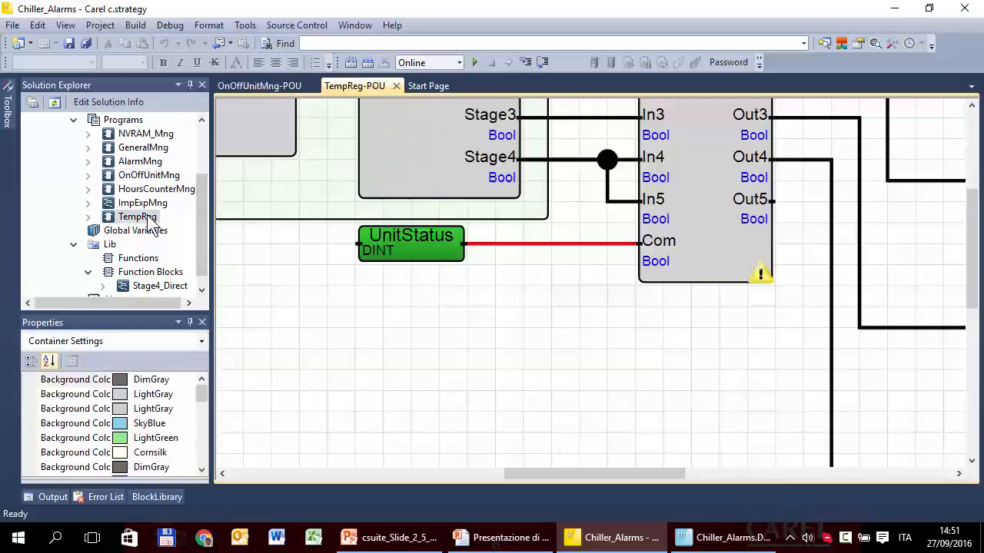
mouse_move(412, 245)
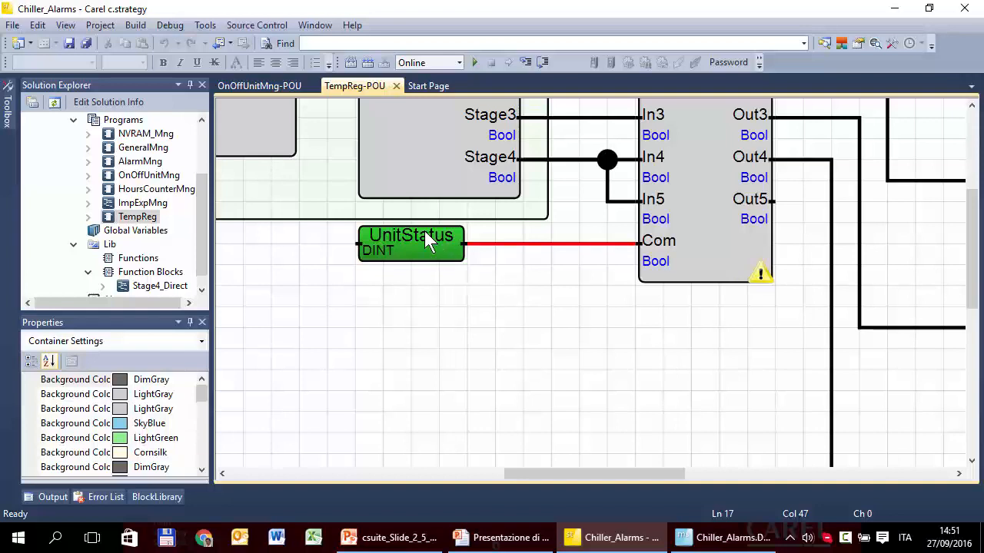
click(258, 86)
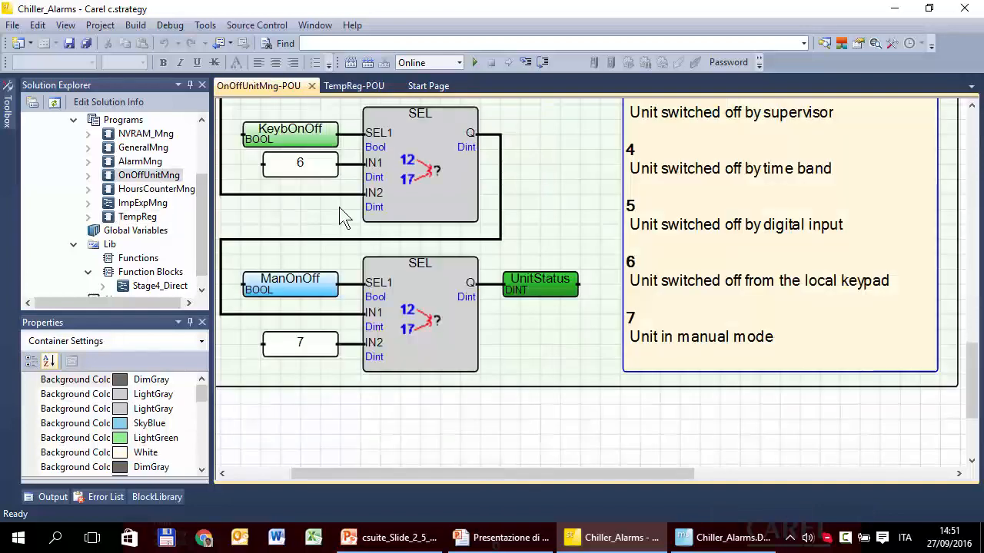
scroll(up, 3)
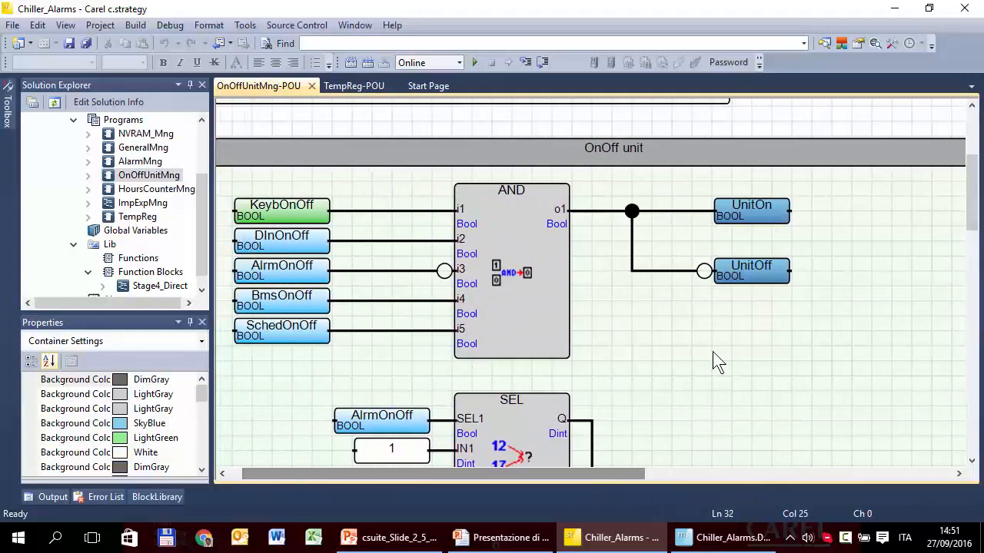
mouse_move(761, 228)
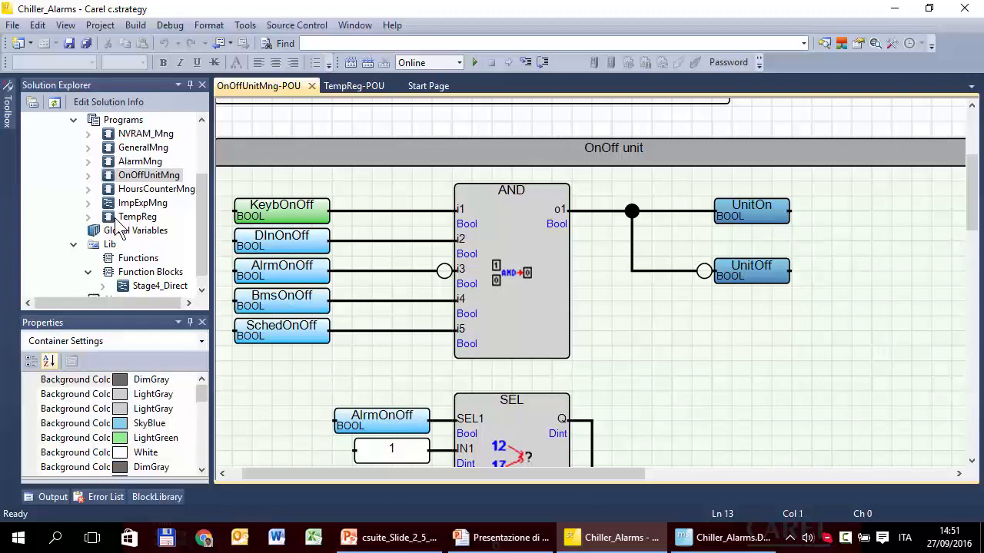
click(354, 86)
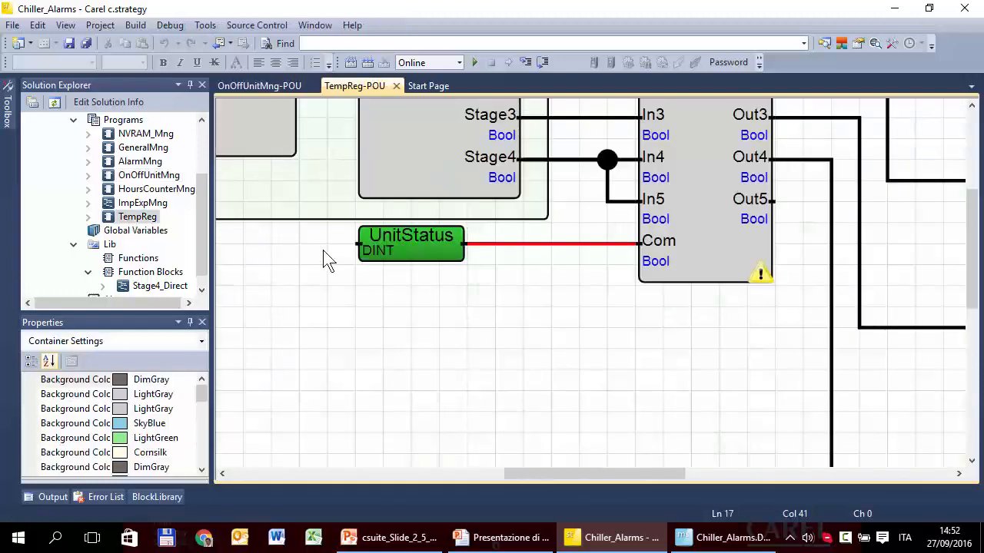
Step: Replace the UnitStatus variable feeding Com with the Boolean UnitOn
double_click(411, 234)
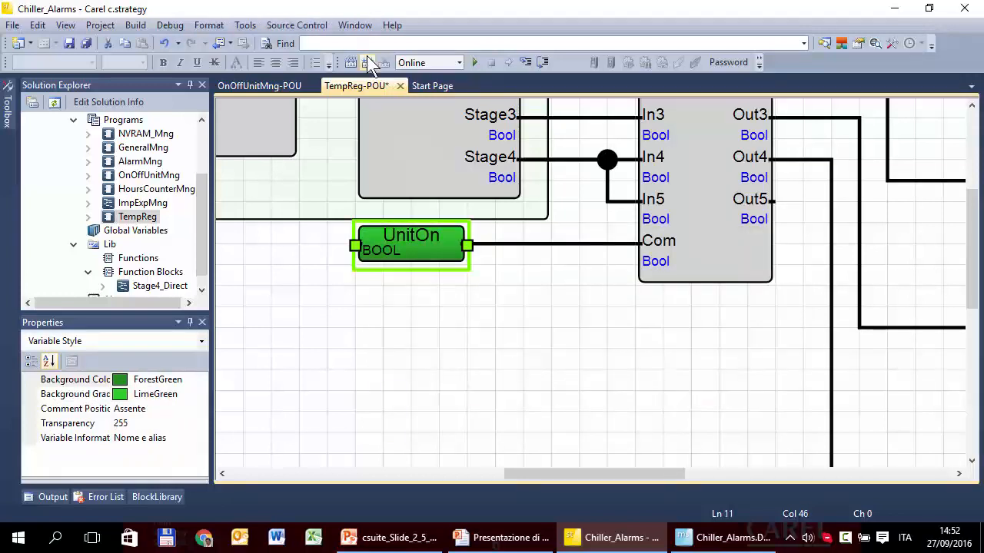
mouse_move(369, 63)
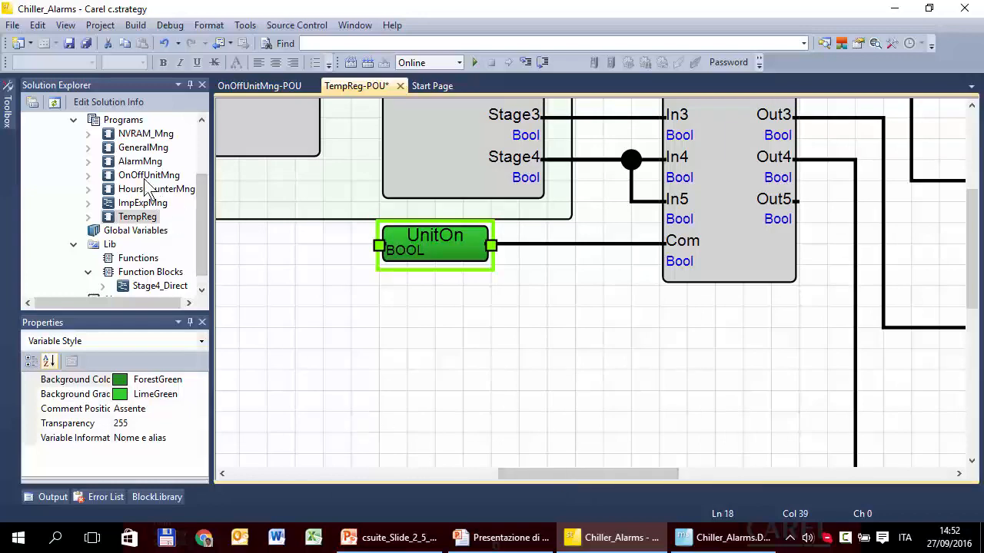
Step: Review the OnOffUnitMng diagram's AND block and SEL status-code mapping after shifting it right
click(258, 86)
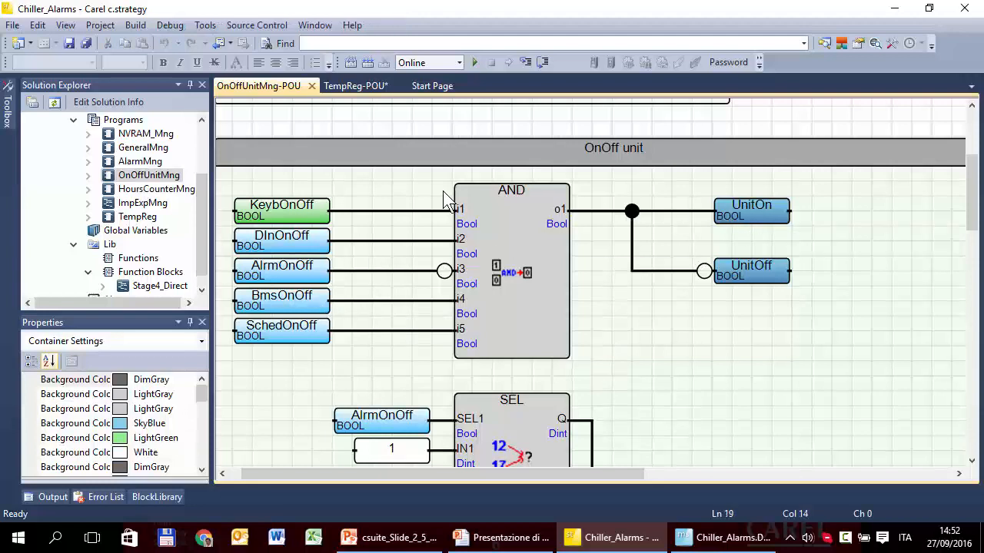
mouse_move(290, 215)
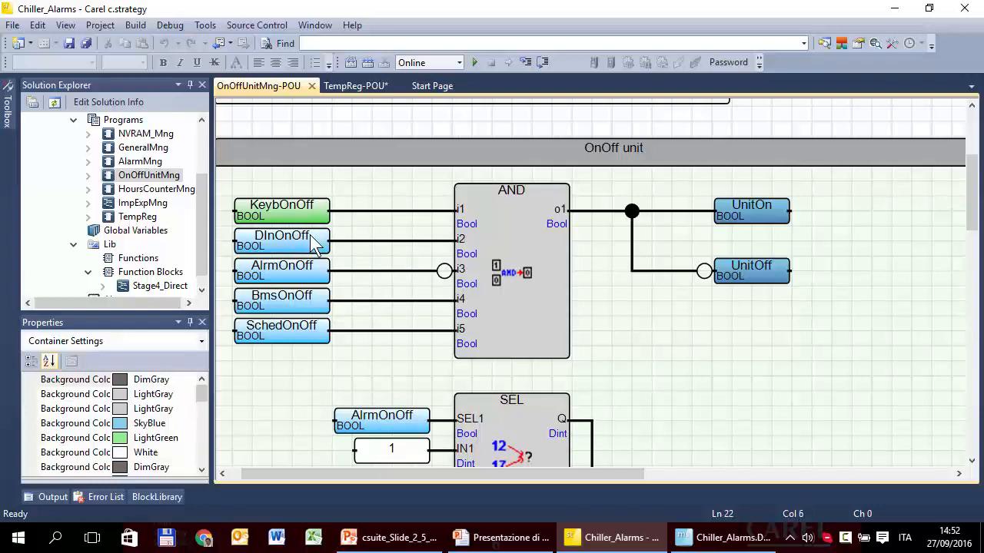
mouse_move(301, 246)
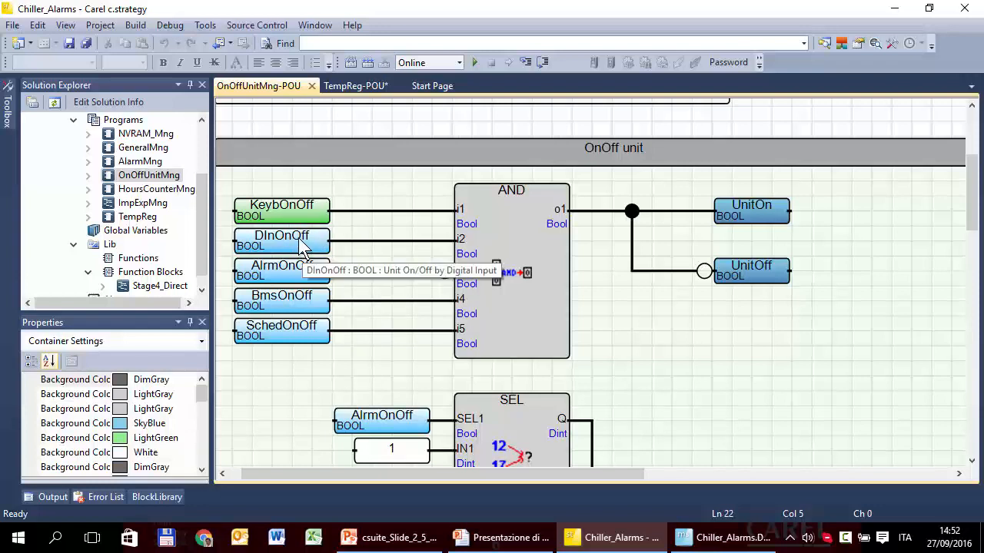
mouse_move(274, 274)
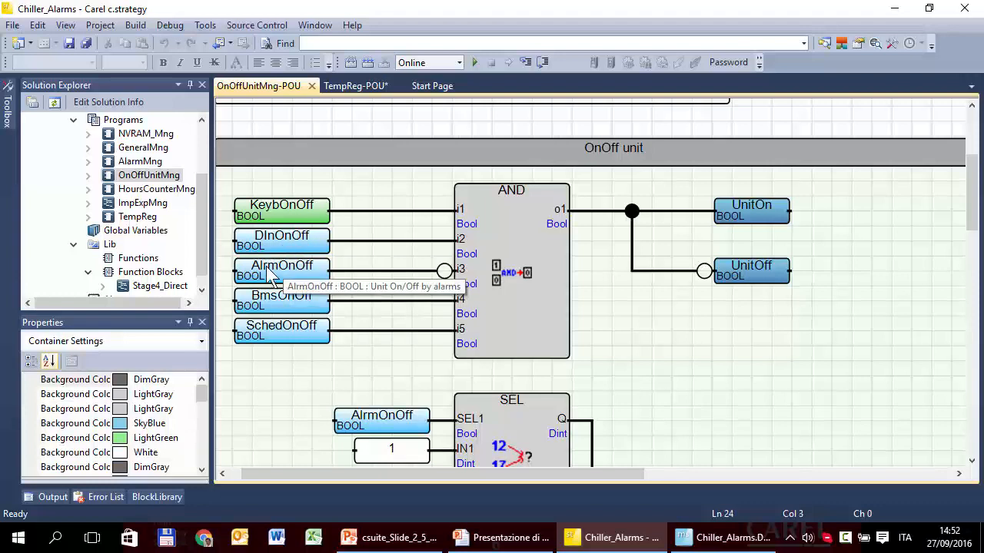
mouse_move(264, 344)
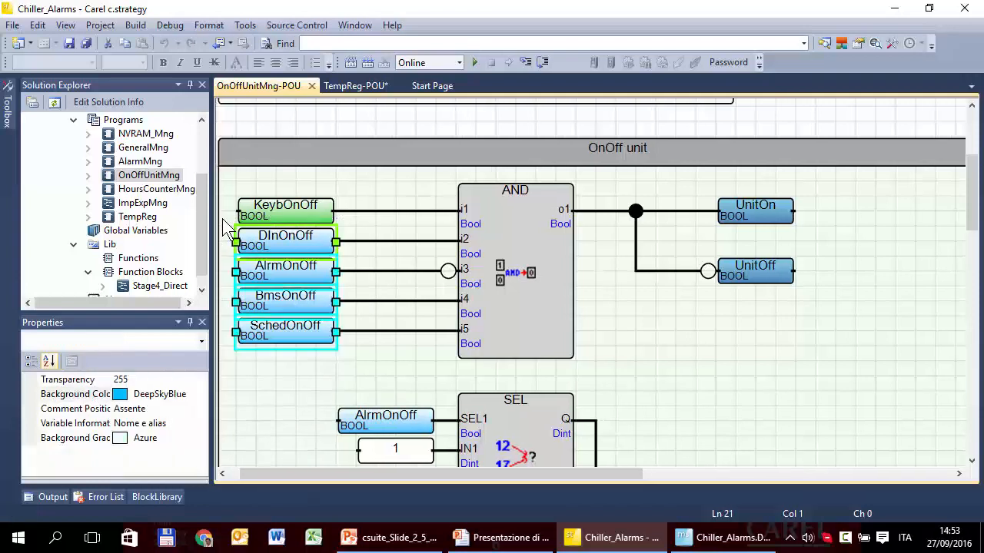
mouse_move(538, 273)
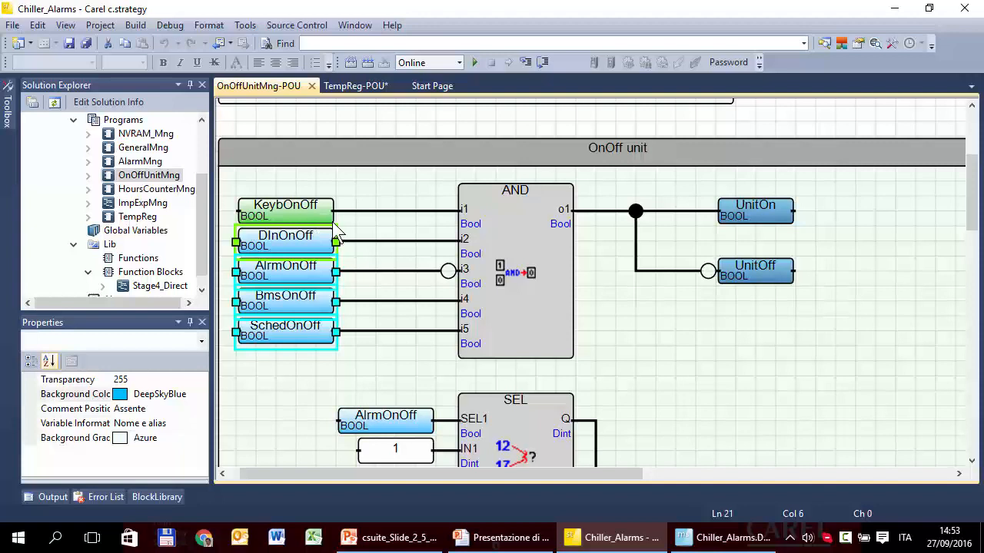
scroll(down, 3)
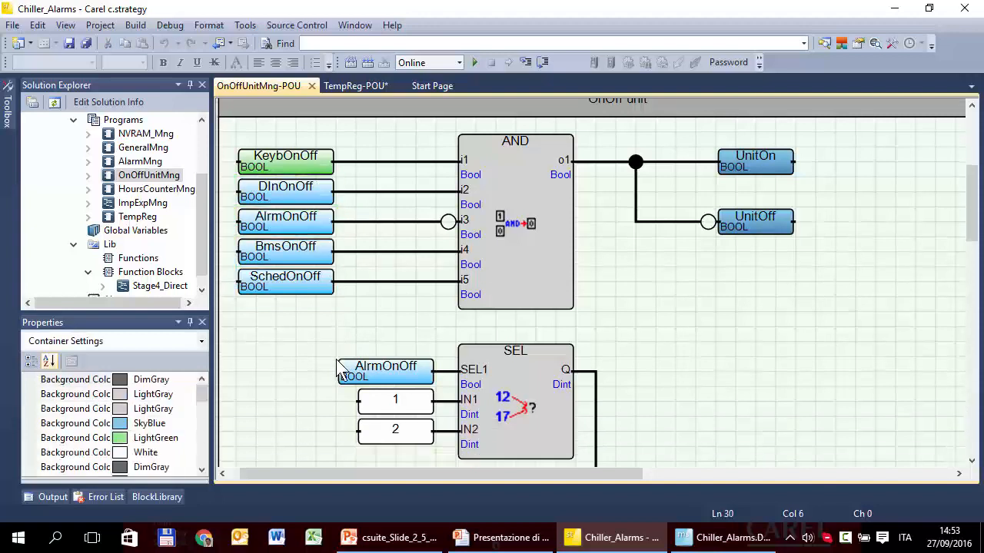
scroll(down, 3)
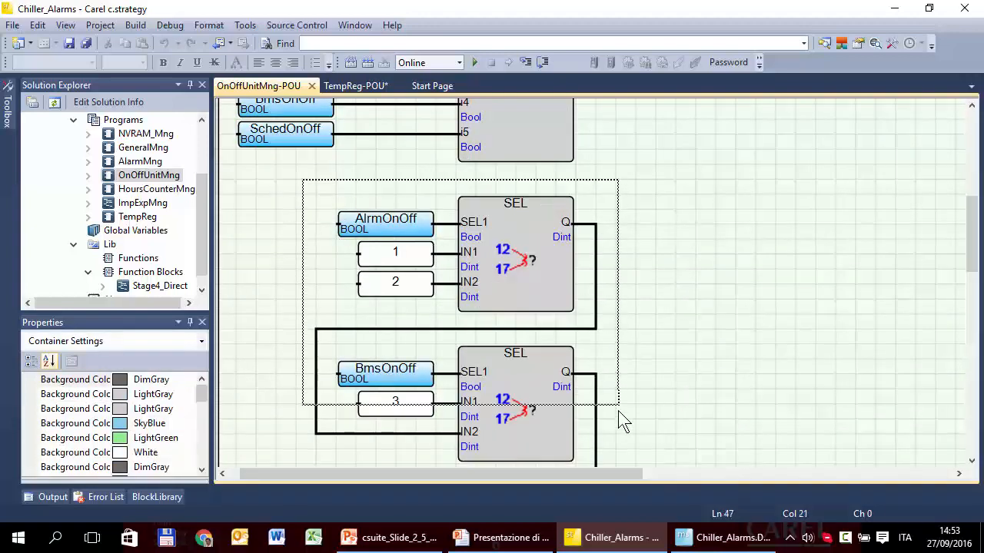
click(384, 223)
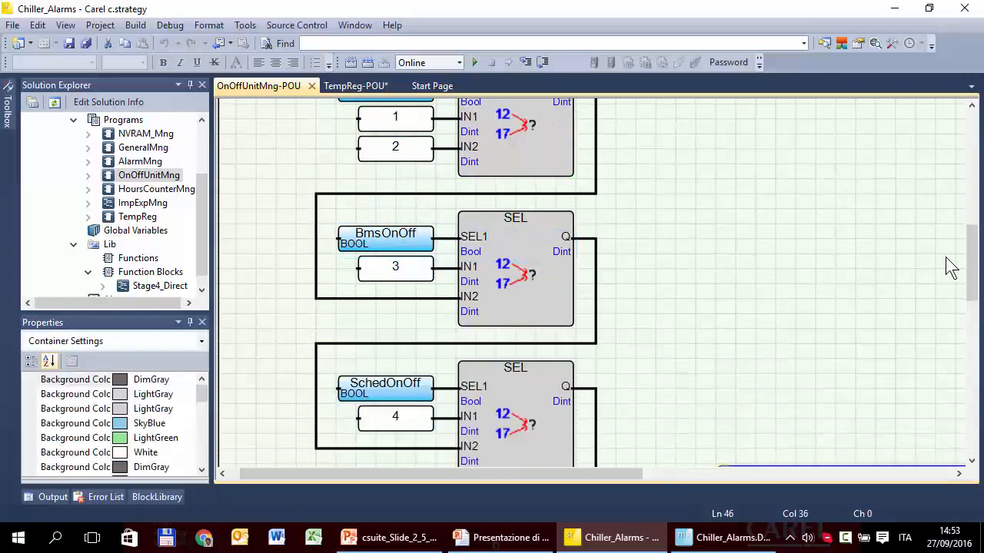
scroll(up, 3)
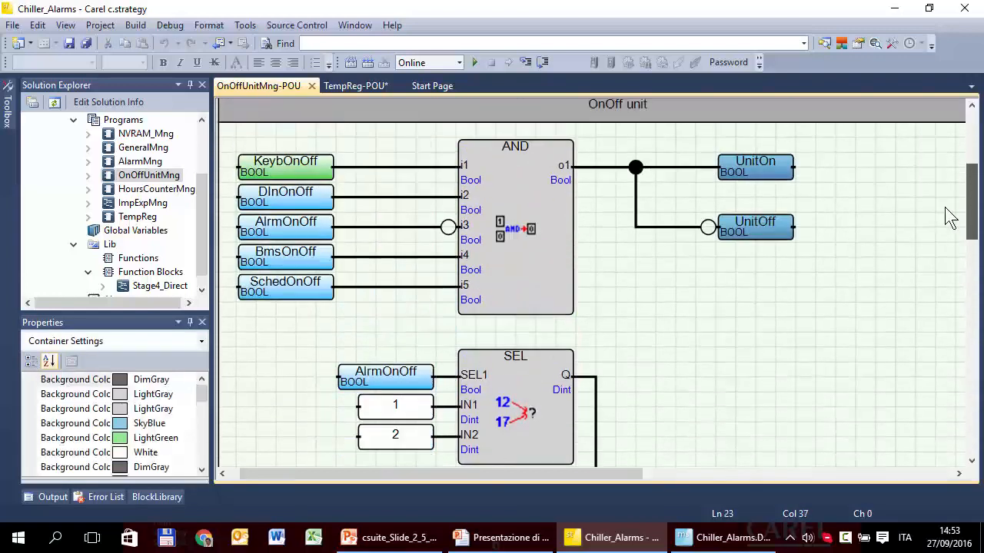
mouse_move(385, 381)
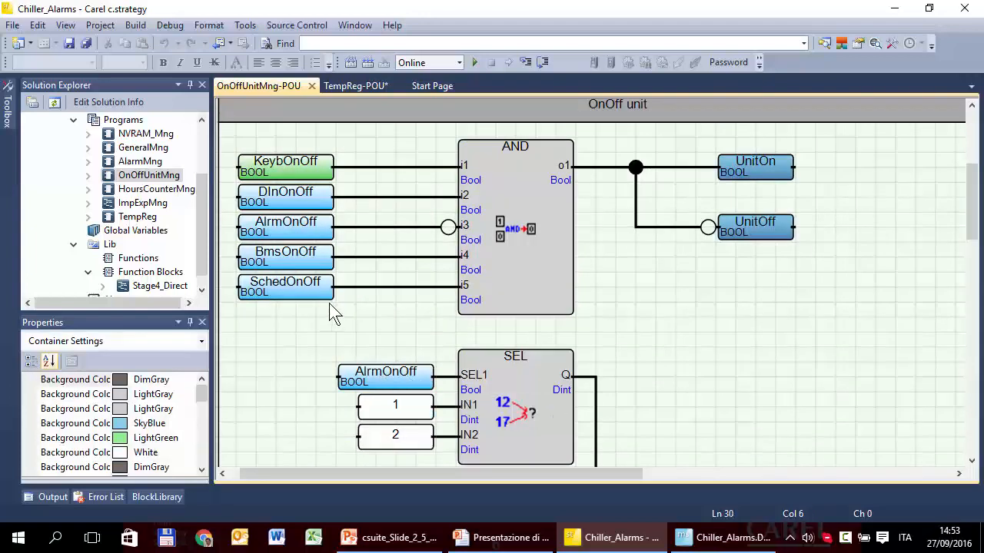
mouse_move(280, 269)
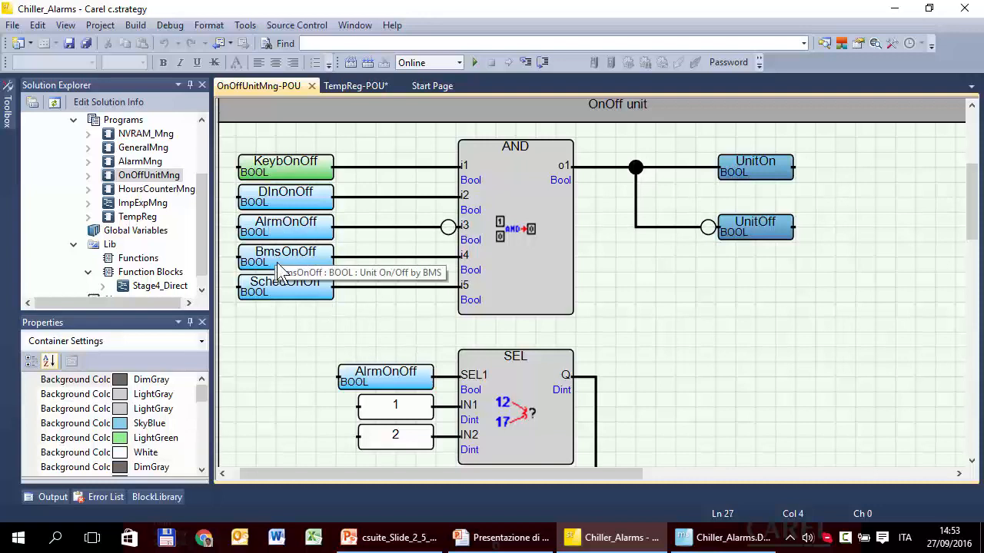
mouse_move(280, 300)
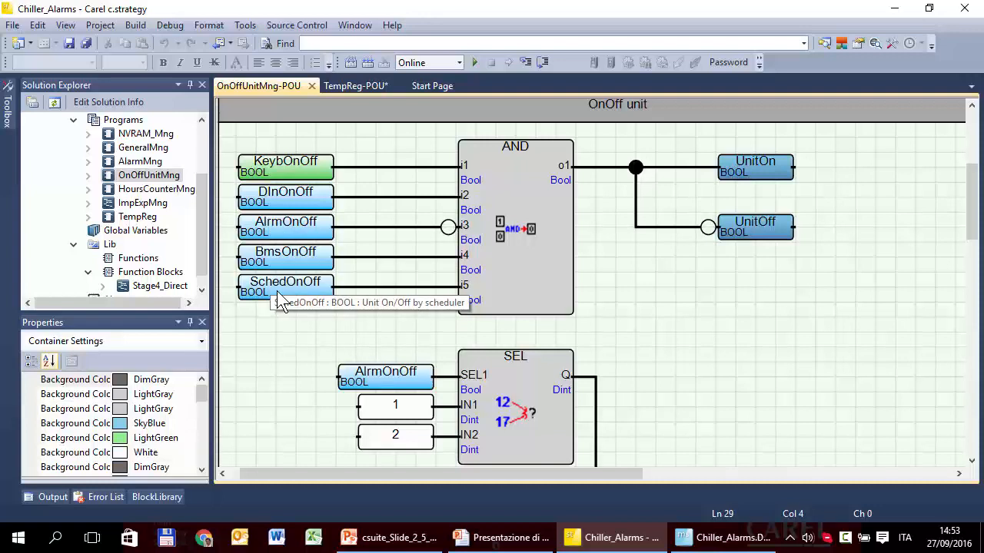
mouse_move(806, 332)
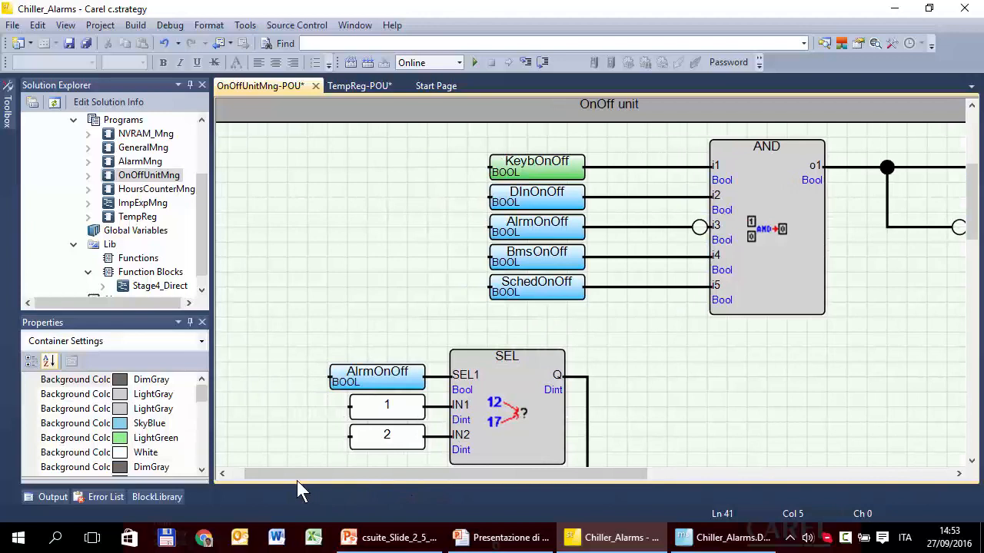
mouse_move(475, 212)
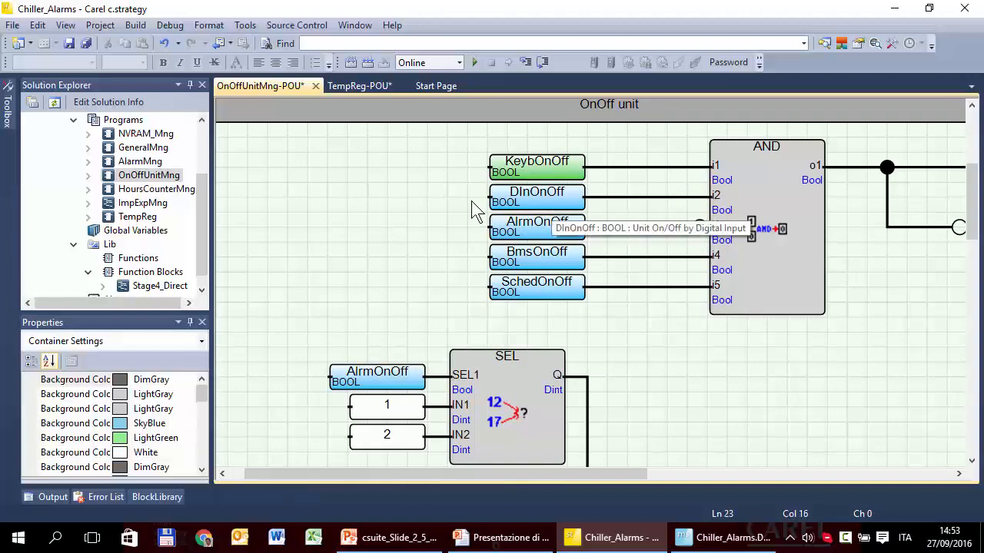
Step: Insert a TRUE constant via the Variable Selector and position it next to the KeybOnOff input
right_click(474, 212)
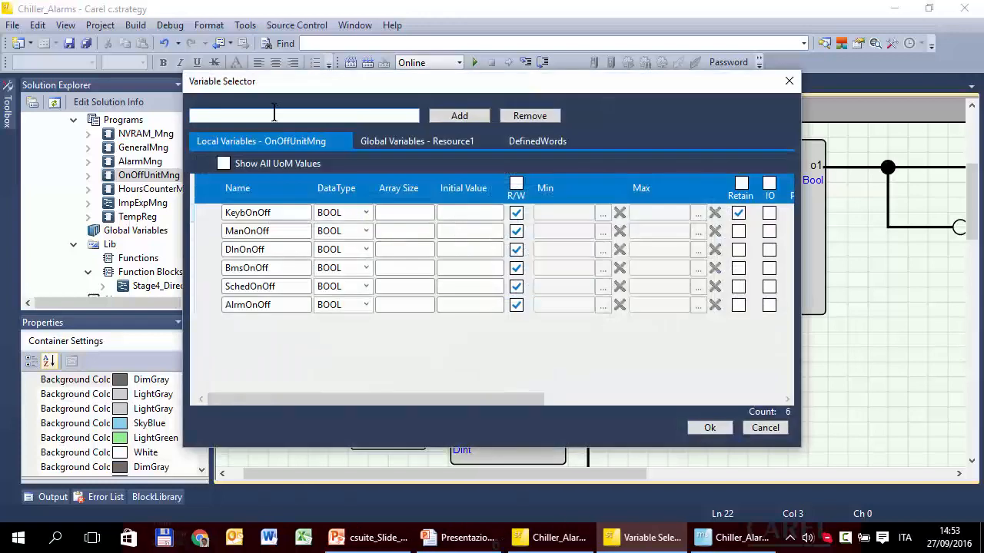
text(TRU)
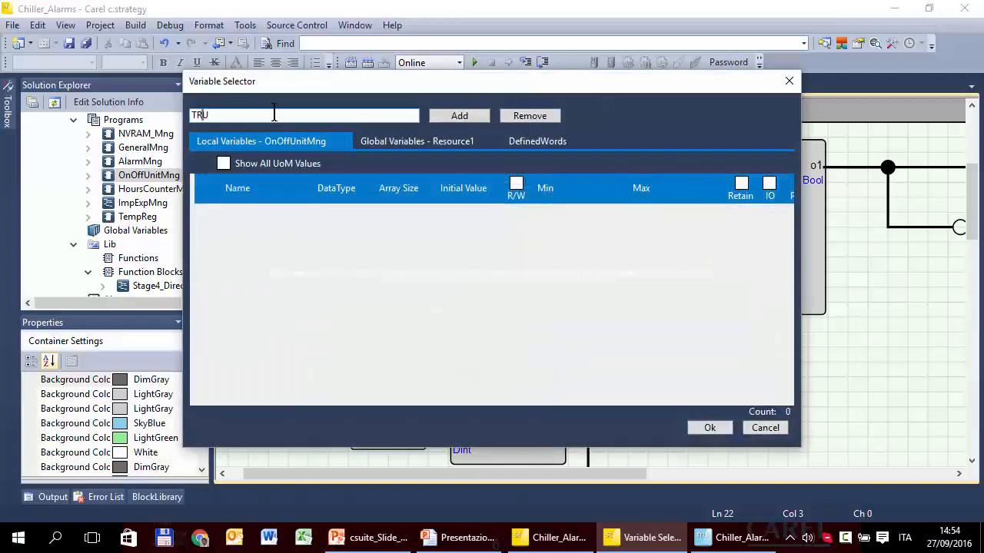
click(709, 427)
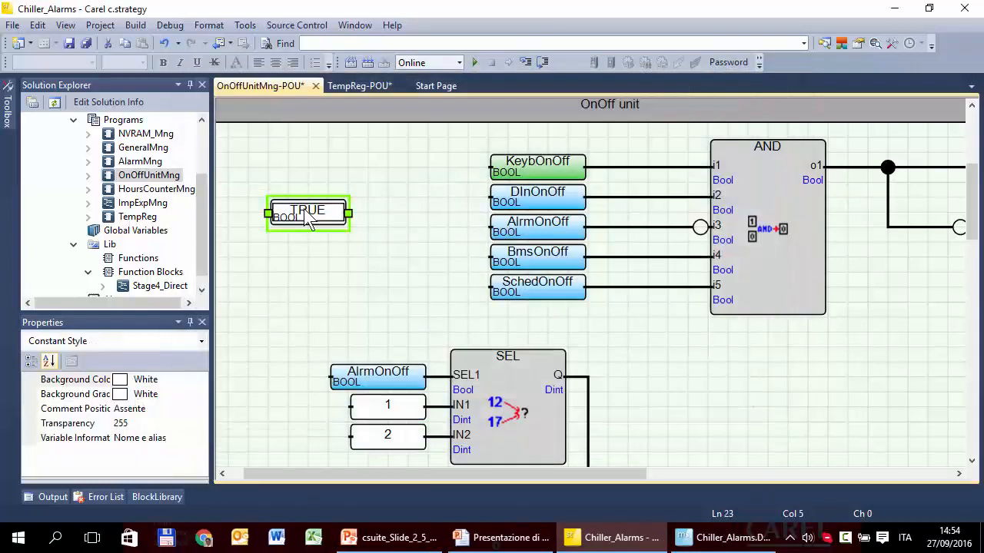
drag(308, 213, 427, 199)
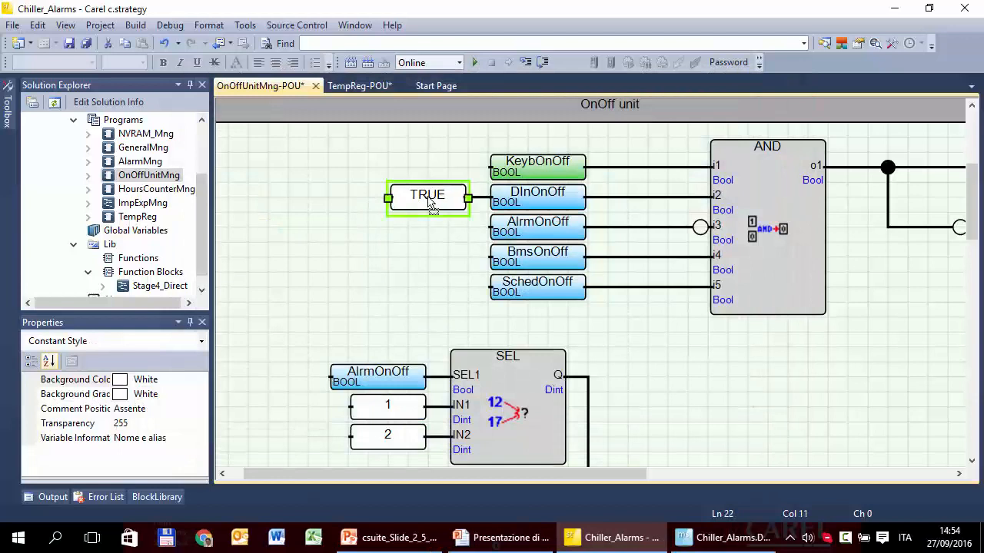
click(479, 208)
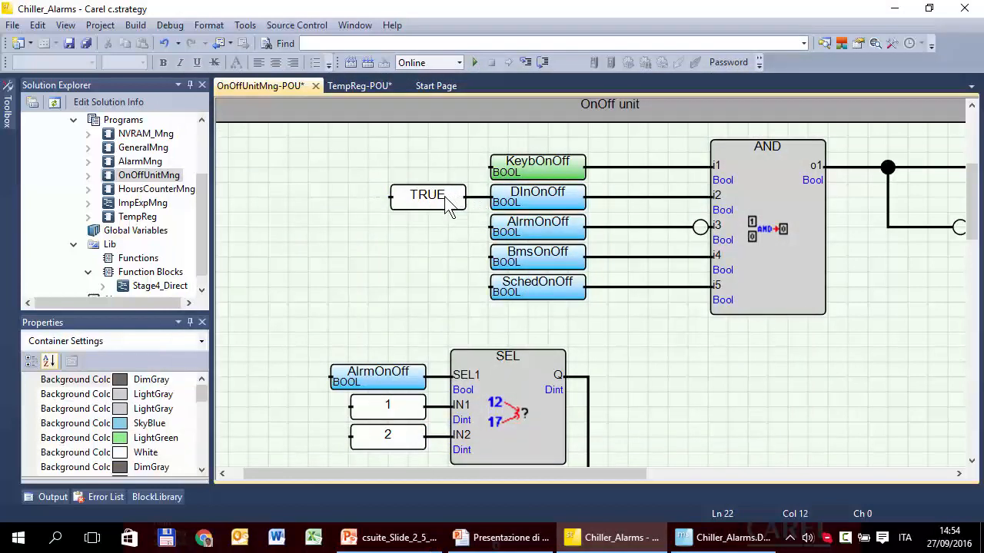
mouse_move(557, 202)
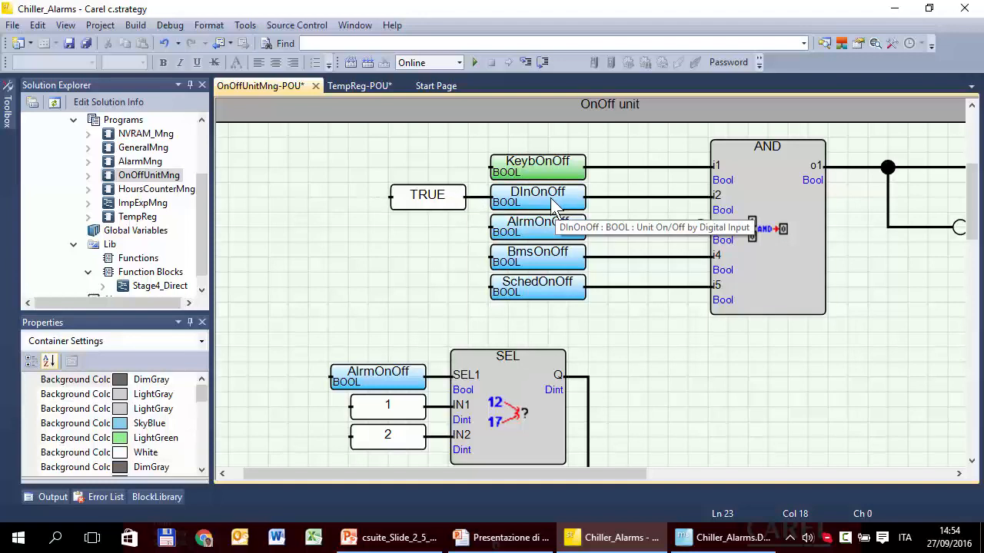
mouse_move(436, 207)
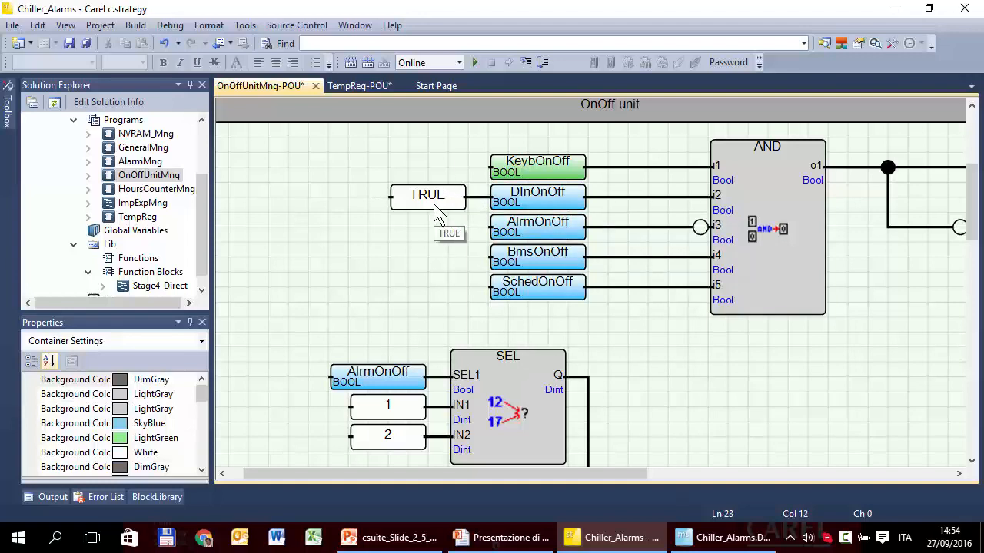
mouse_move(535, 208)
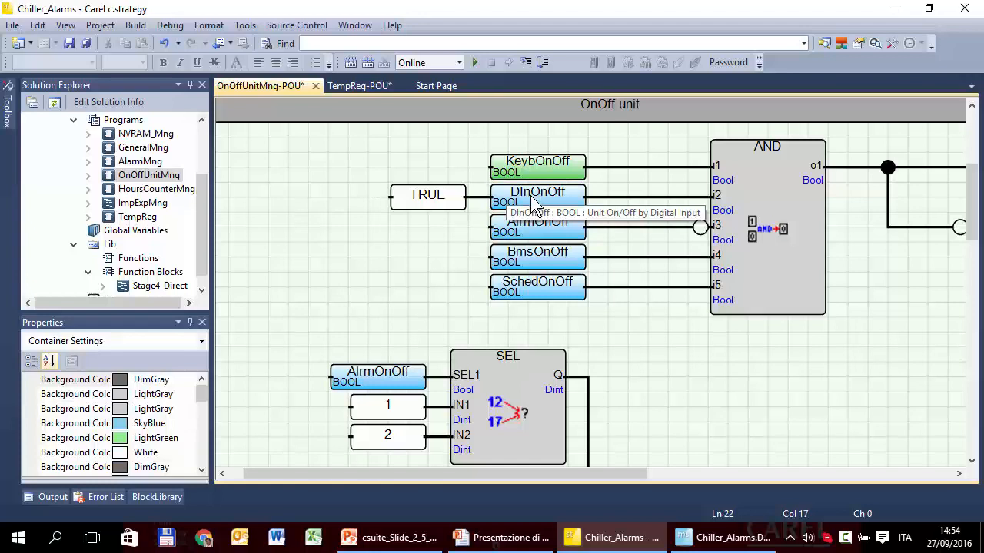
mouse_move(538, 201)
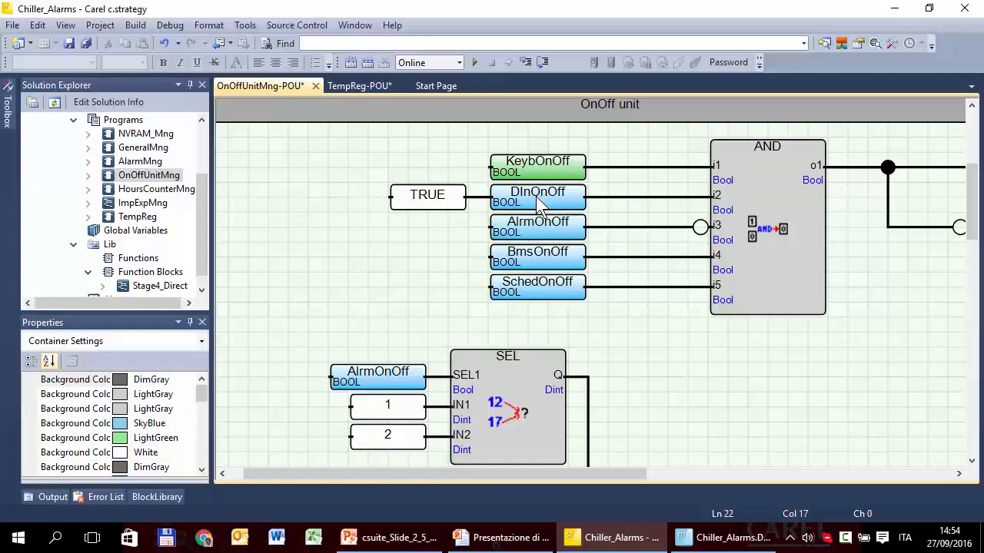
mouse_move(581, 203)
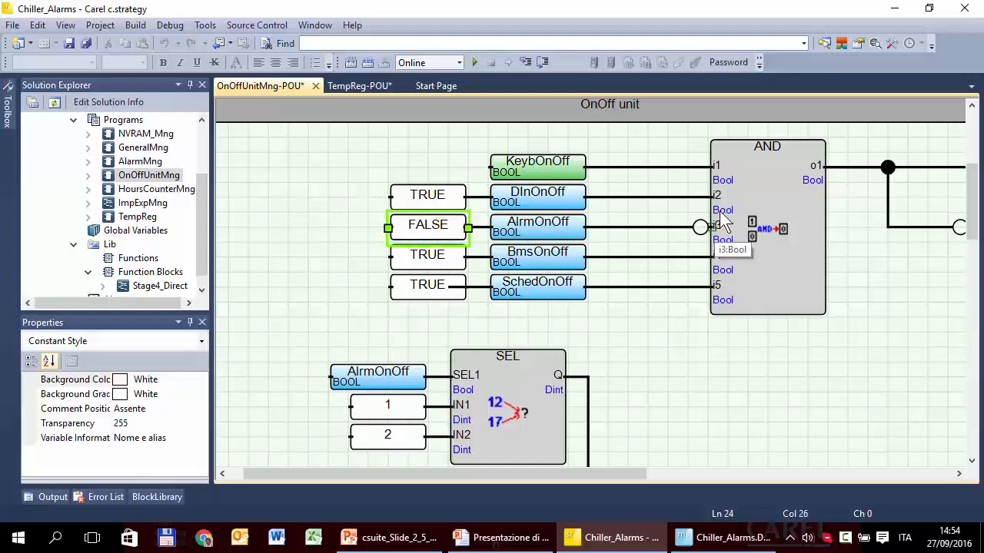
mouse_move(525, 212)
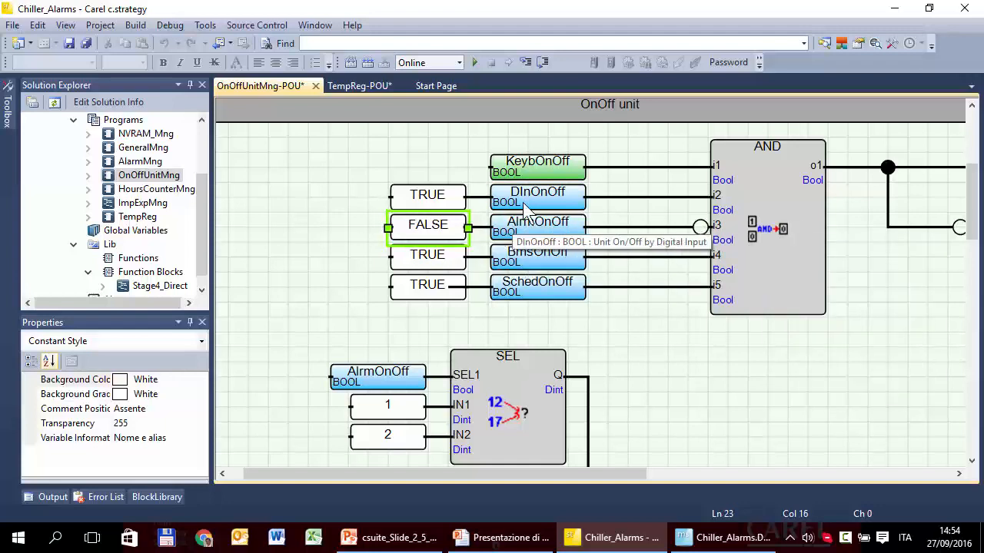
mouse_move(557, 314)
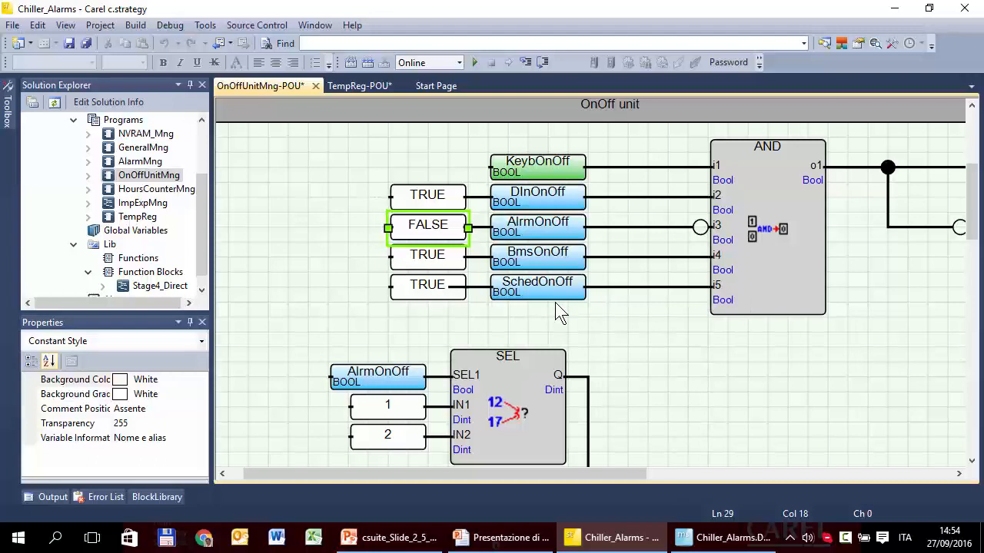
mouse_move(538, 203)
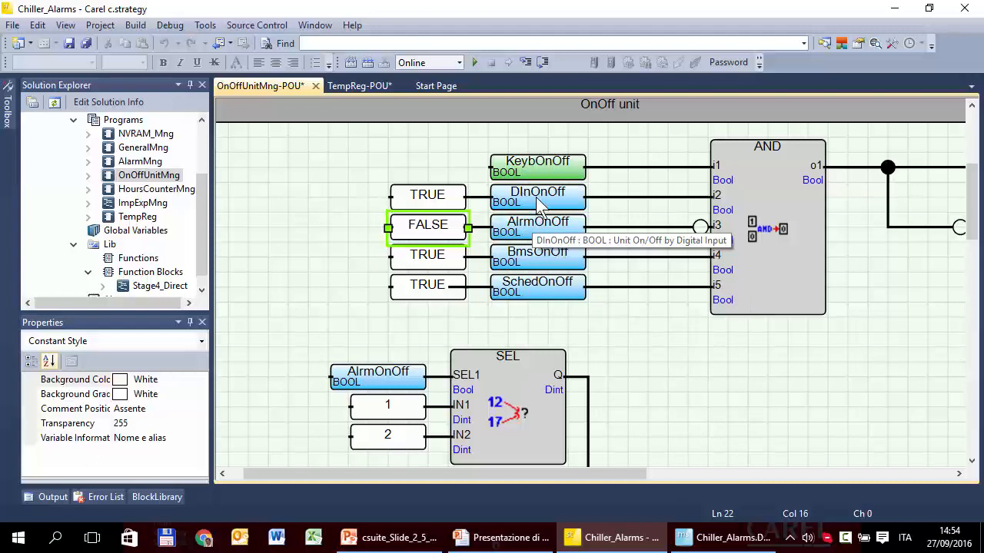
mouse_move(521, 260)
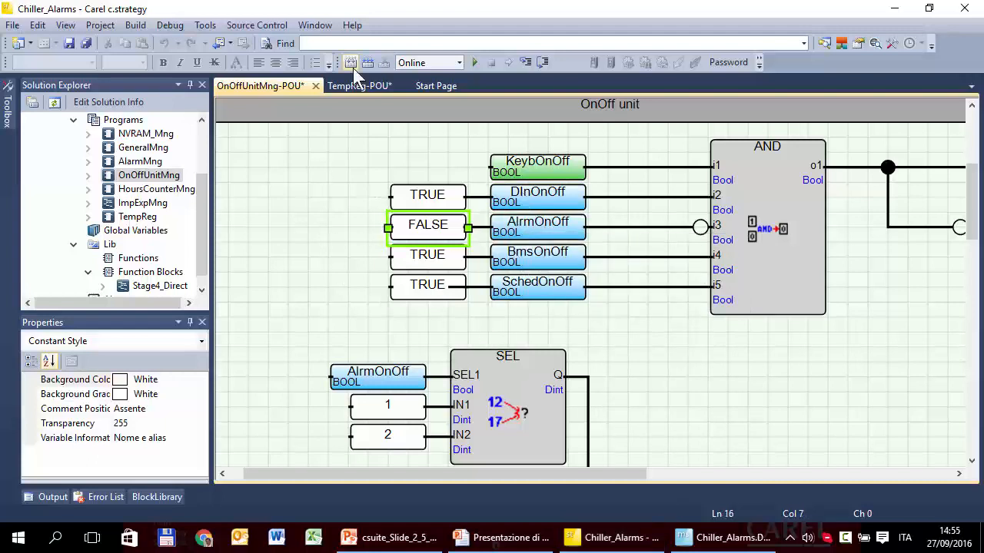
Step: Run Sync retain, acknowledge completion, rebuild Chiller_Alarms successfully and move to the terminal mask project
click(351, 61)
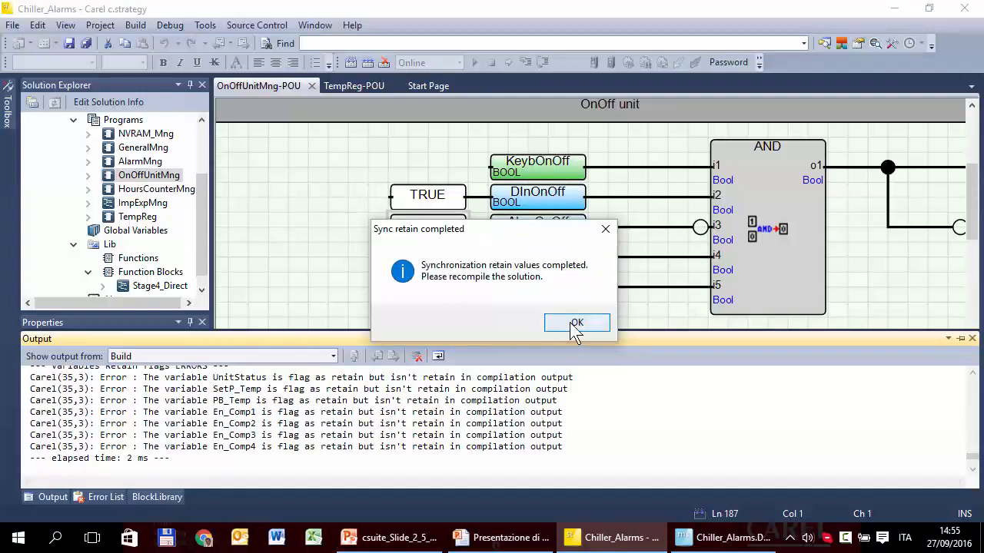
click(578, 323)
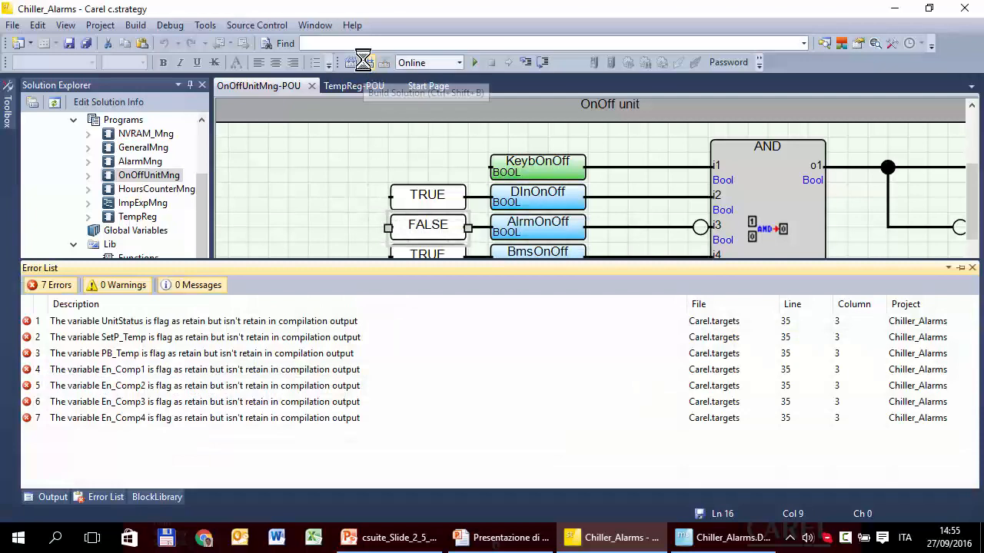
click(135, 24)
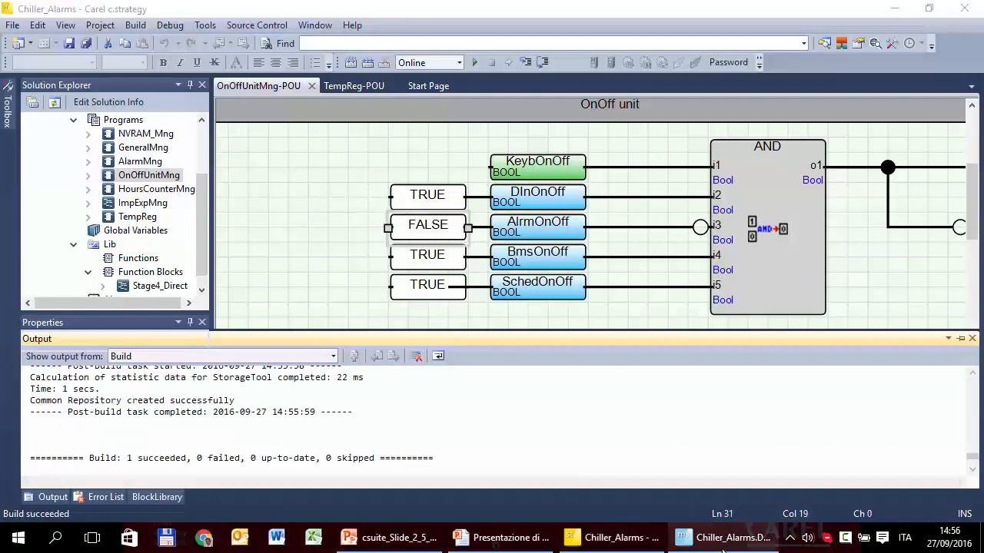
click(728, 538)
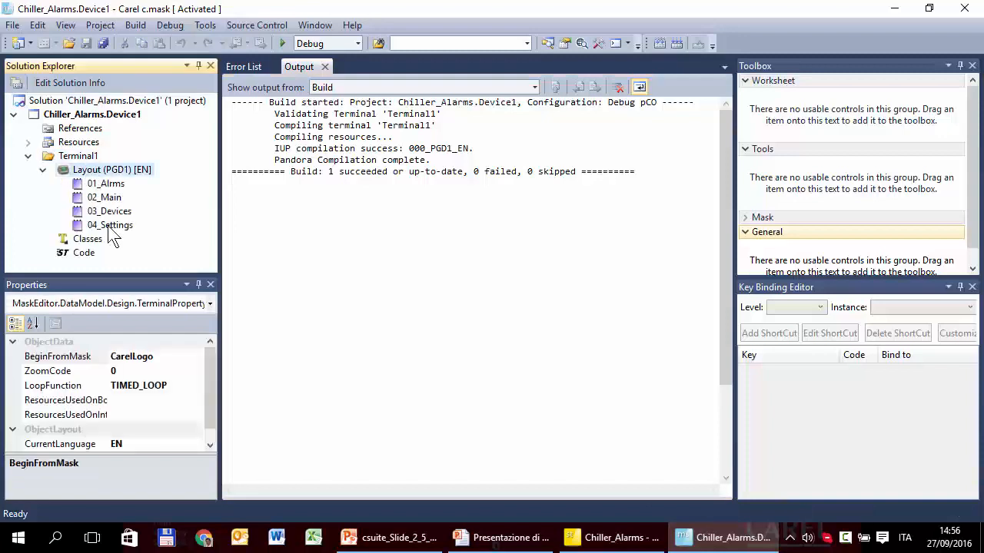
mouse_move(123, 209)
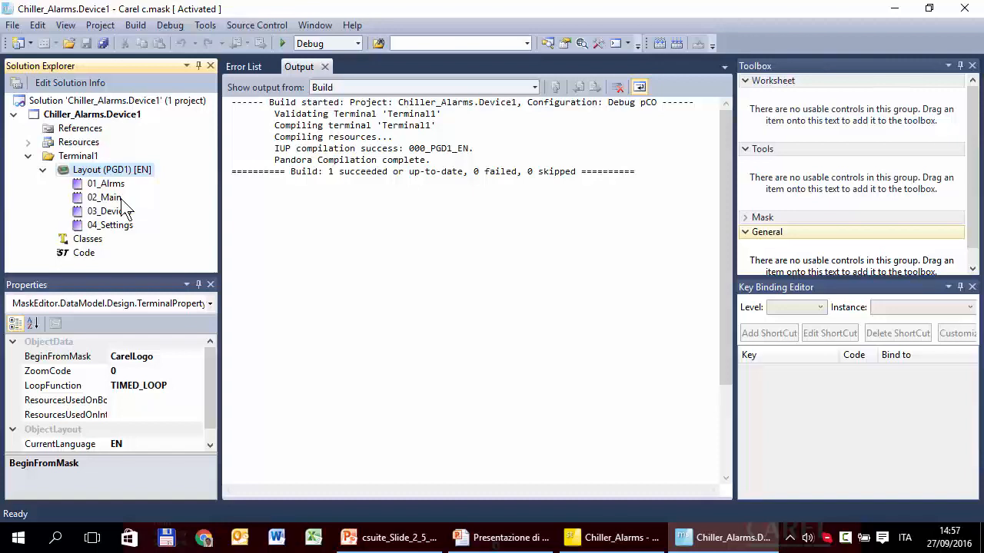
mouse_move(116, 201)
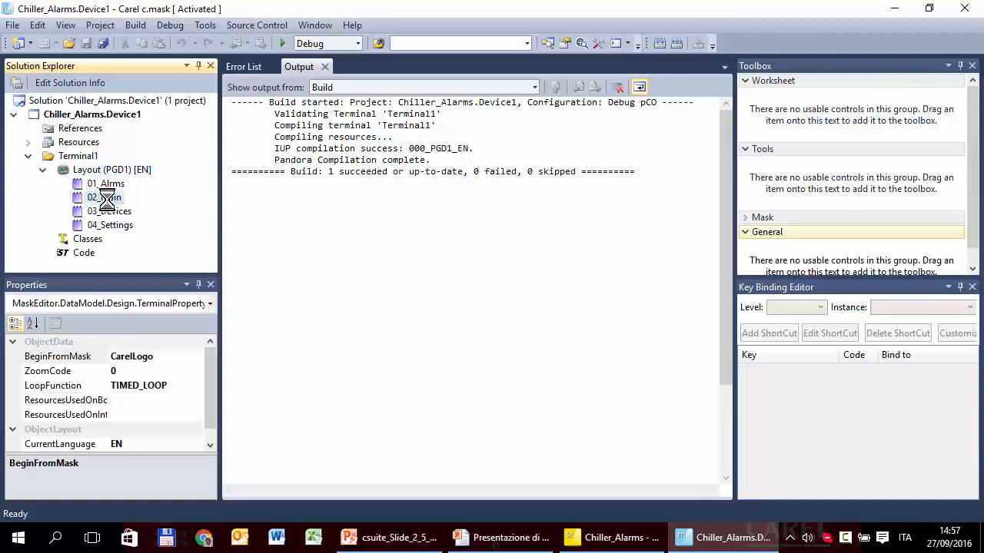
Step: Open the 02_Main mask under Layout (PGD1) in the Terminal Display Editor
double_click(105, 197)
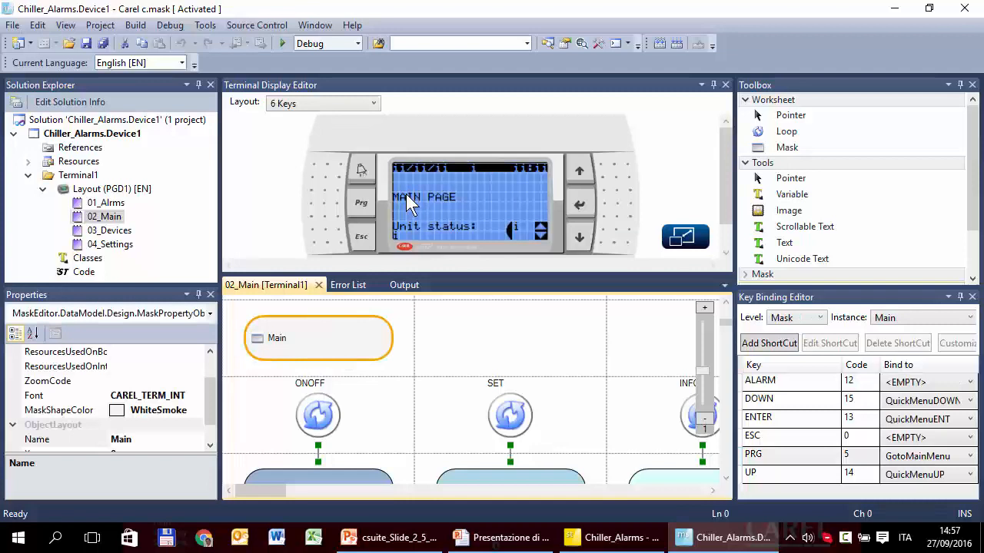
Step: Replace the MAIN PAGE text with the label 'W.in temp.:'
double_click(423, 197)
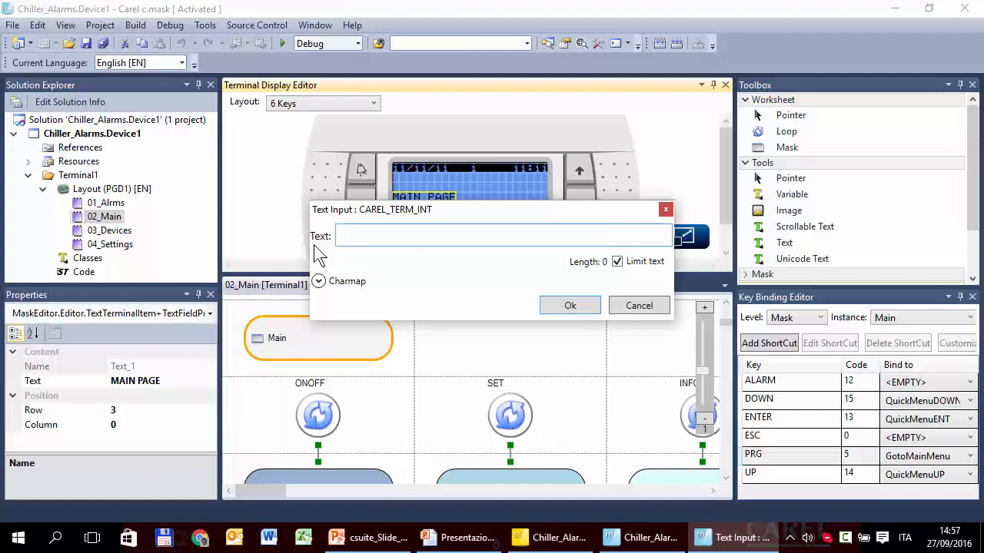
text(W. in t)
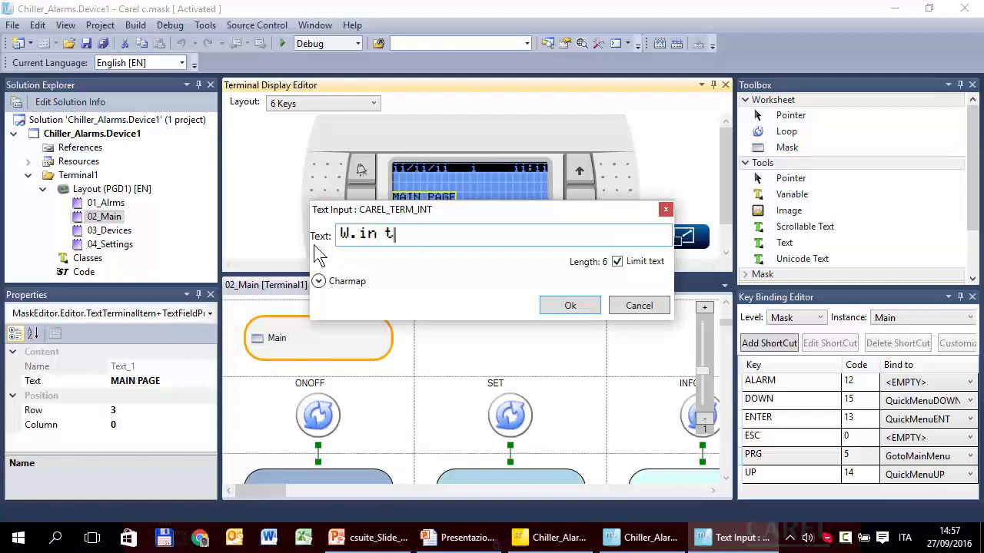
click(569, 304)
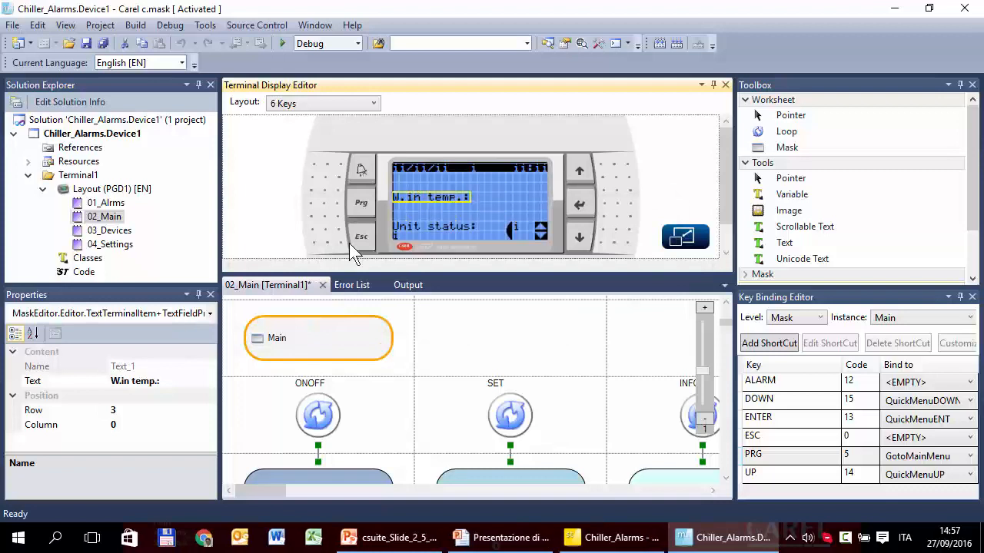
mouse_move(449, 191)
text(C)
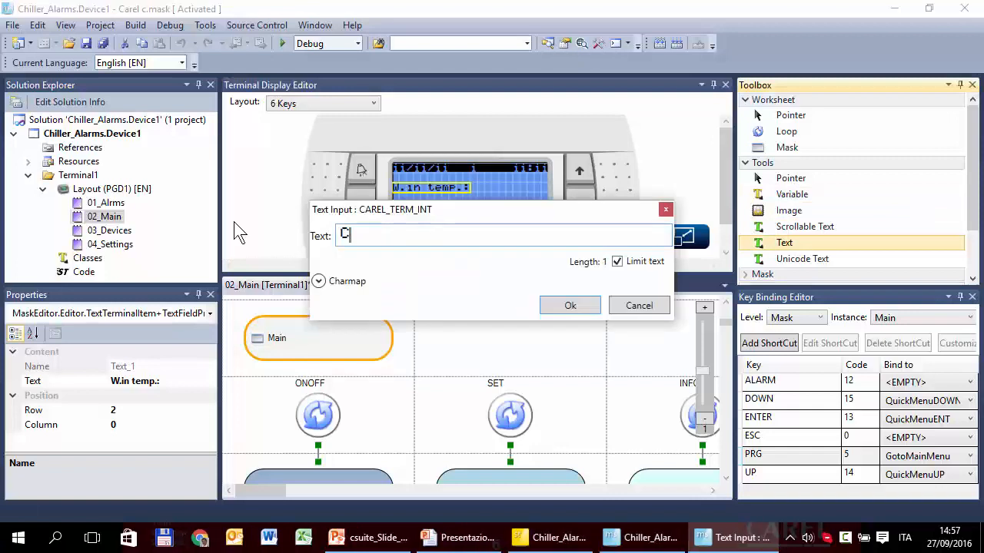
Step: Add a second text line reading 'C1 C2 C3 C4'
text(1  C)
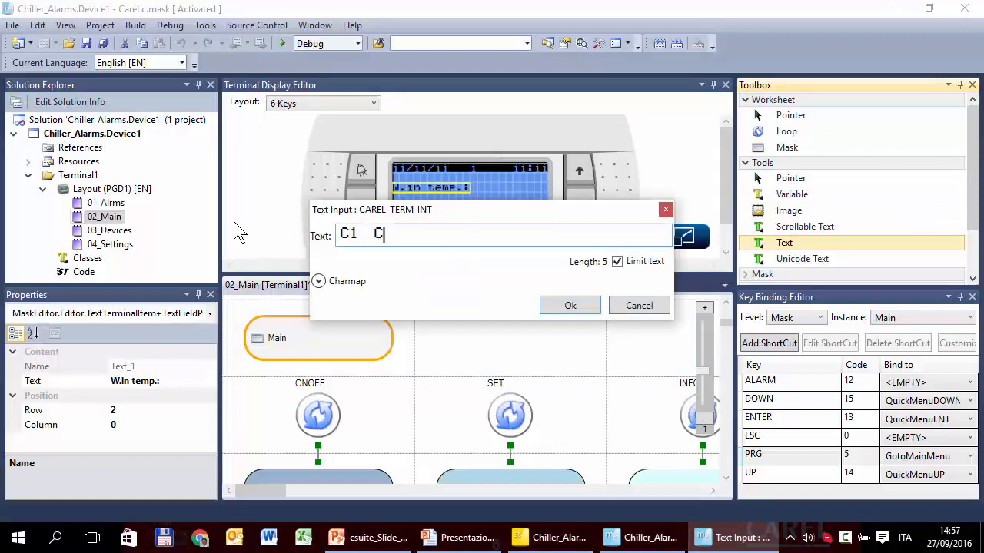
text(2)
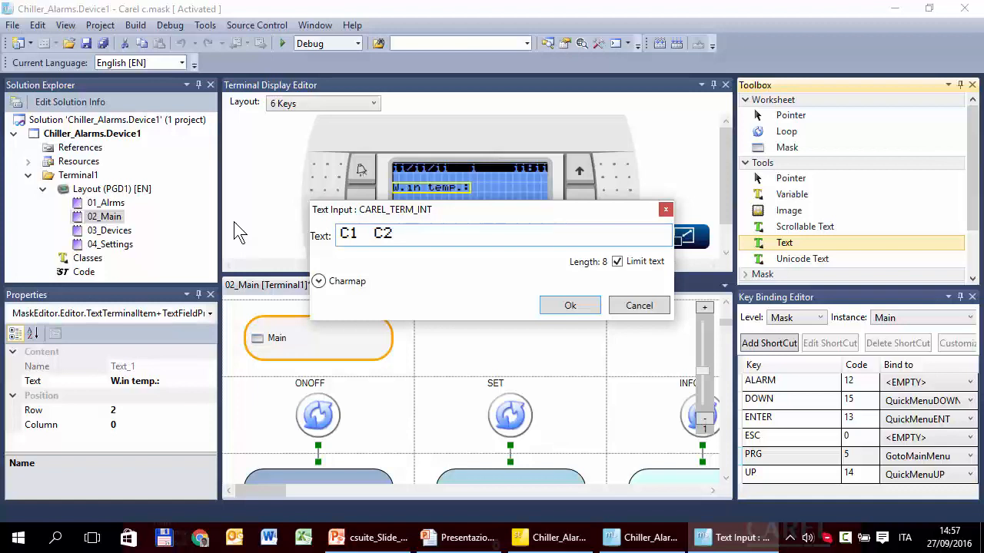
text(C3)
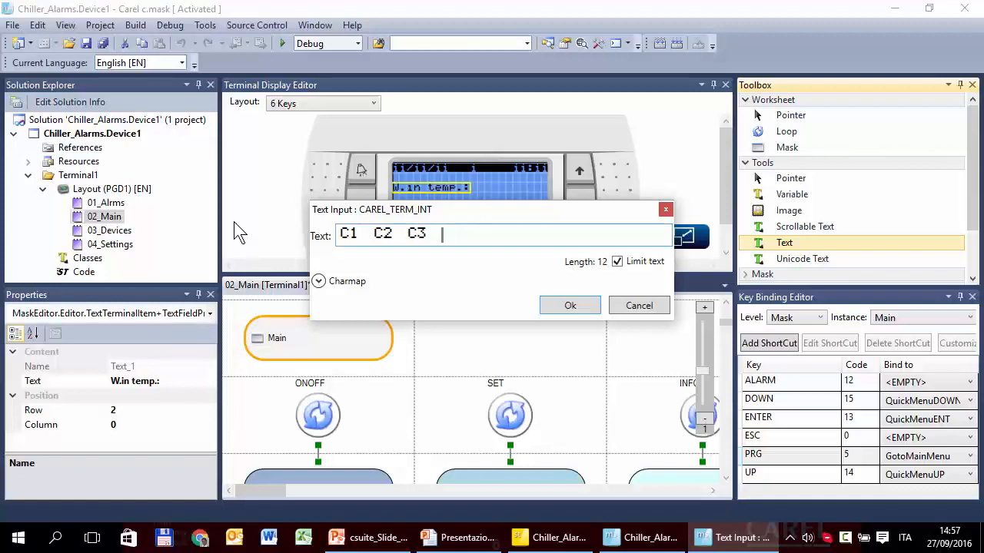
click(569, 304)
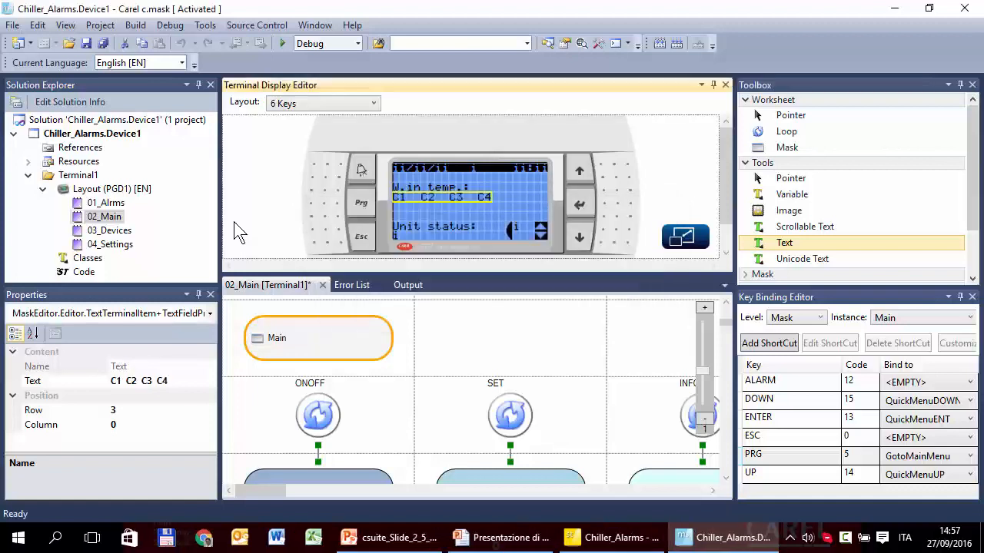
mouse_move(644, 216)
text(w)
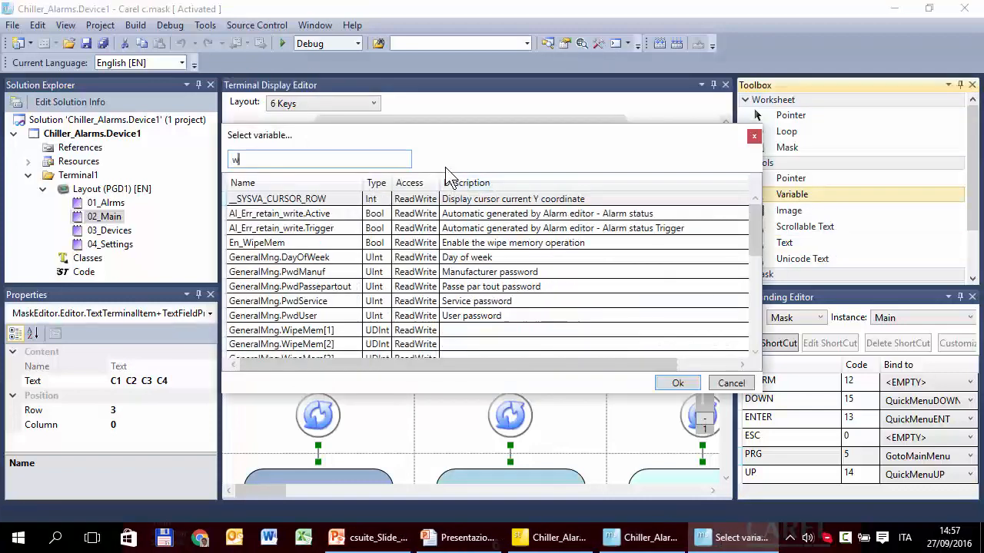
Step: Bind W_InTemp after 'W.in temp.:' and Comp1–Comp4 status variables under C1–C4
text(_)
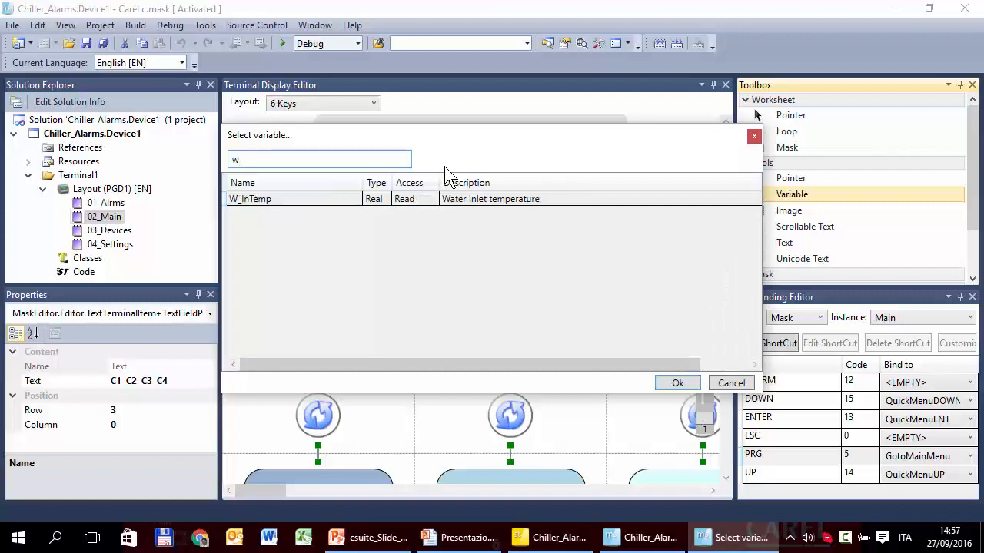
click(677, 383)
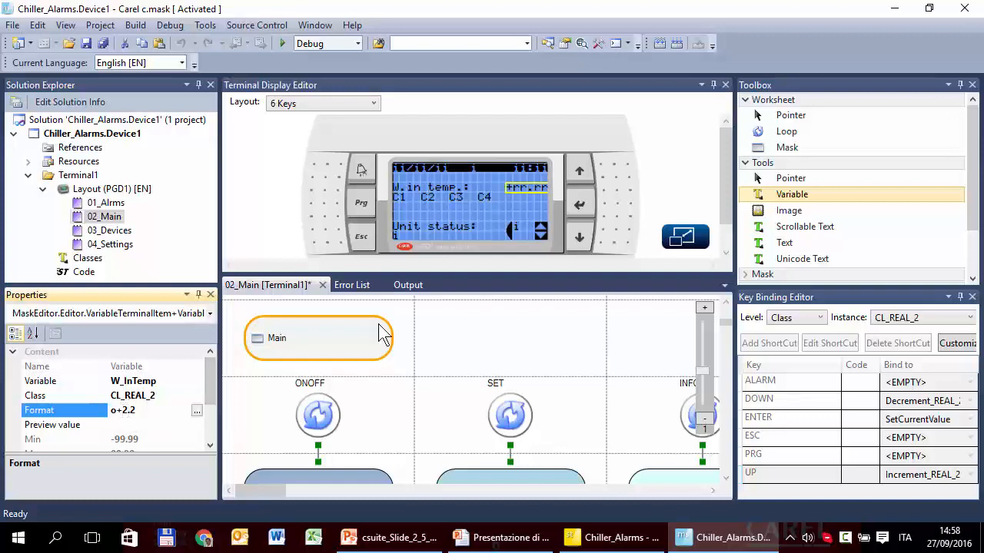
mouse_move(541, 212)
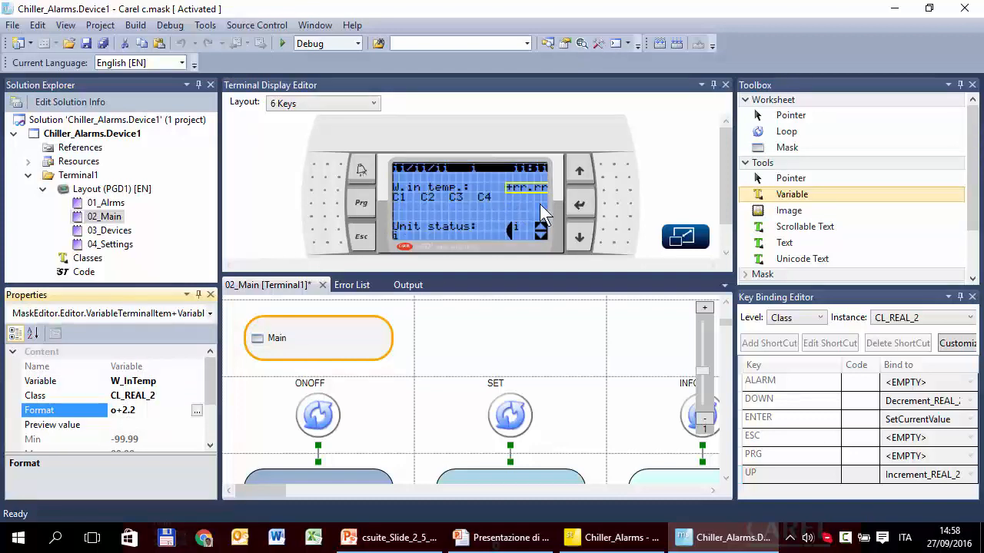
mouse_move(788, 209)
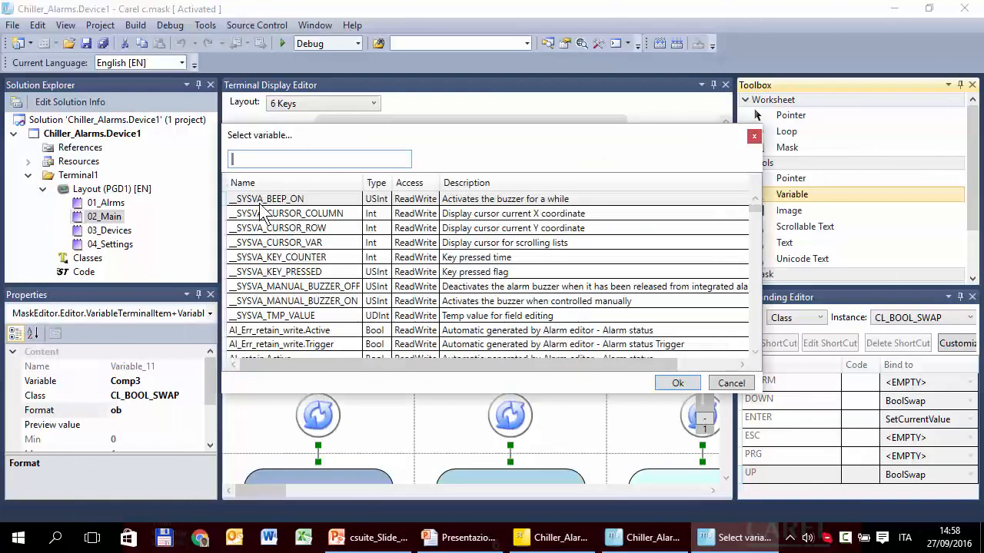
text(com)
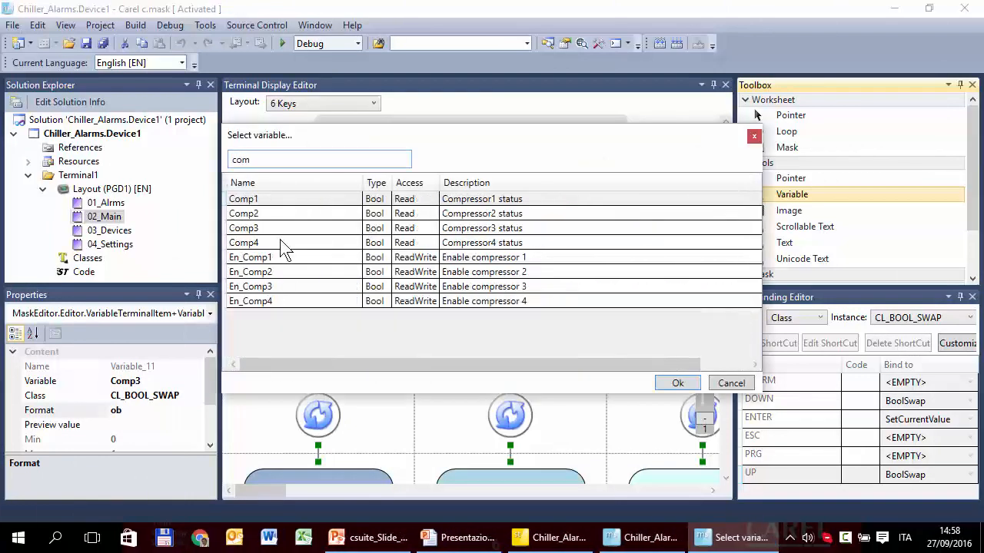
click(676, 383)
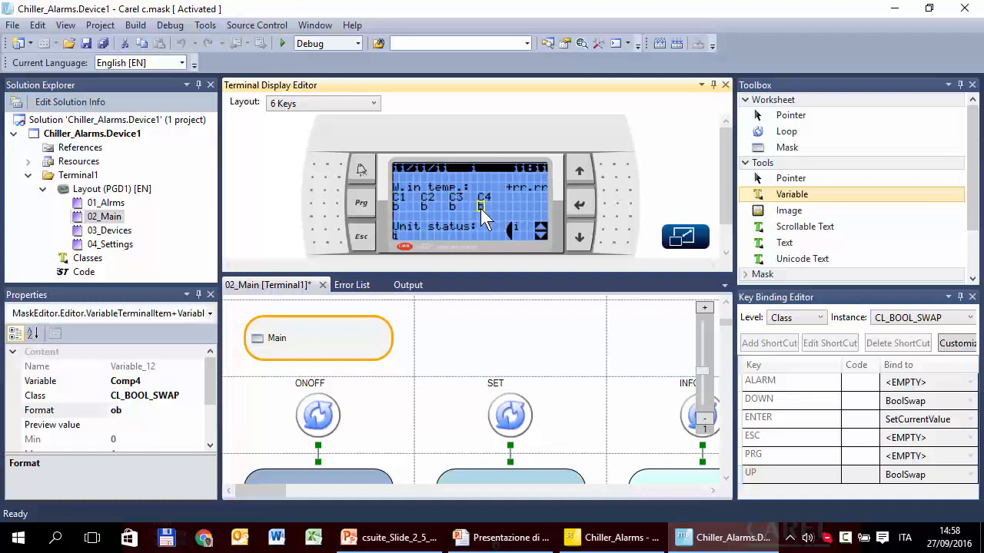
mouse_move(520, 242)
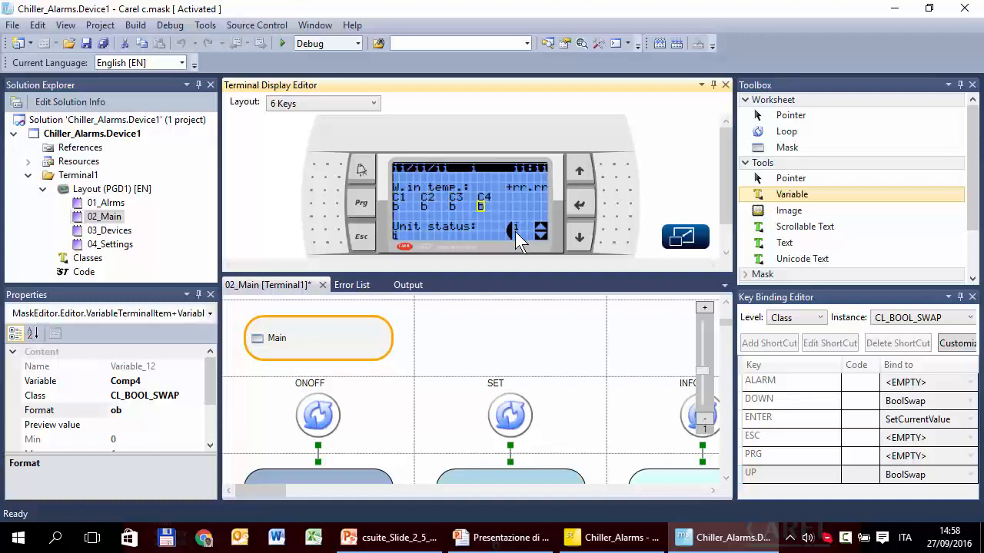
mouse_move(545, 249)
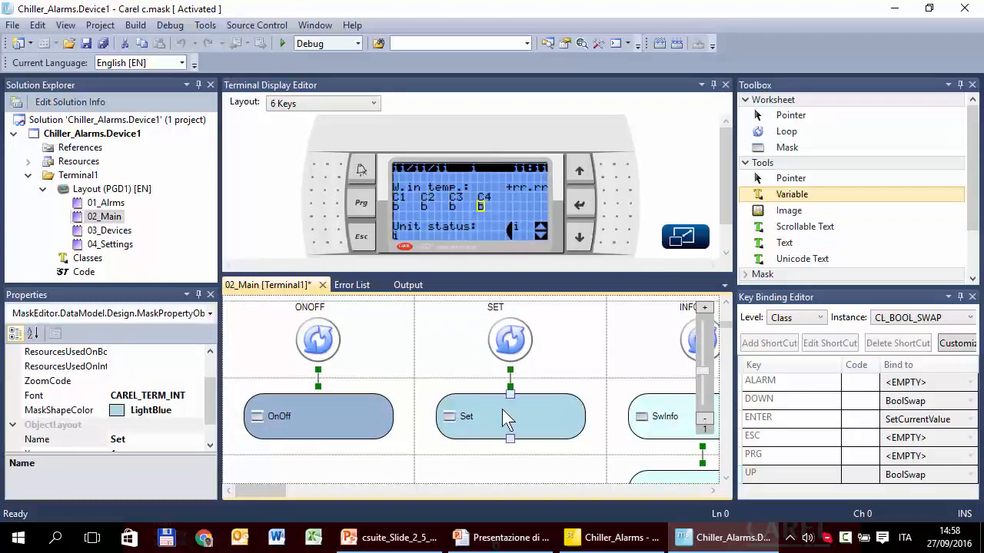
Step: Add 'Setpoint:' and 'Differential:' labels to the Set mask
double_click(510, 415)
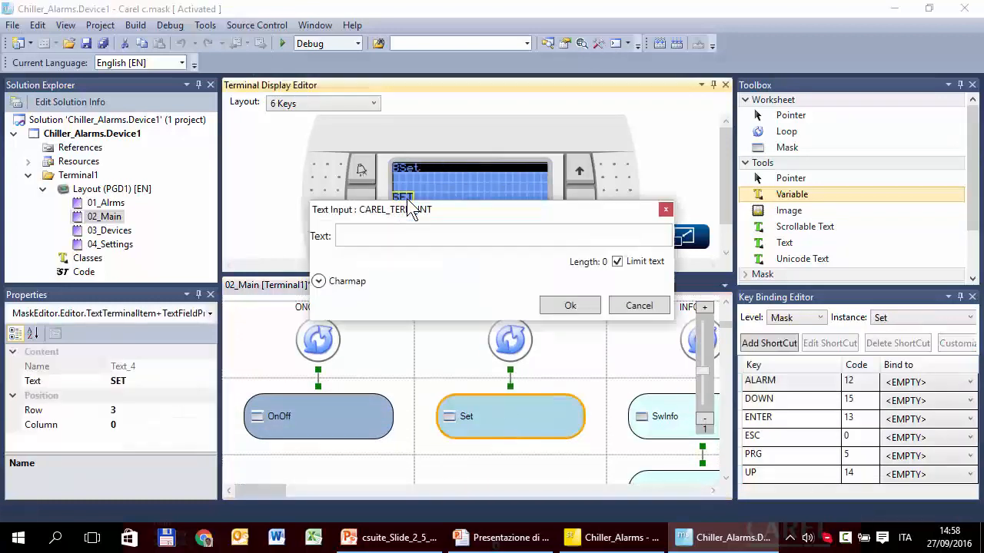
text(Set)
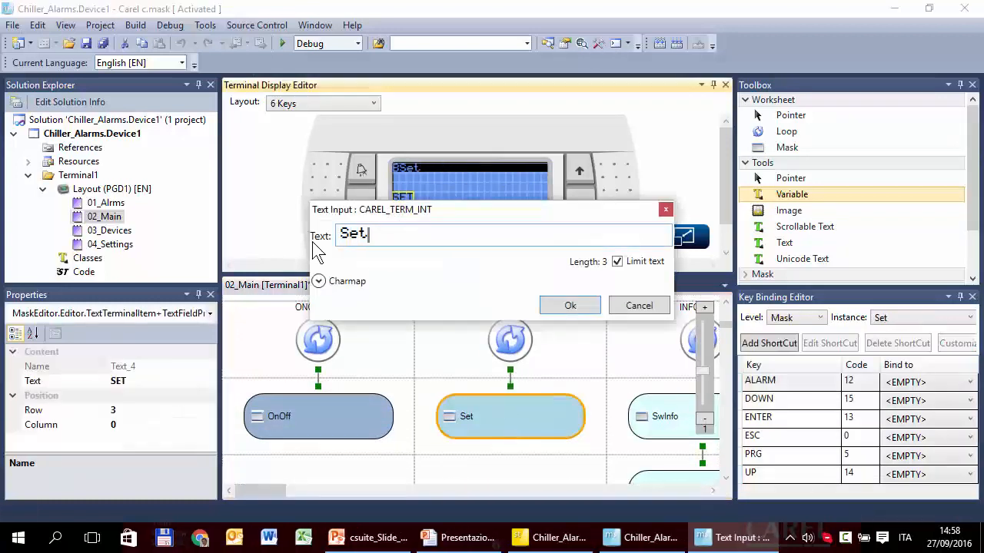
click(569, 304)
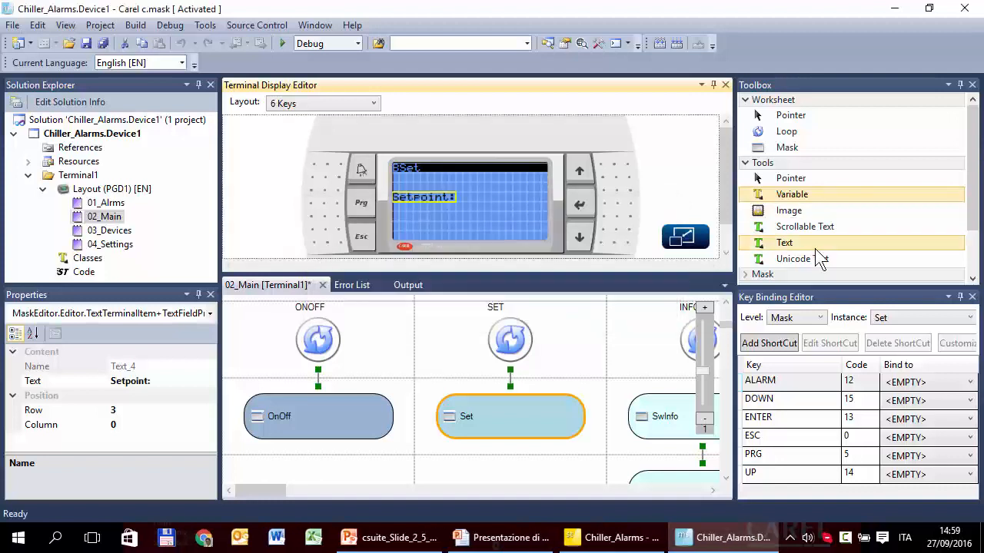
double_click(424, 197)
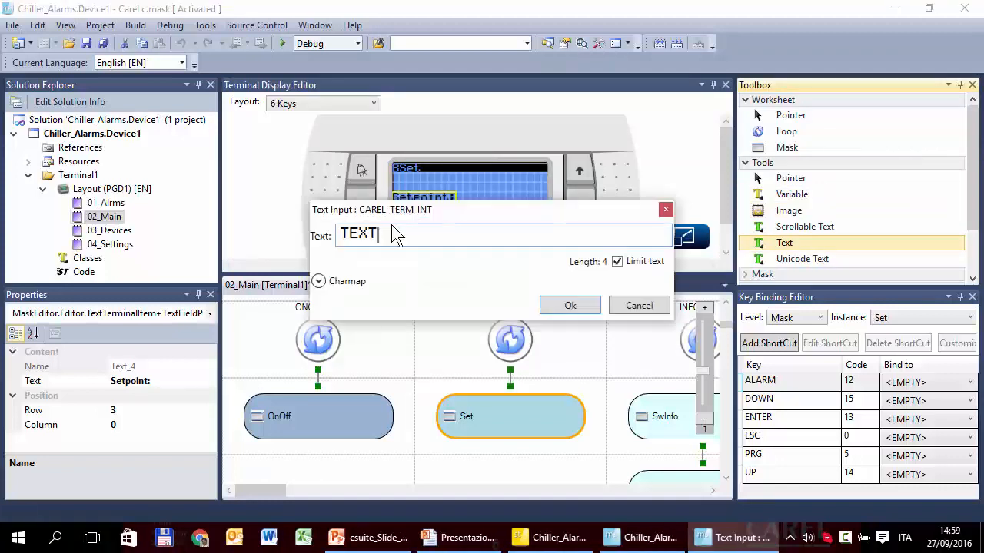
text(Diferen)
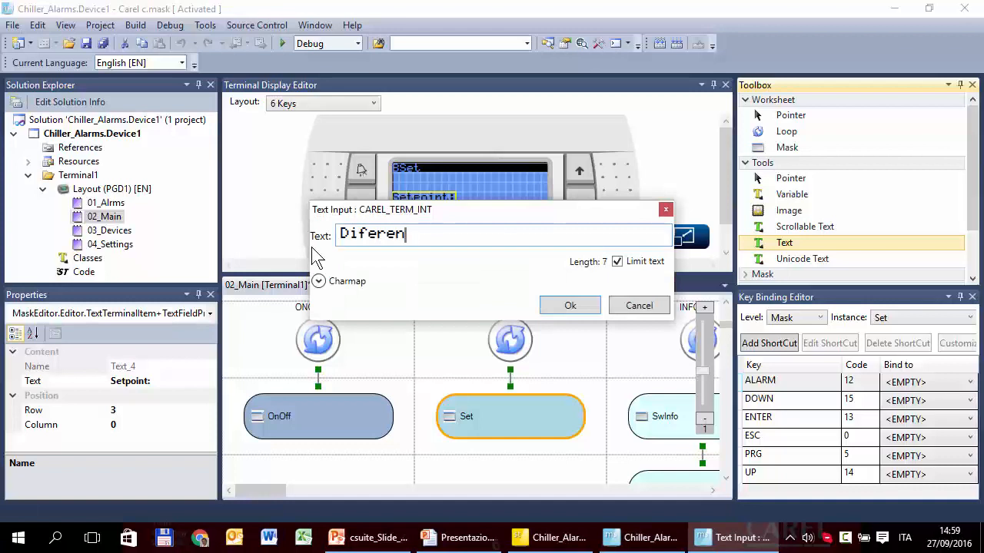
text(ti)
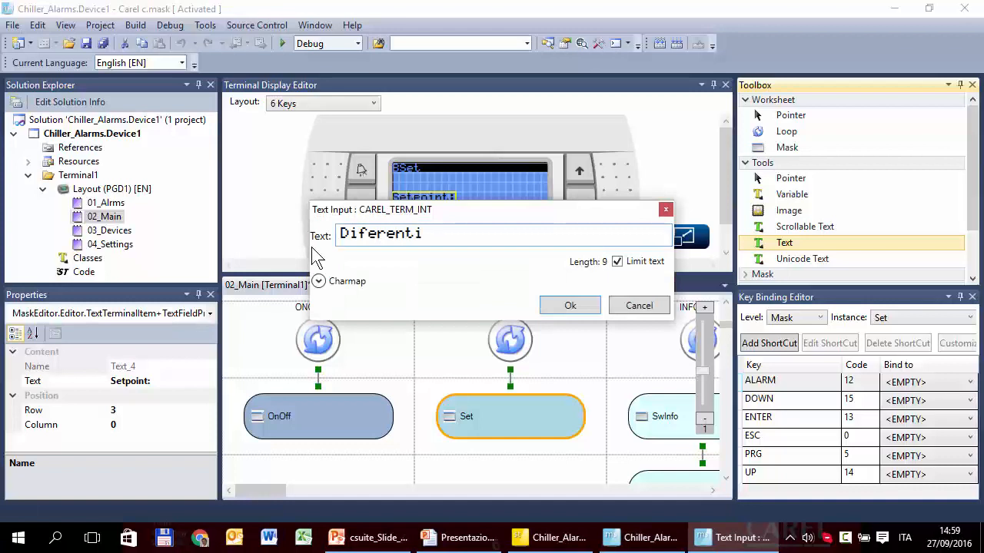
text(al:)
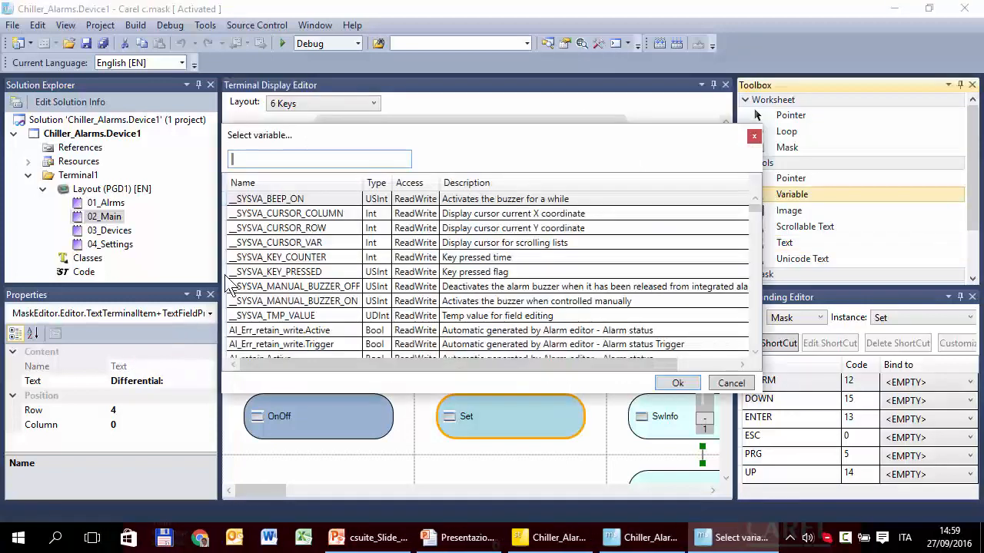
Step: Bind SetP_Temp and PB_Temp to the value fields and set the setpoint format to 2.1
text(set)
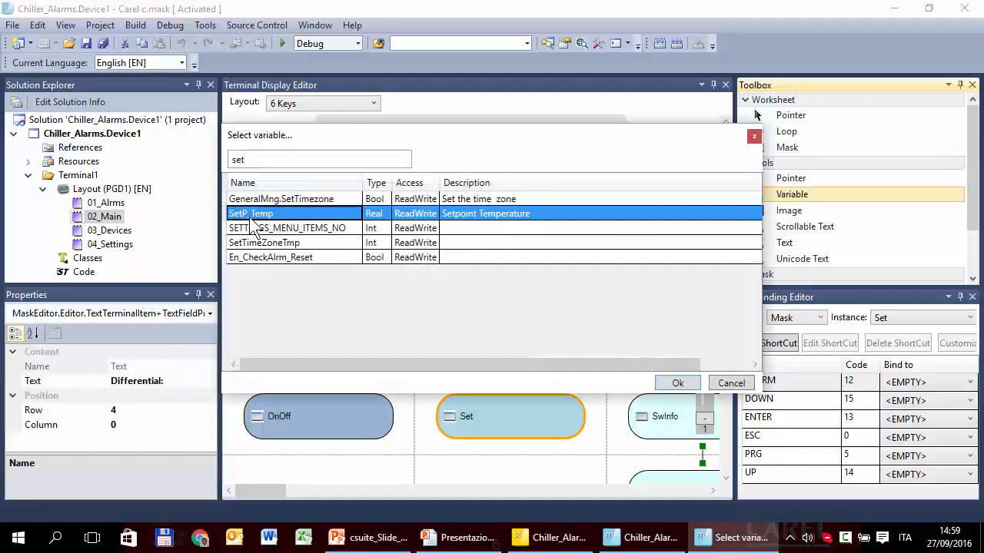
click(676, 383)
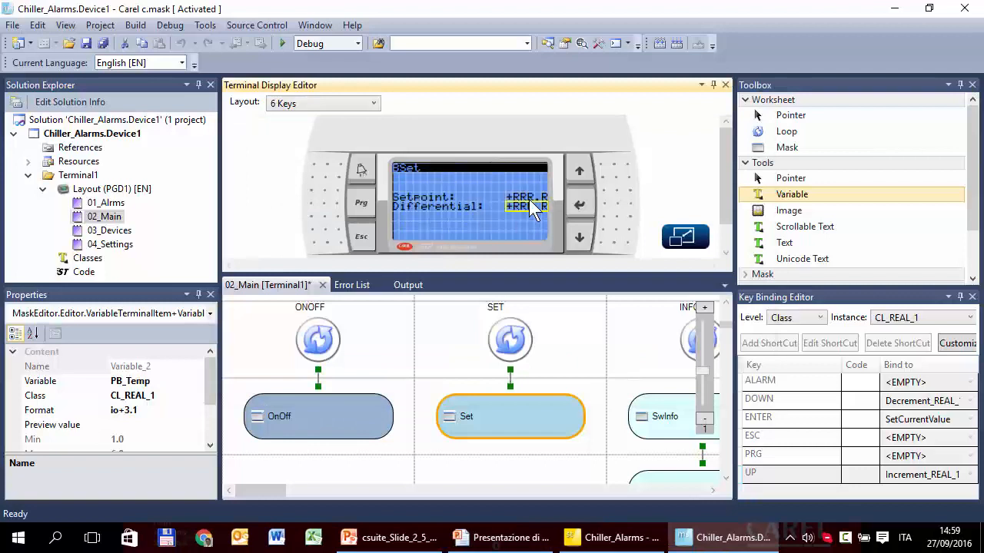
click(526, 206)
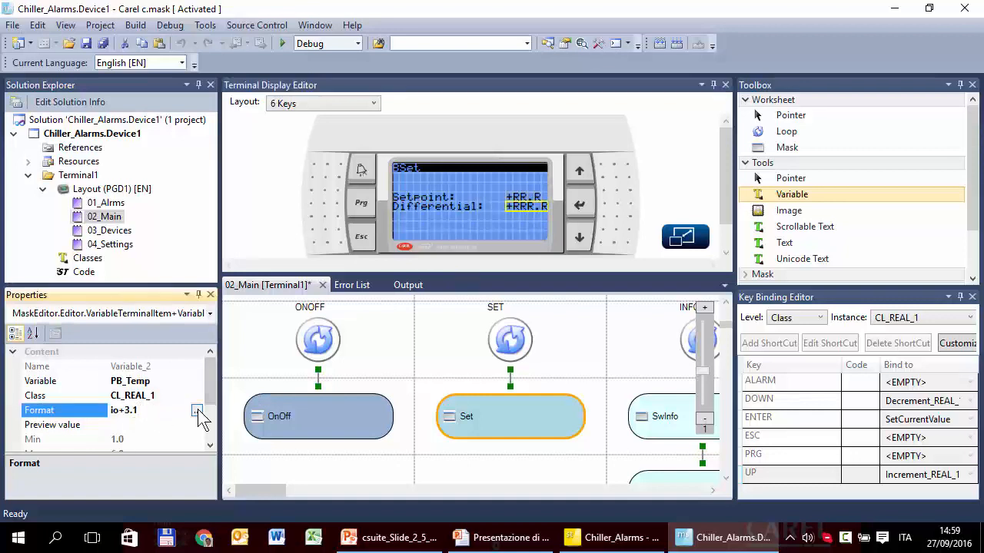
click(196, 409)
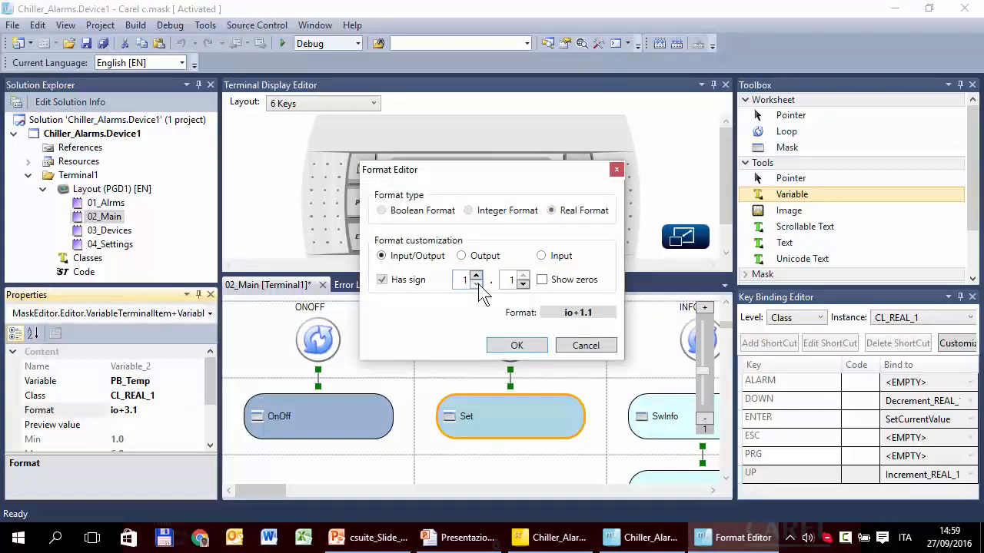
click(516, 344)
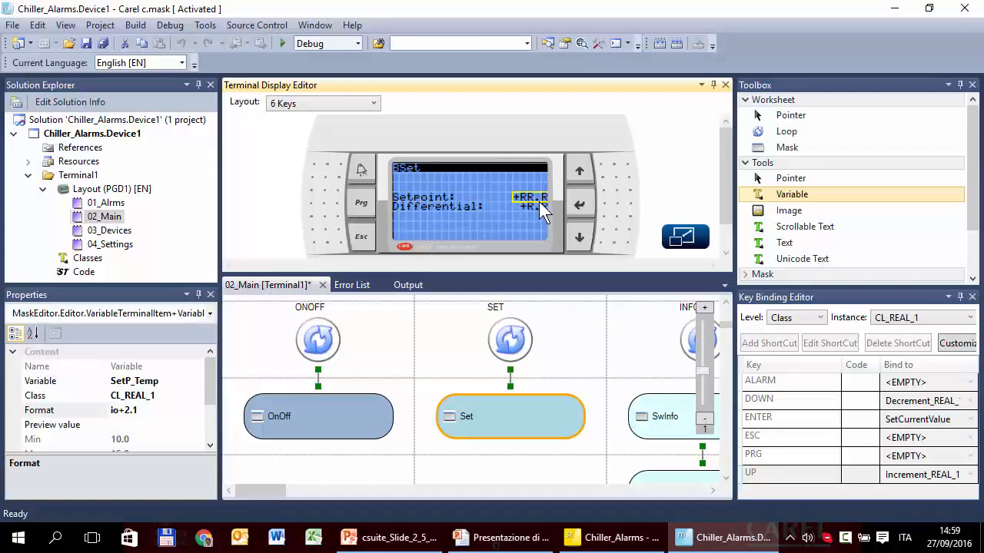
mouse_move(538, 215)
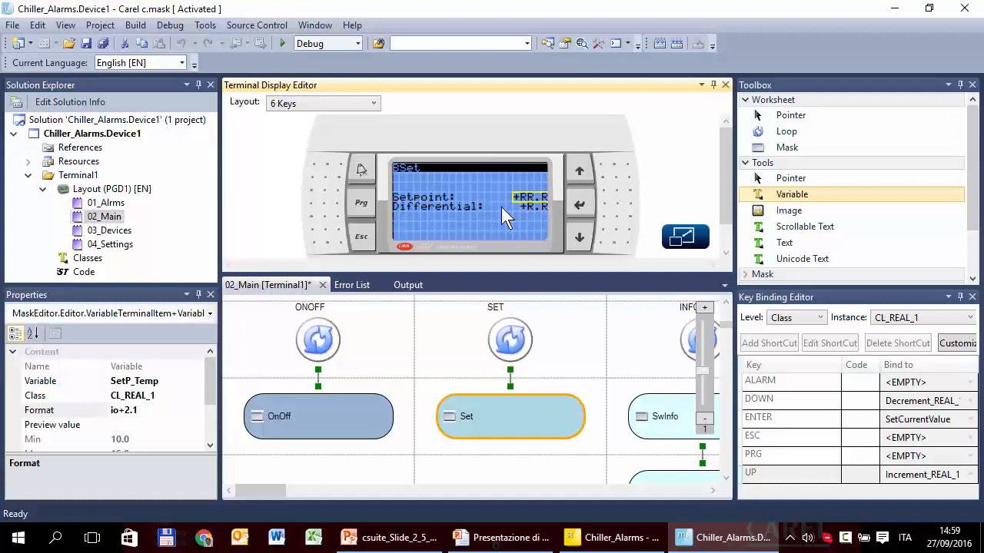
mouse_move(492, 223)
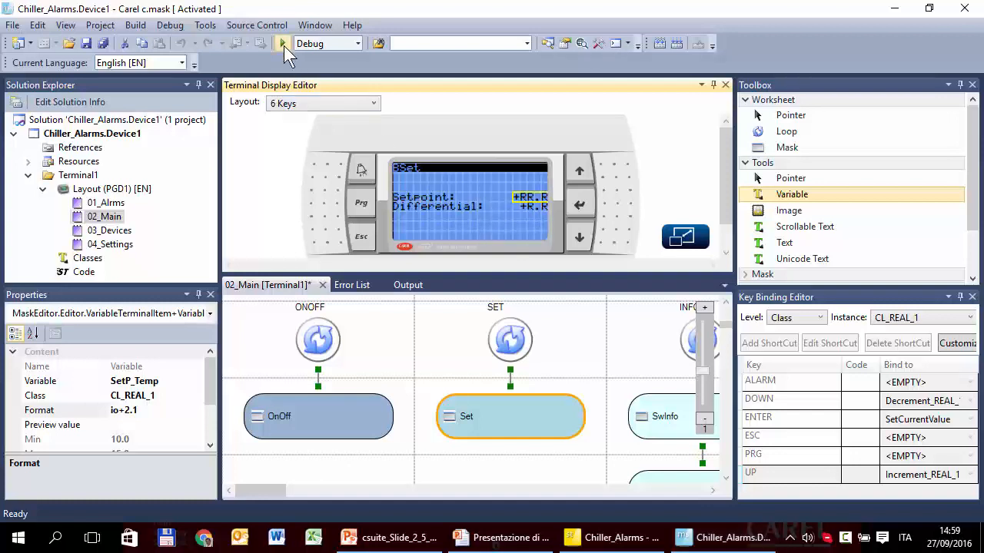
Step: Run the Mask Simulator, log in with the password to reach the Main Menu, then load the 03_Devices page
click(283, 43)
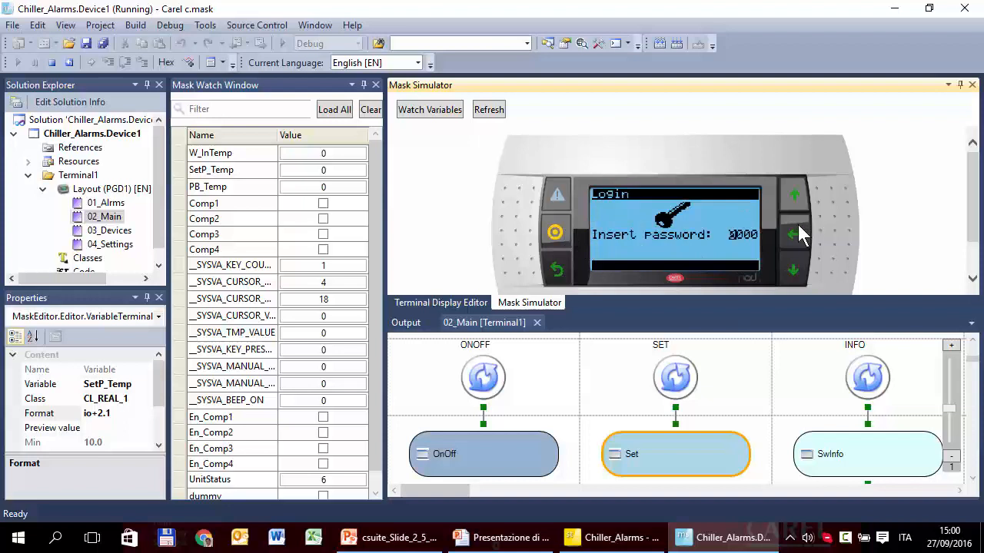
click(793, 234)
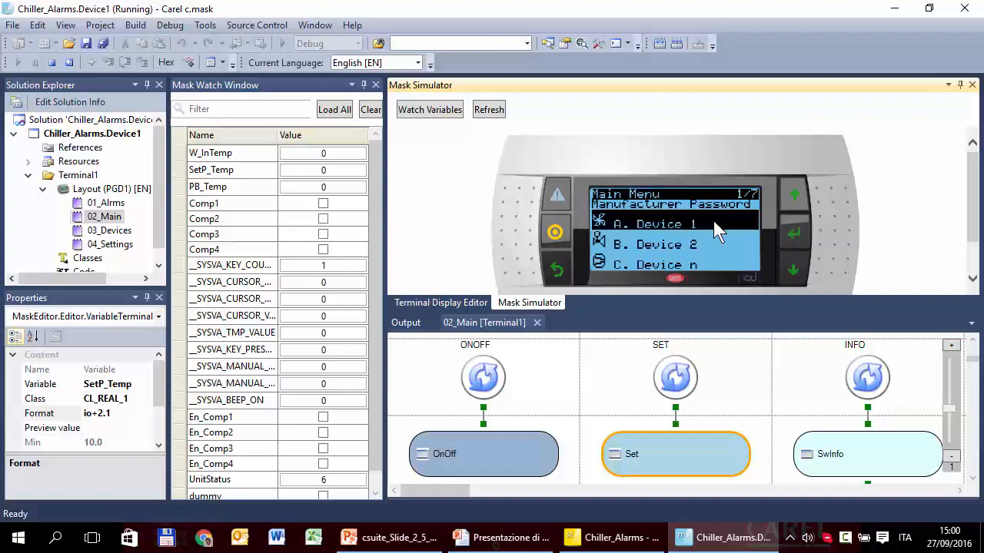
mouse_move(723, 269)
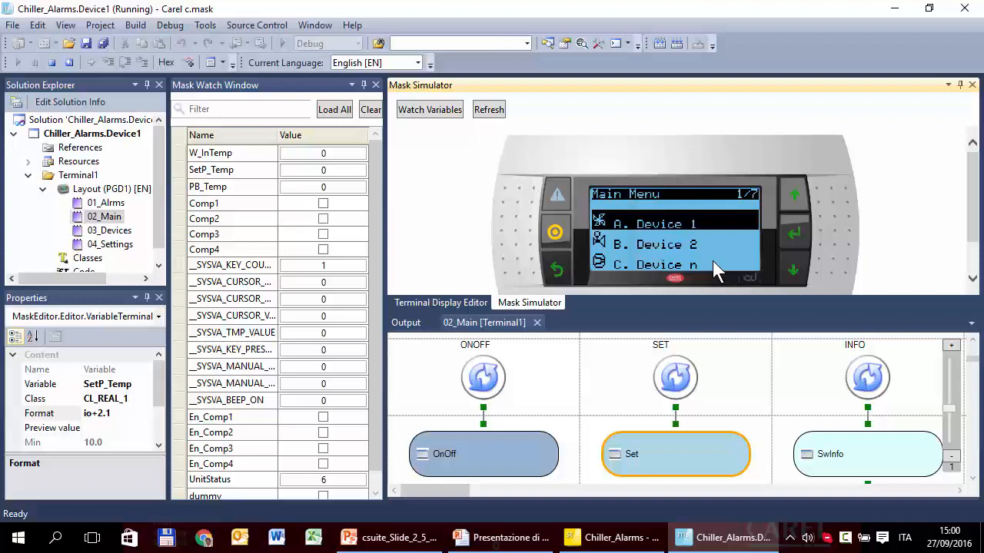
mouse_move(680, 275)
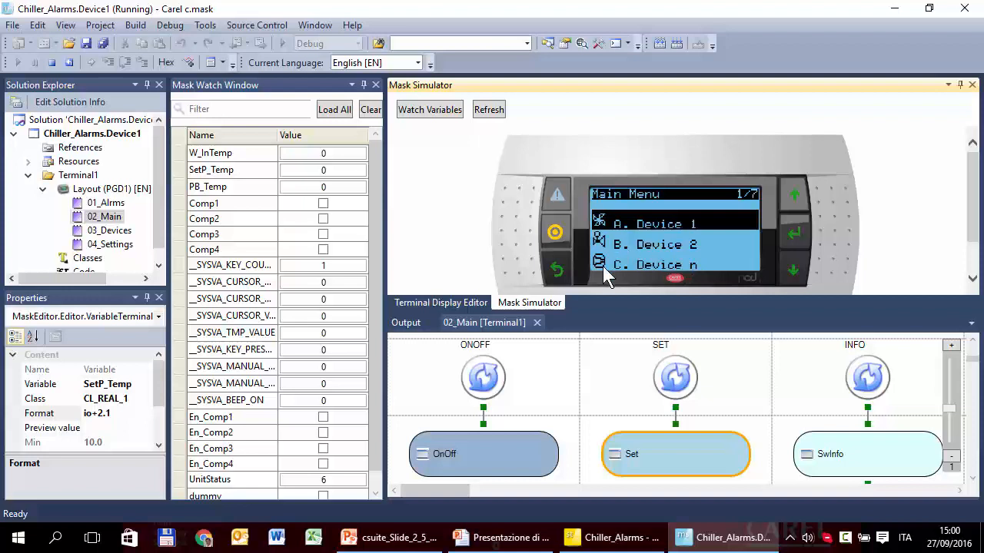
mouse_move(608, 277)
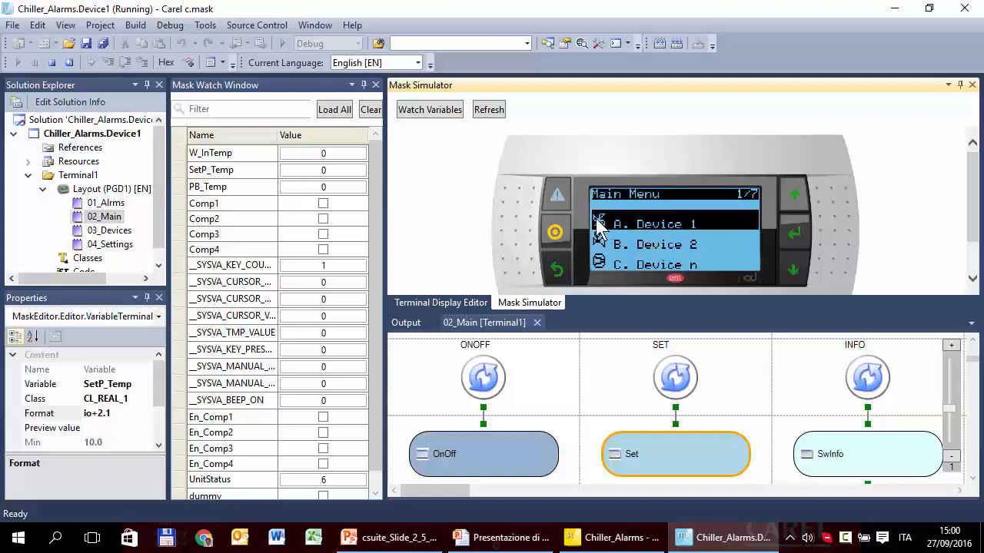
mouse_move(600, 276)
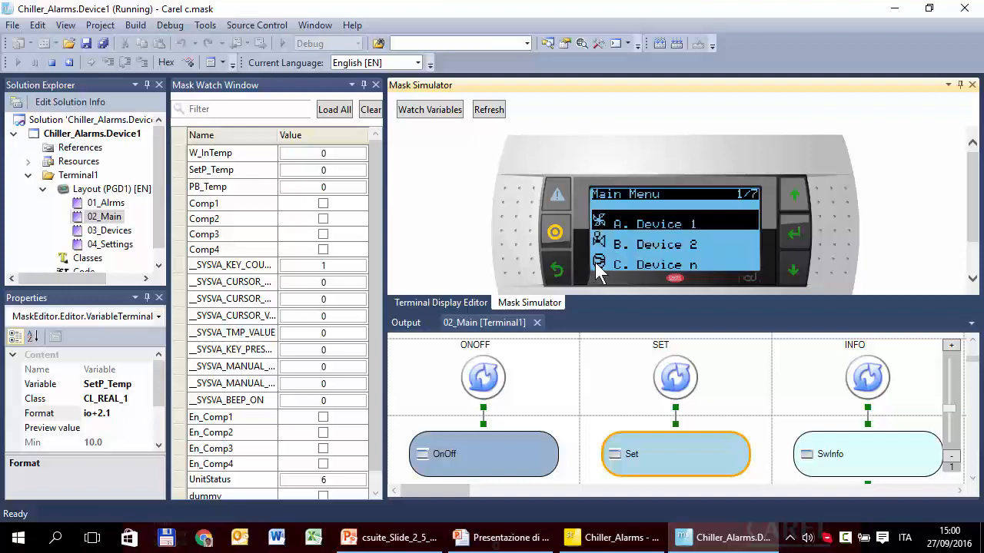
mouse_move(662, 269)
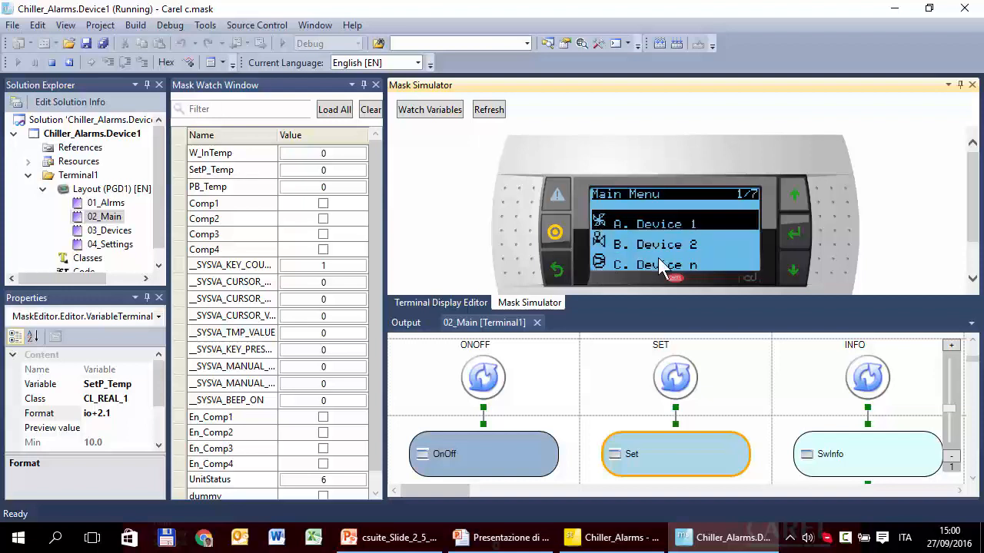
mouse_move(182, 91)
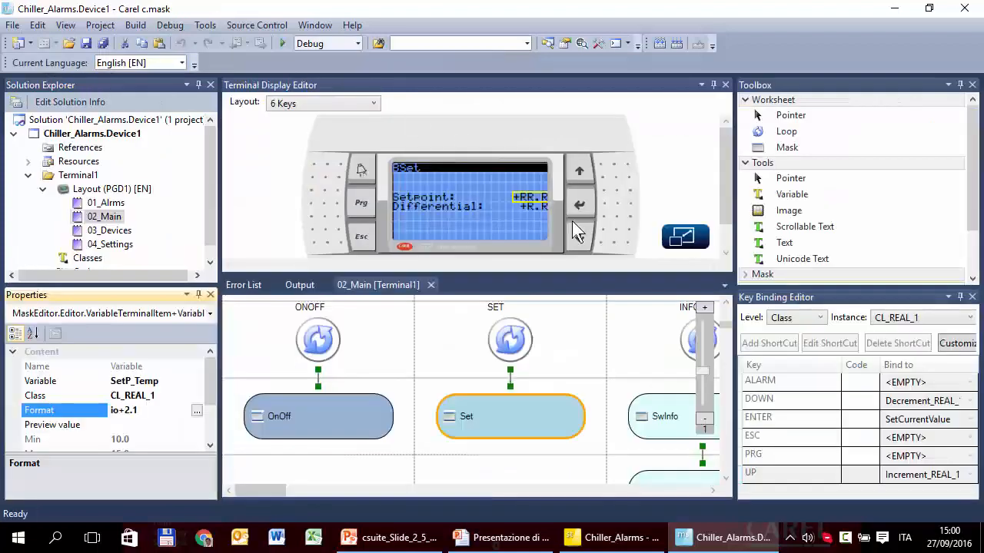
mouse_move(117, 243)
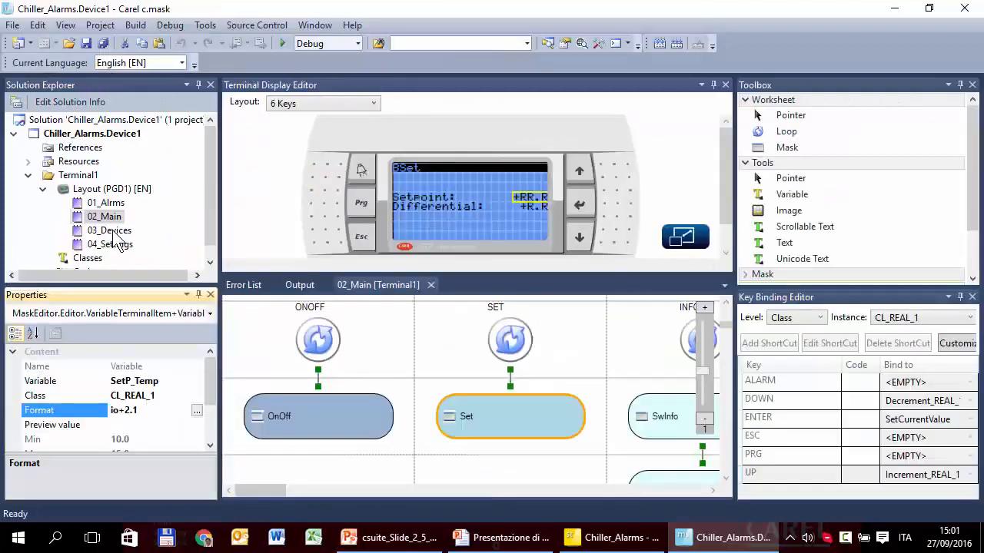
click(109, 231)
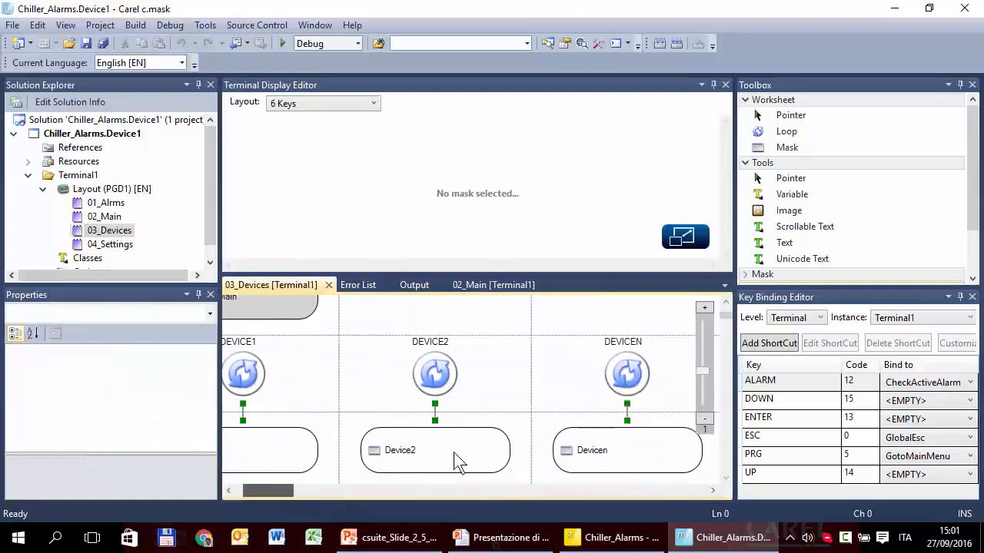
Step: Rename the Devicen mask to Configuration and its loop to Loop_Configuration
click(627, 449)
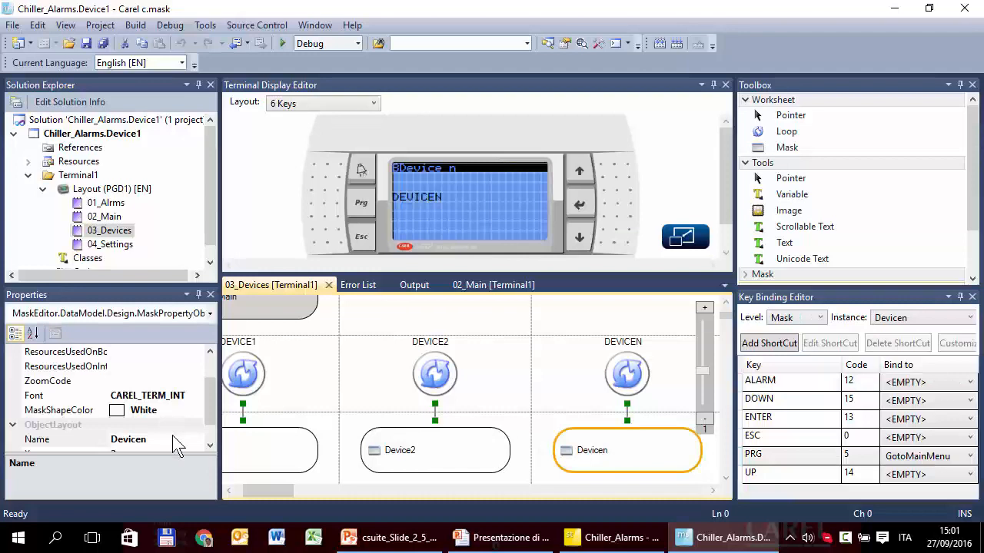
click(76, 440)
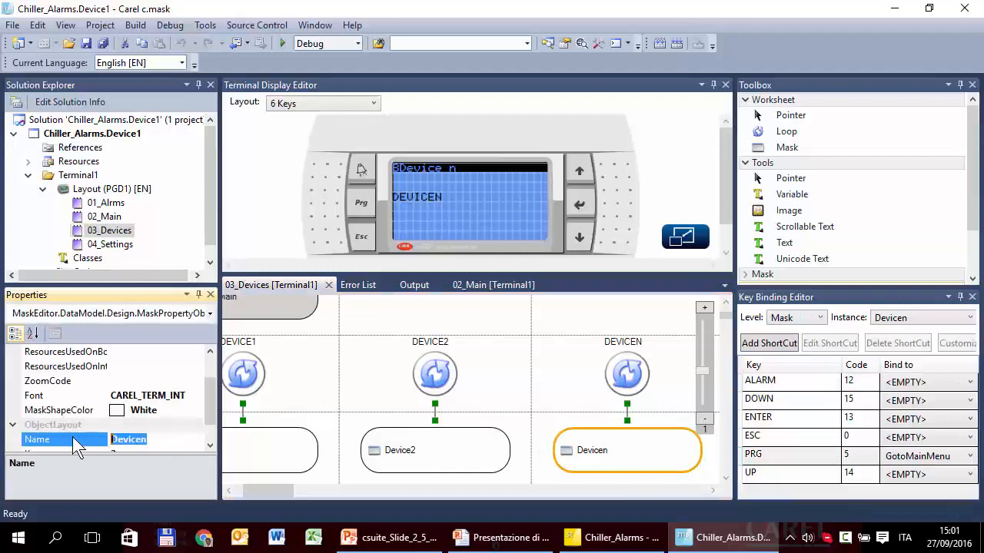
text(Configuration)
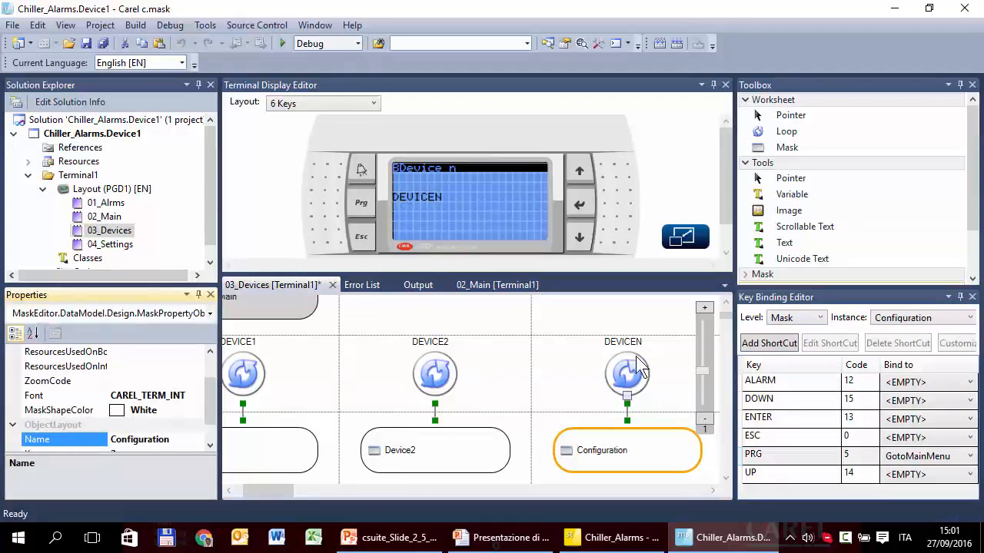
click(627, 373)
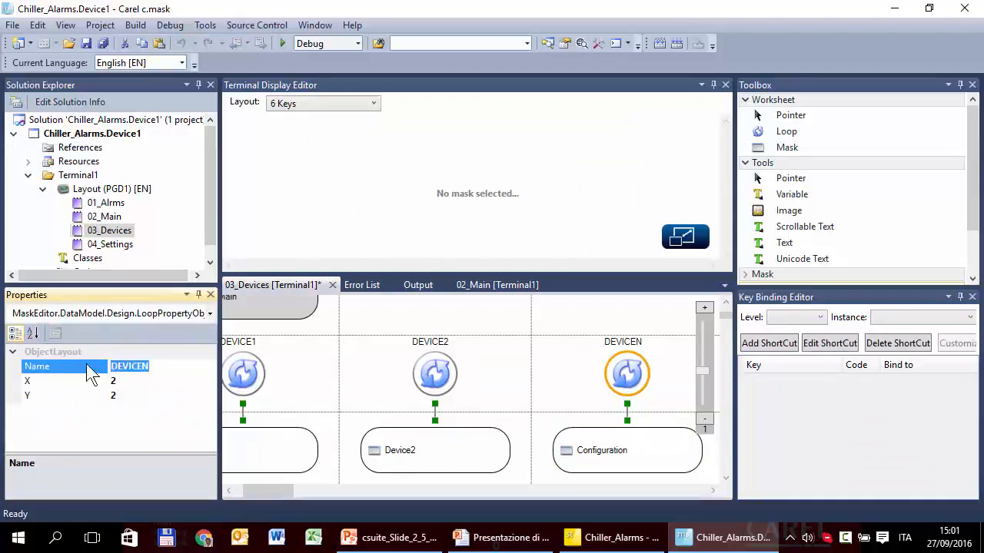
text(Loop_Configuration)
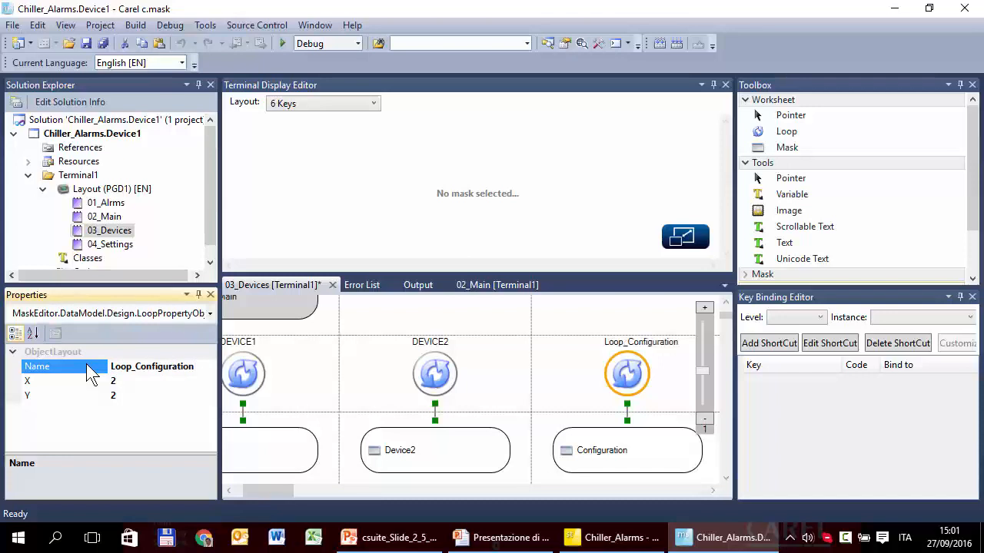
click(628, 451)
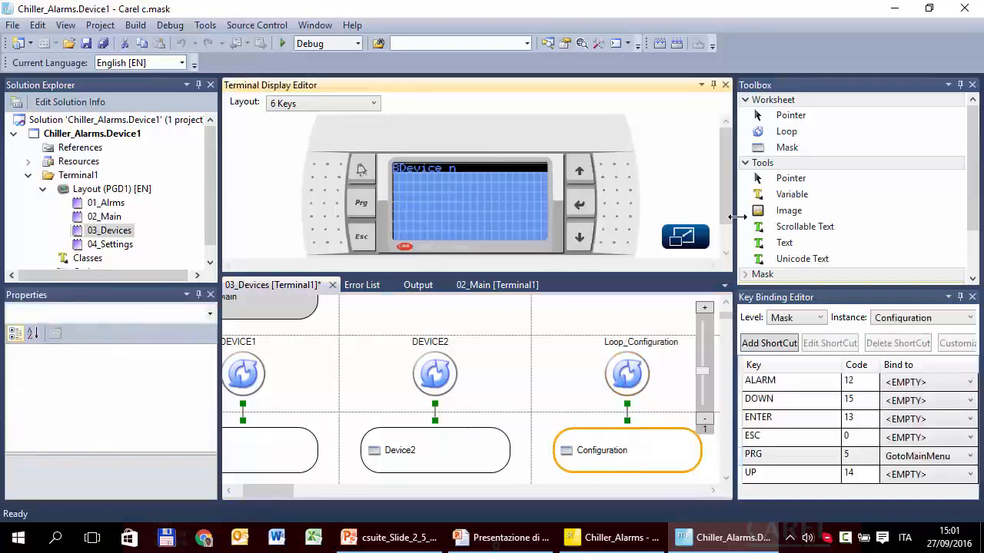
Step: Add the 'Comp.1 enabled?' text row with a value field bound to En_Comp1
click(784, 243)
text(Comp.)
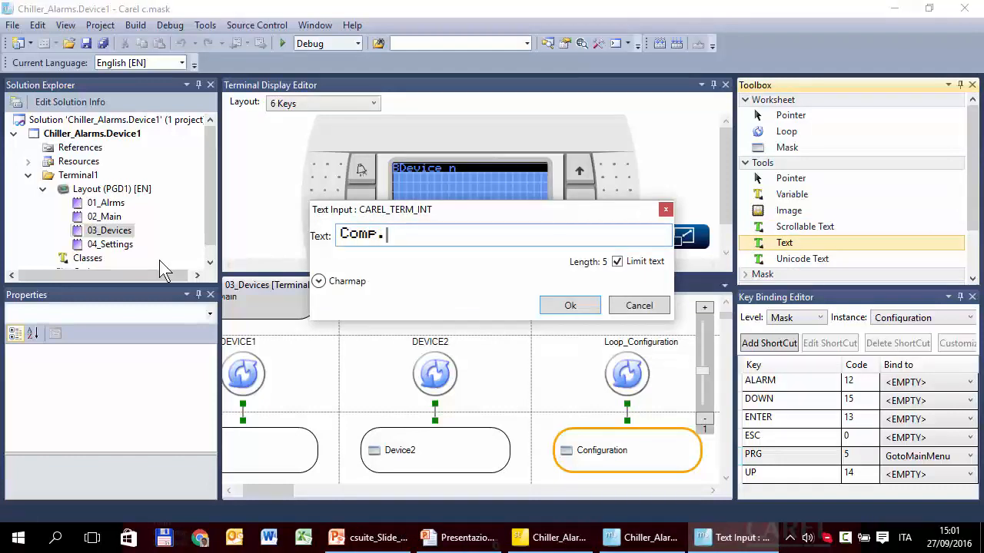
text(1 e)
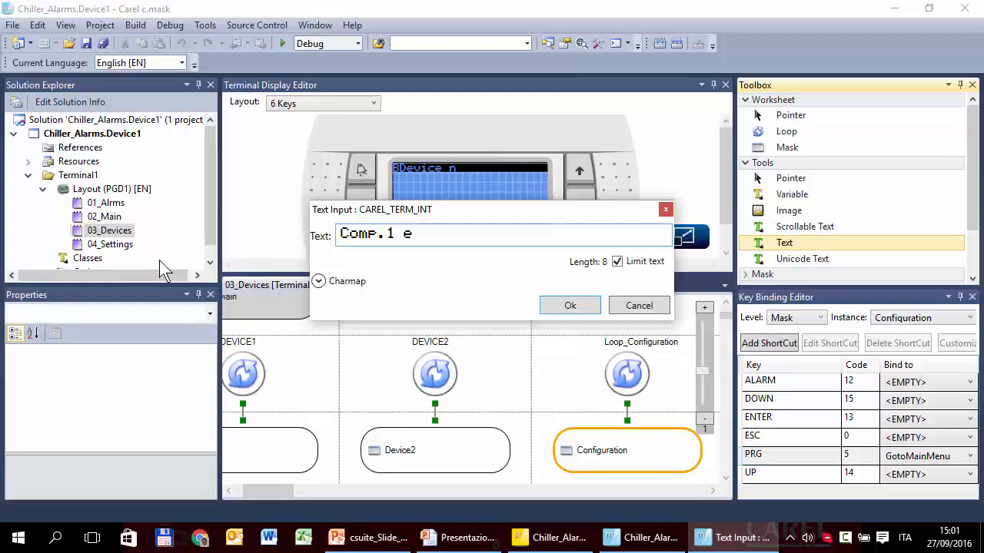
text(nabled?)
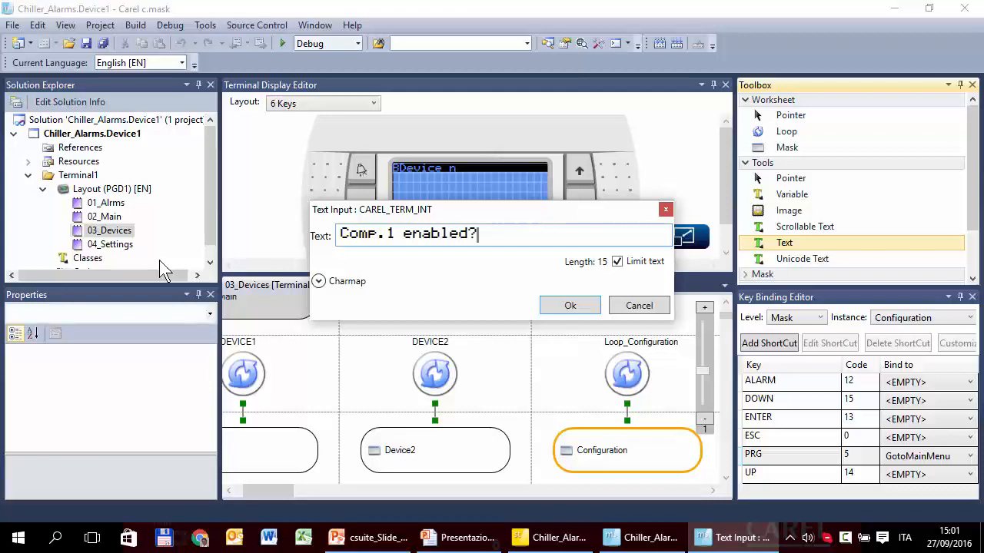
click(569, 305)
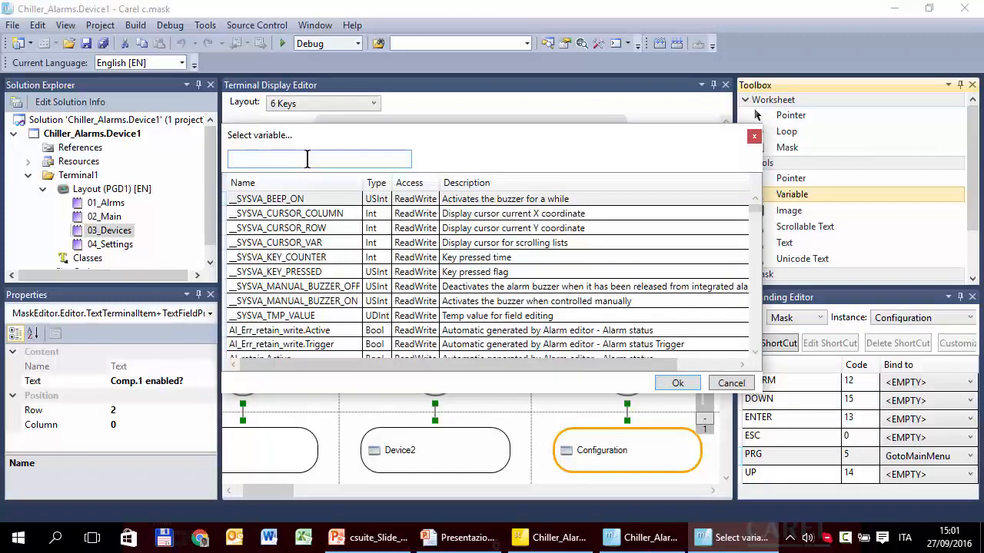
text(en_)
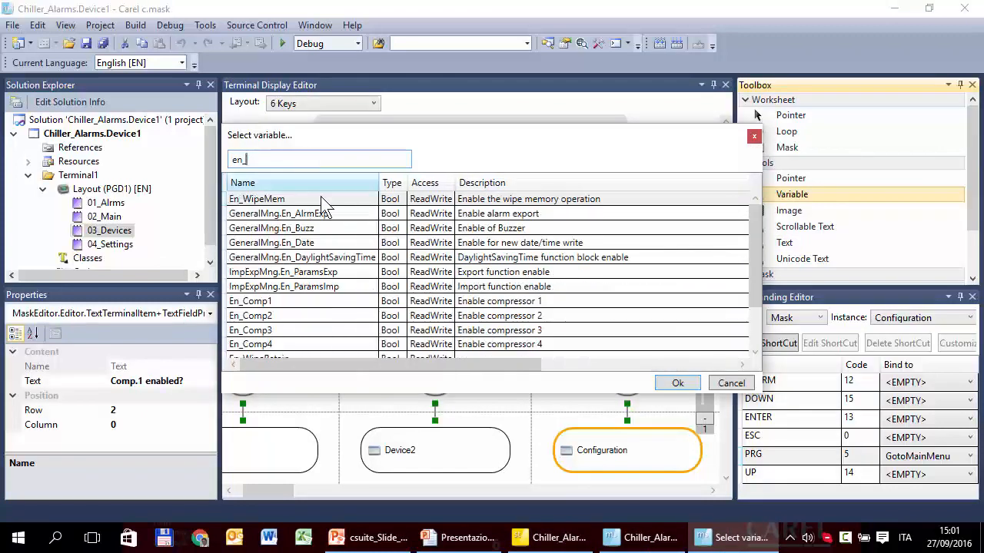
click(676, 382)
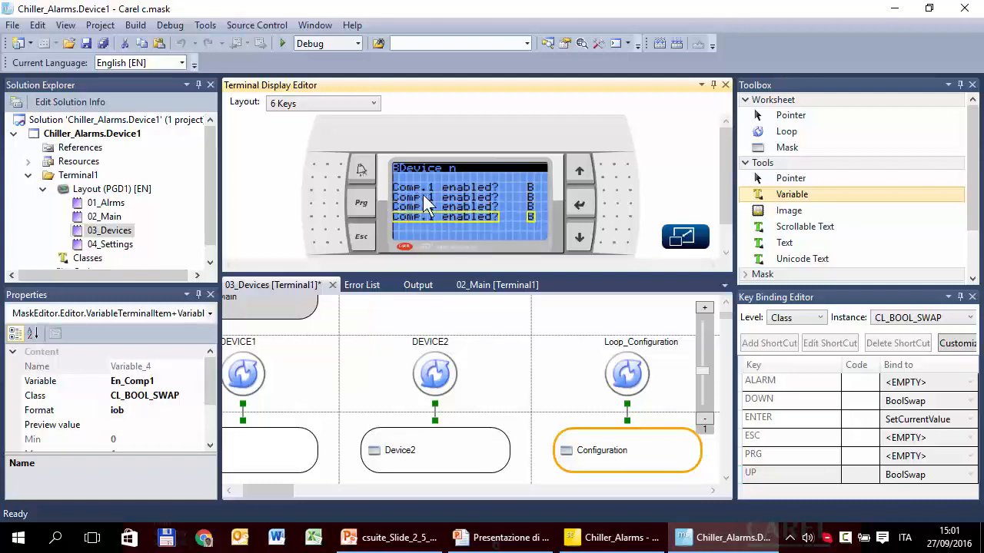
Step: Edit the copied rows' text to number them for compressors 2–4
double_click(443, 187)
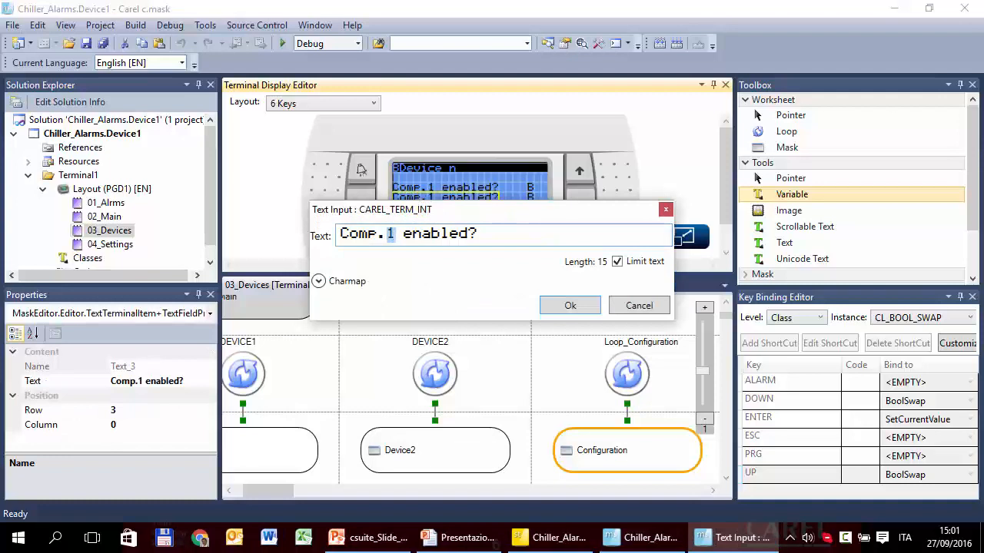
click(569, 304)
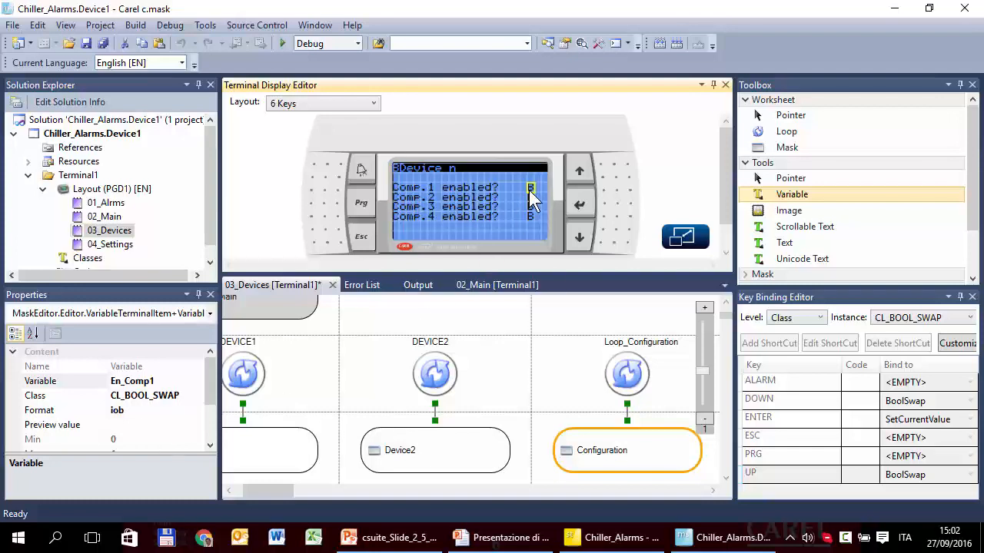
Step: Set the preview value of the En_Comp1 enable field to 1
click(65, 424)
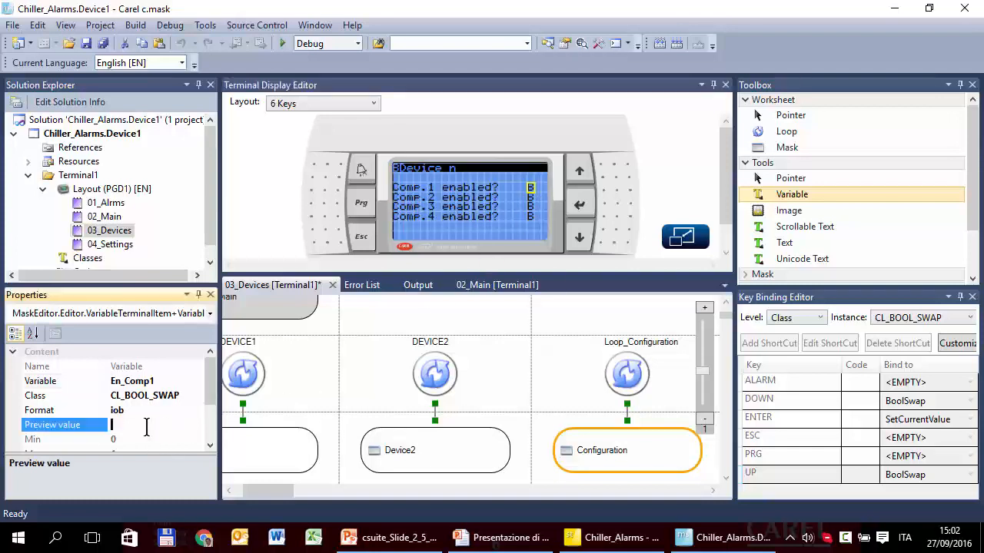
text(1)
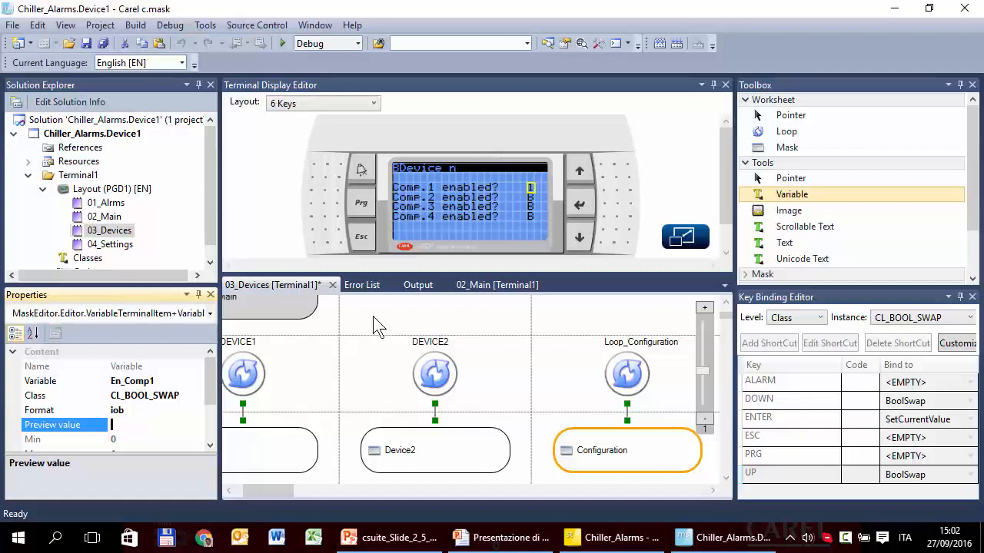
mouse_move(535, 233)
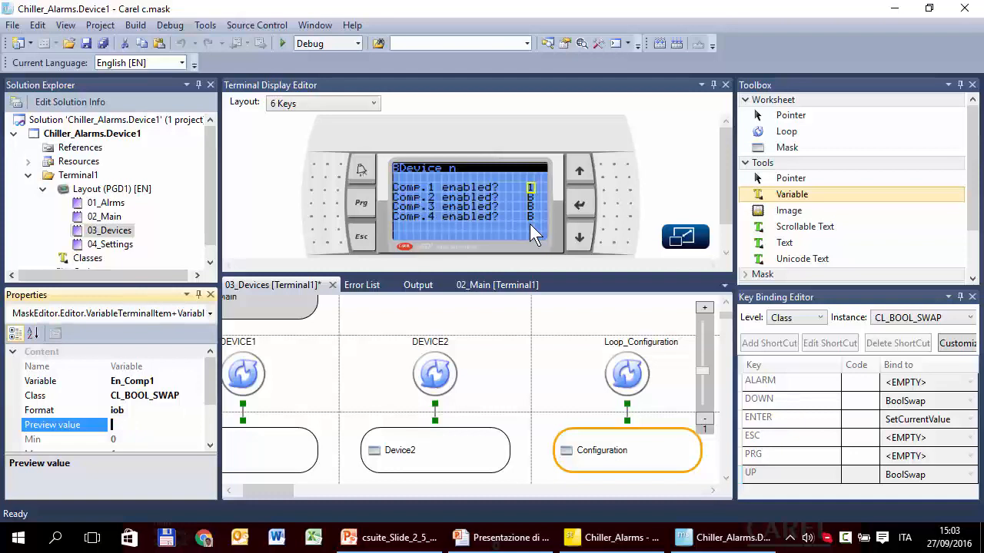
mouse_move(526, 243)
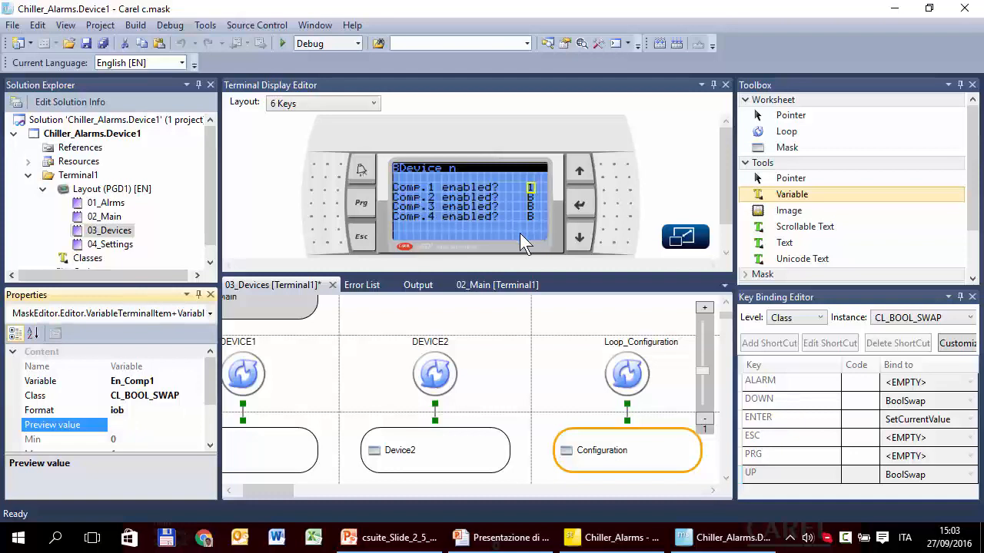
mouse_move(532, 196)
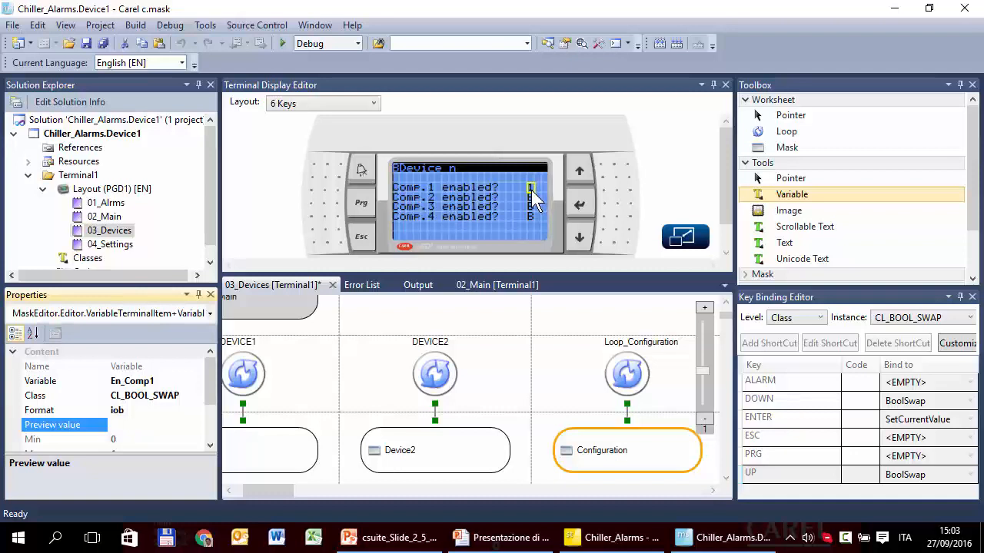
mouse_move(521, 244)
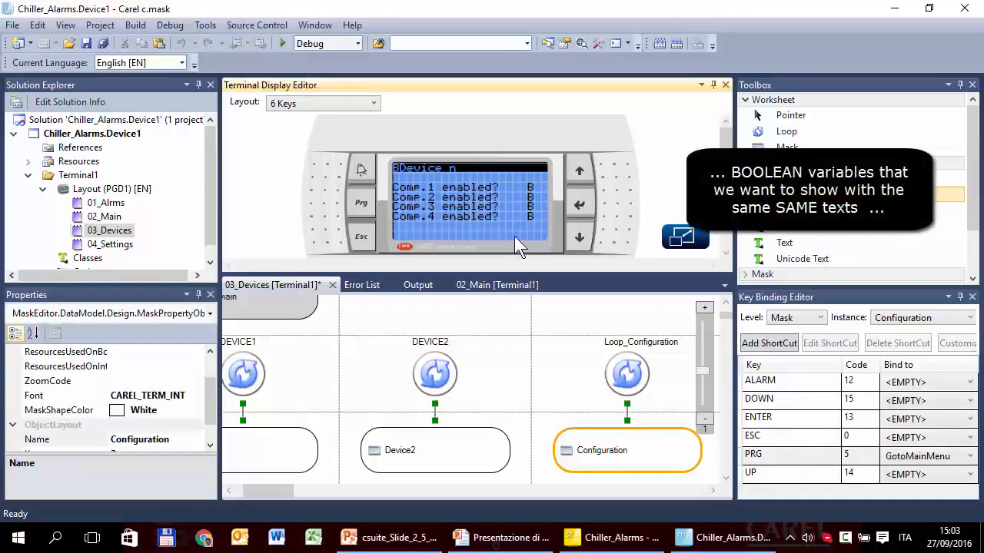
Step: Give the Configuration loop's ResourcesUsedOnBool the texts NO and YES and confirm
click(37, 439)
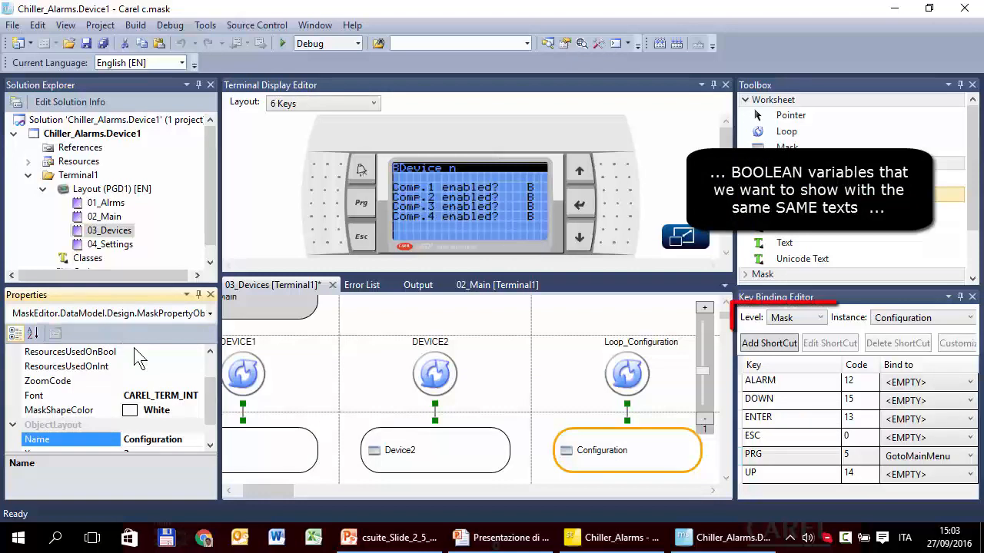
click(71, 351)
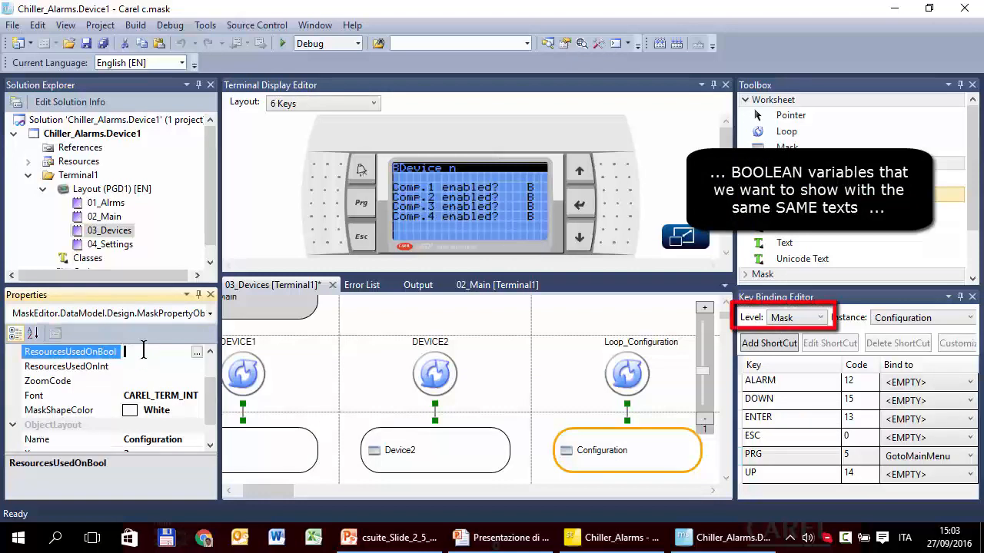
text(NO:)
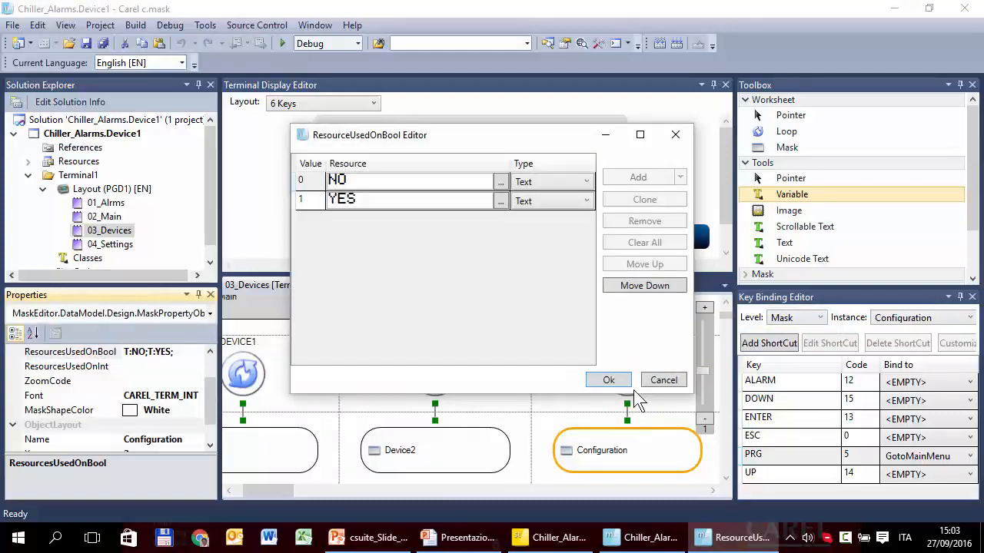
click(608, 380)
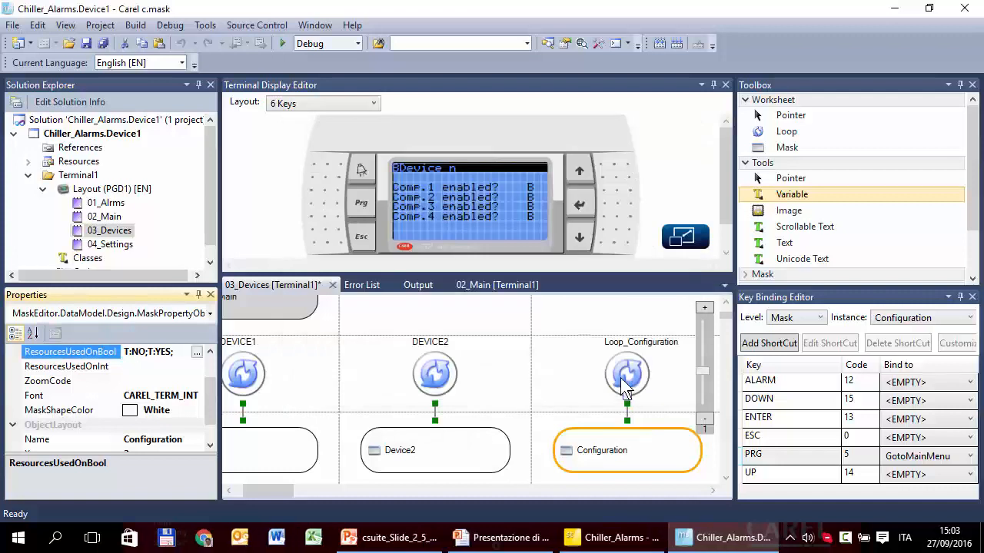
mouse_move(461, 344)
text(Compressor)
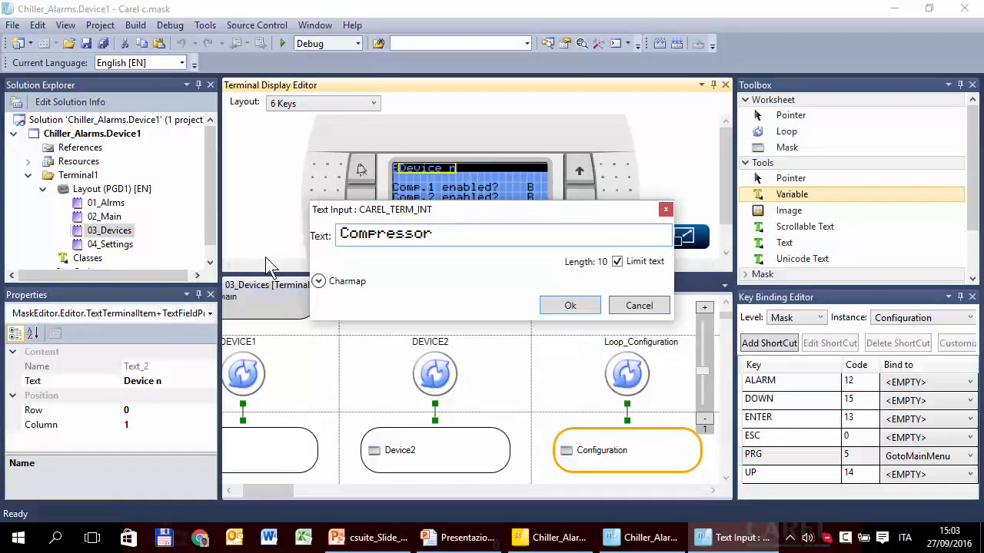
Step: Change the 'Device n' heading text to 'Compressor enable' and confirm
text(enable)
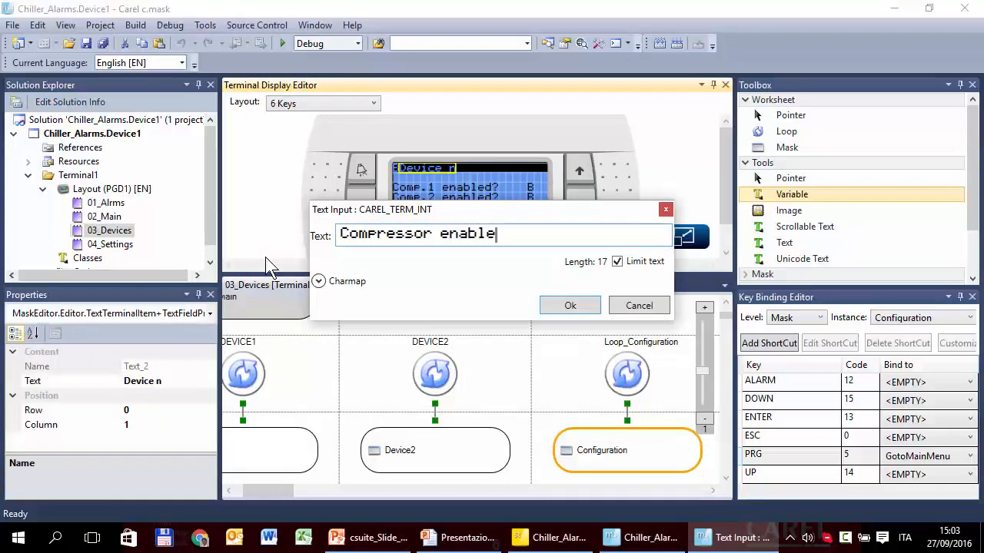
click(569, 304)
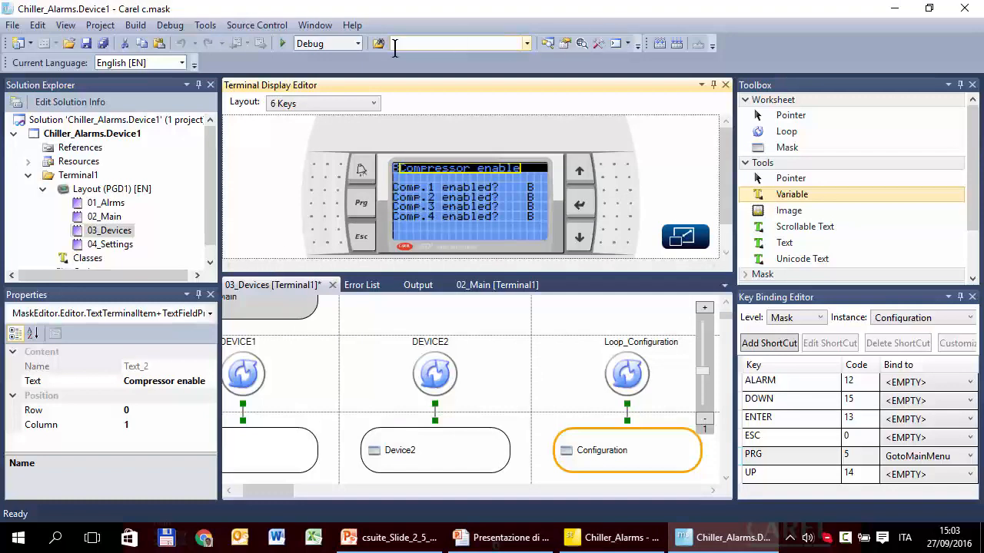
click(362, 284)
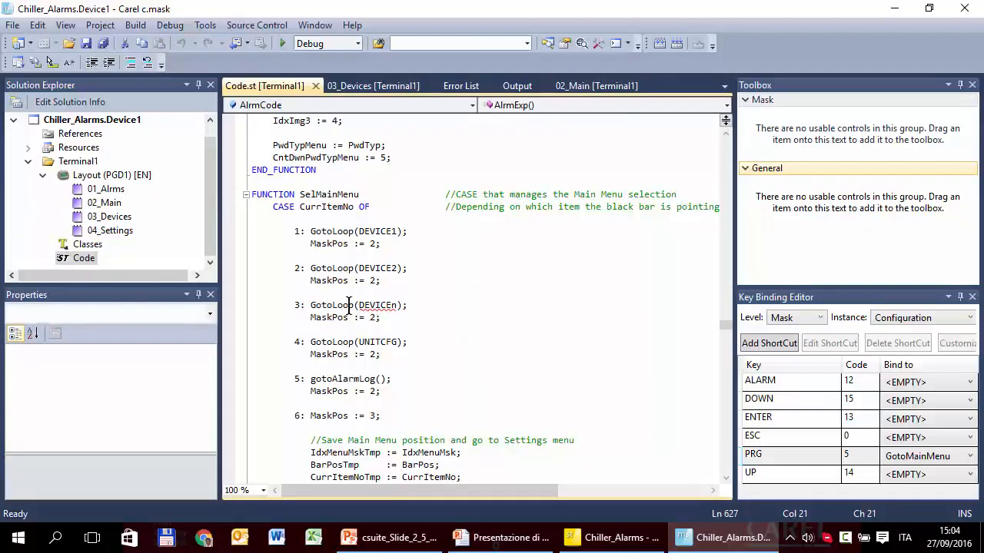
mouse_move(399, 305)
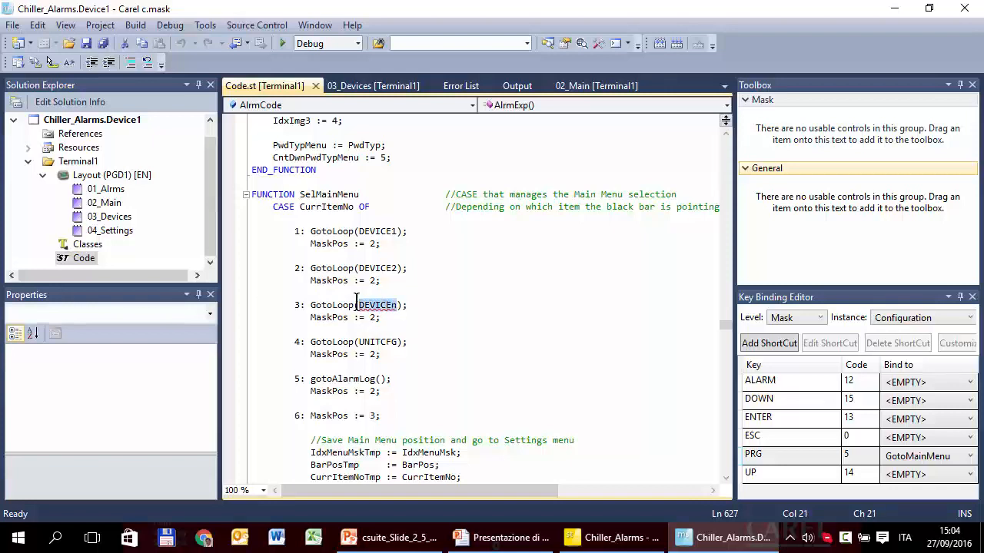
Step: Make SelMainMenu case 3 call GotoLoop(Loop_Configuration), then build the project
text(Loop_Confi)
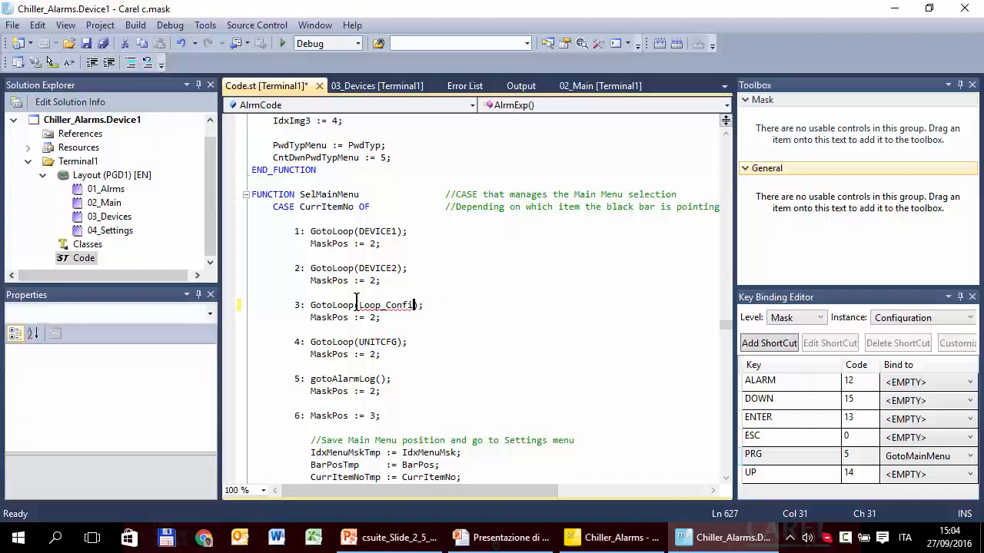
text(guration)
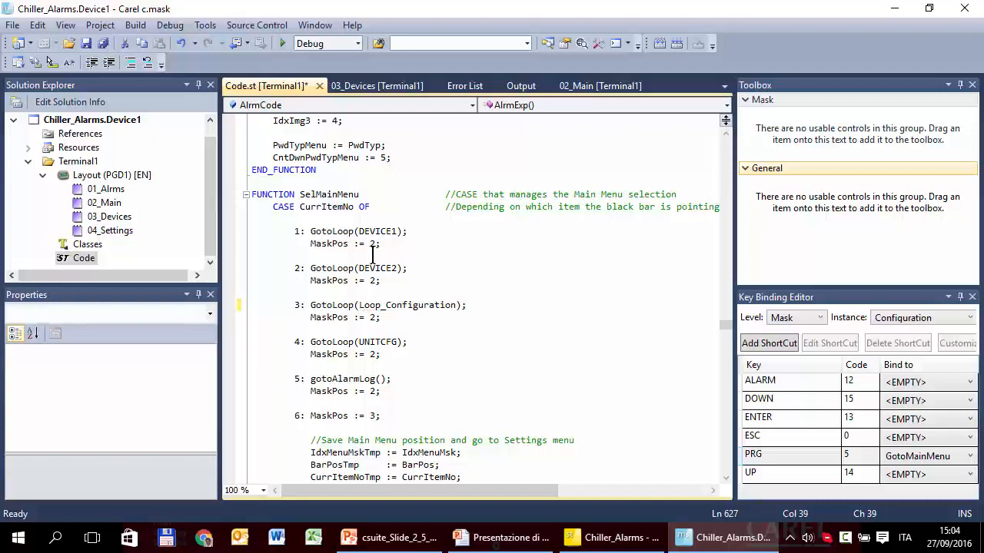
click(286, 43)
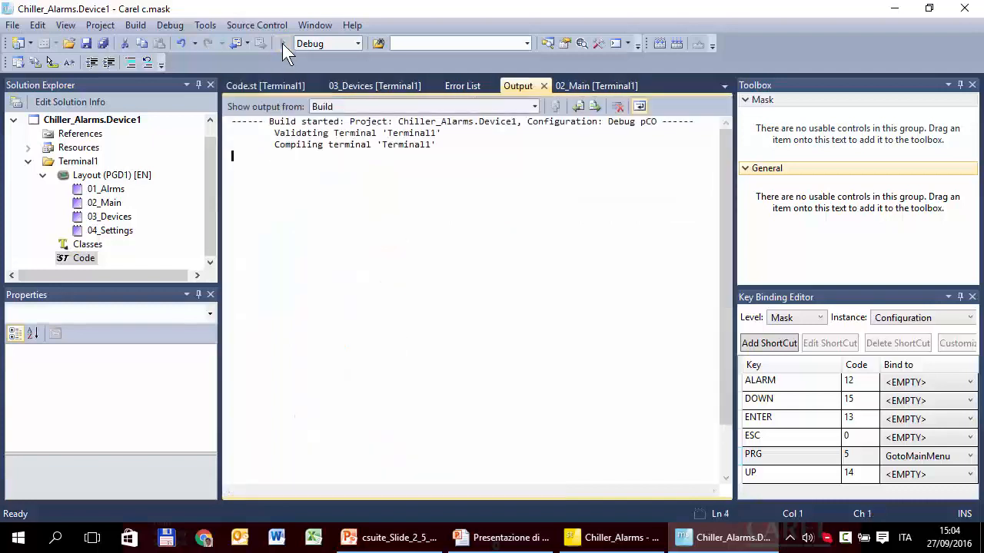
Step: Run the Mask Simulator, log in with the password and move down to C. Device n
click(285, 44)
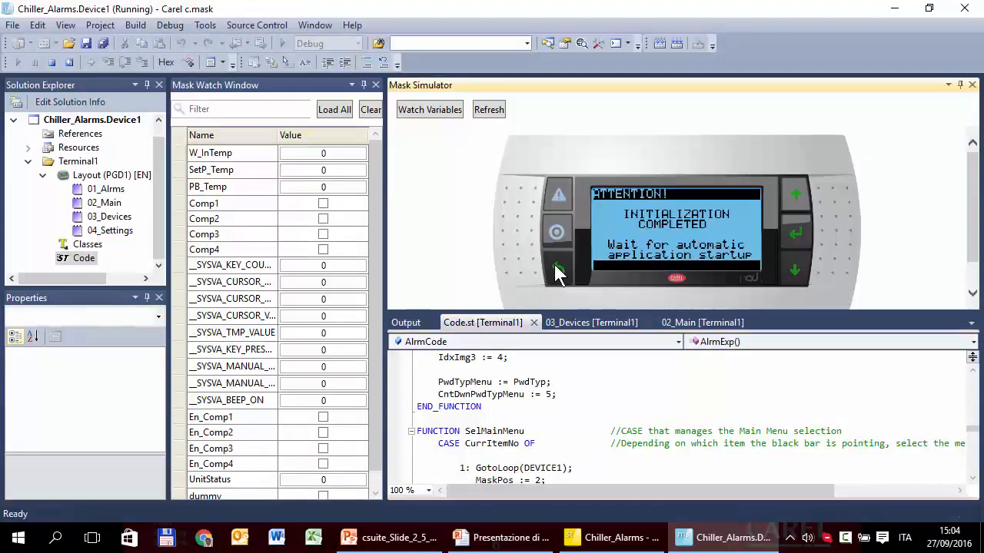
click(557, 232)
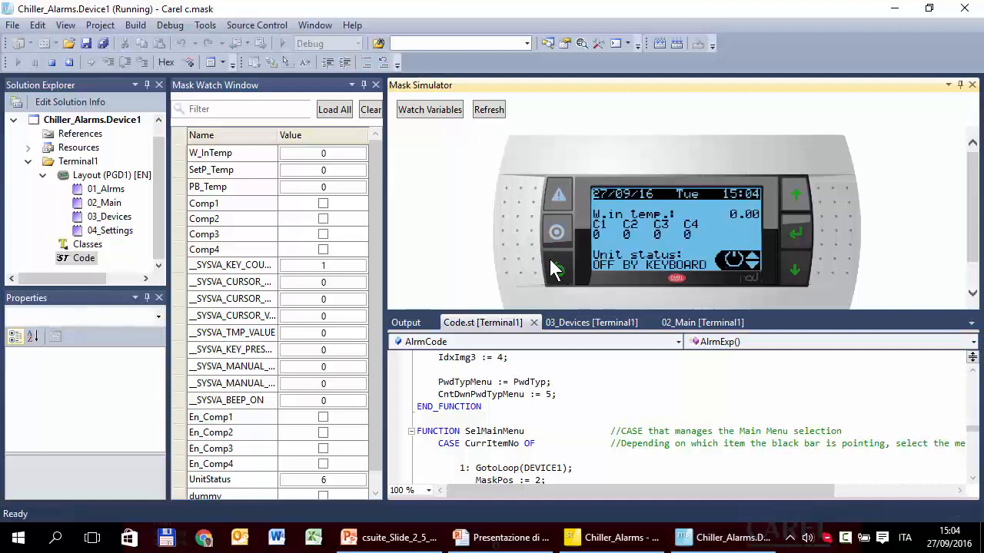
click(794, 234)
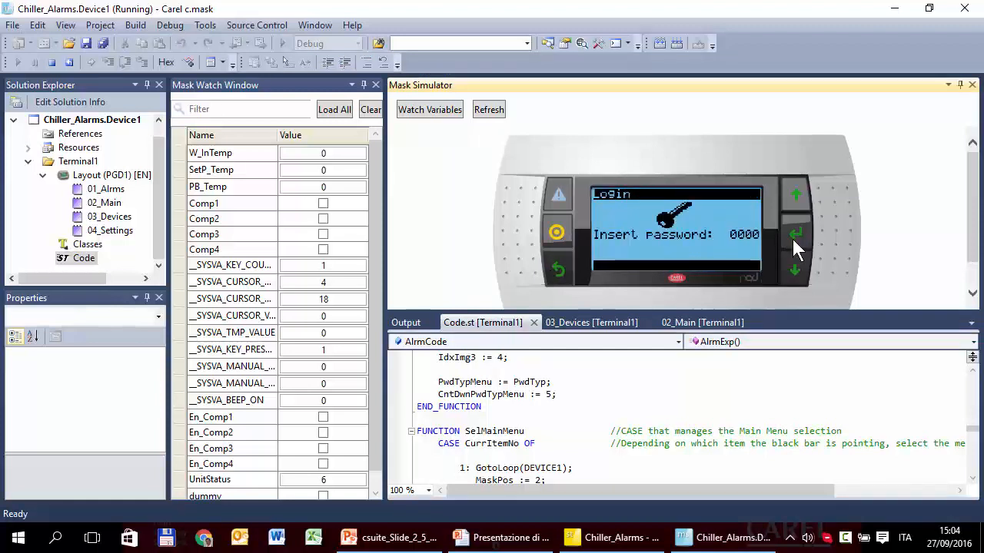
click(797, 234)
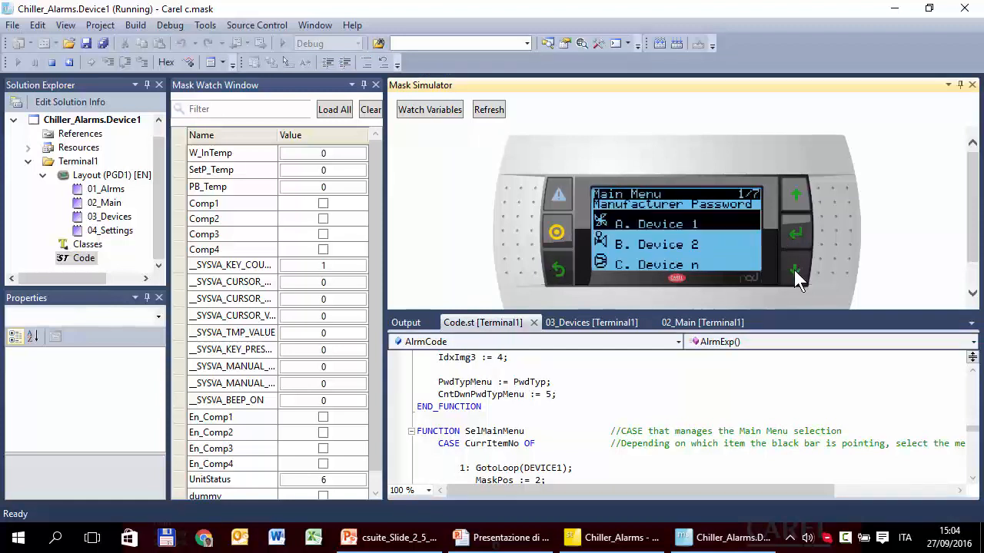
click(796, 271)
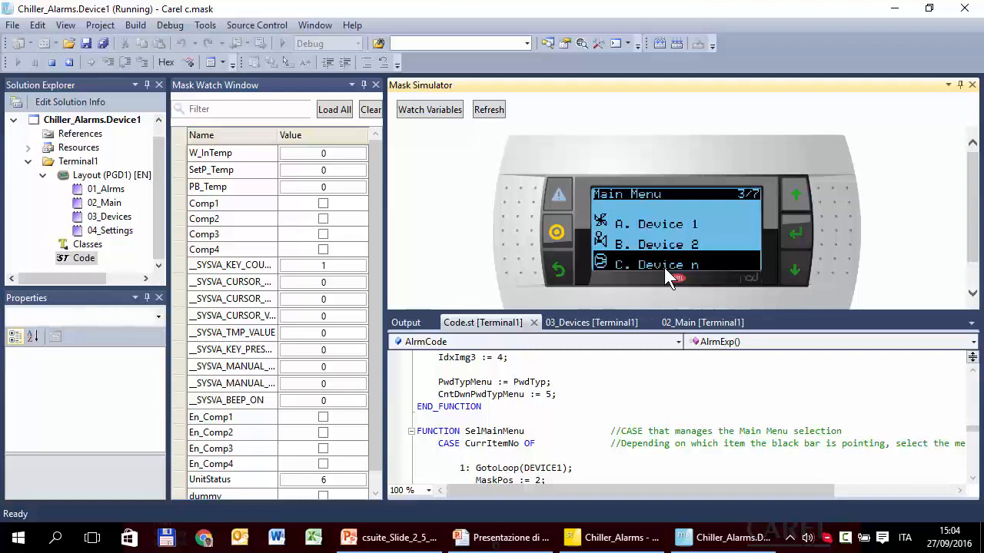
mouse_move(357, 34)
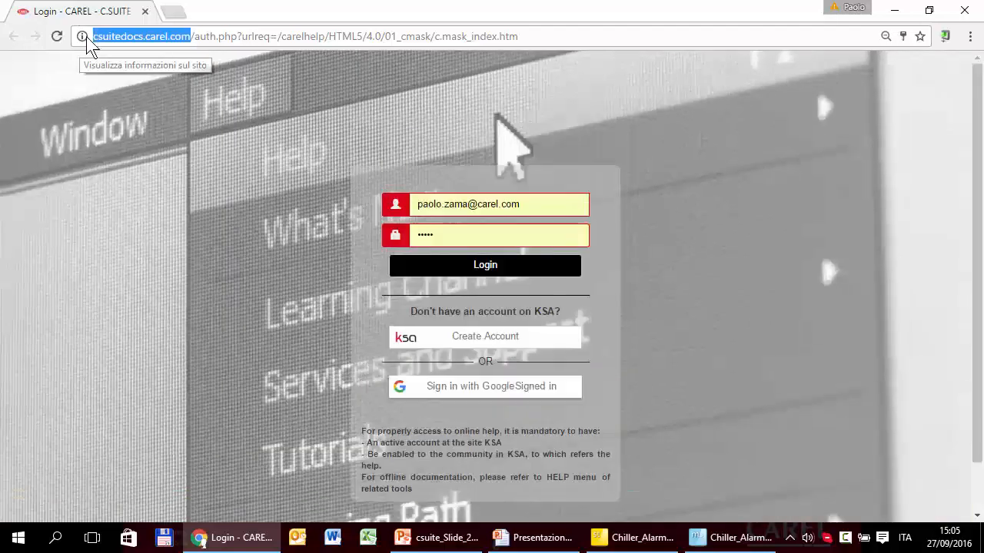
Step: Log in to c.suite online help and enter the c.library documentation
click(486, 265)
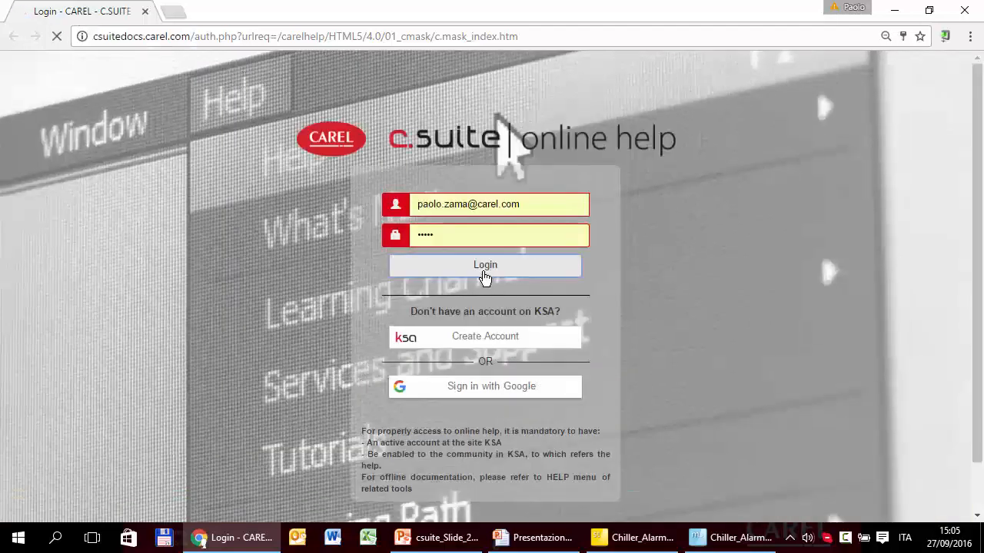
click(486, 264)
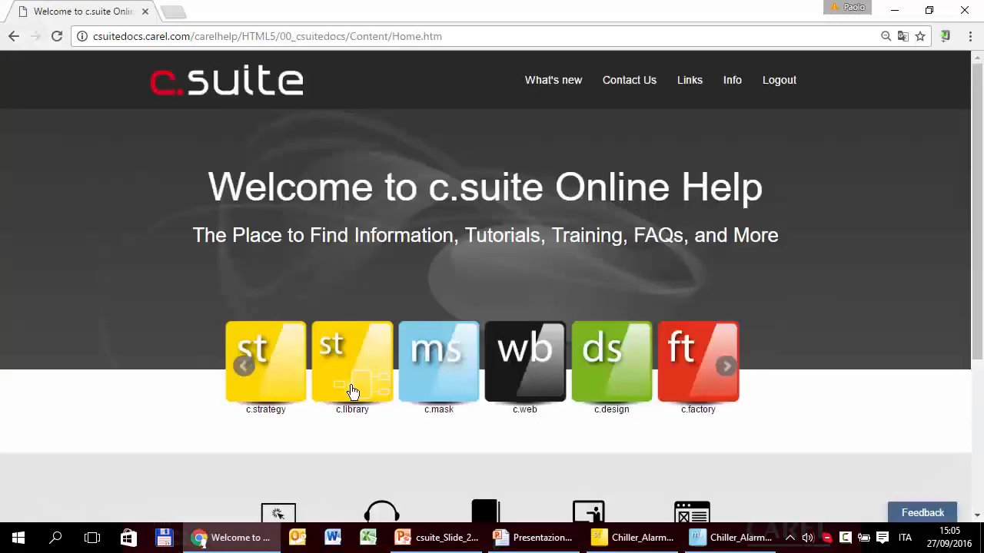
click(352, 363)
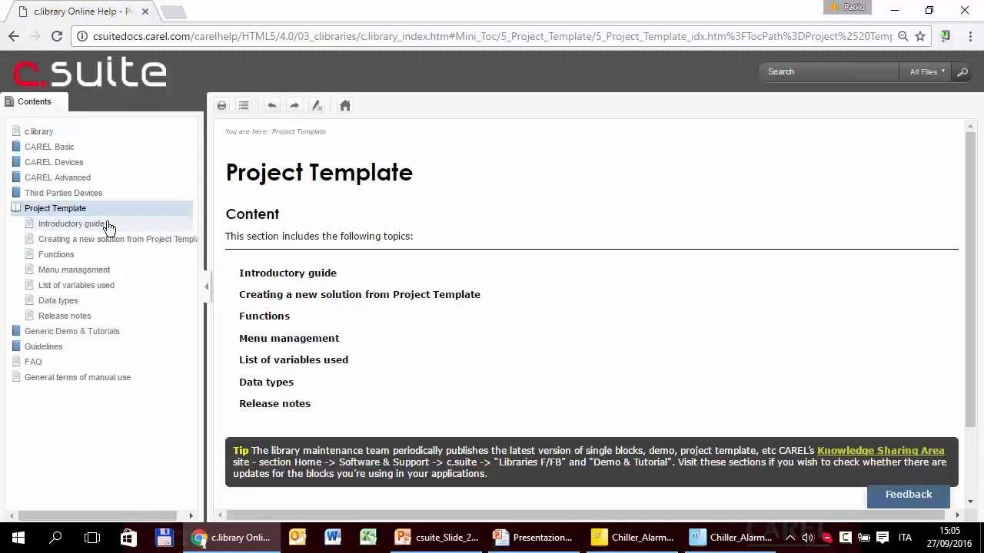
Step: Read Menu management's 'Editing a menu' steps, marking MainTxt and IdxImgMain, then return to the project
click(74, 269)
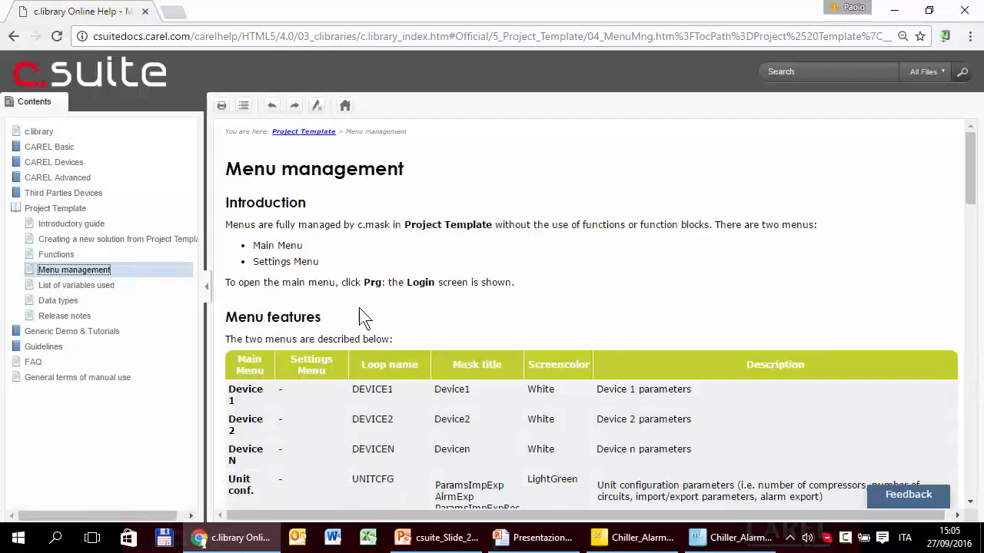
scroll(down, 3)
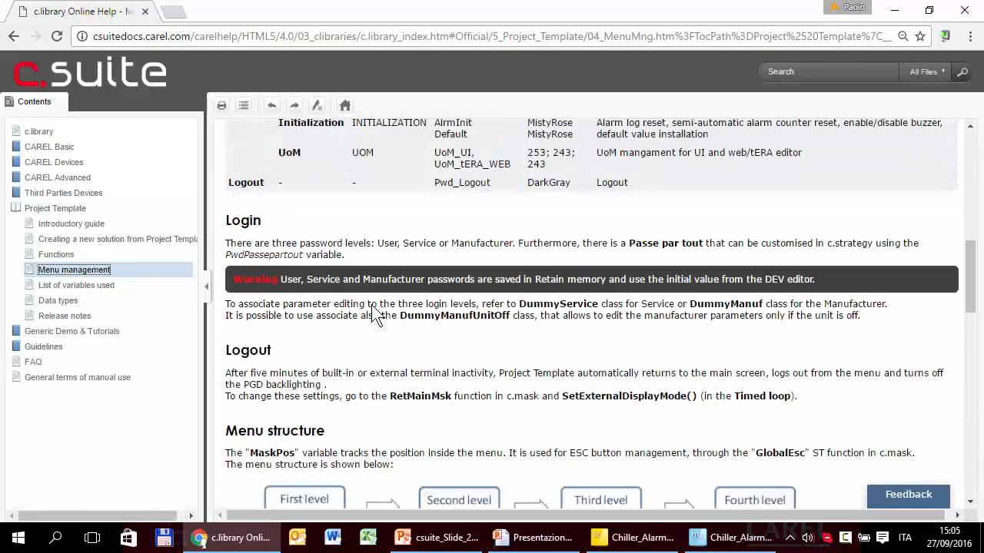
scroll(down, 3)
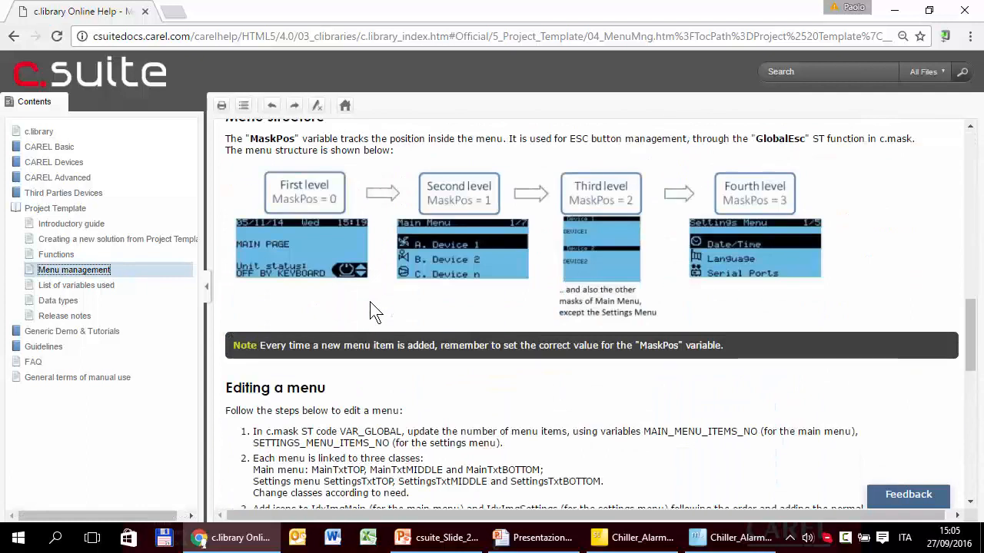
scroll(down, 3)
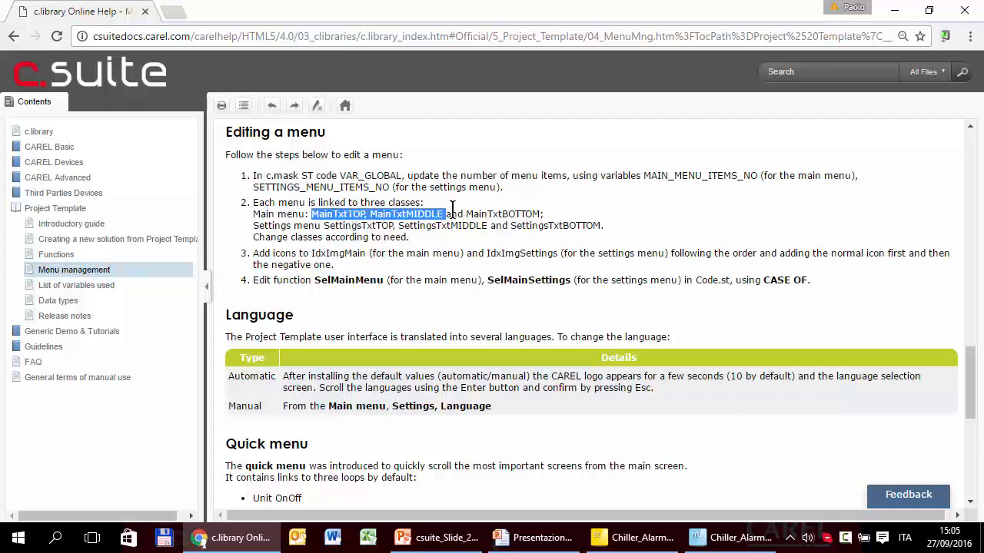
drag(442, 214, 544, 214)
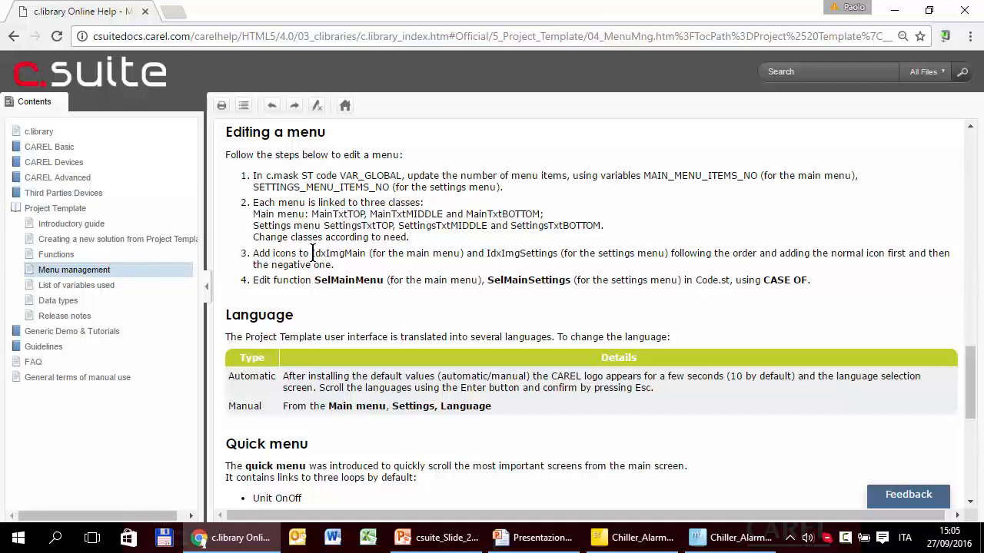
double_click(326, 252)
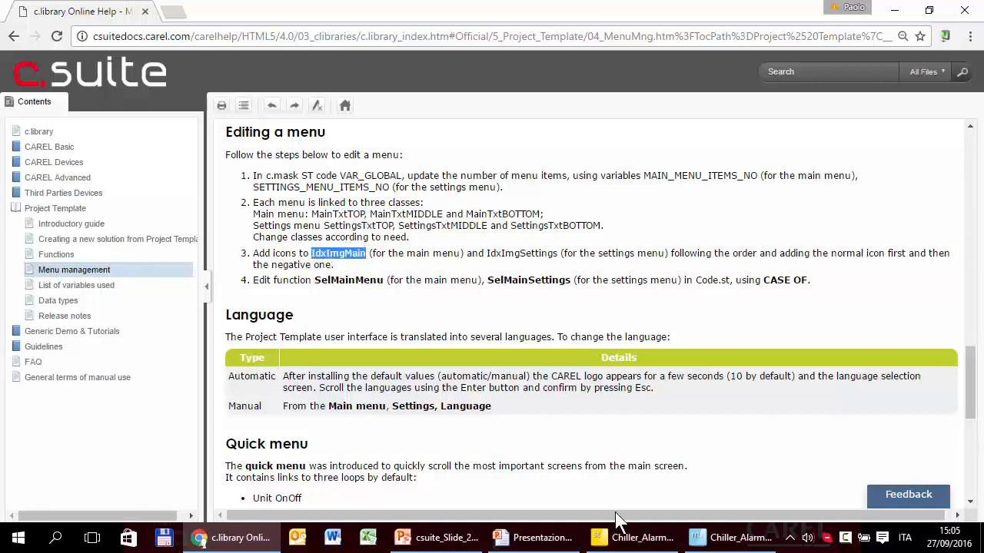
click(728, 538)
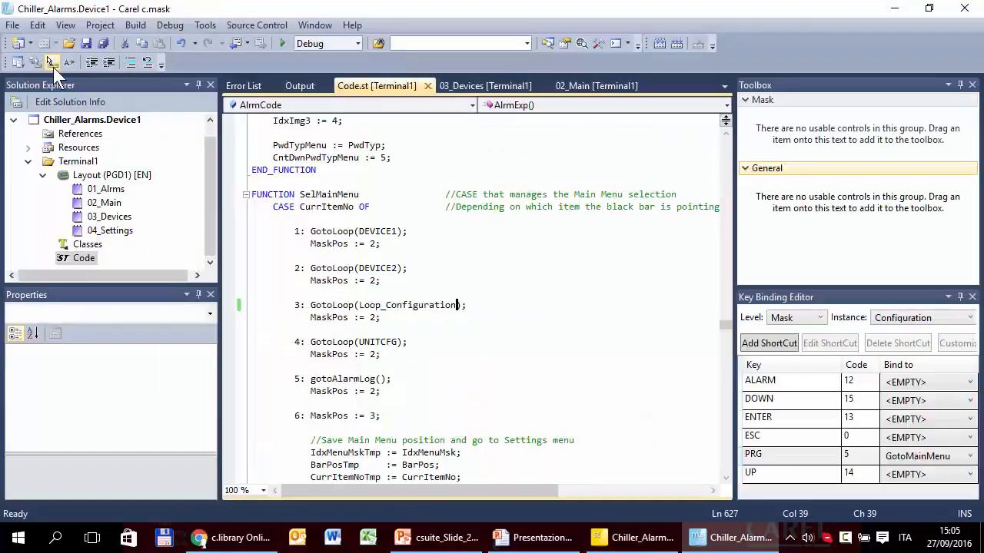
mouse_move(126, 234)
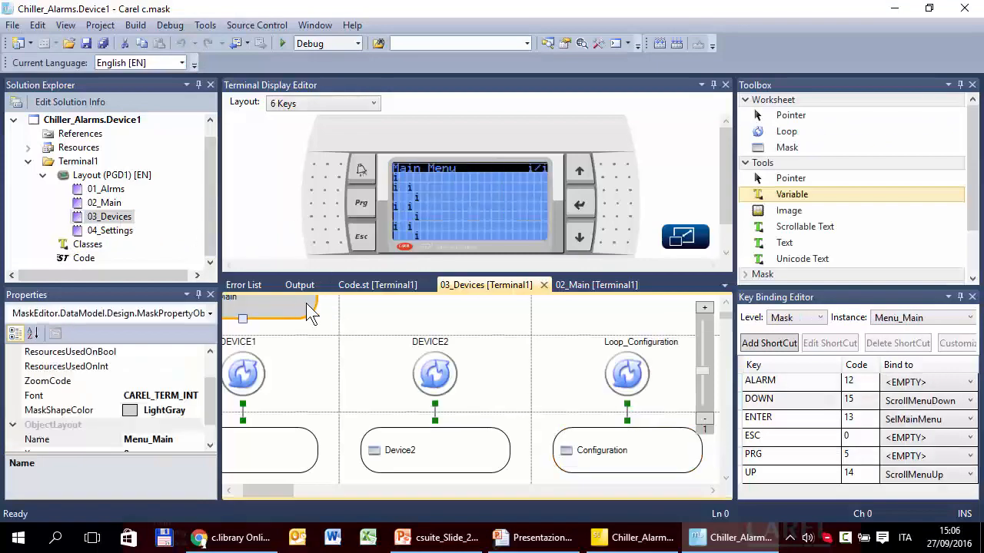
mouse_move(400, 192)
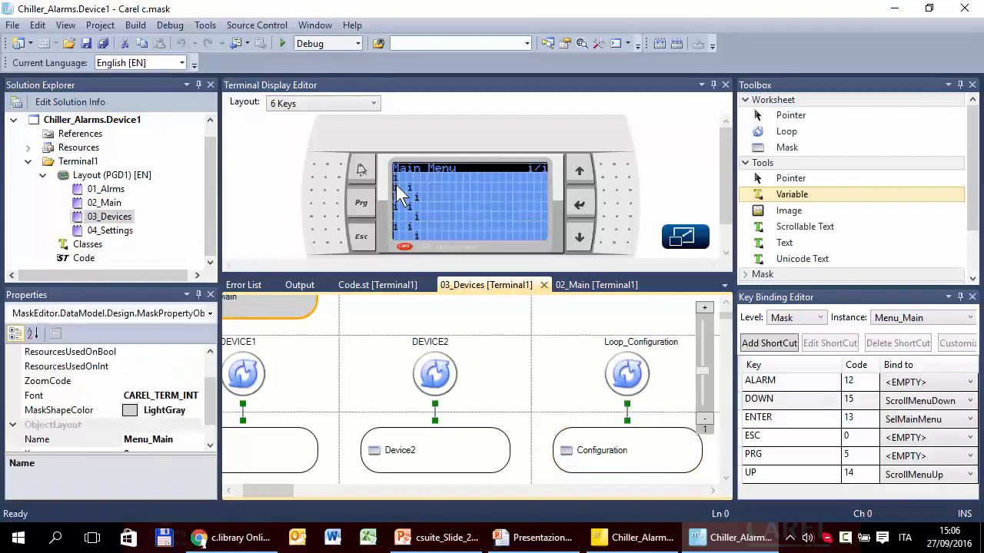
Step: Inspect the Main Menu mask's icon, top bar-position variables and mask properties
click(396, 187)
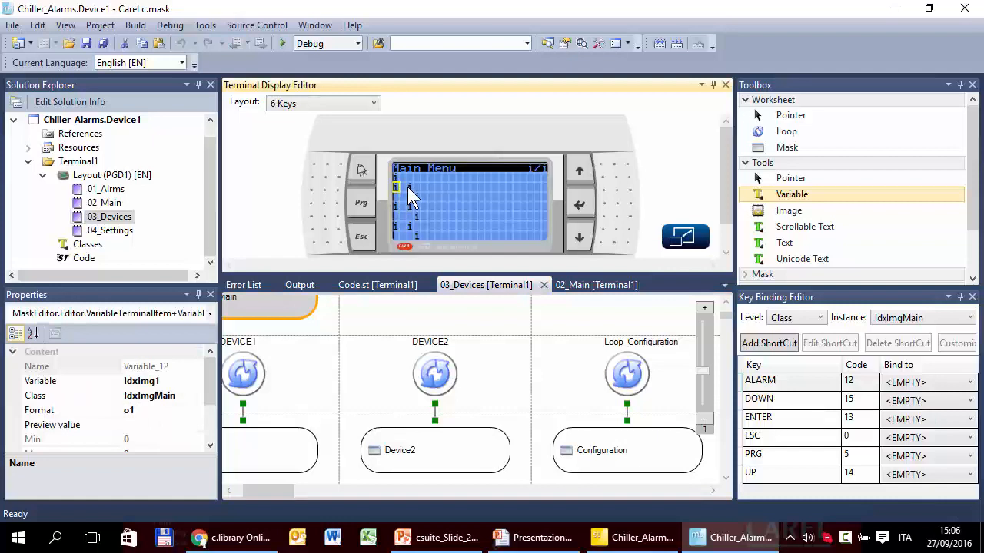
click(409, 188)
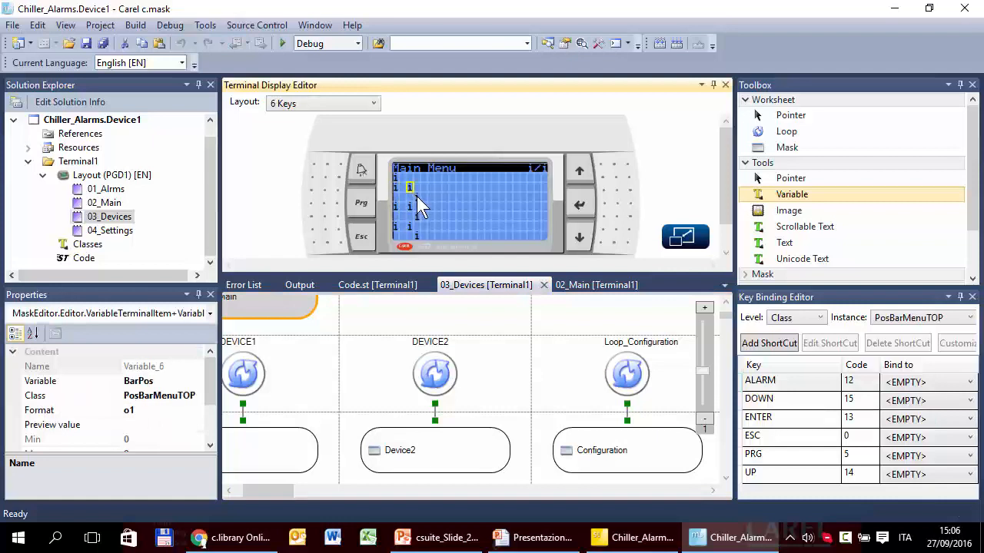
click(415, 203)
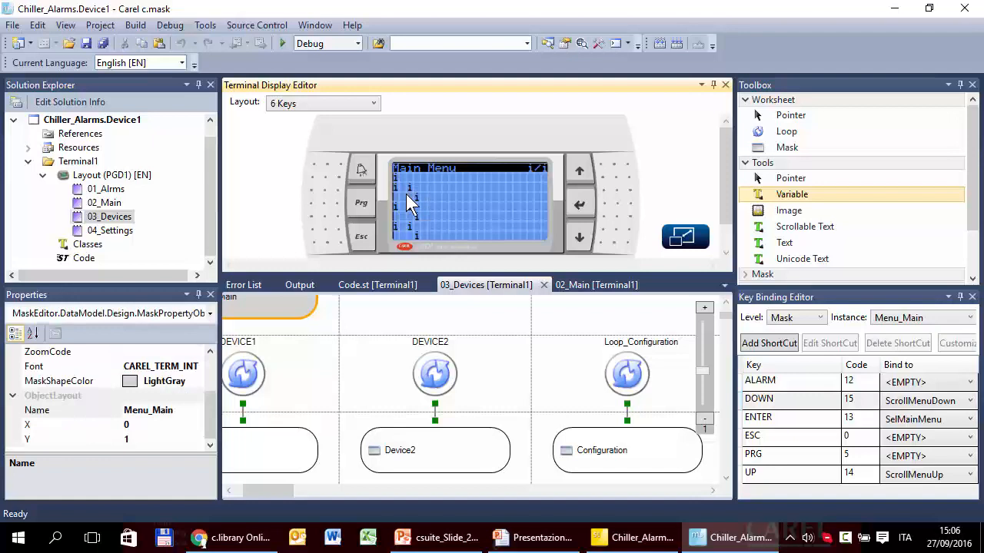
click(397, 190)
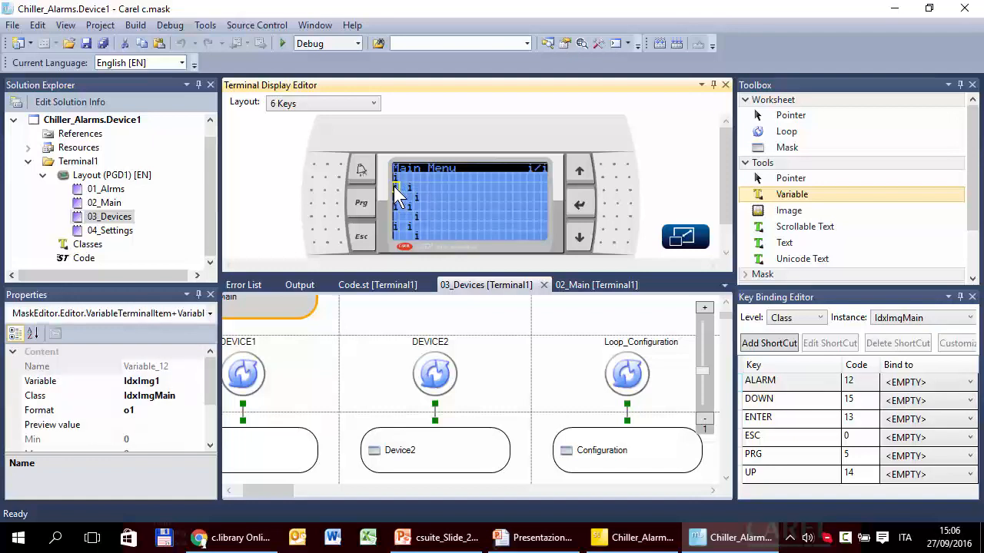
mouse_move(403, 234)
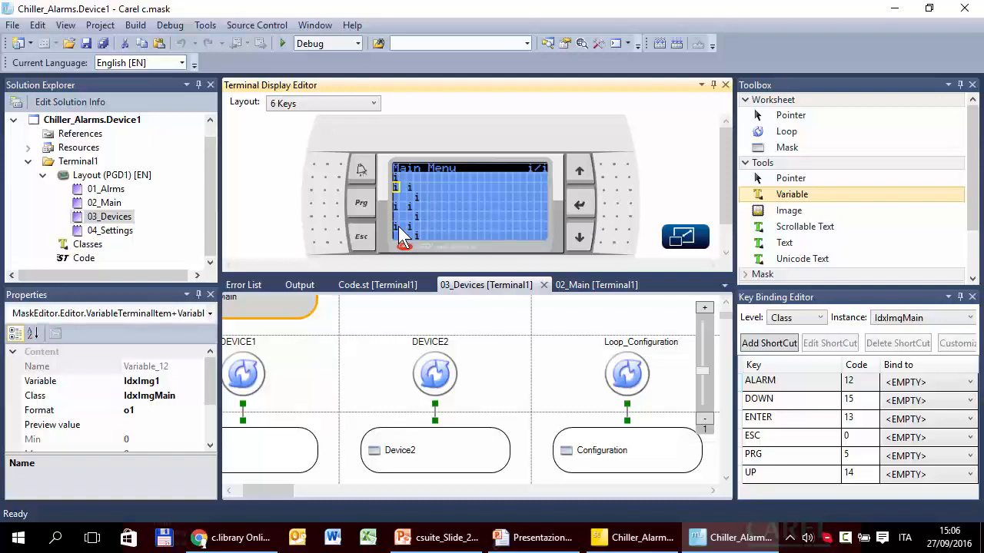
mouse_move(414, 234)
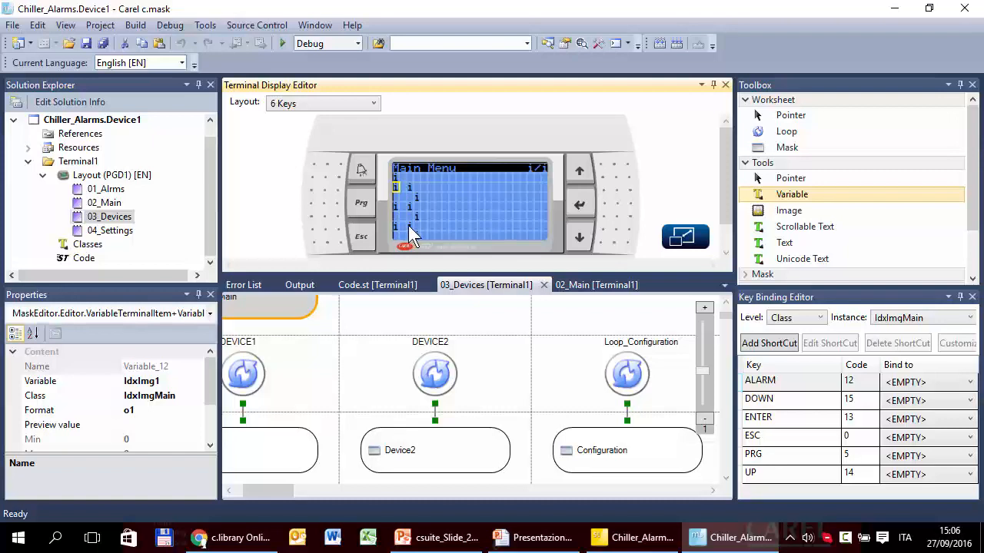
Step: Inspect the bottom bar-position, bottom and middle text variables, then bring up the Classes table
click(406, 231)
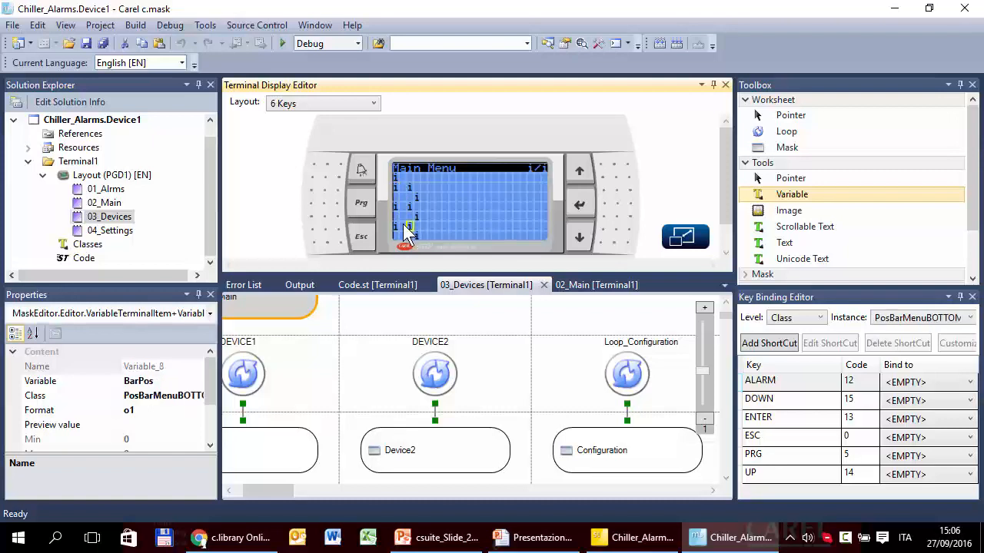
click(415, 234)
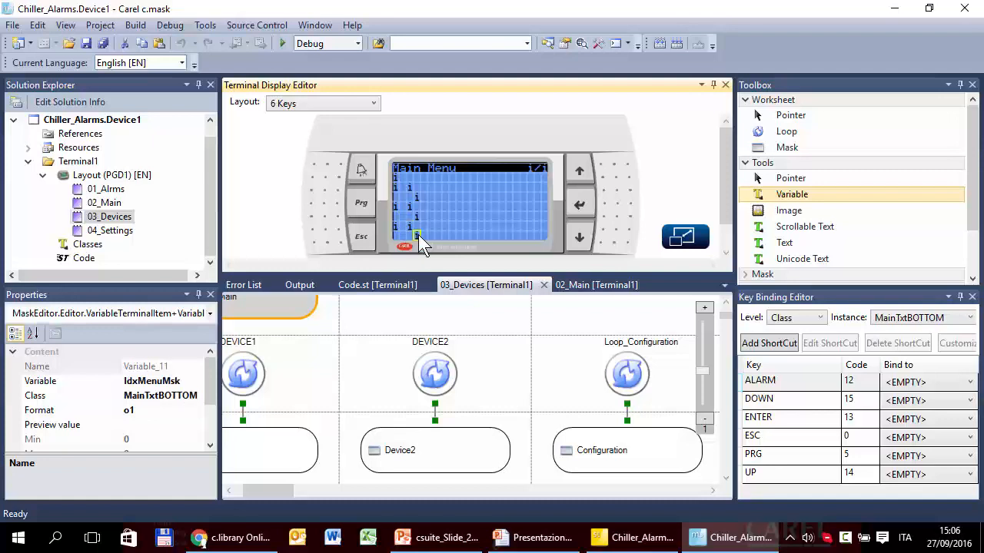
mouse_move(421, 244)
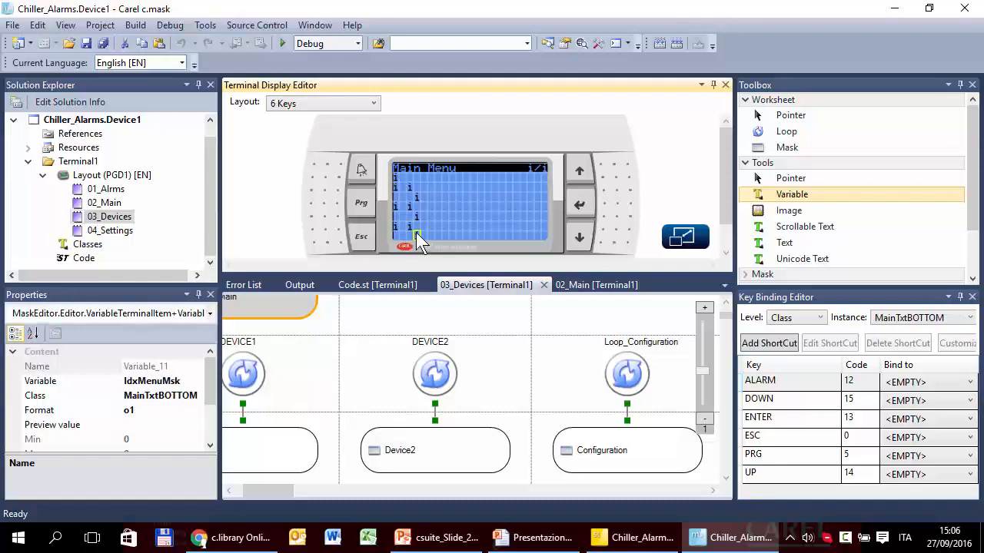
click(418, 203)
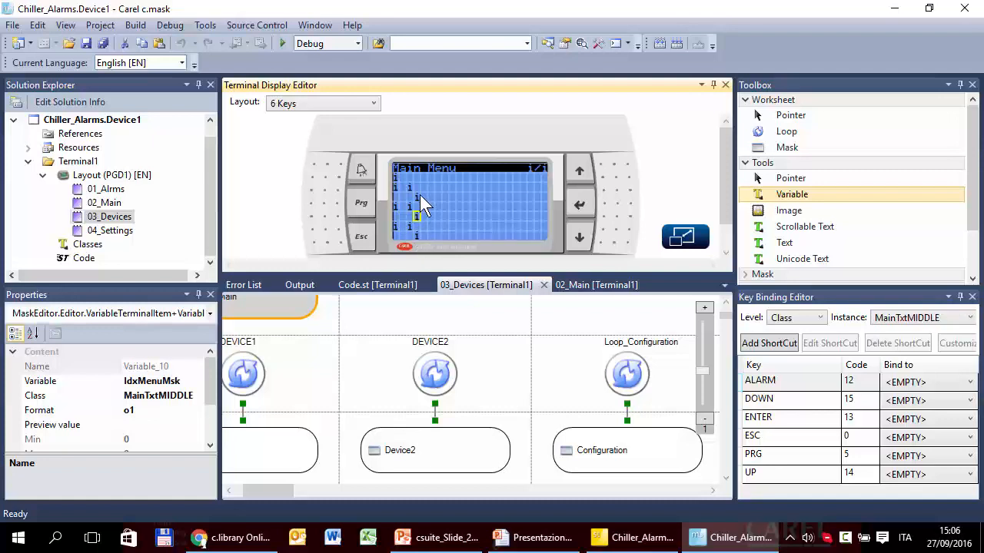
click(473, 184)
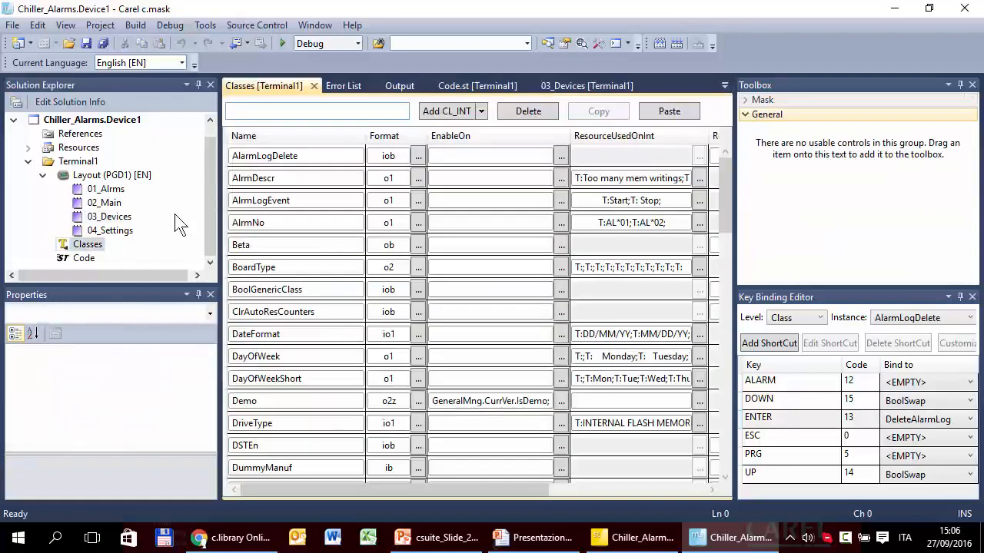
Step: Filter classes by 'main' and rename Device n to Compressors in MainTxtTOP
click(315, 110)
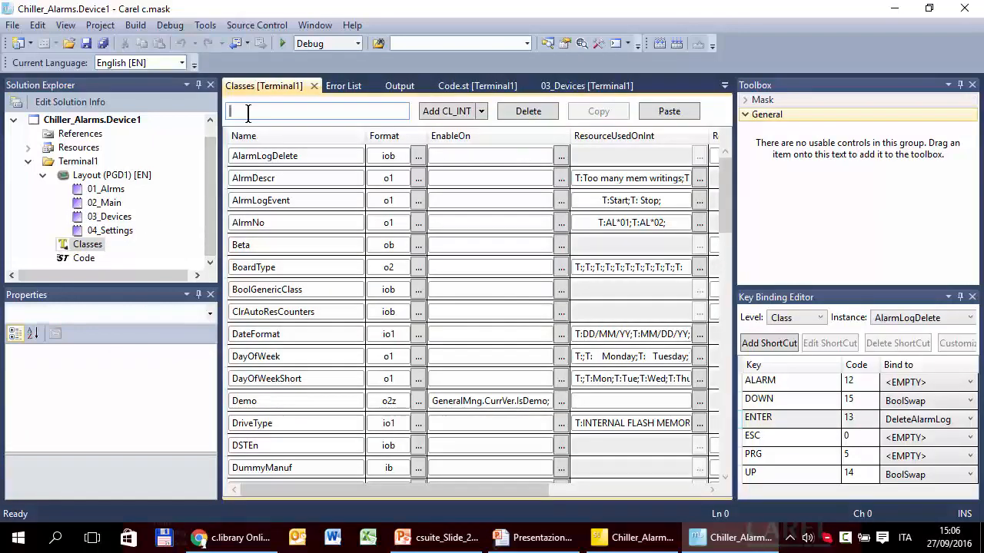
text(main)
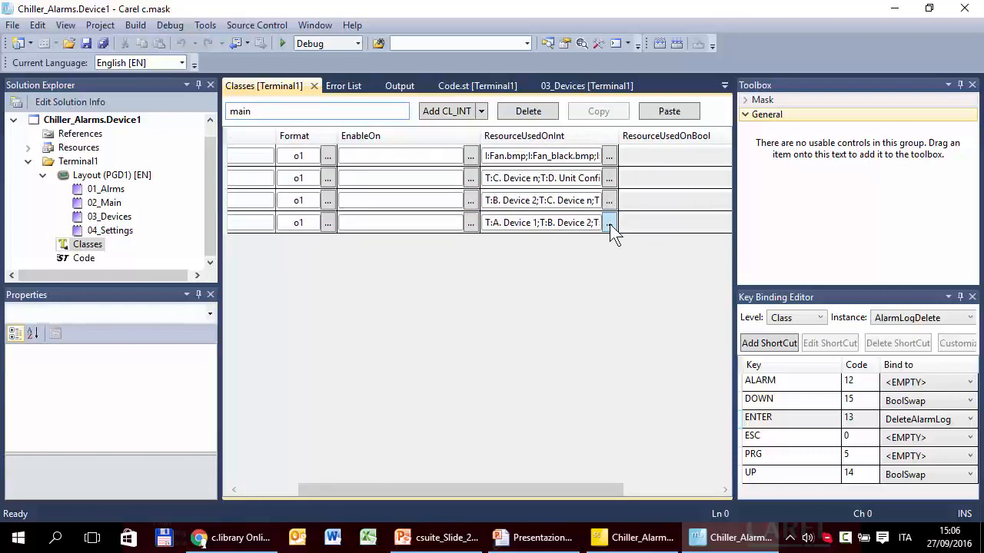
click(609, 221)
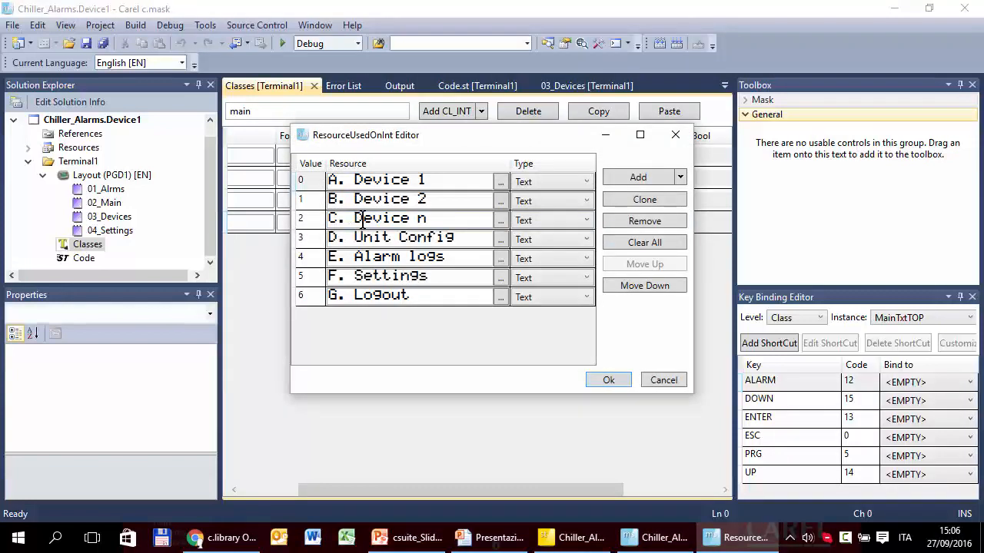
click(408, 218)
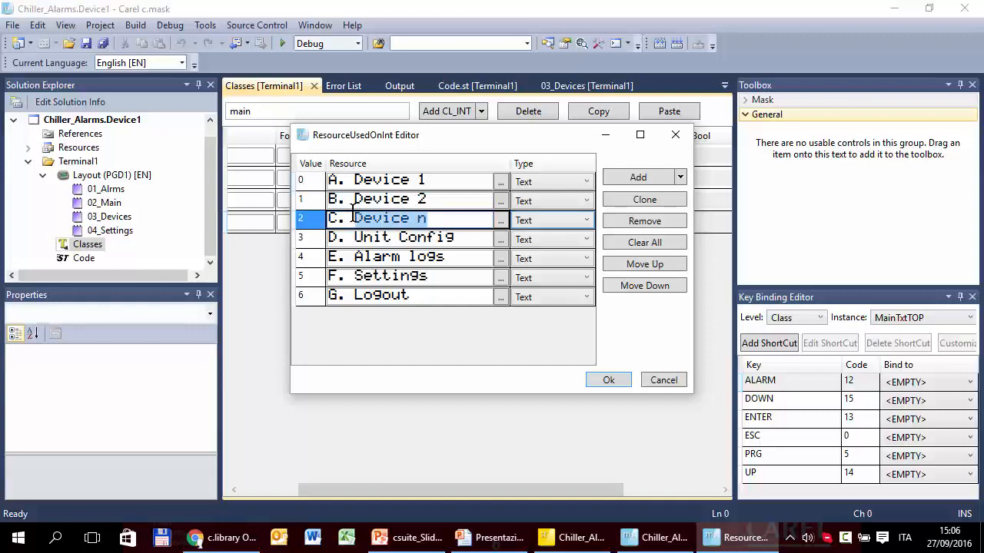
text(Compressors)
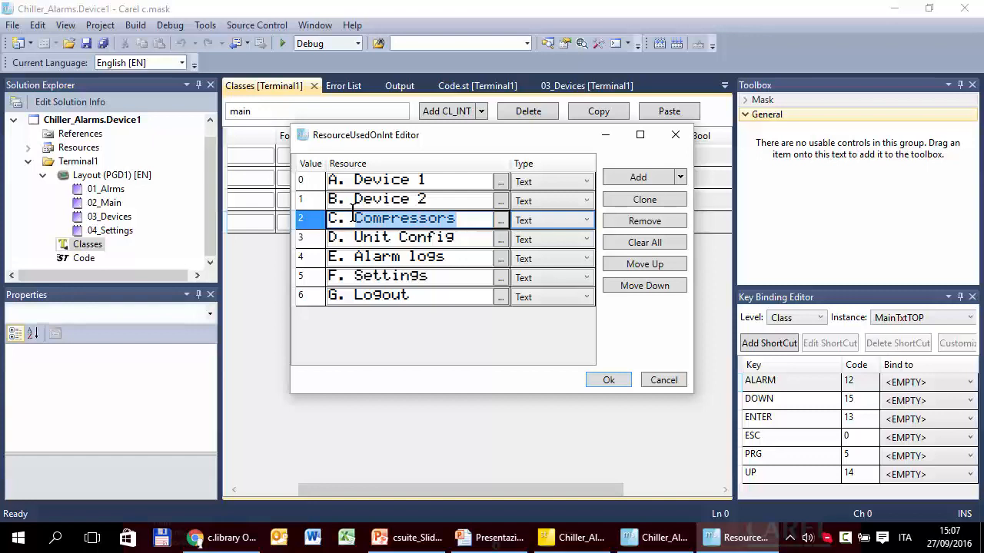
click(609, 380)
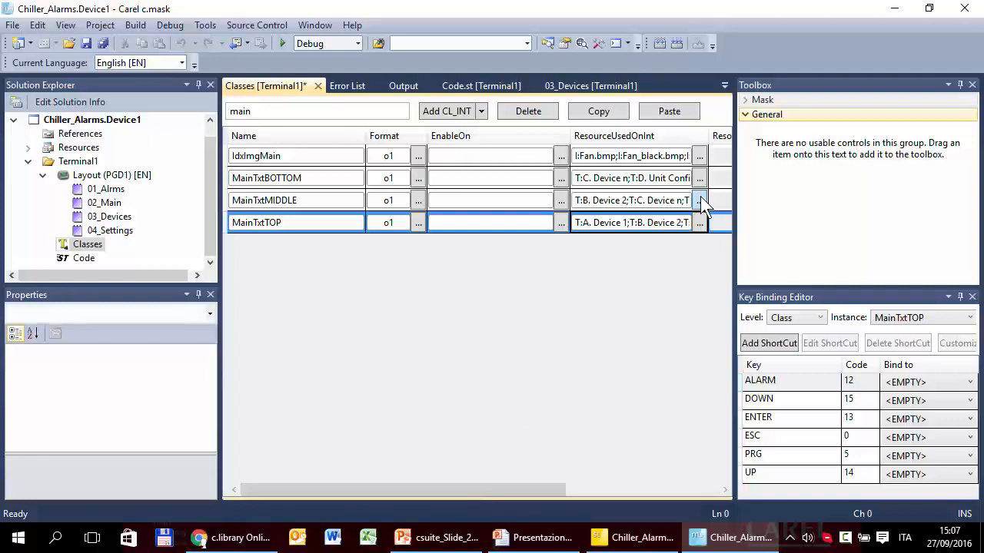
Step: Rename Device n to Compressors in MainTxtMIDDLE and MainTxtBOTTOM as well
click(699, 200)
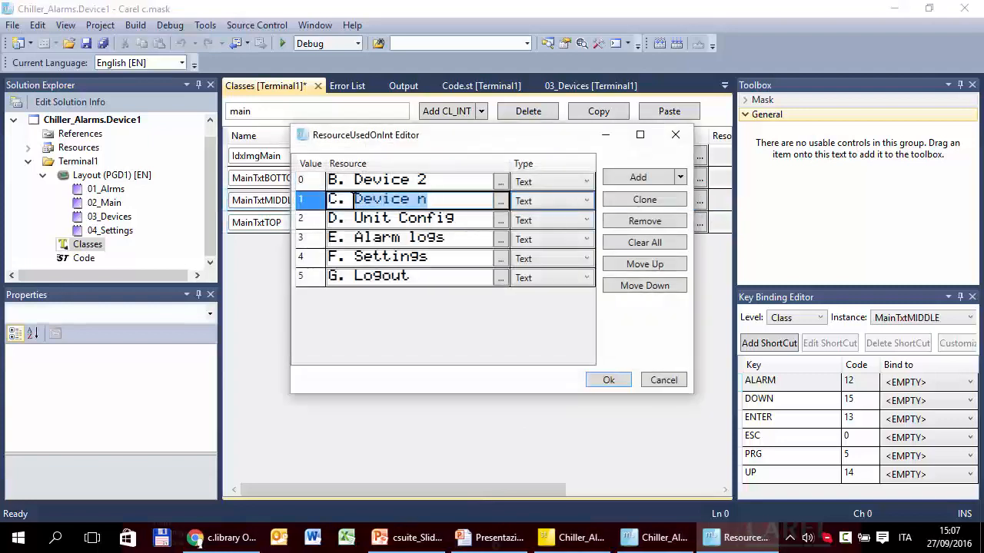
text(Compressors)
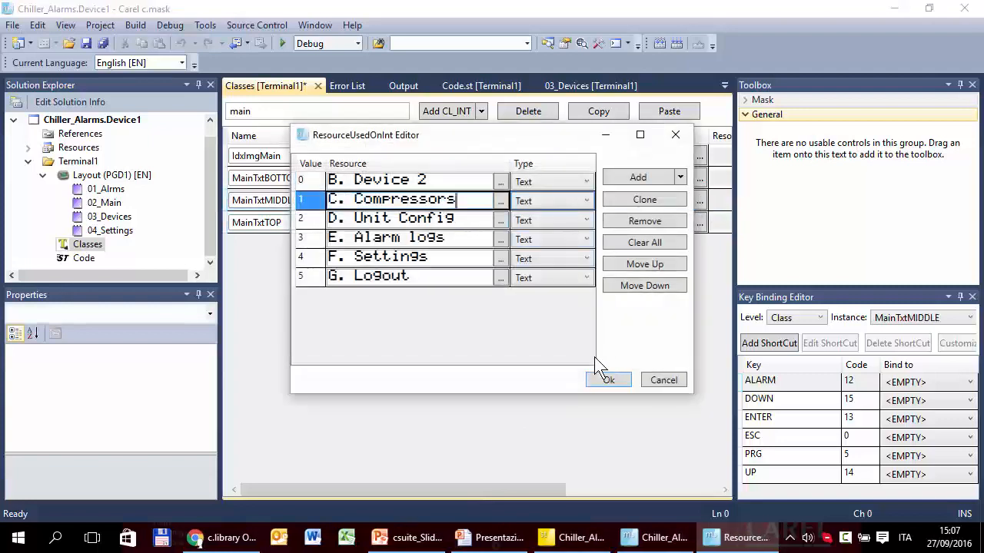
click(608, 379)
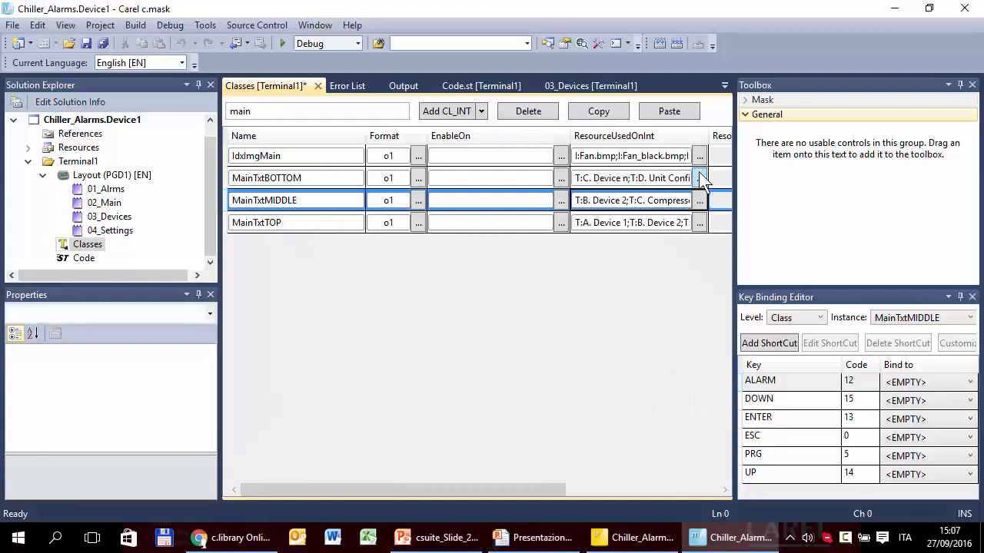
click(699, 179)
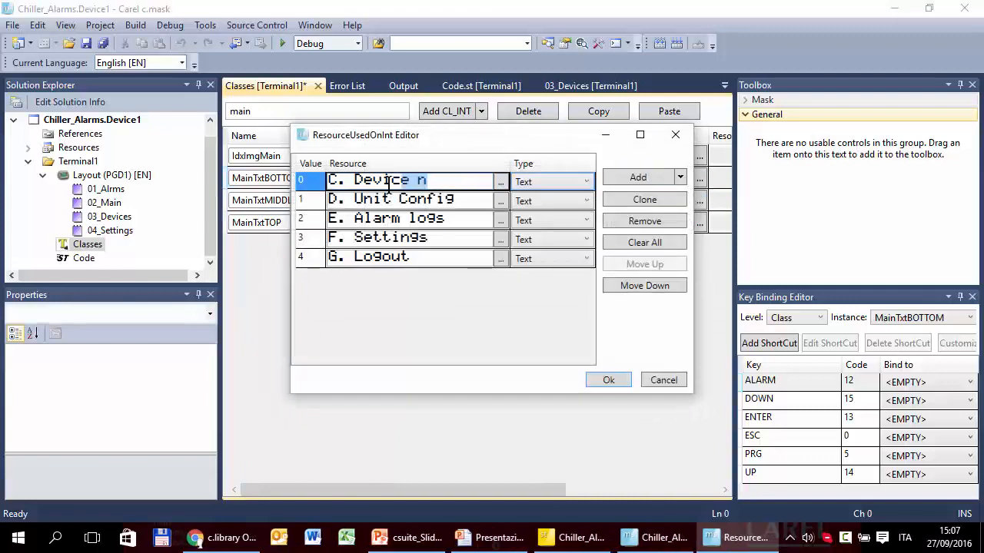
text(Compressors)
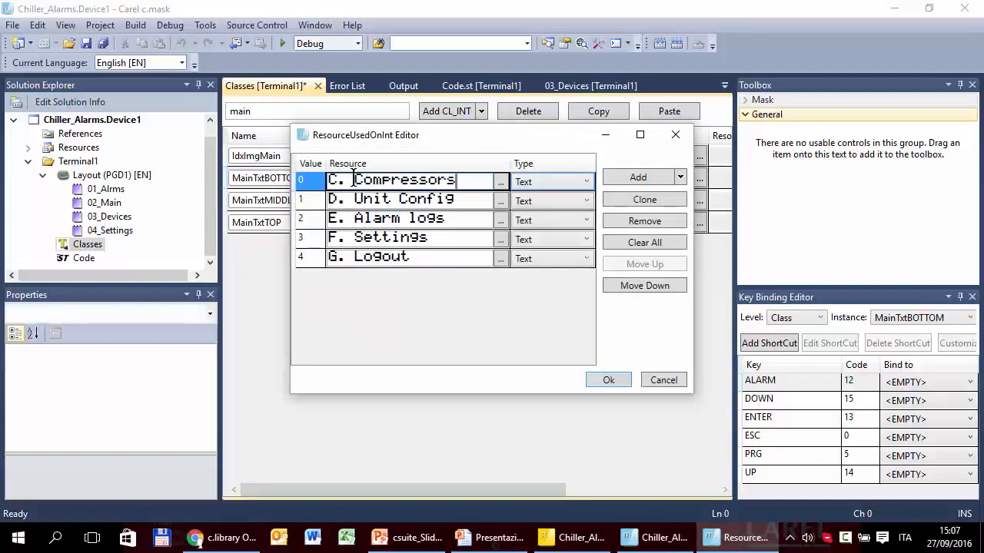
click(609, 379)
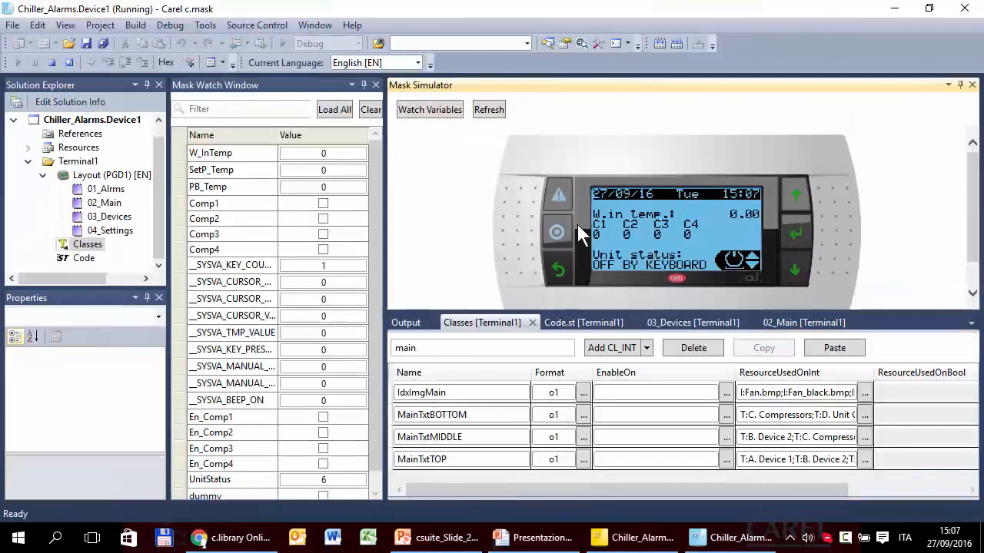
Step: Log in on the simulated terminal, reach Compressors and enable all four compressors YES
click(797, 234)
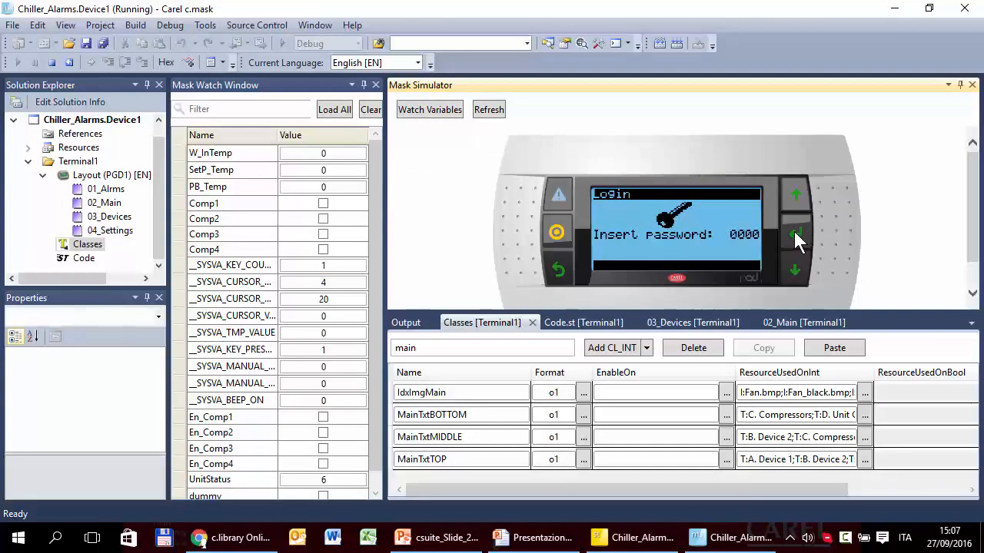
click(797, 234)
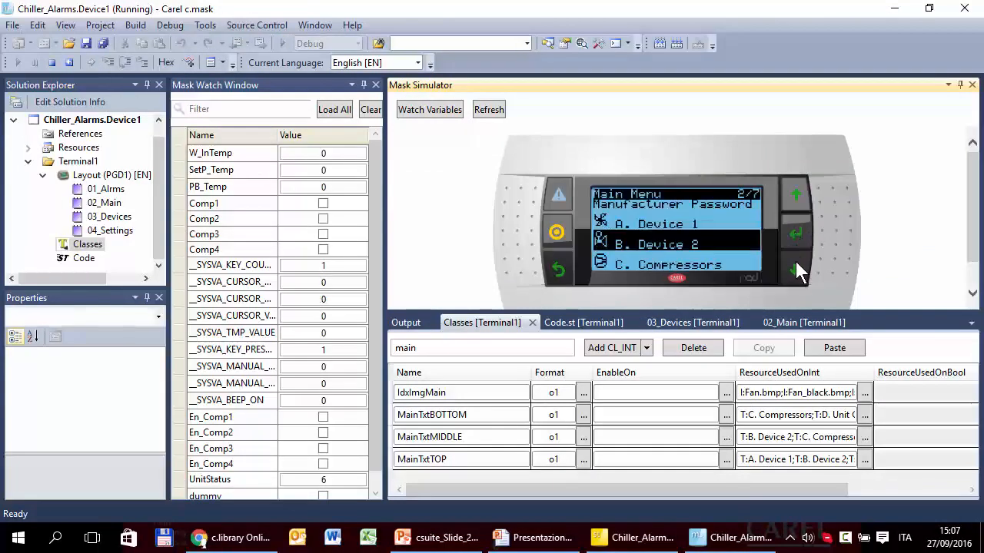
click(797, 269)
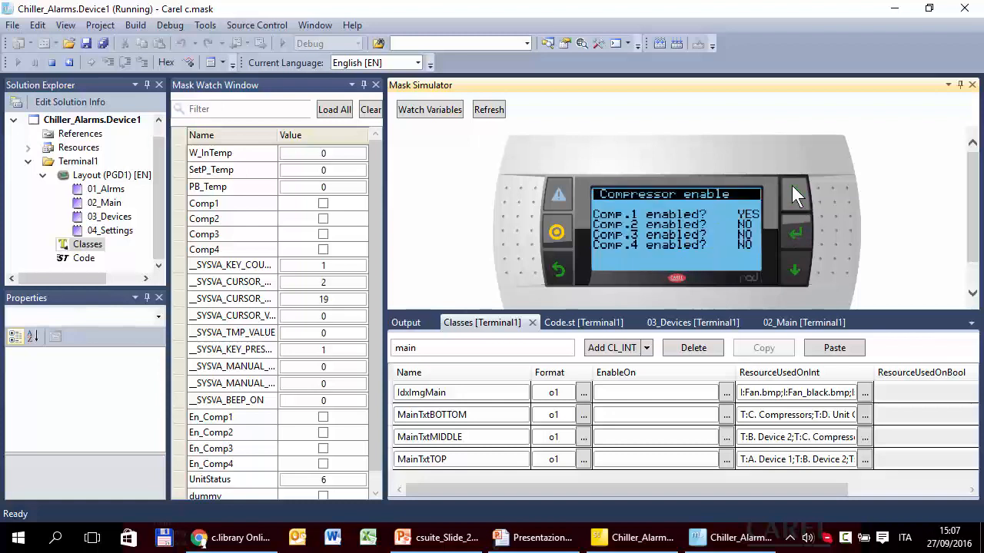
click(796, 197)
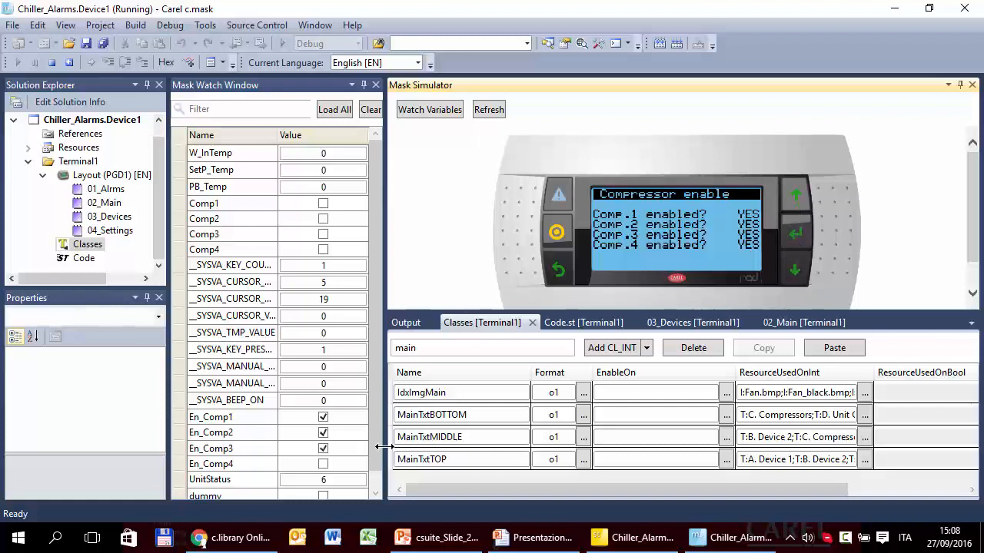
click(323, 464)
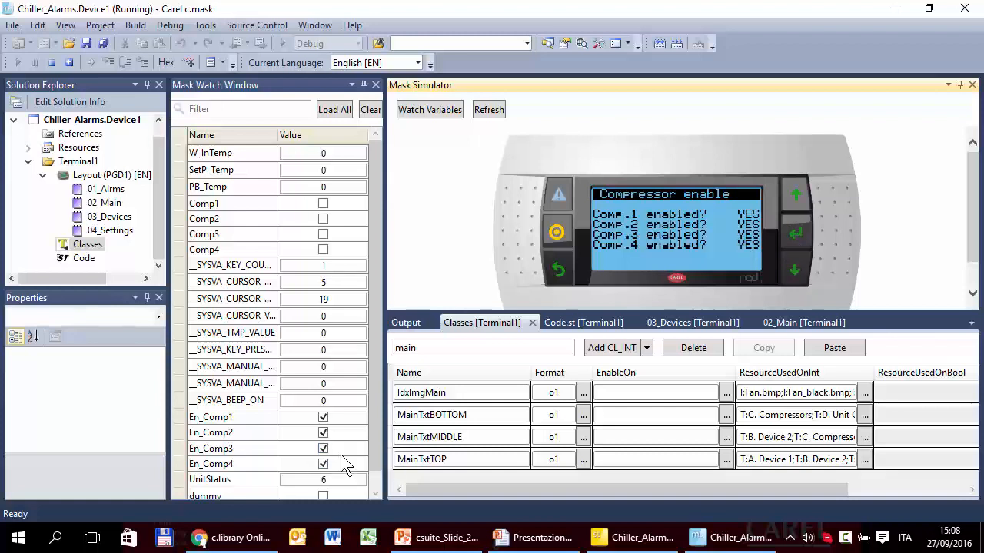
mouse_move(603, 258)
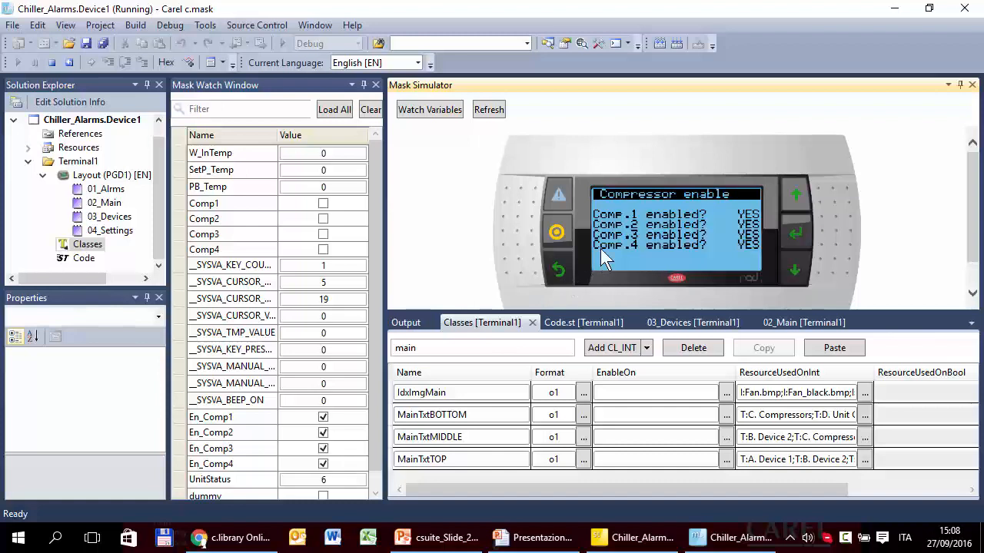
Step: Bring up the Set screen showing setpoint and differential at 0.0
click(558, 268)
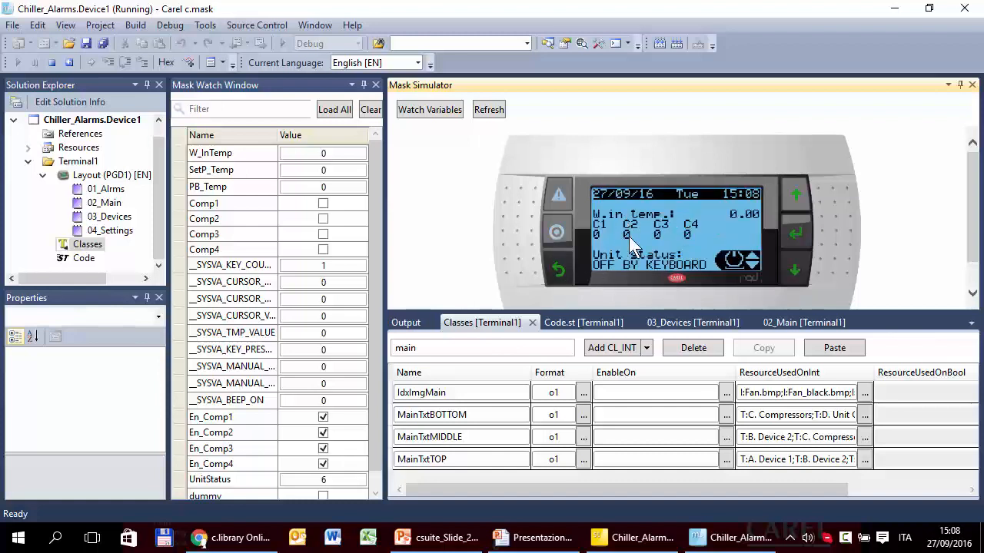
mouse_move(756, 264)
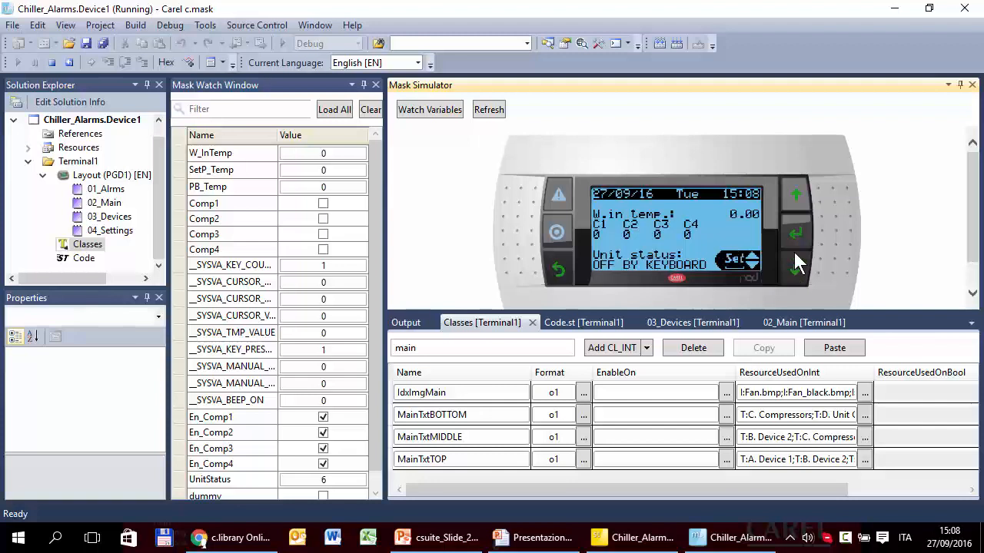
click(741, 259)
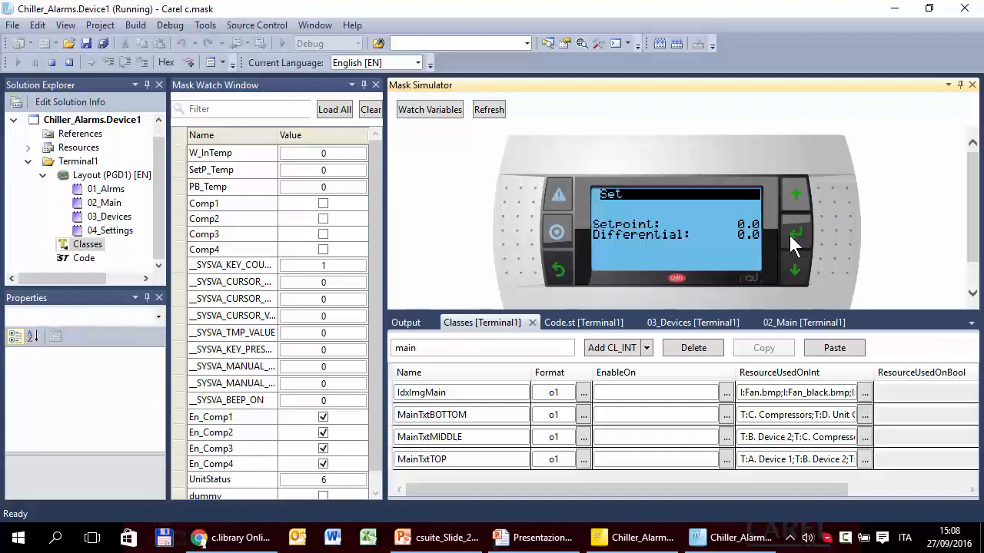
mouse_move(741, 253)
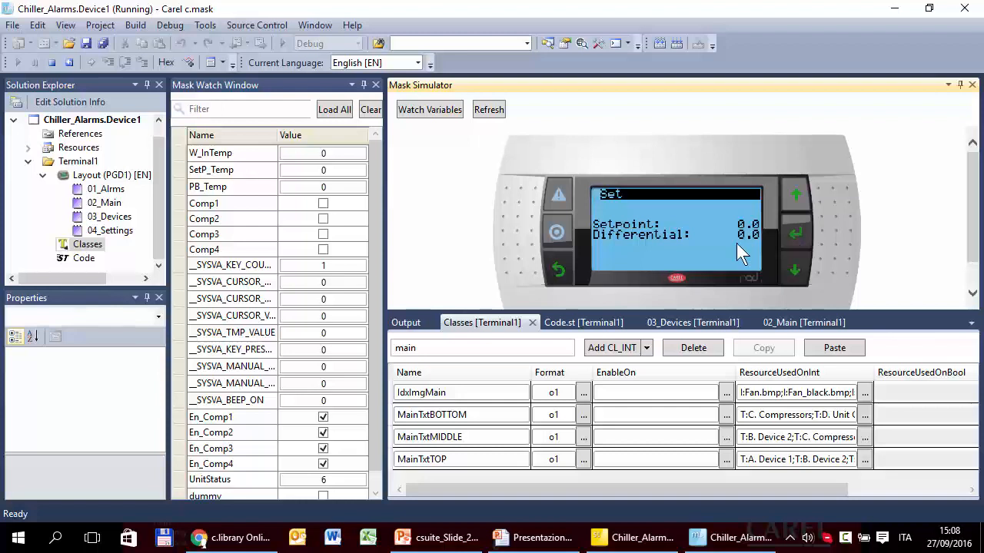
mouse_move(643, 182)
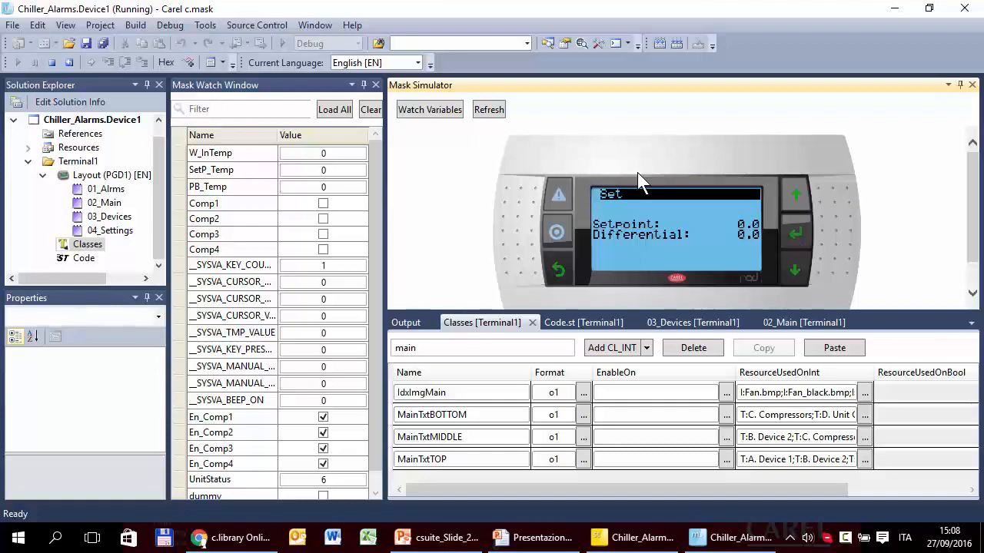
mouse_move(622, 163)
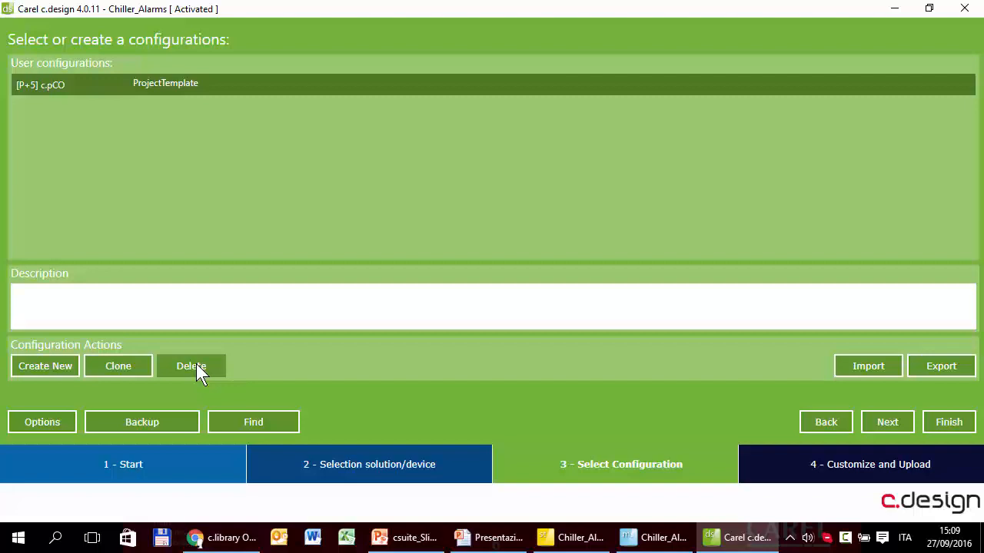
mouse_move(203, 383)
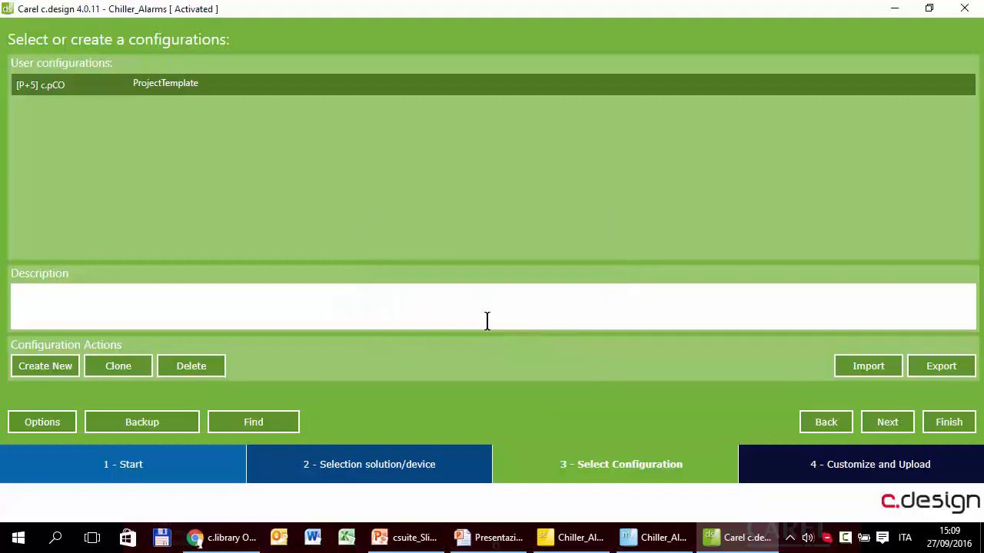
Step: Create a new c.pCO configuration named Chiller_4_comps and proceed to Customize and Upload
click(45, 366)
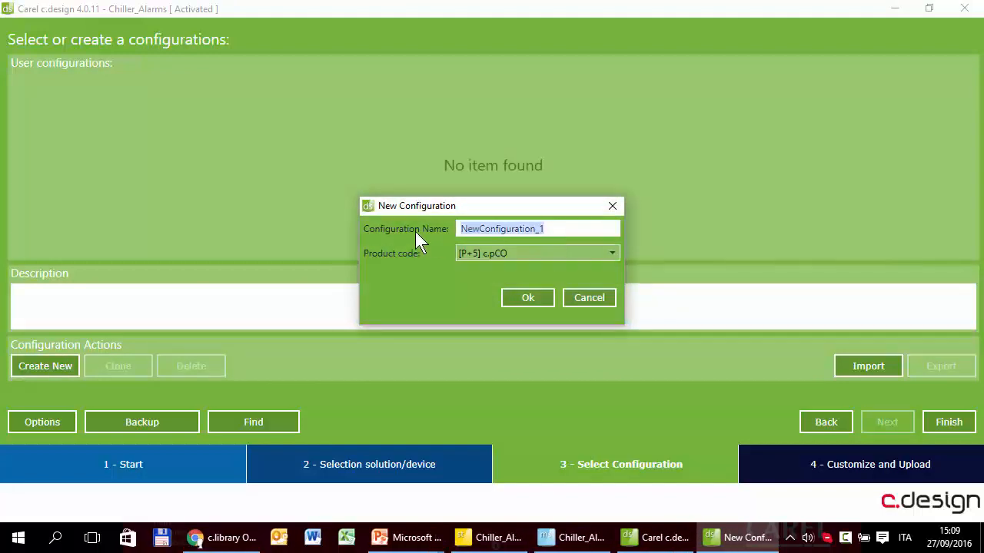
text(Chiller)
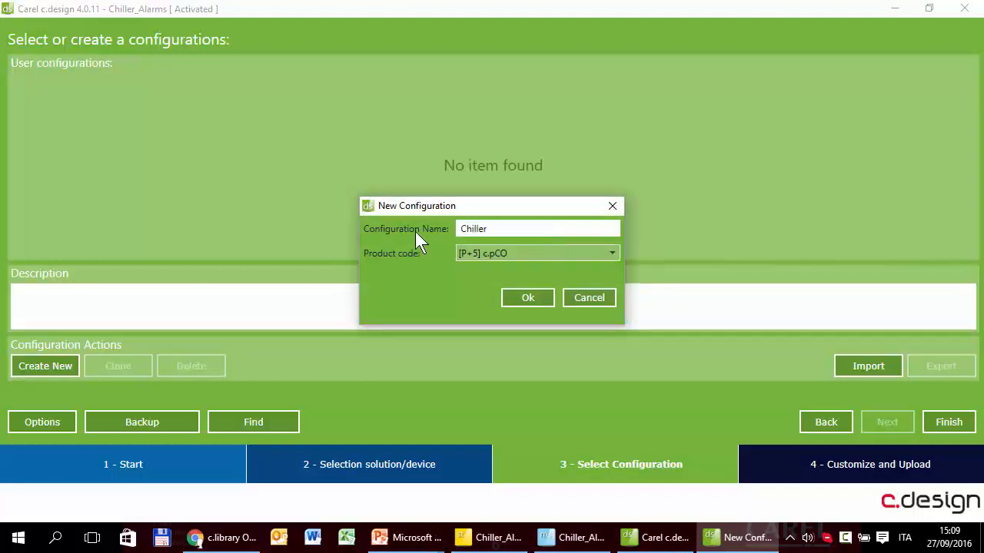
text(_4_comp)
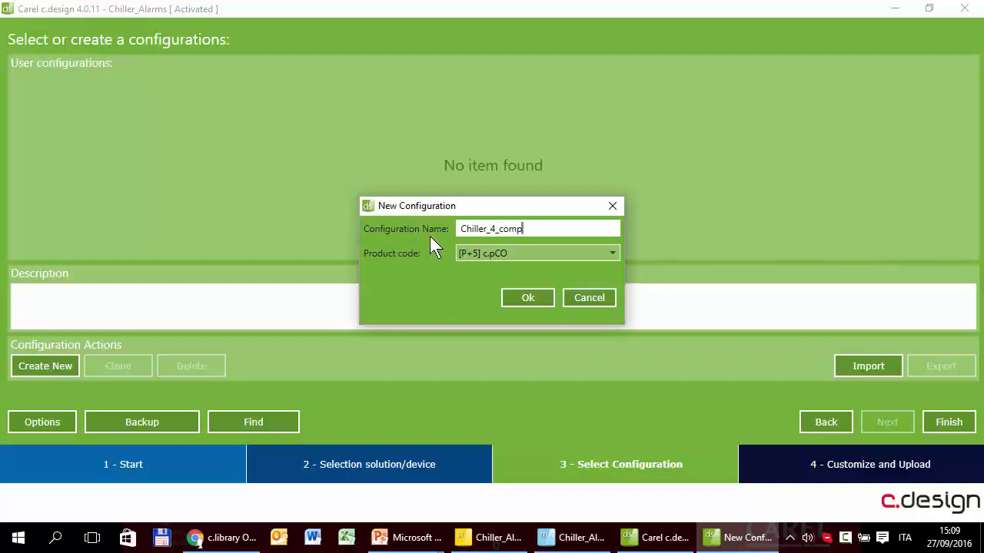
mouse_move(495, 229)
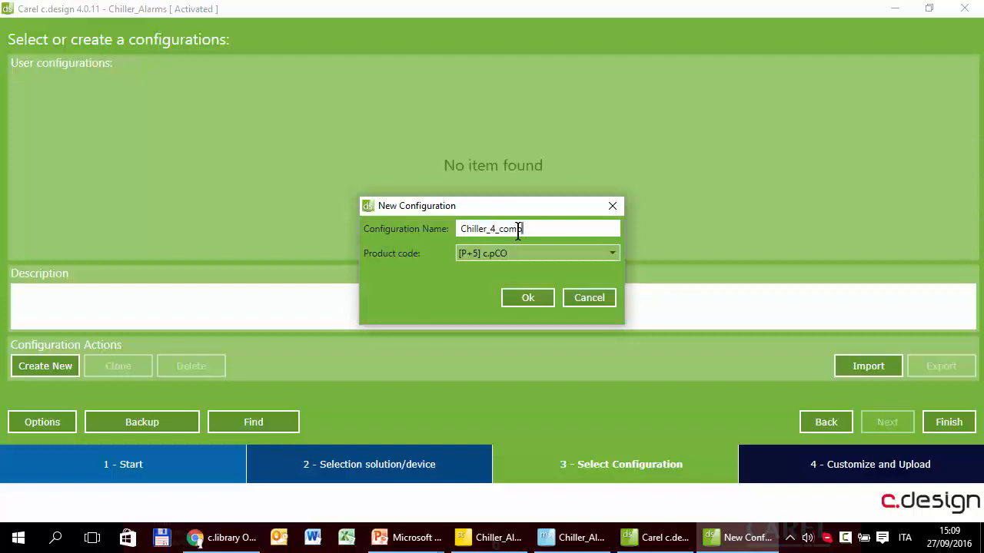
text(s)
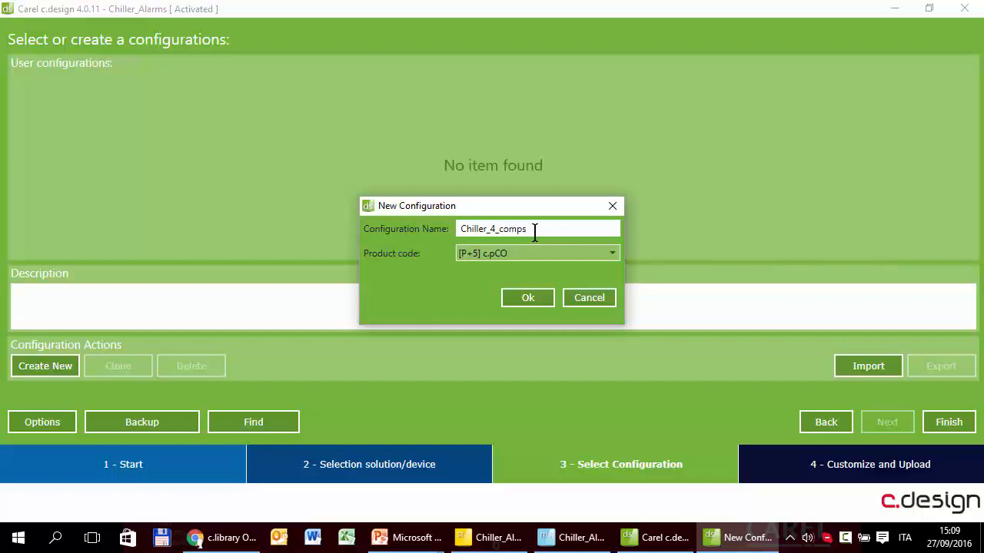
click(527, 298)
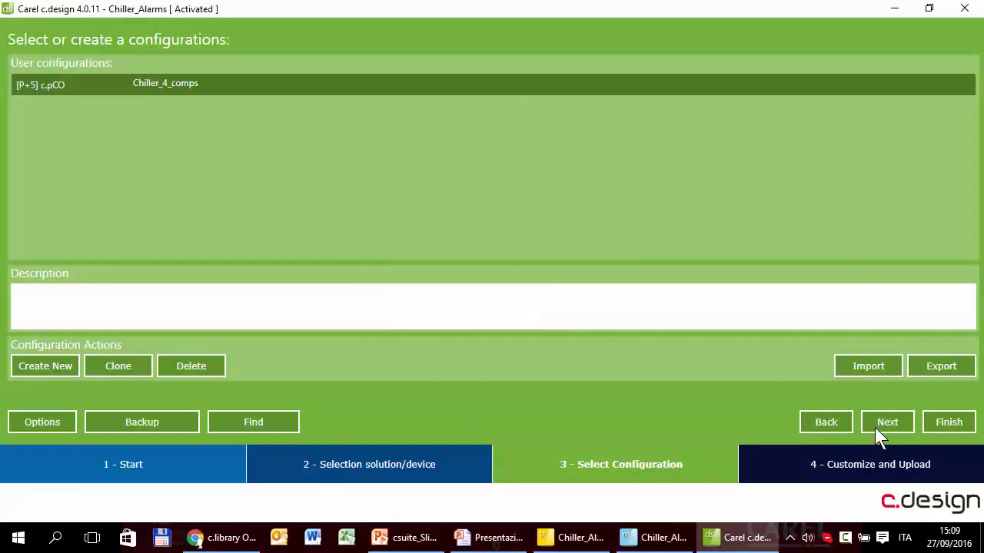
click(887, 421)
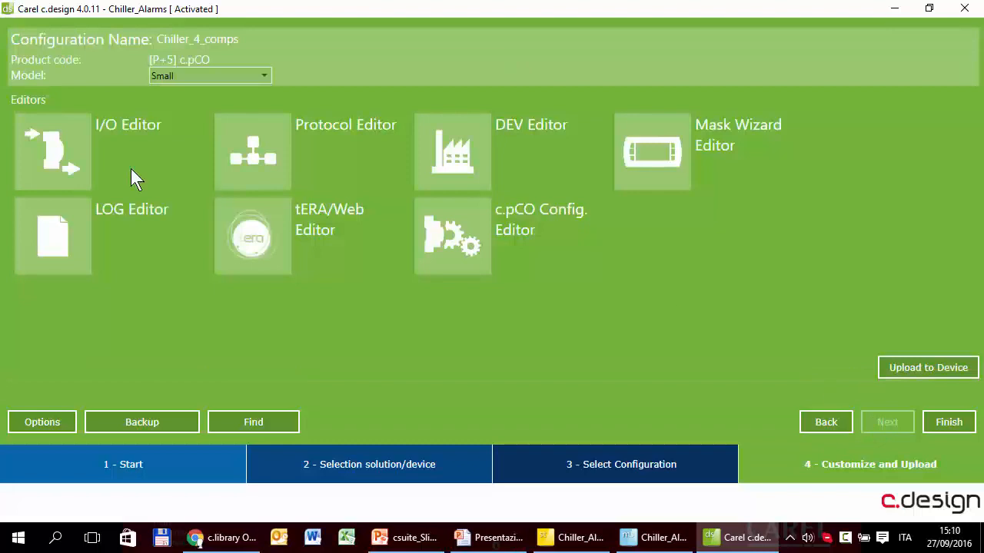
Step: Map pin U1 to W_InTemp with channel type Carel NTC in the I/O Editor
click(52, 152)
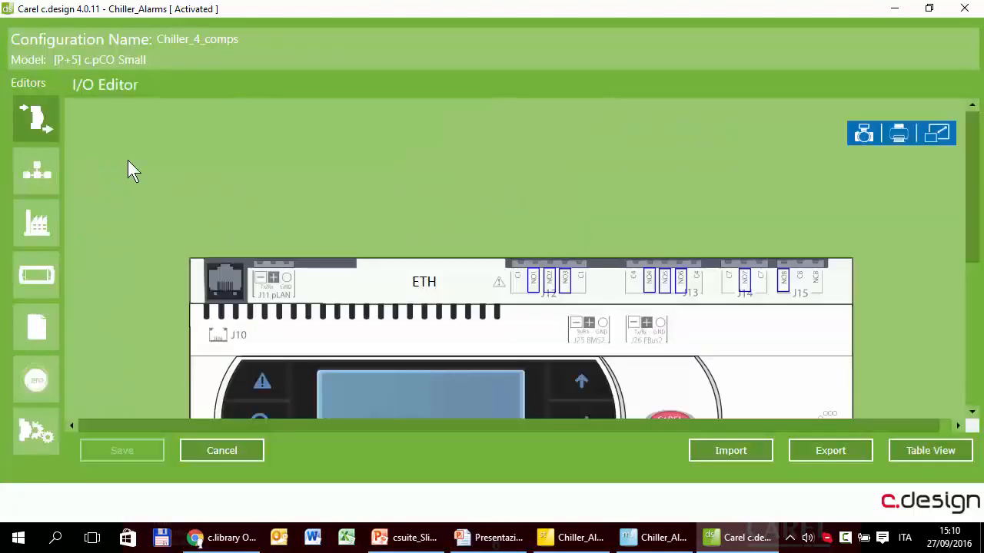
scroll(down, 3)
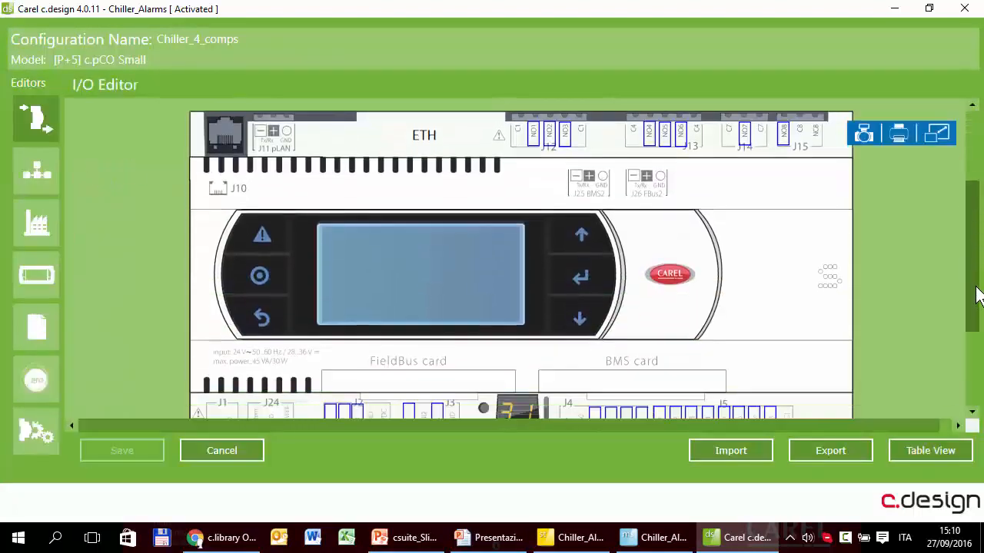
scroll(down, 3)
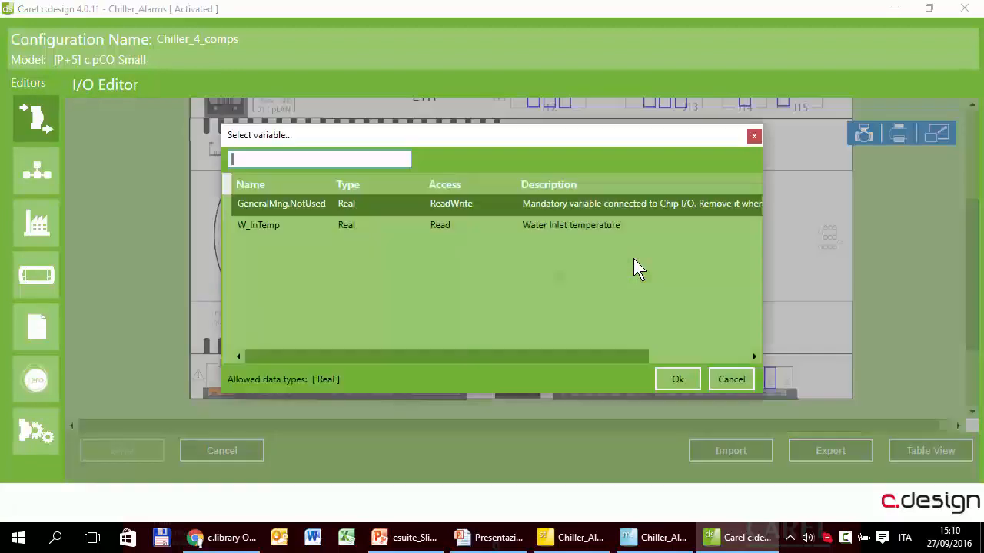
click(677, 378)
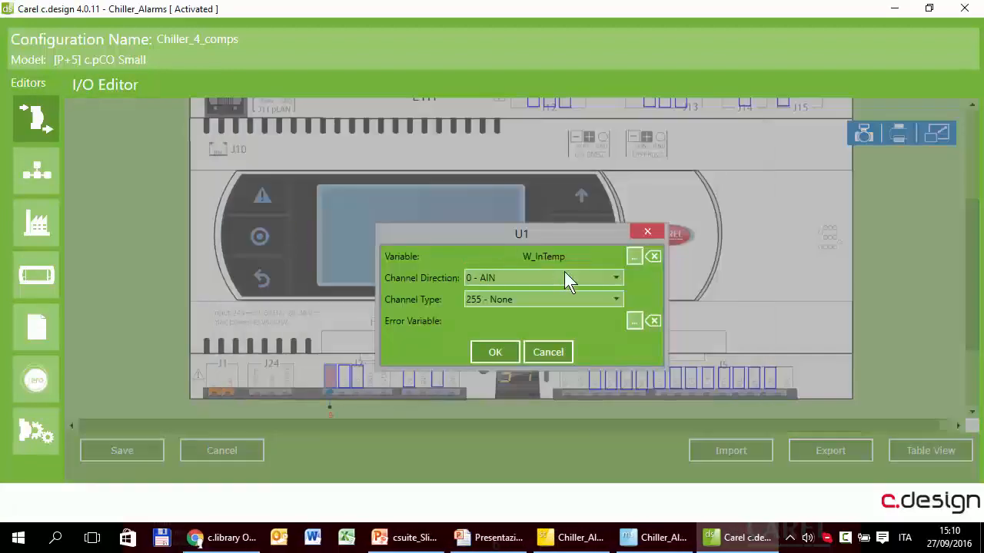
click(615, 298)
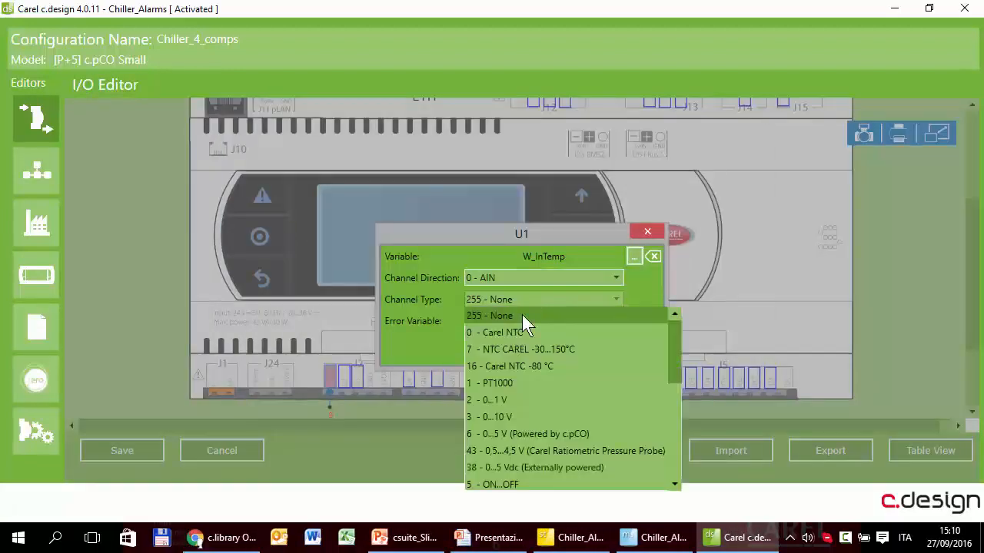
click(500, 332)
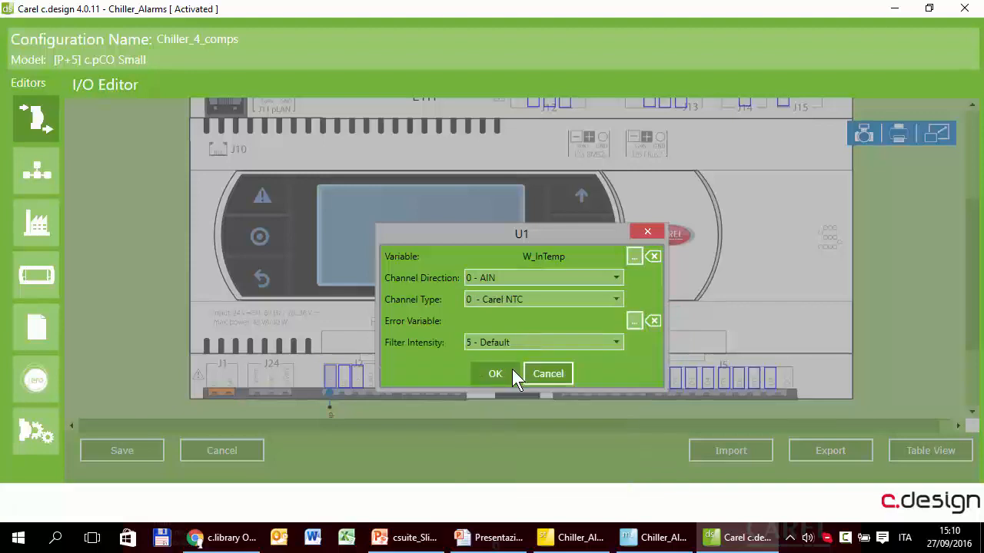
click(495, 374)
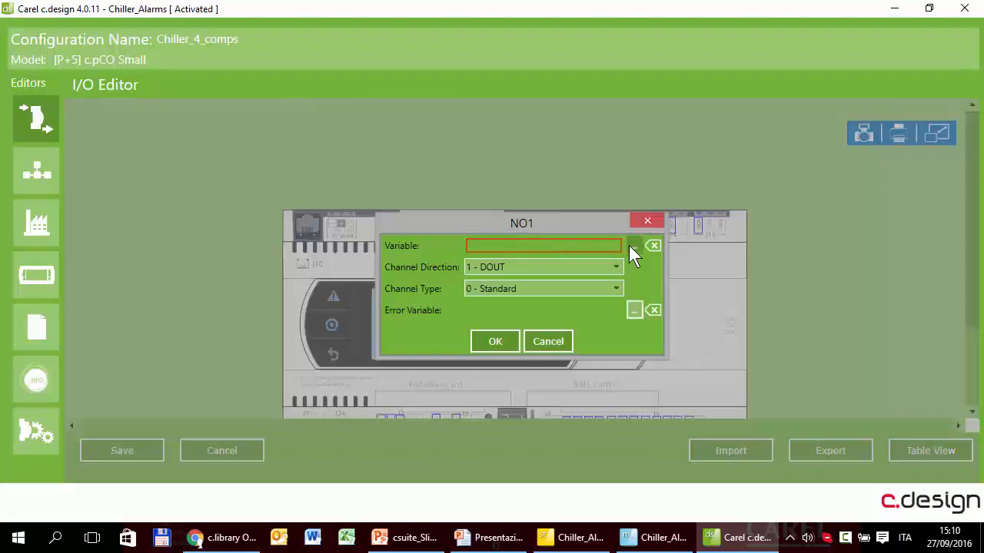
Step: Begin choosing the variable for digital output NO1
click(634, 246)
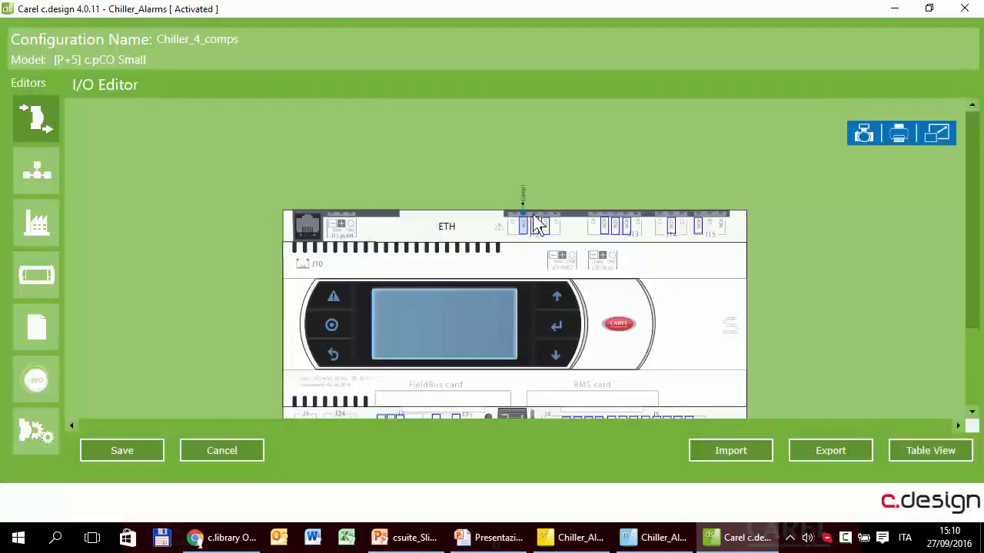
Step: Assign Comp1–Comp4 to outputs NO1–NO4 and leave the I/O Editor for the editors overview
click(523, 224)
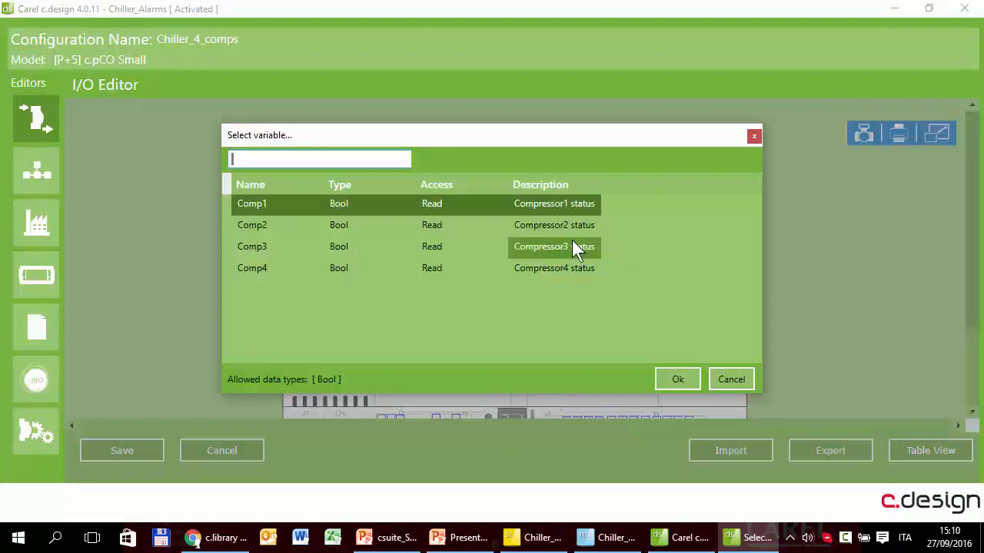
click(730, 378)
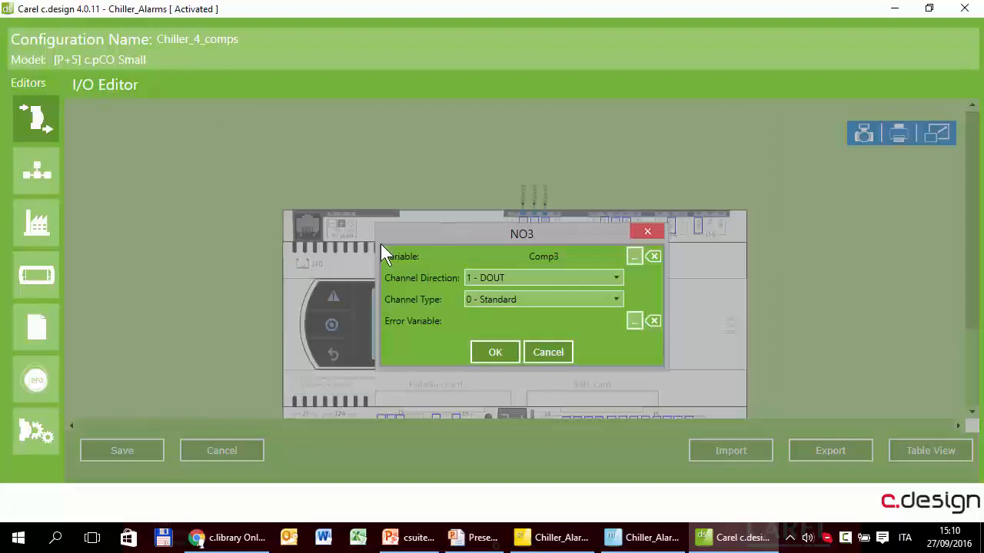
click(495, 352)
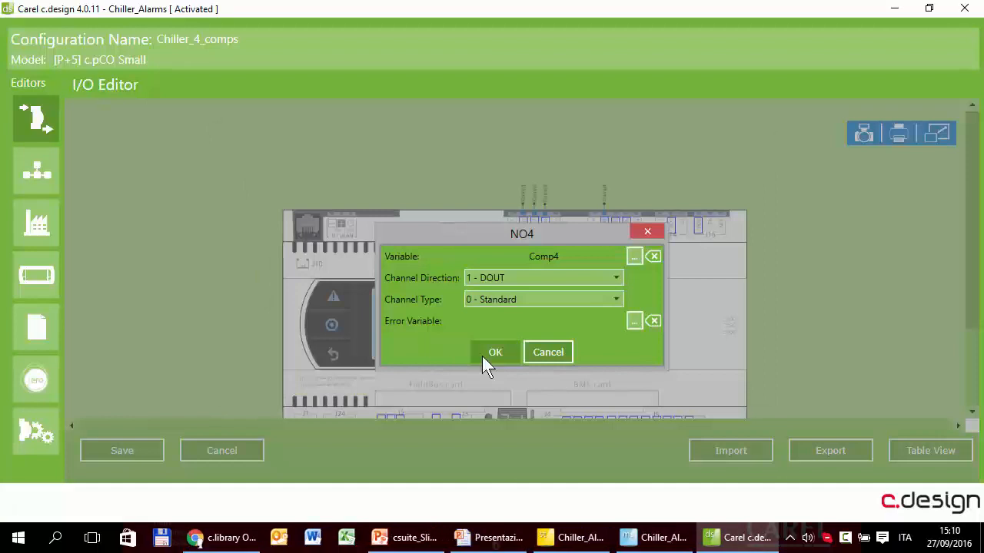
click(495, 352)
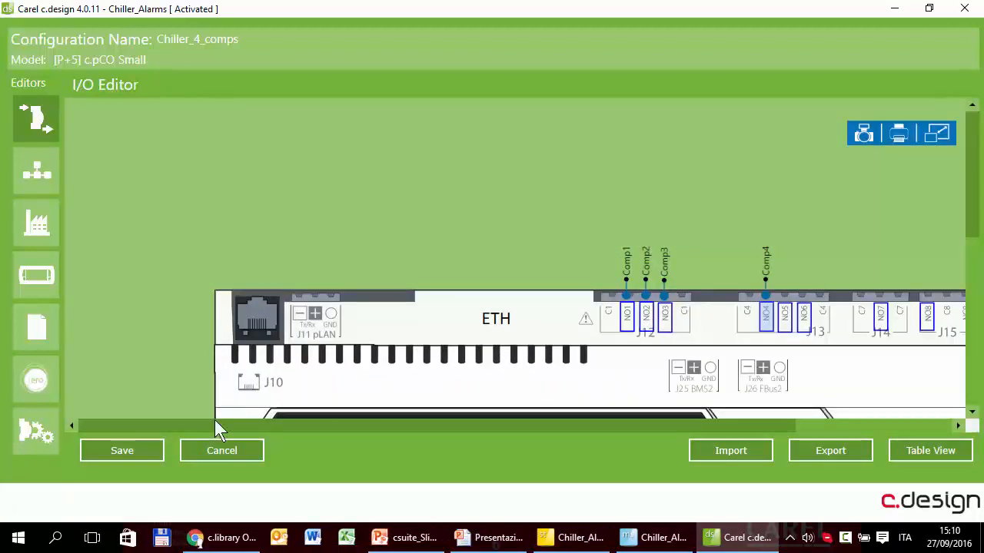
click(221, 451)
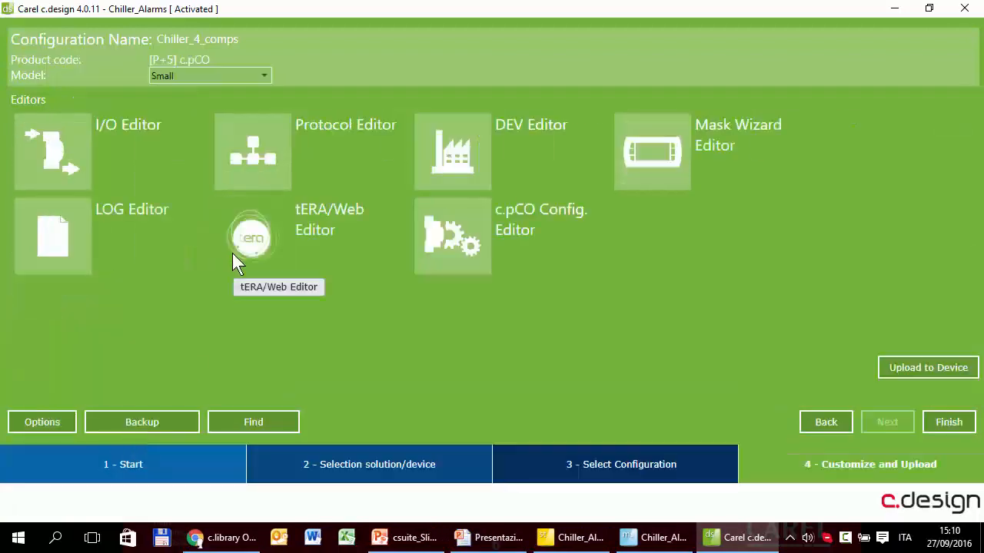
mouse_move(705, 146)
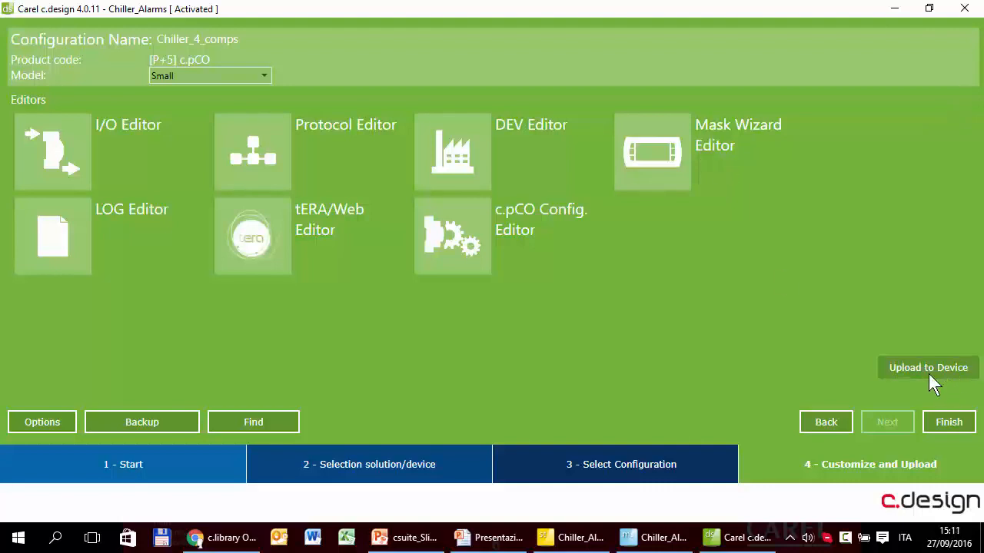
Step: Send the Chiller_4_comps configuration and acknowledge the successful compilation
click(928, 368)
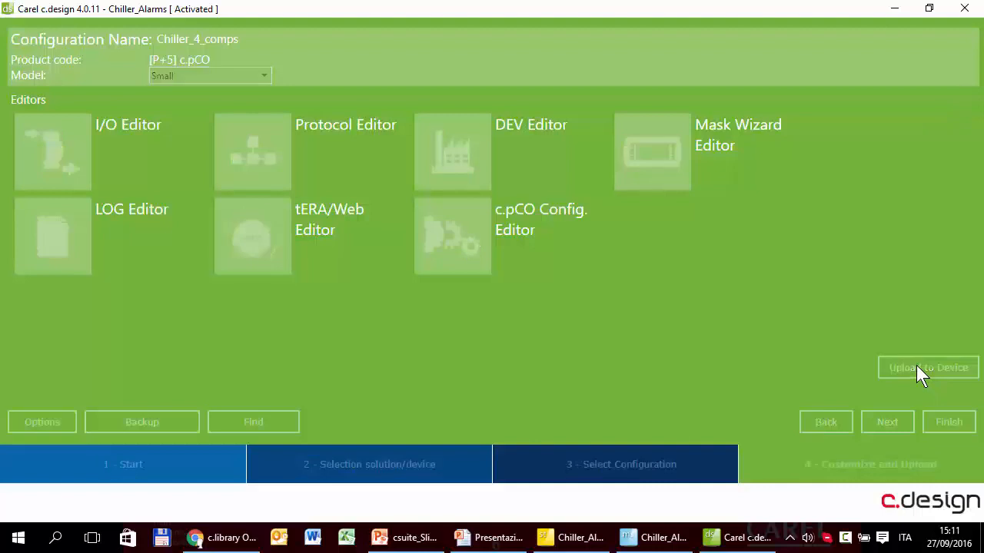
click(928, 367)
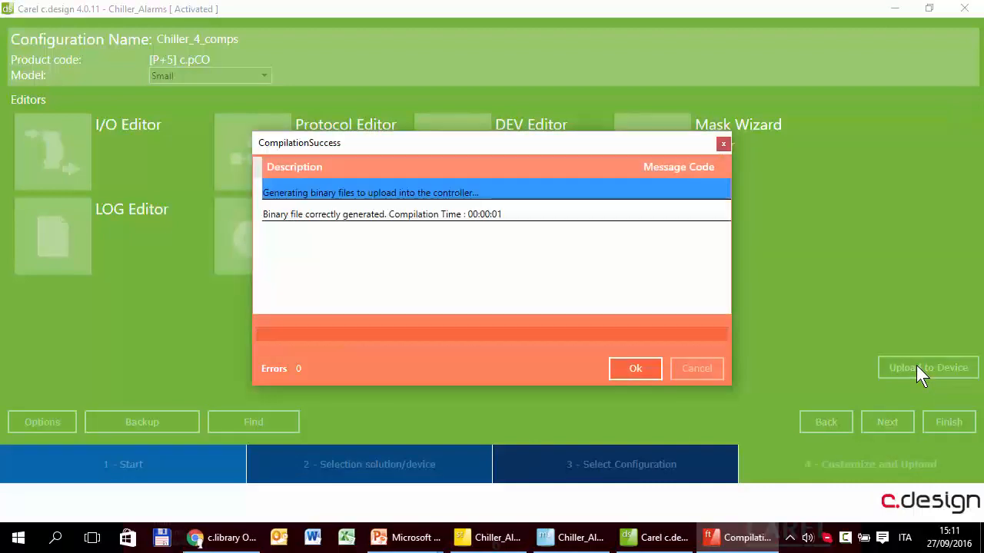
click(635, 369)
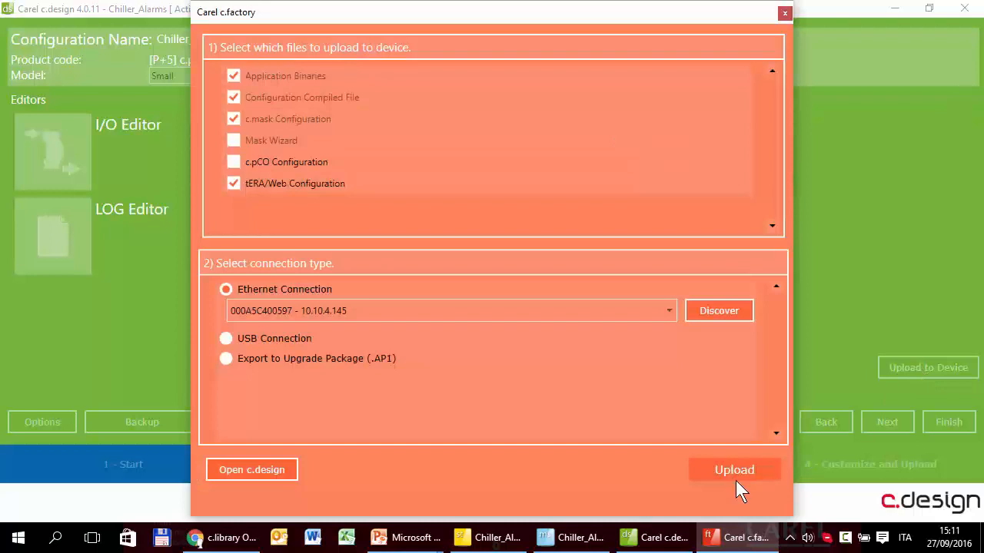
mouse_move(326, 315)
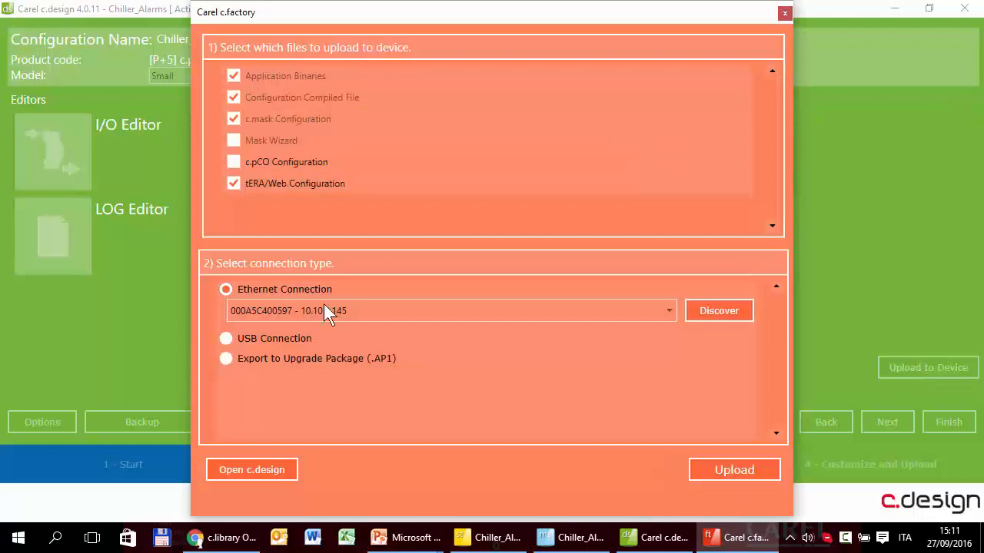
Step: Upload to device 000A5C400597 at 10.10.4.145 over Ethernet, acknowledge completion and close c.factory
click(667, 311)
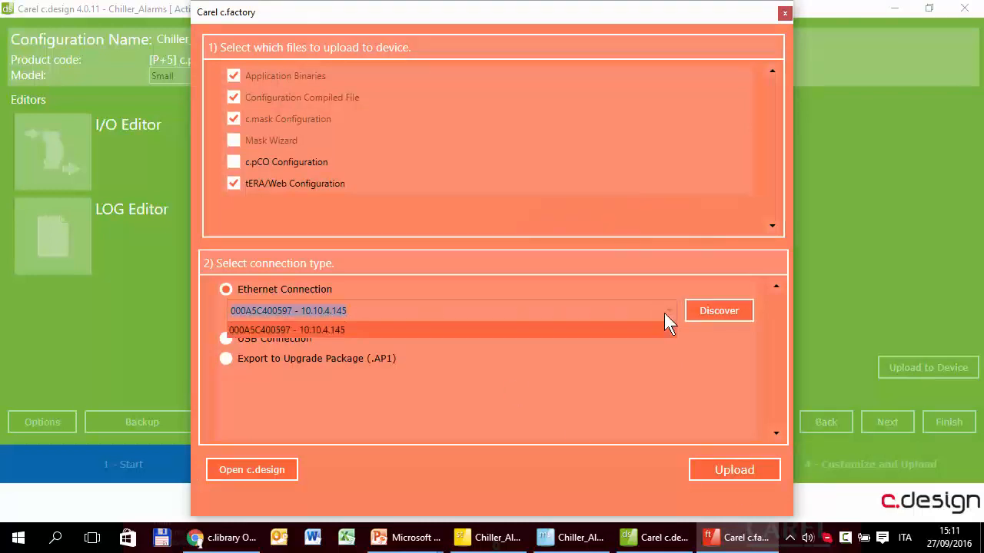
click(286, 329)
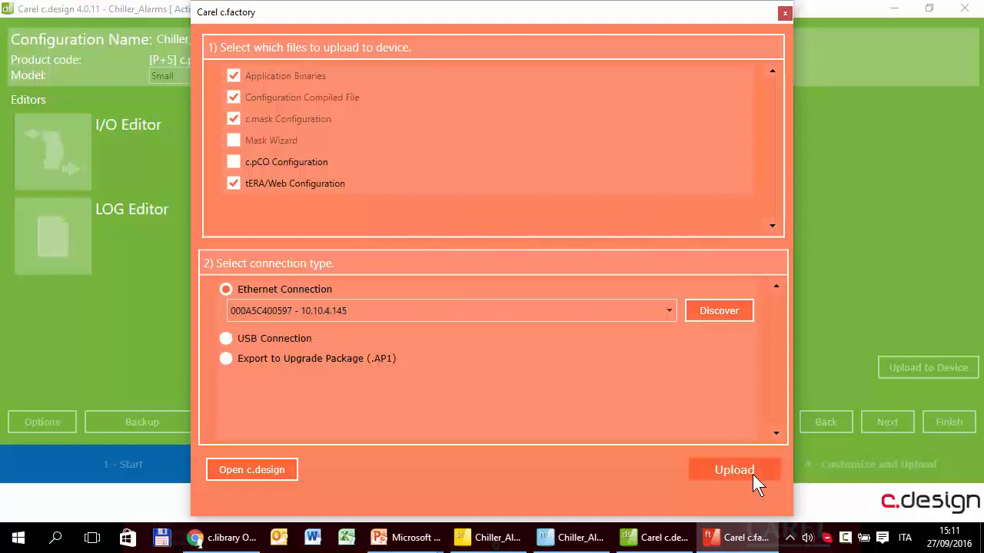
click(734, 470)
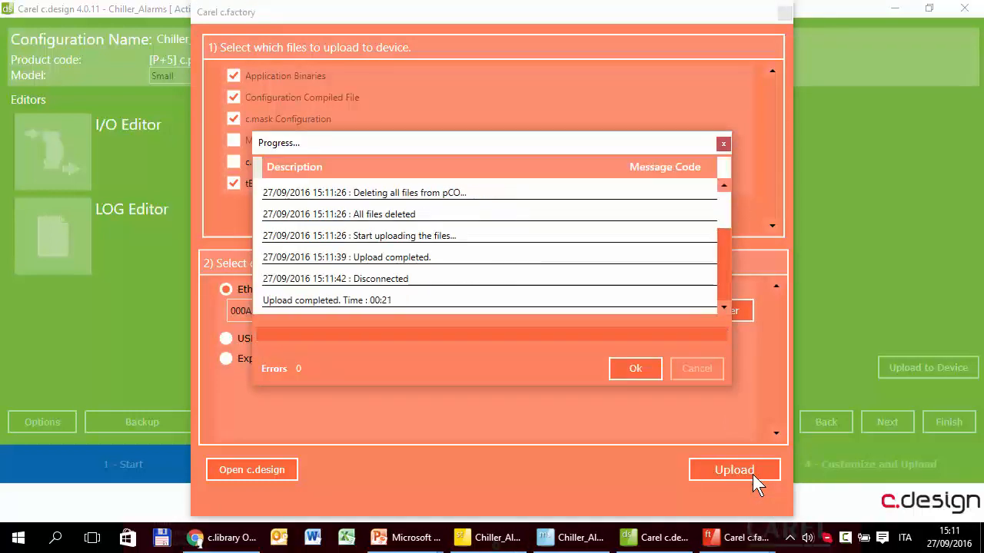
click(635, 369)
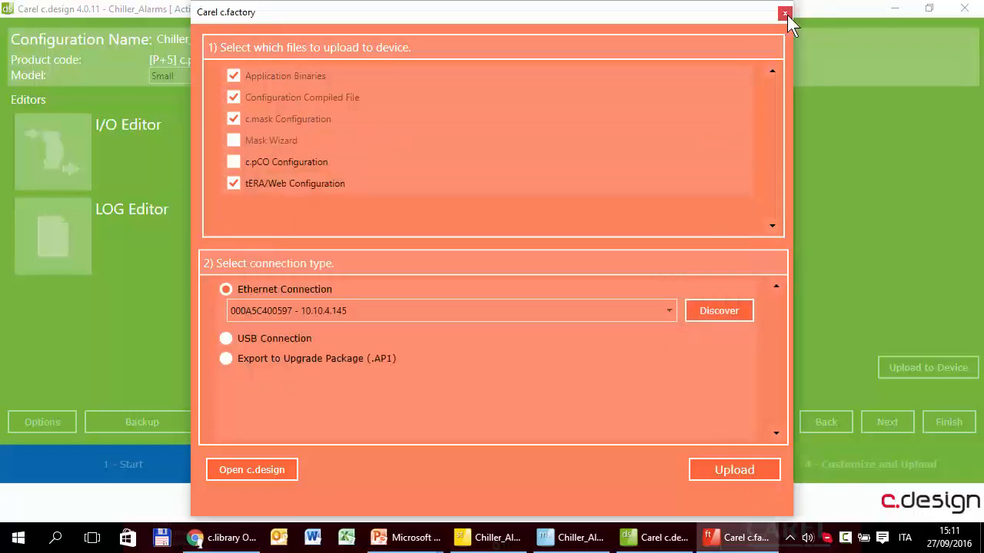
click(784, 12)
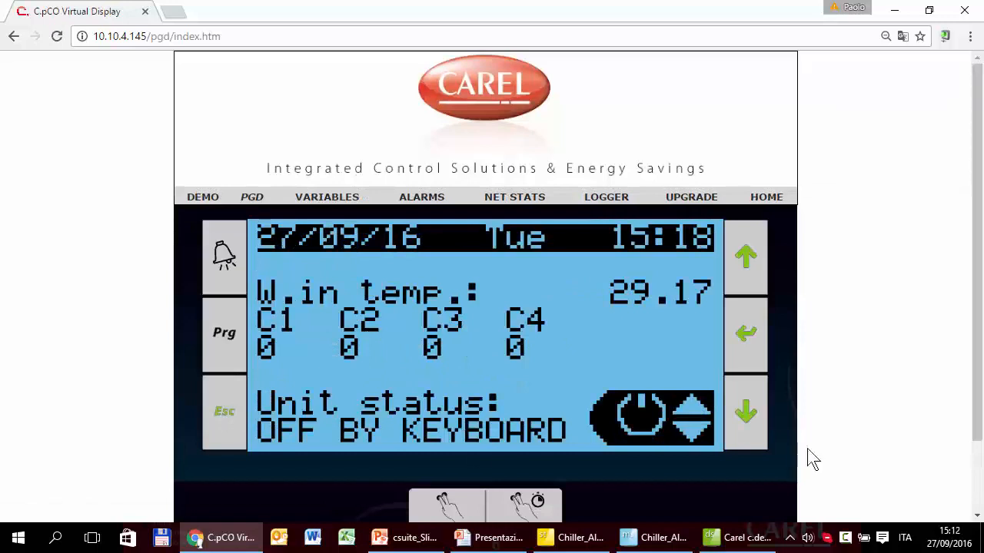
mouse_move(730, 434)
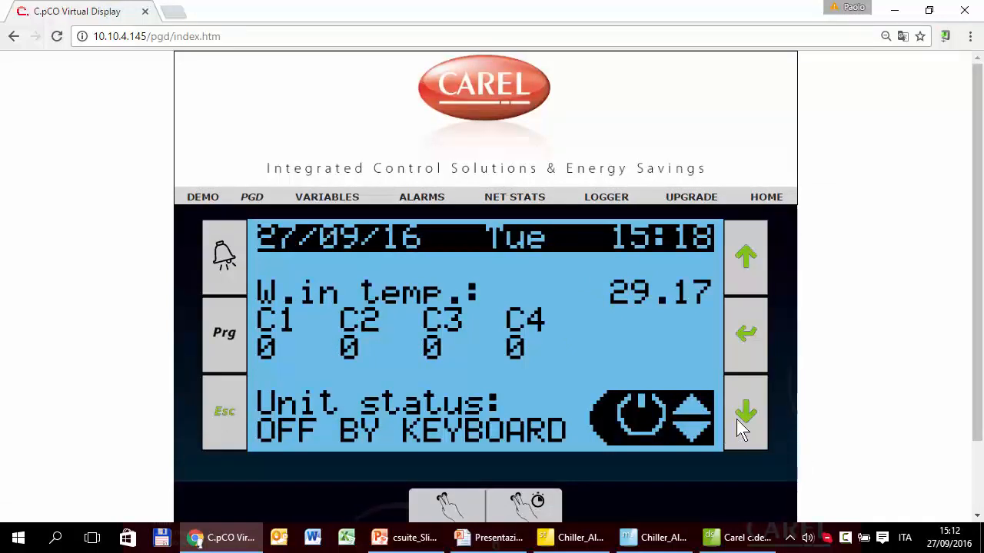
Step: Turn the chiller unit ON from the main screen and move down to the Set page
click(744, 412)
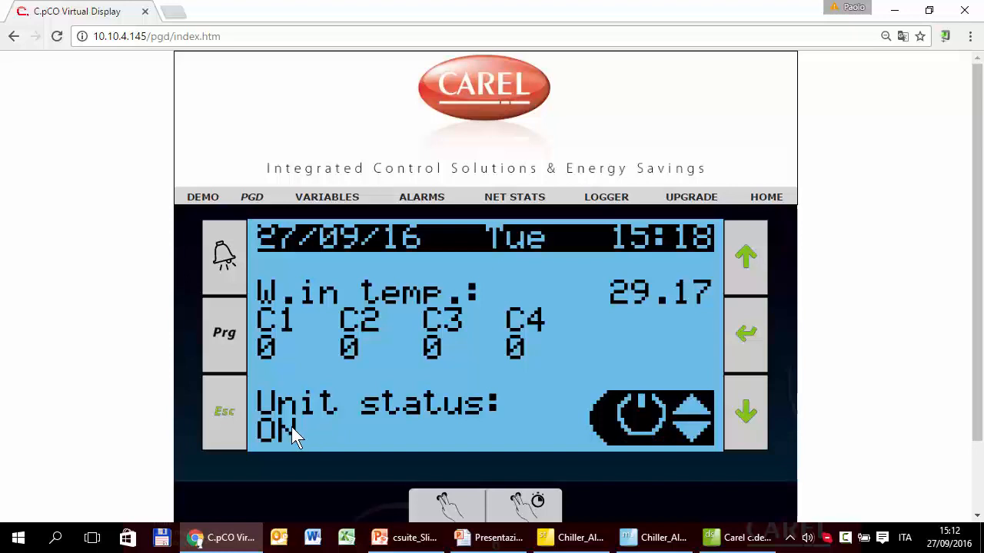
mouse_move(479, 347)
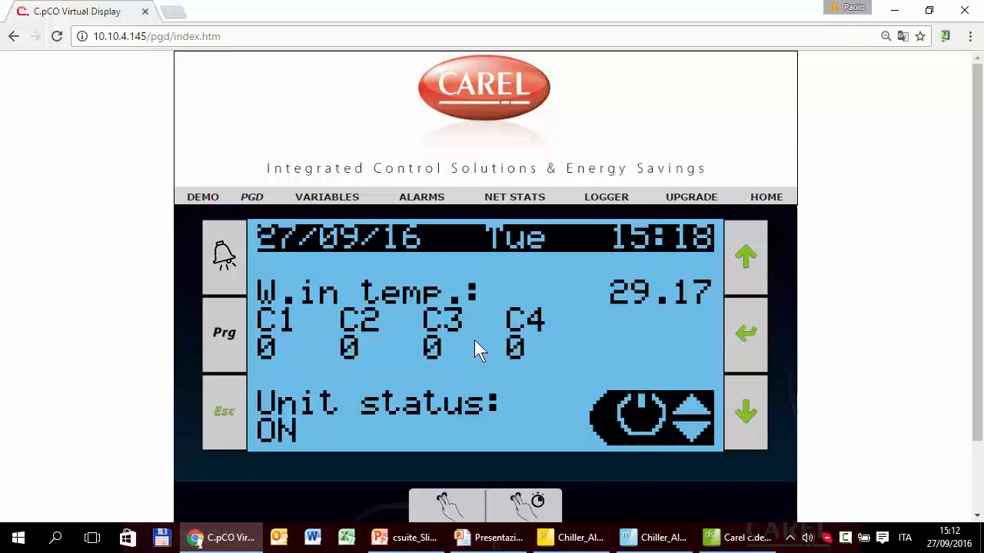
mouse_move(648, 306)
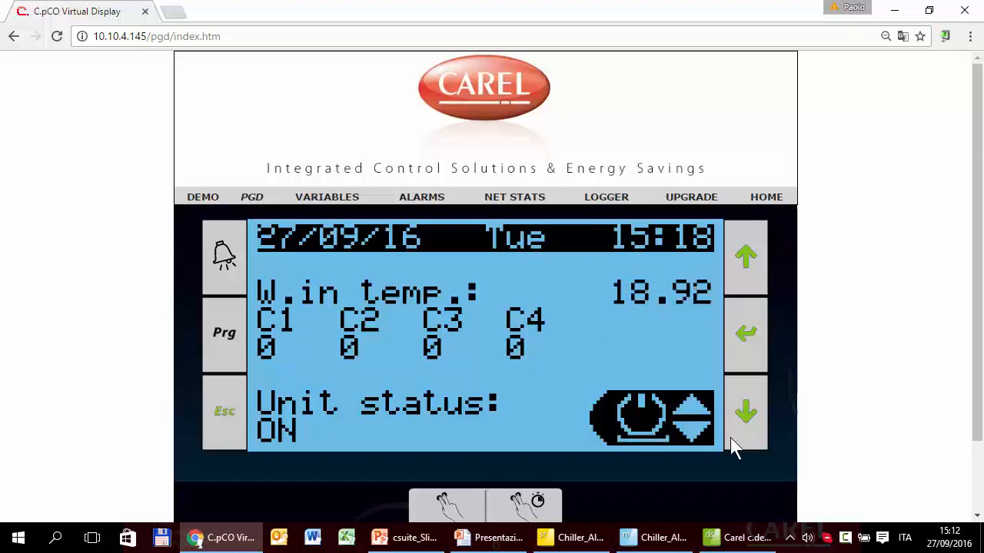
click(744, 332)
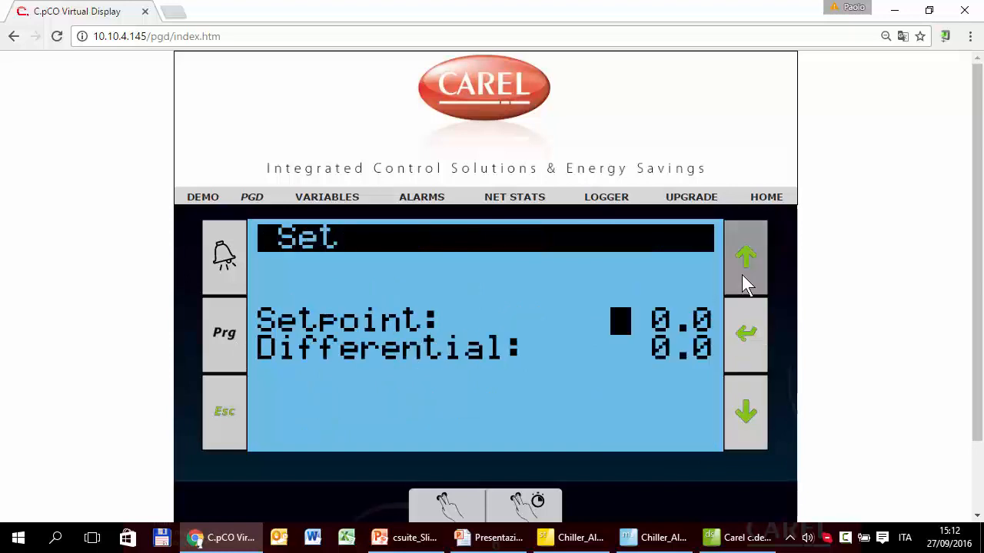
Step: Adjust the Set page to Setpoint 12.0 and Differential 4.0
click(746, 257)
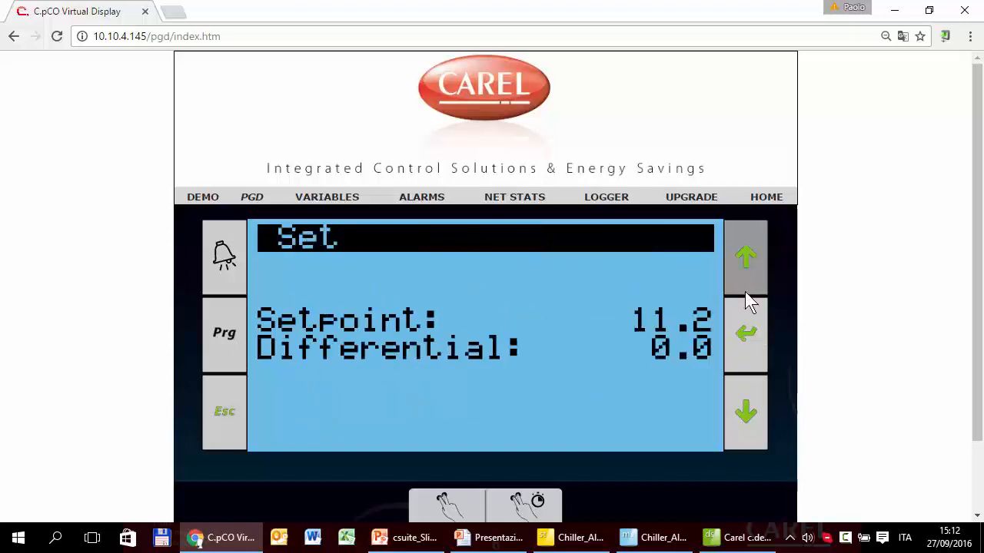
click(744, 258)
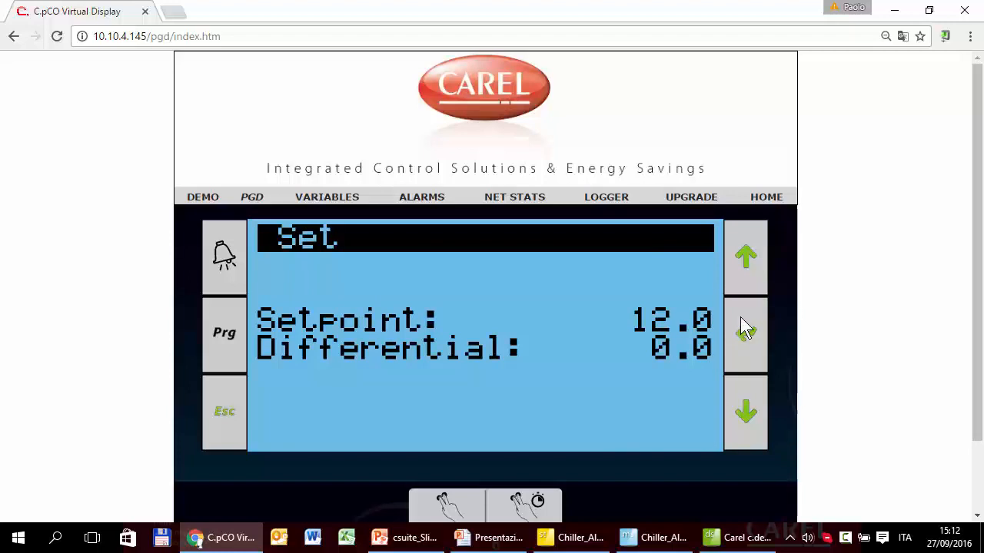
click(744, 255)
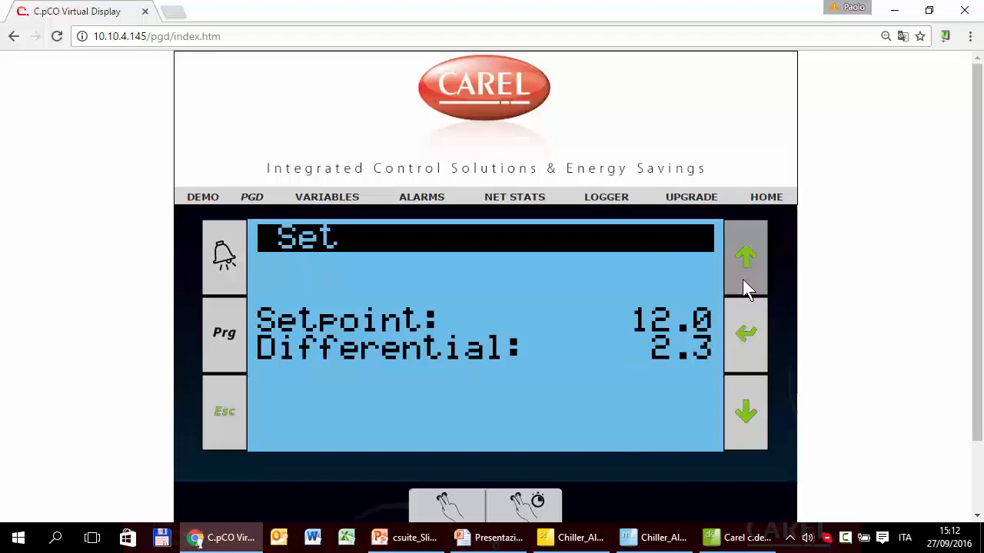
click(744, 412)
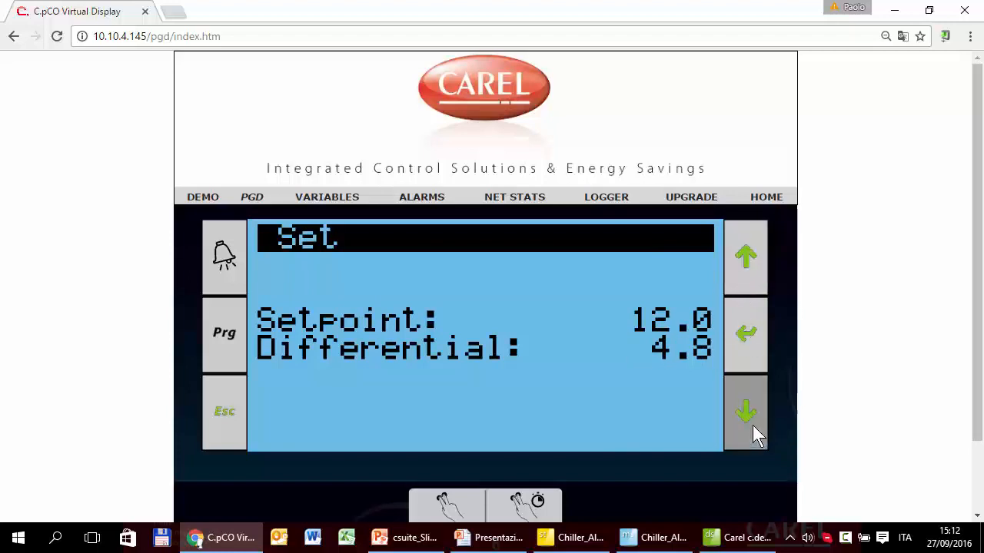
click(744, 412)
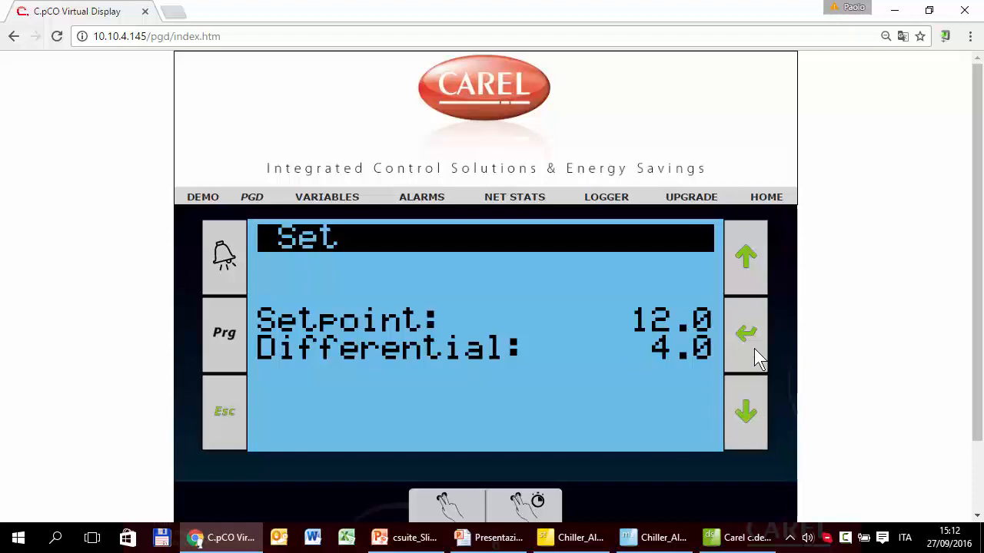
Step: Return to the unit status screen and bring up the Prg password login
click(224, 412)
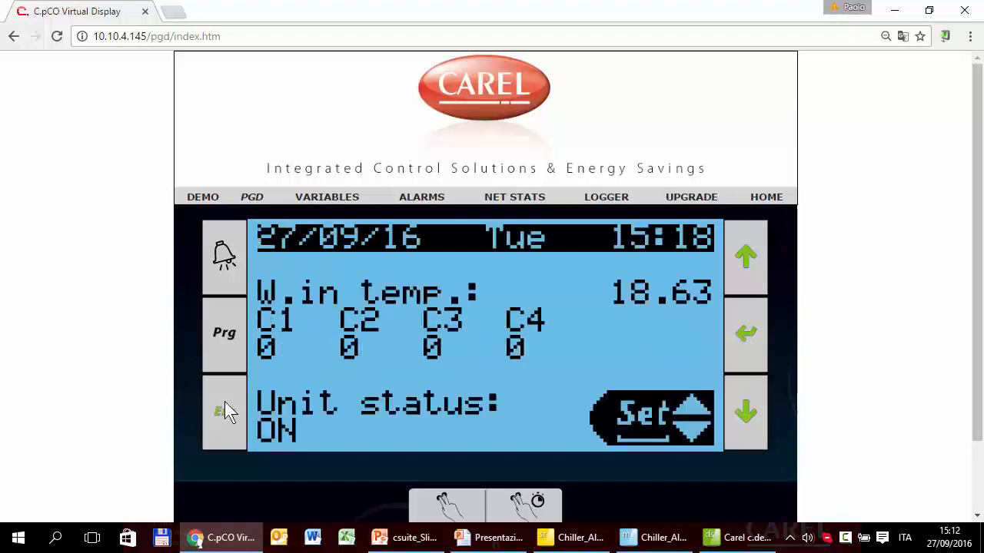
mouse_move(465, 362)
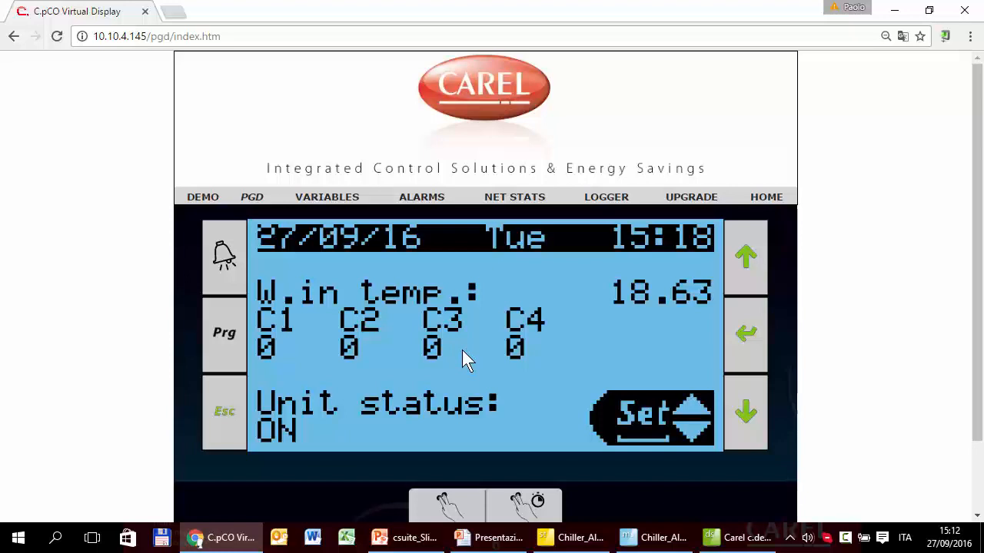
mouse_move(295, 341)
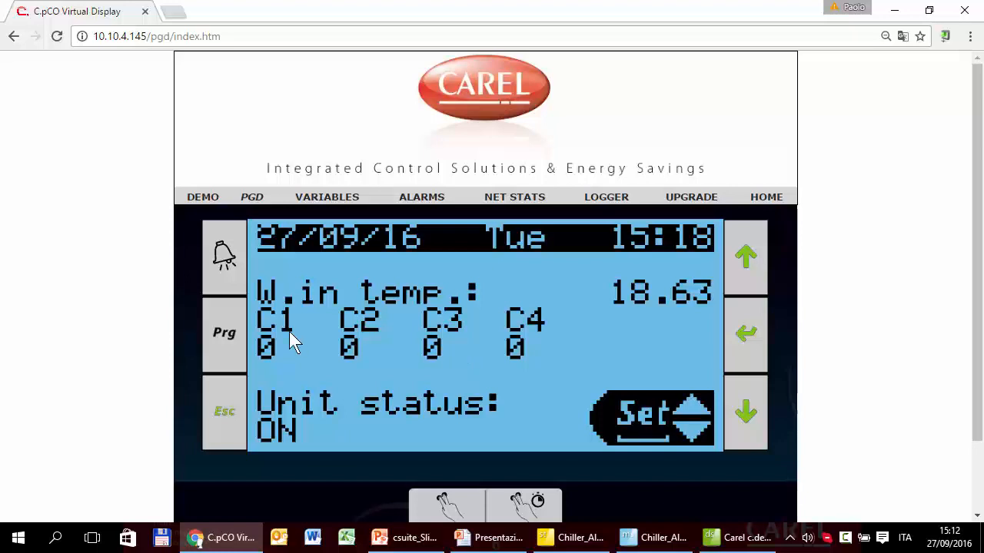
click(225, 332)
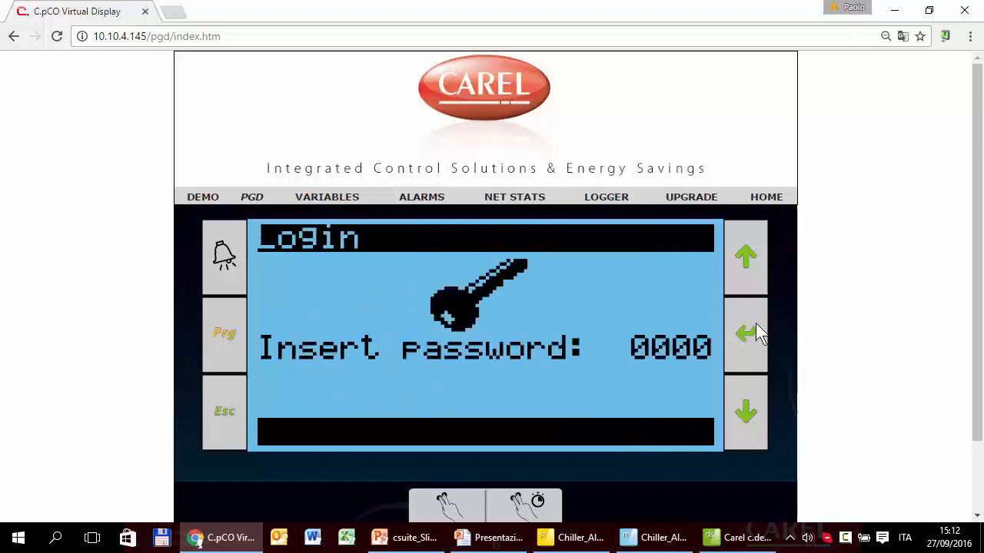
click(744, 332)
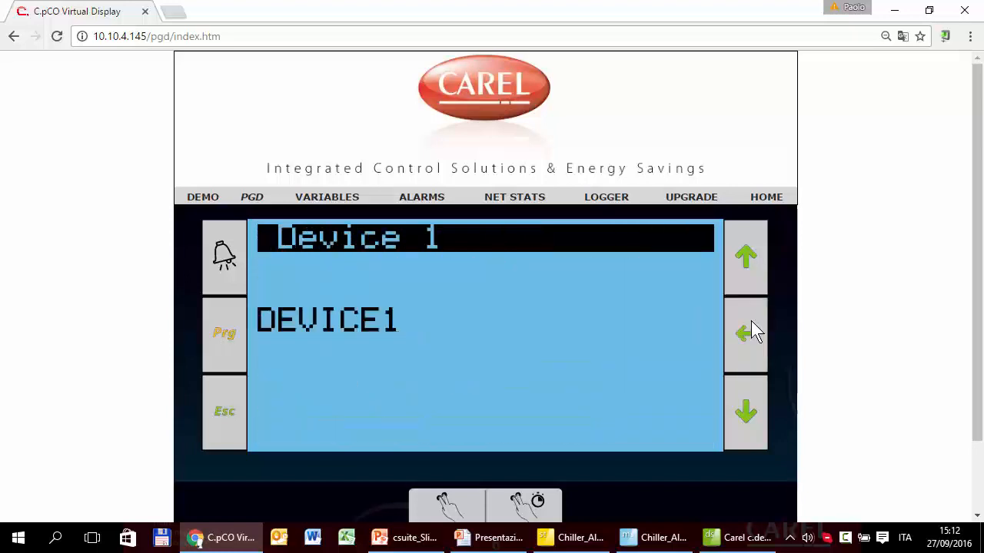
click(744, 332)
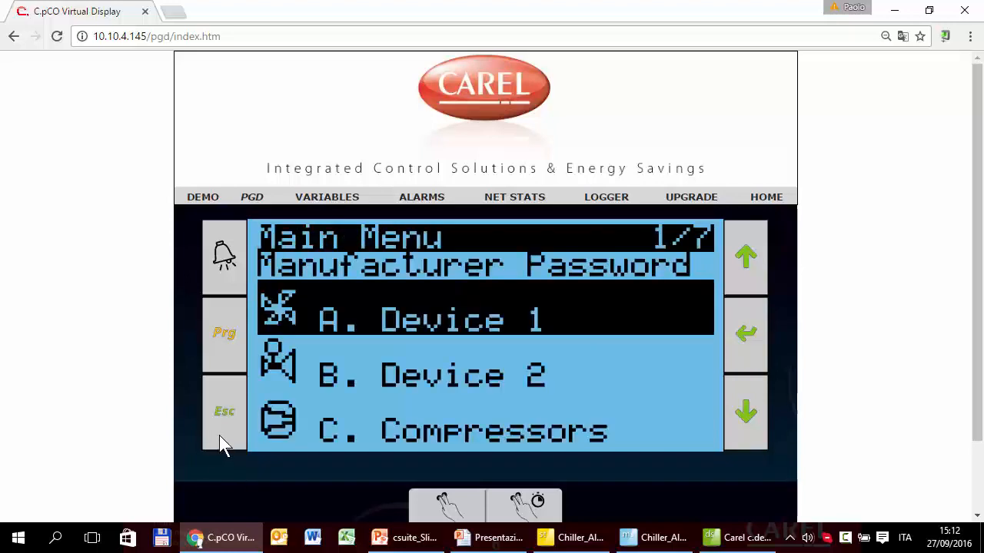
click(744, 412)
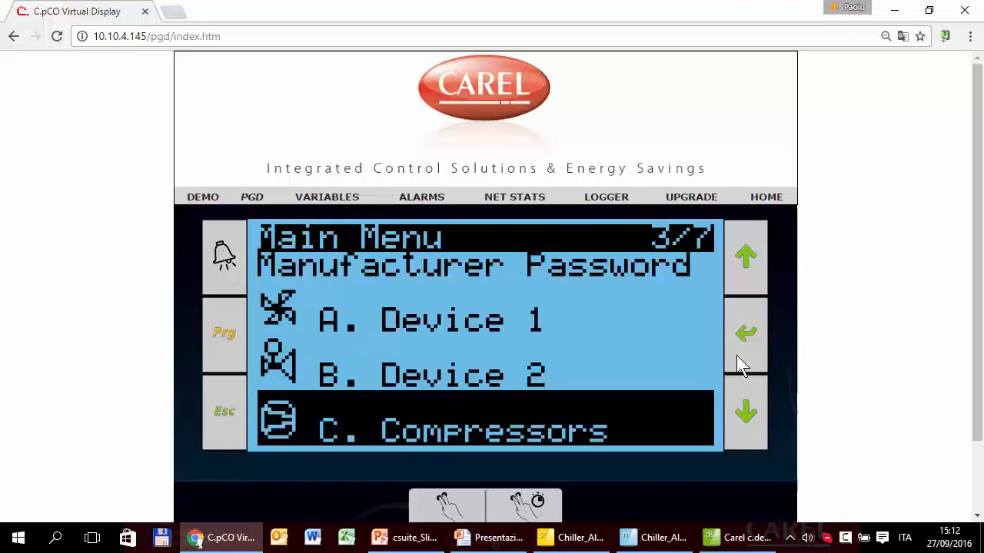
click(744, 332)
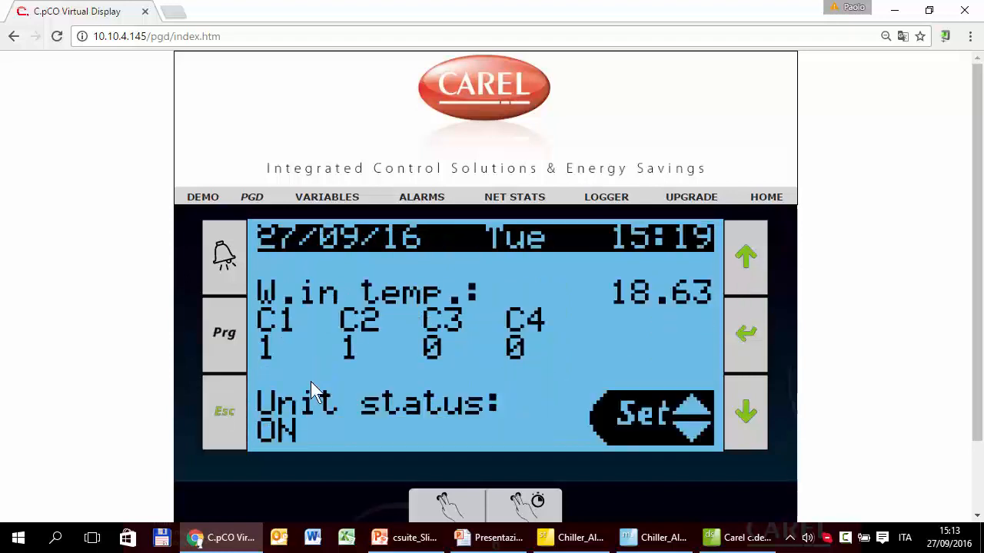
mouse_move(246, 354)
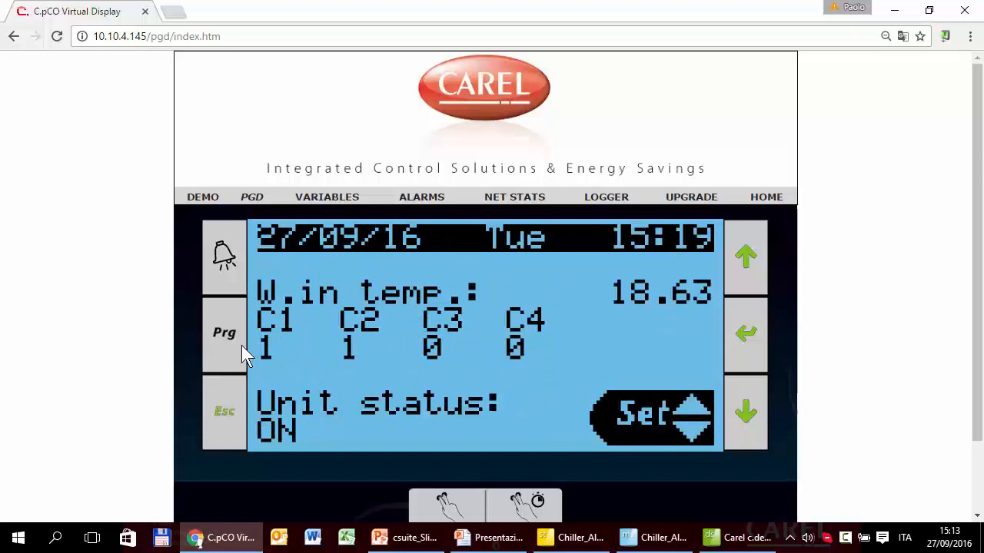
Step: Set Comp.1–4 enable to YES and return to the status screen showing C1–C4 at 1
click(225, 332)
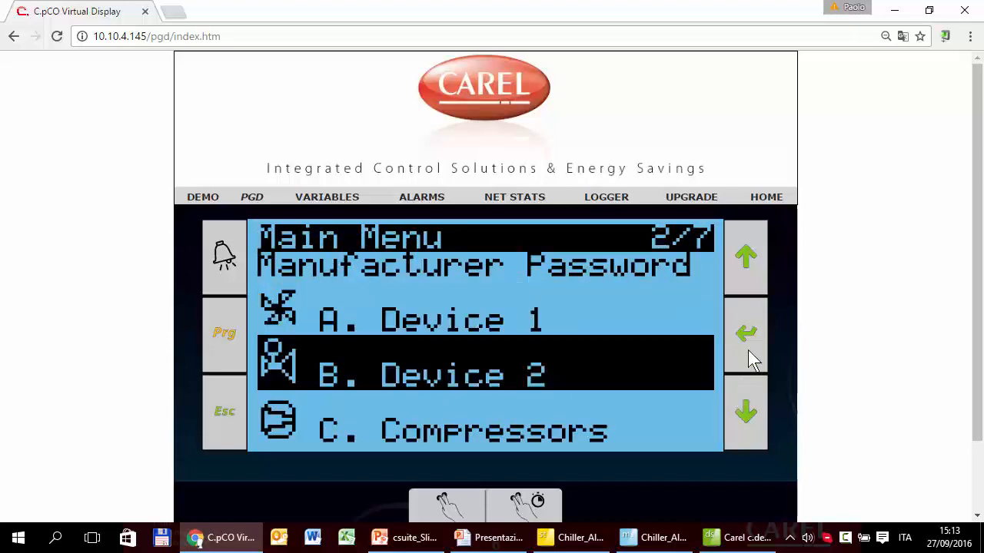
click(744, 332)
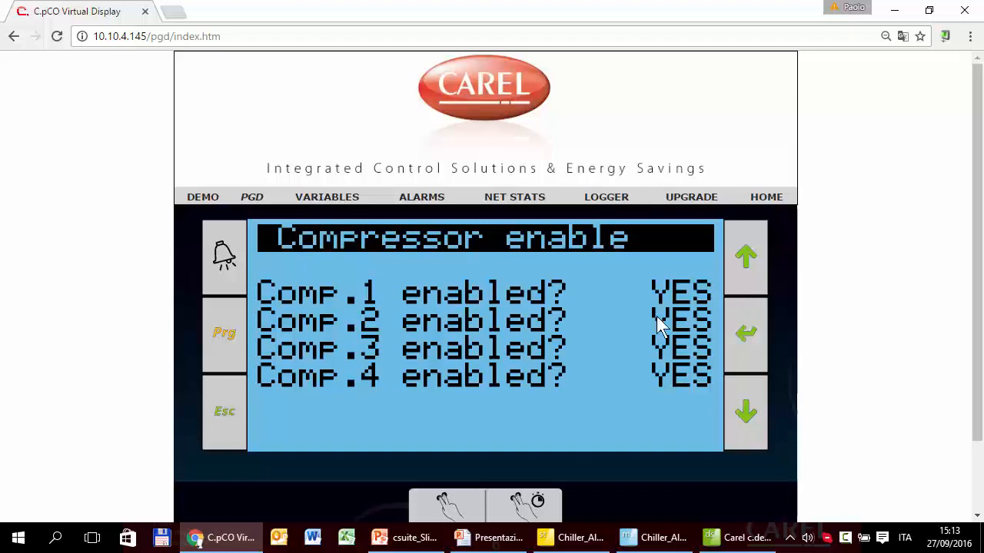
click(225, 412)
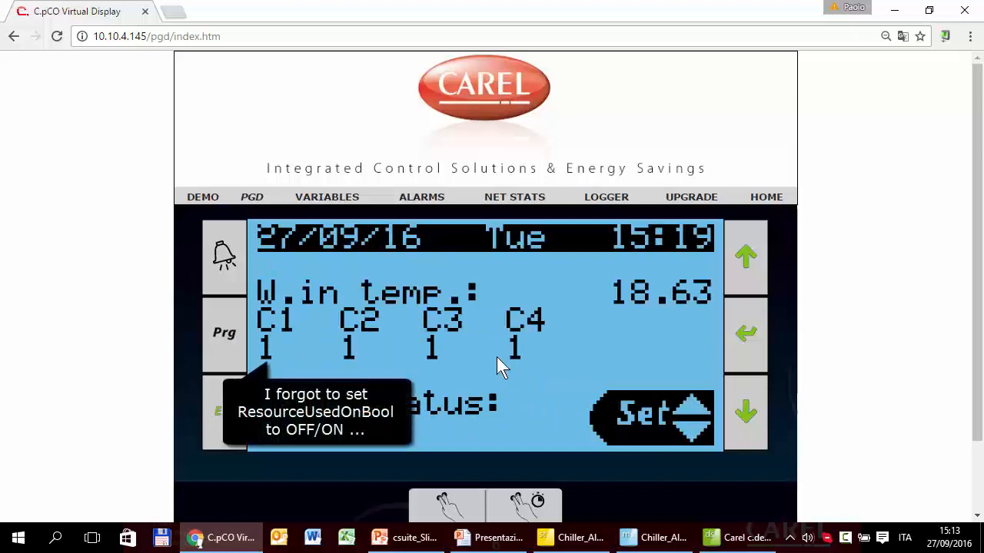
mouse_move(495, 368)
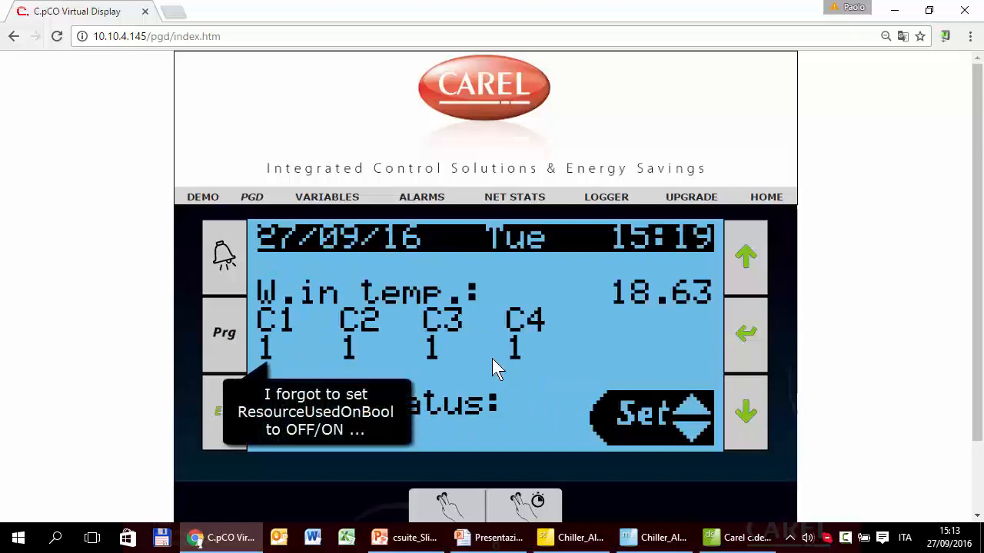